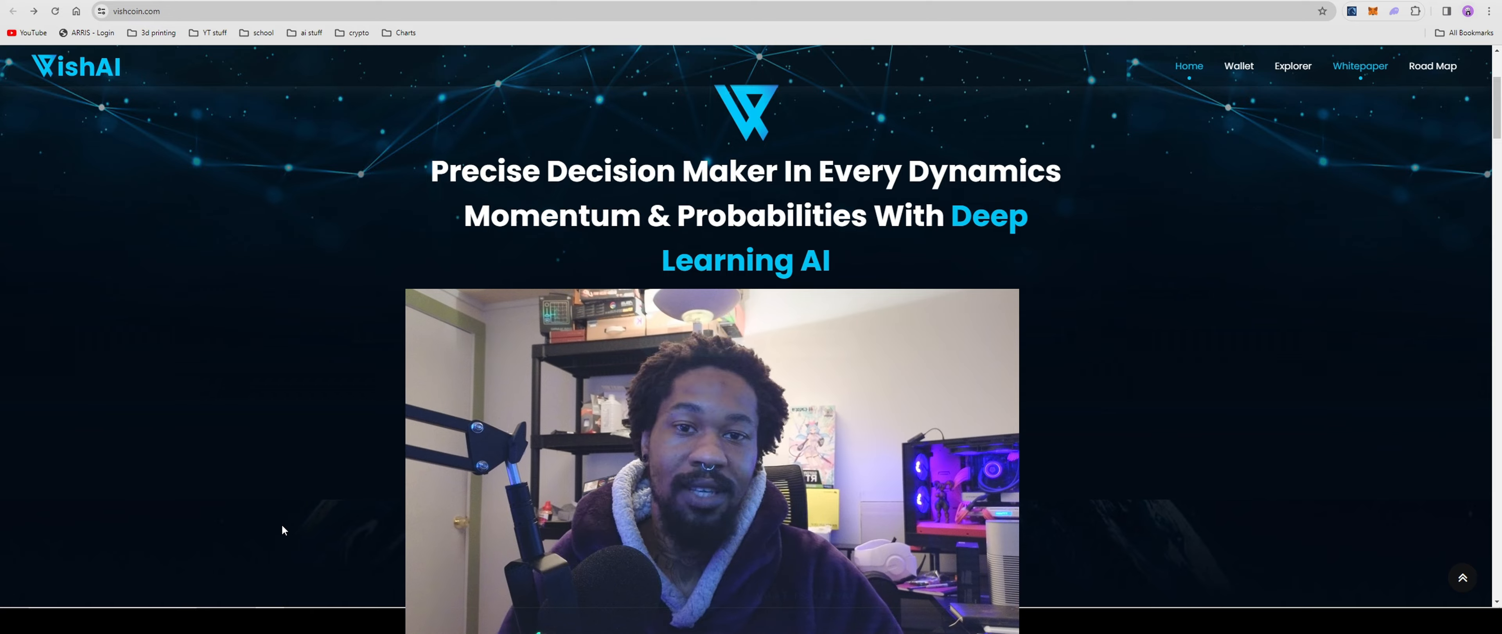
Read through the What is VishAI section and the six feature cards.
{"action": "scroll", "scroll_direction": "up", "scroll_amount": 3}
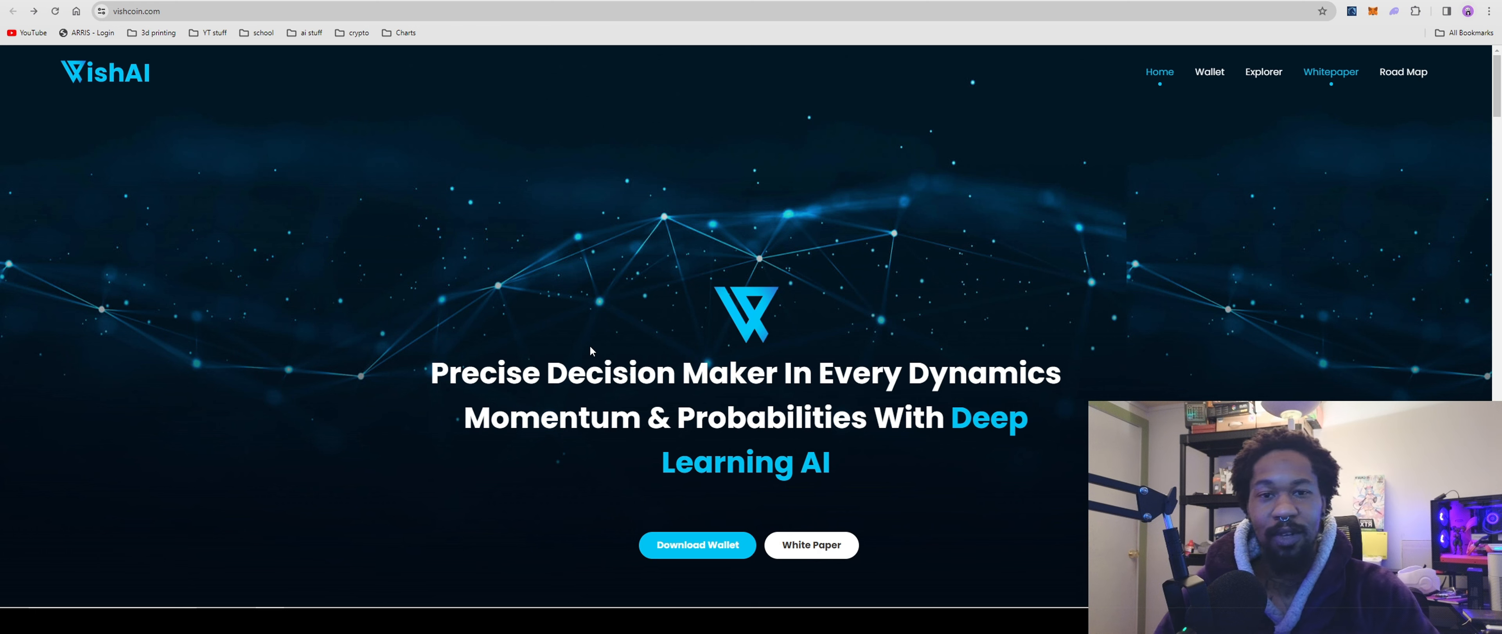
{"action": "mouse_move", "coordinate": [624, 329]}
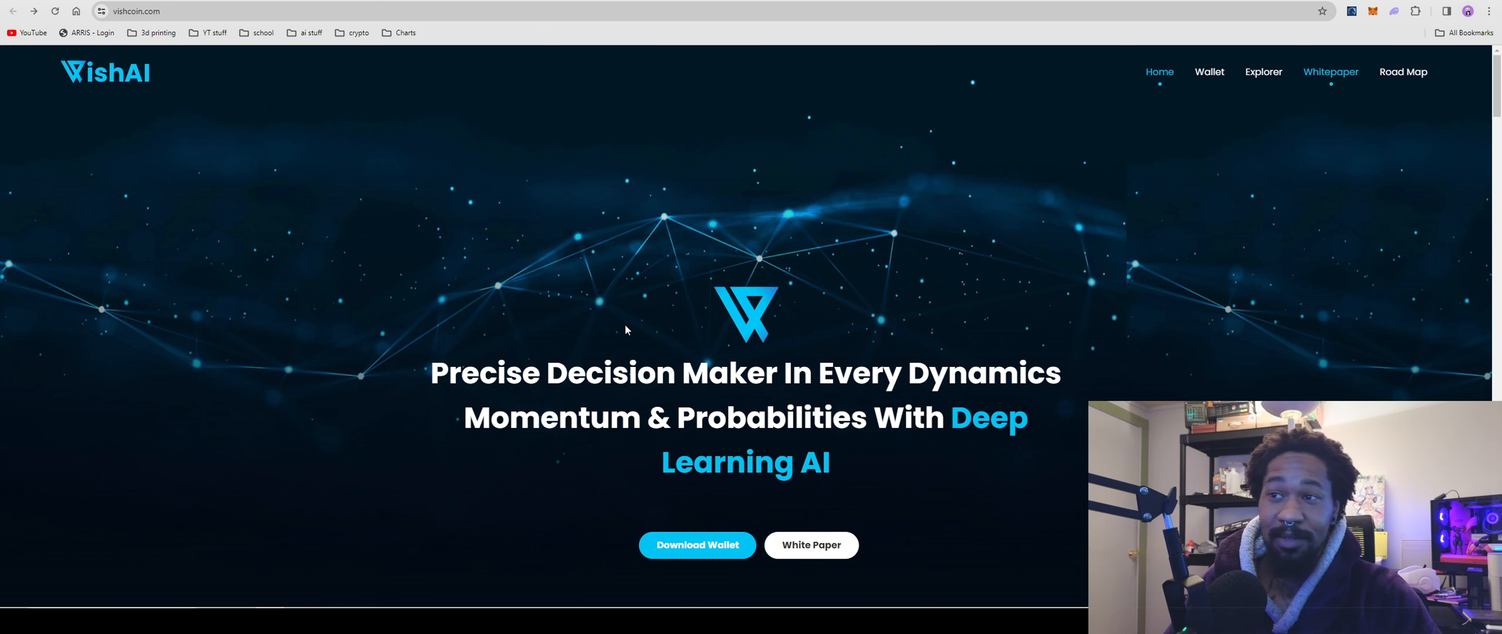
{"action": "scroll", "scroll_direction": "down", "scroll_amount": 3}
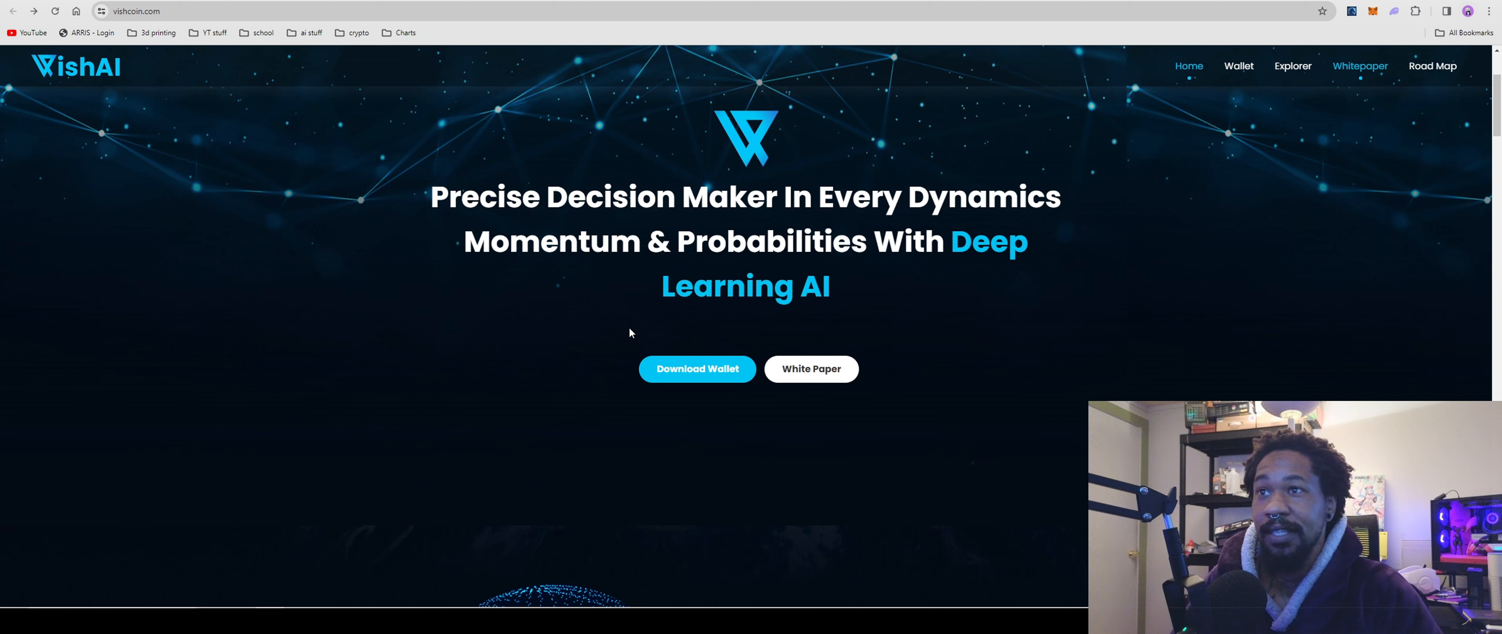
{"action": "mouse_move", "coordinate": [587, 360]}
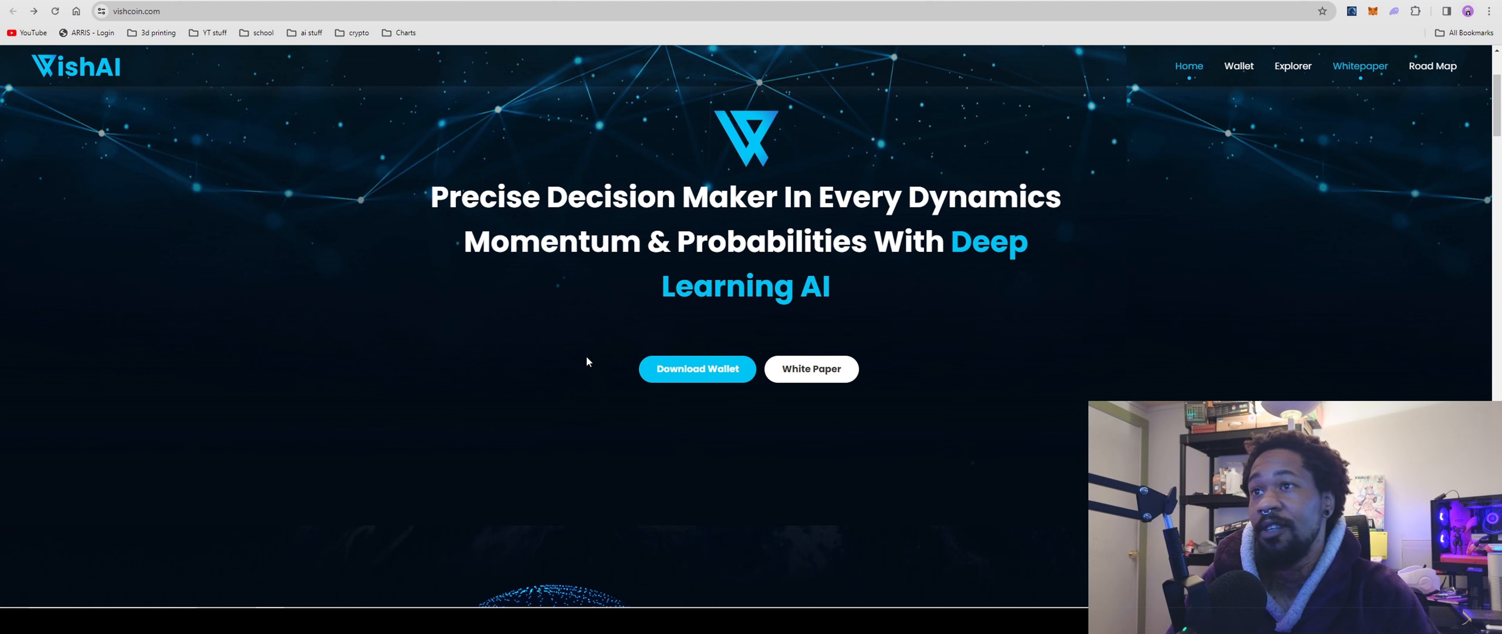
{"action": "mouse_move", "coordinate": [591, 348]}
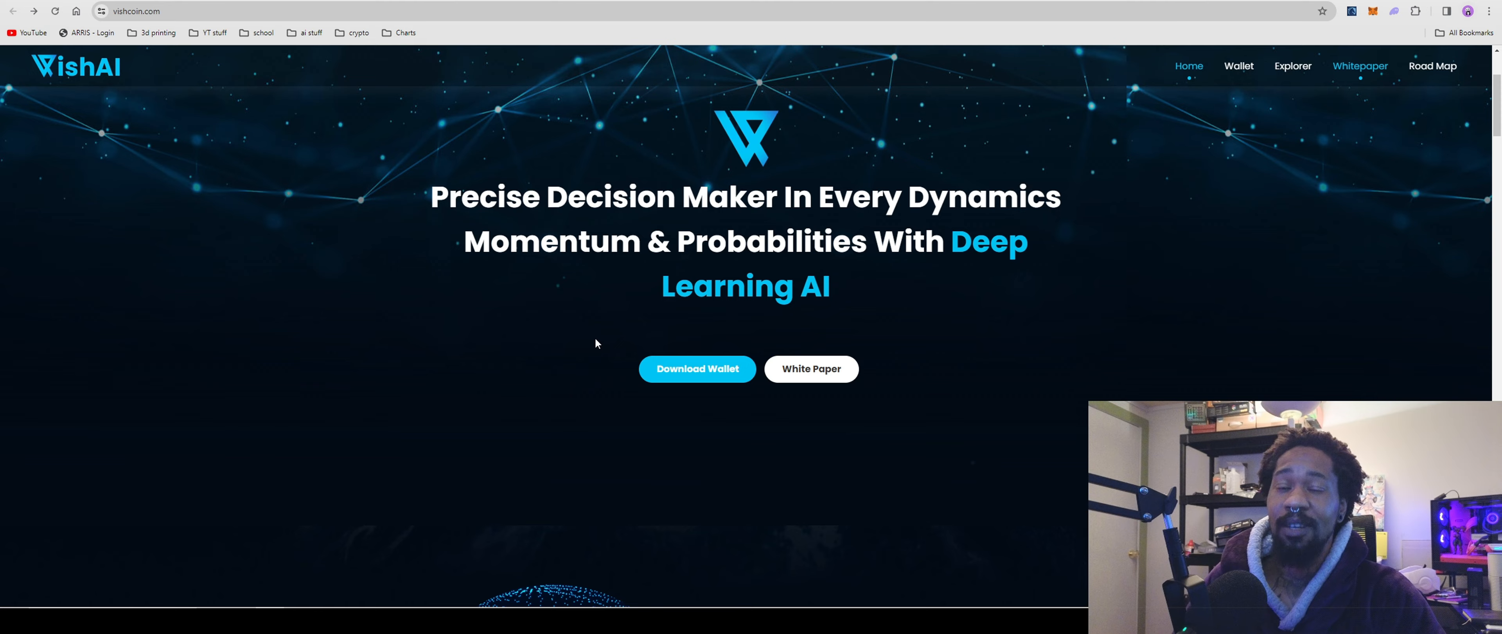
{"action": "scroll", "scroll_direction": "down", "scroll_amount": 3}
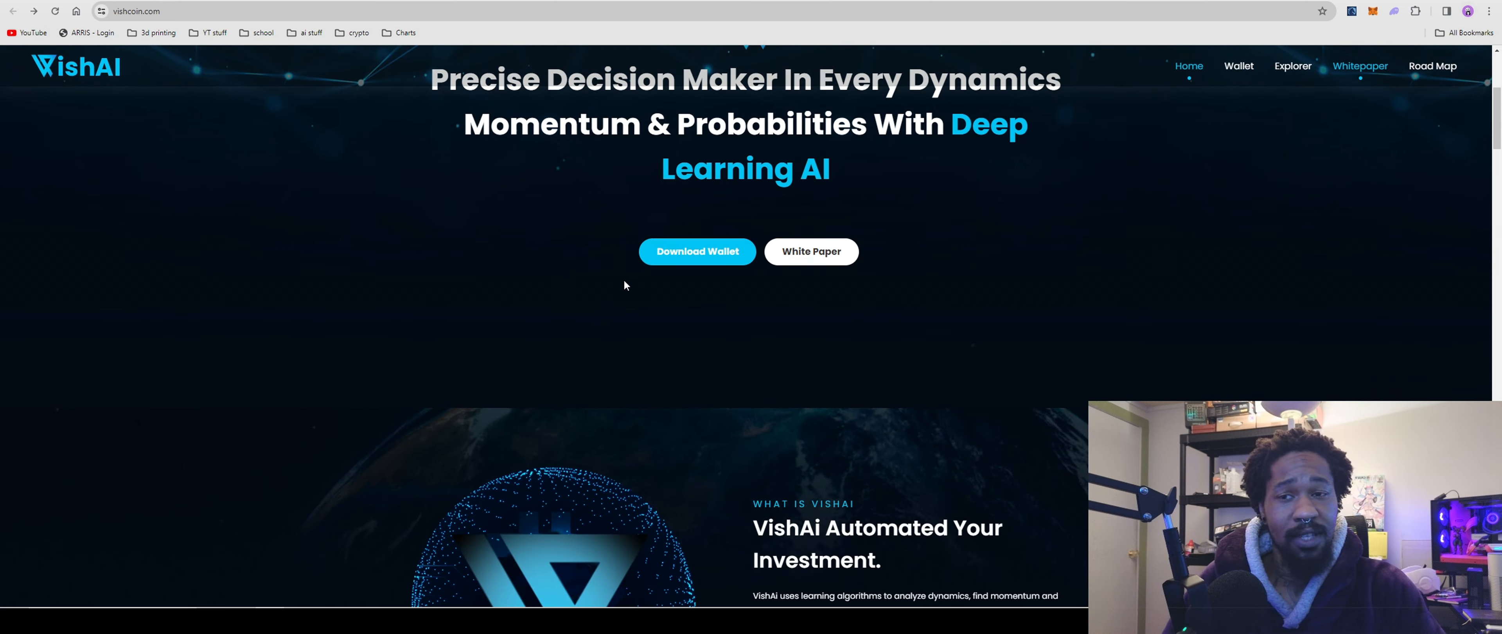
{"action": "scroll", "scroll_direction": "down", "scroll_amount": 3}
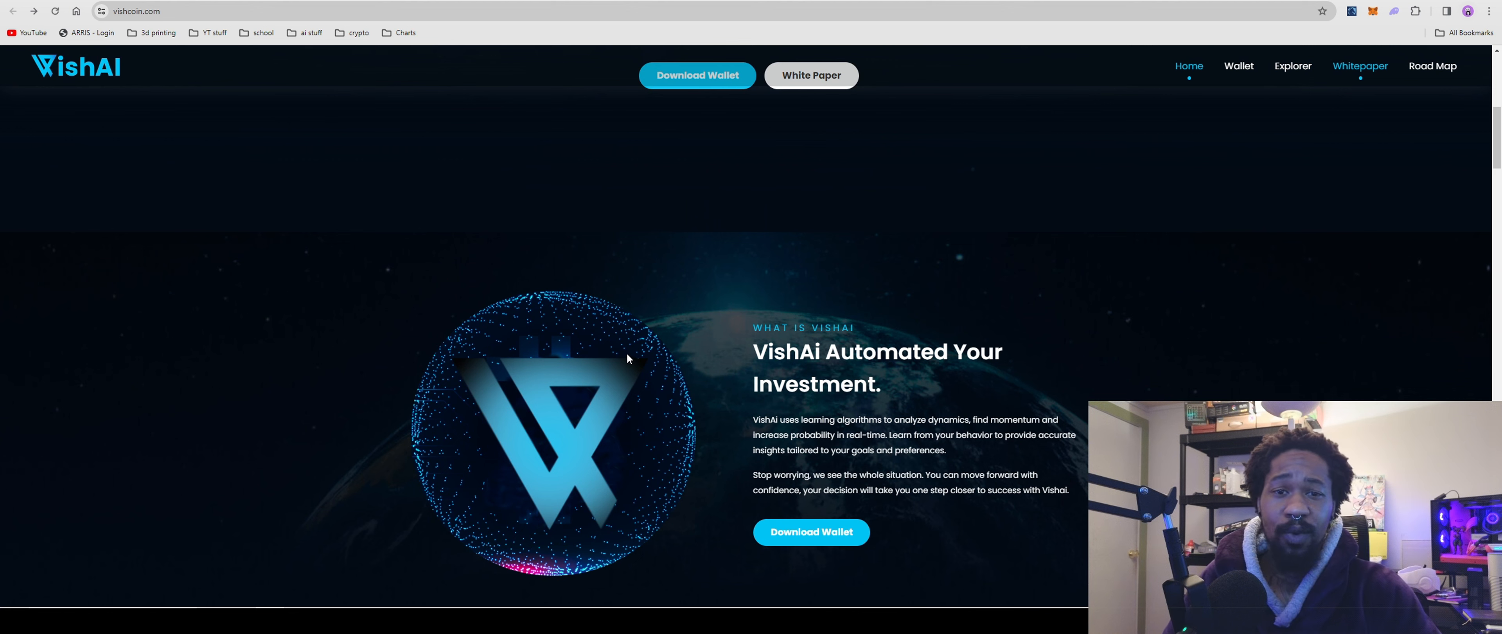
{"action": "mouse_move", "coordinate": [594, 342]}
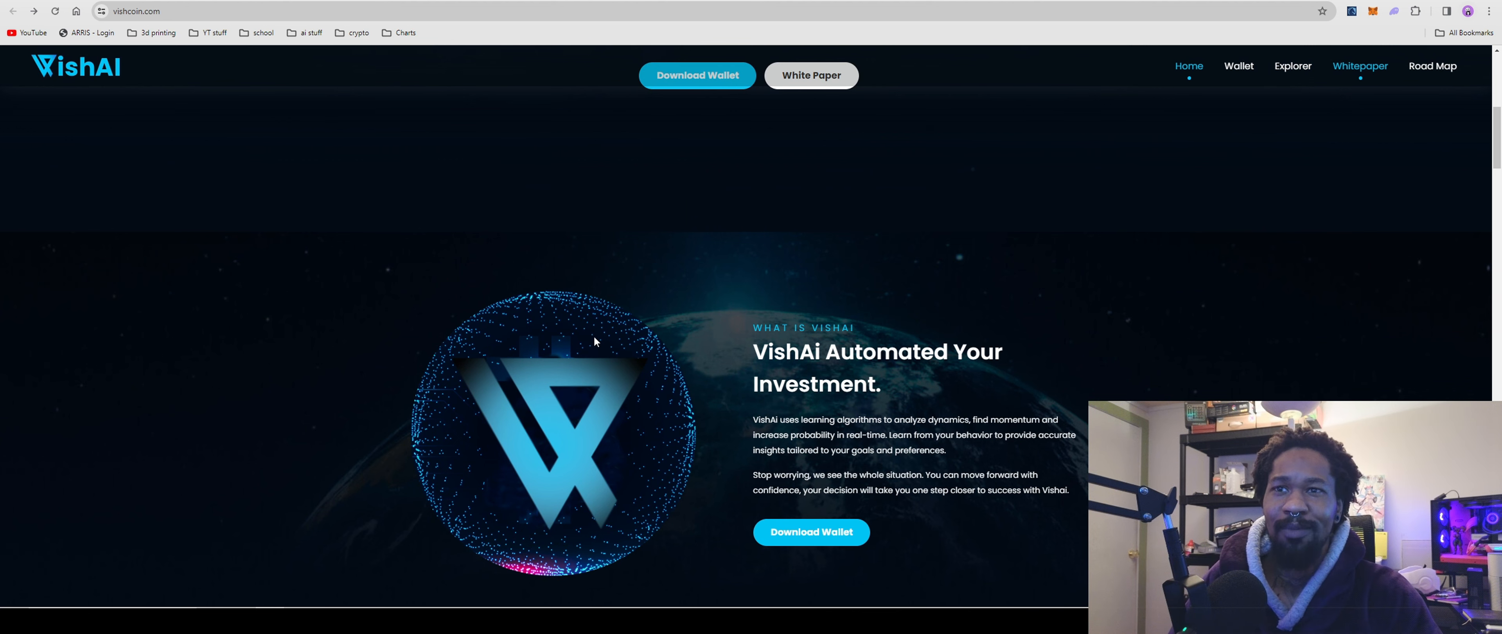
{"action": "scroll", "scroll_direction": "down", "scroll_amount": 3}
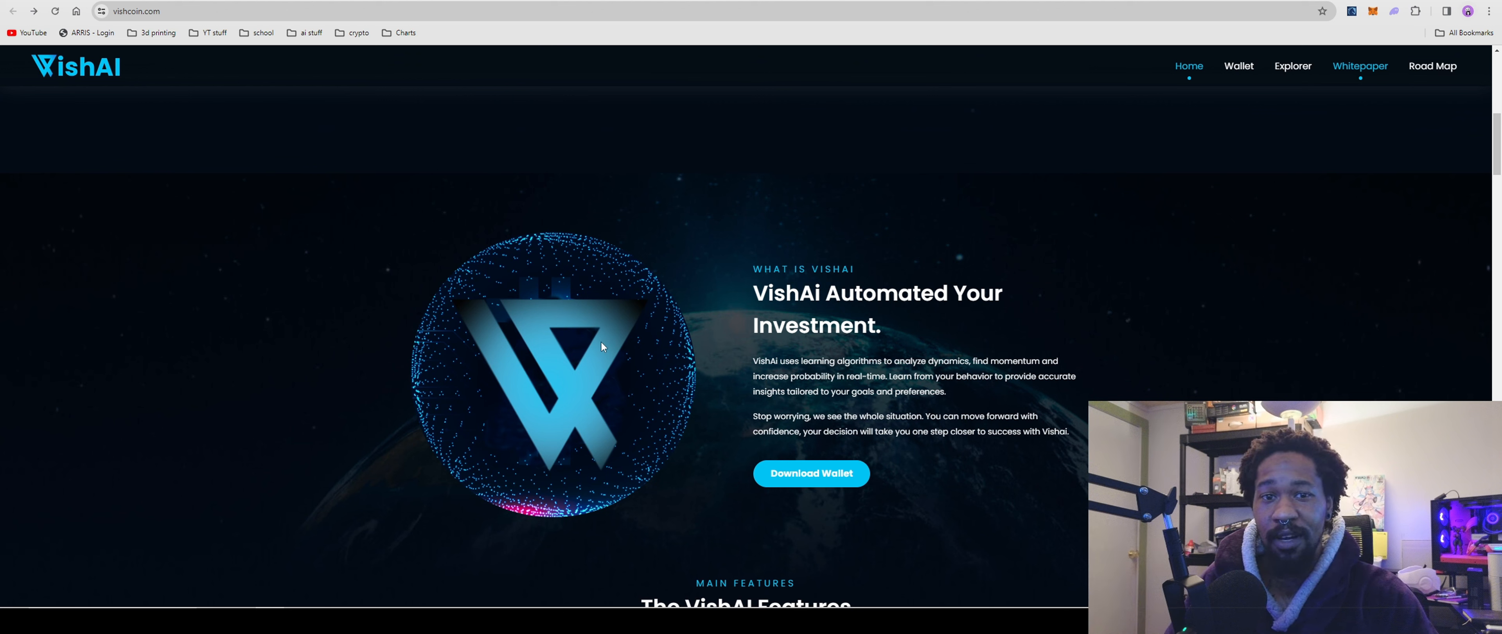
{"action": "mouse_move", "coordinate": [637, 377]}
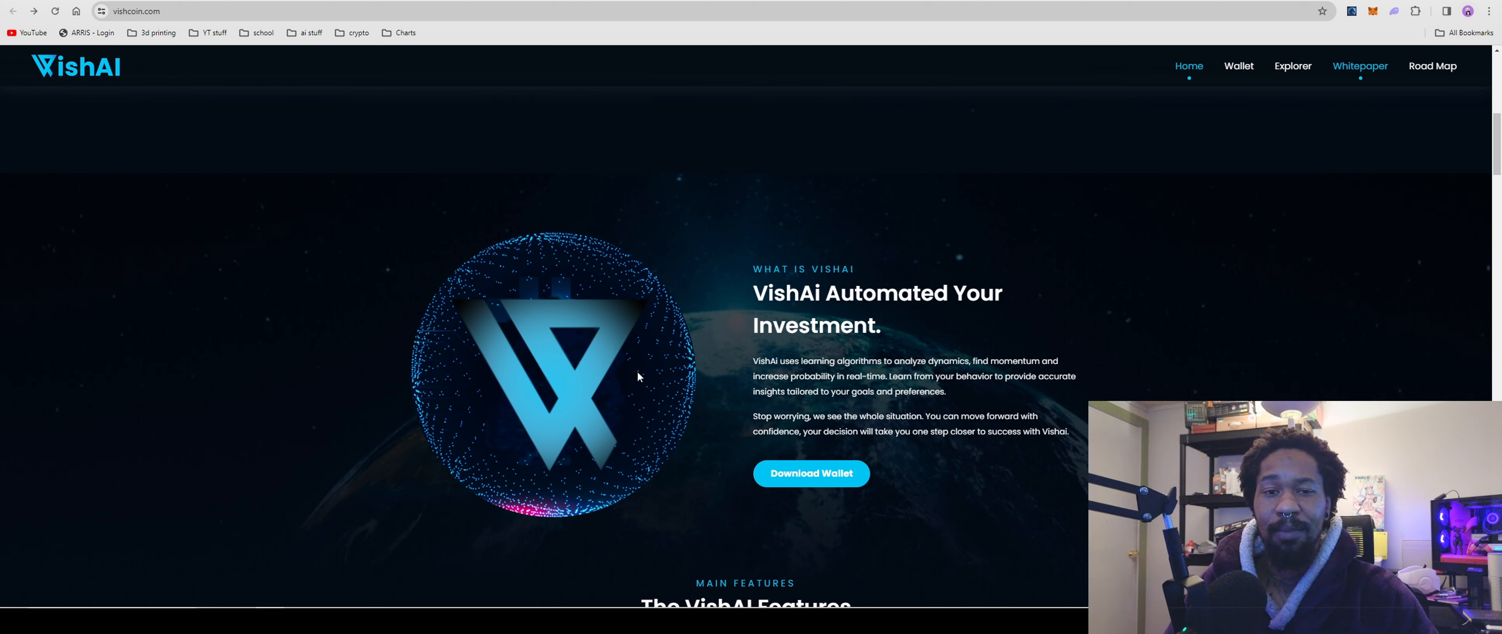
{"action": "mouse_move", "coordinate": [632, 364]}
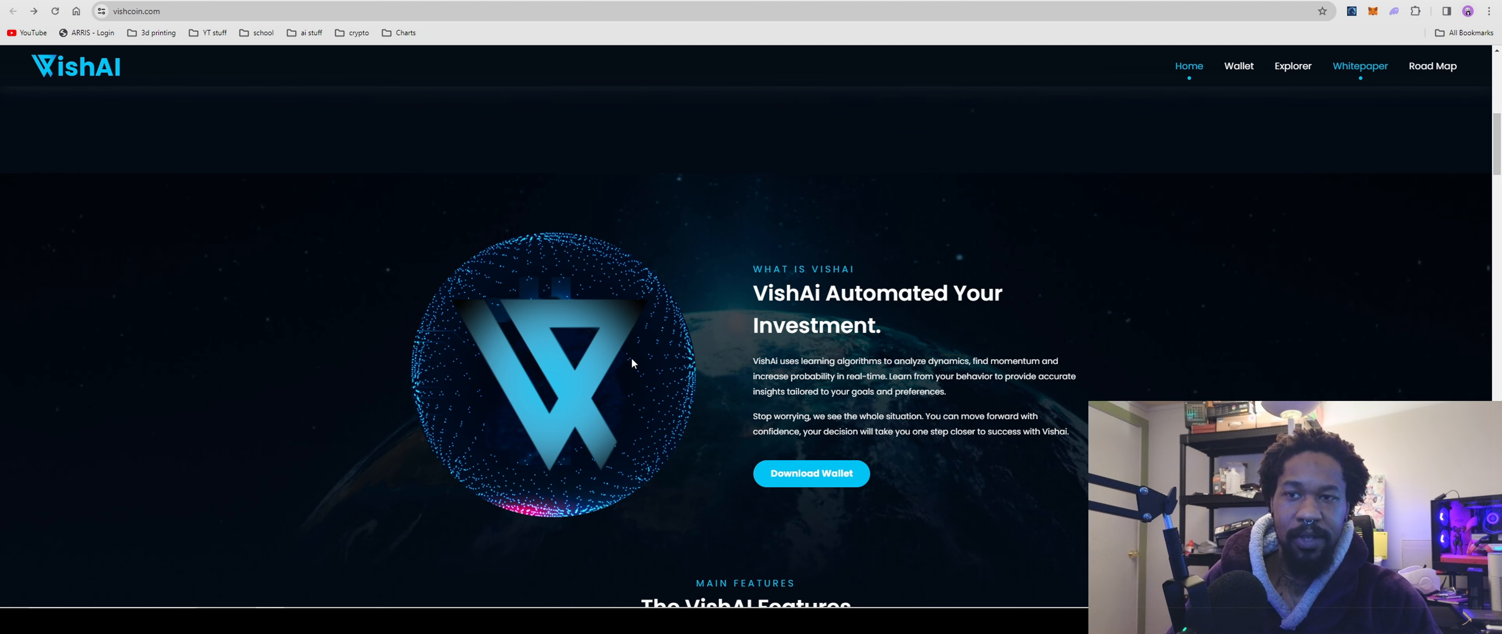
{"action": "scroll", "scroll_direction": "down", "scroll_amount": 3}
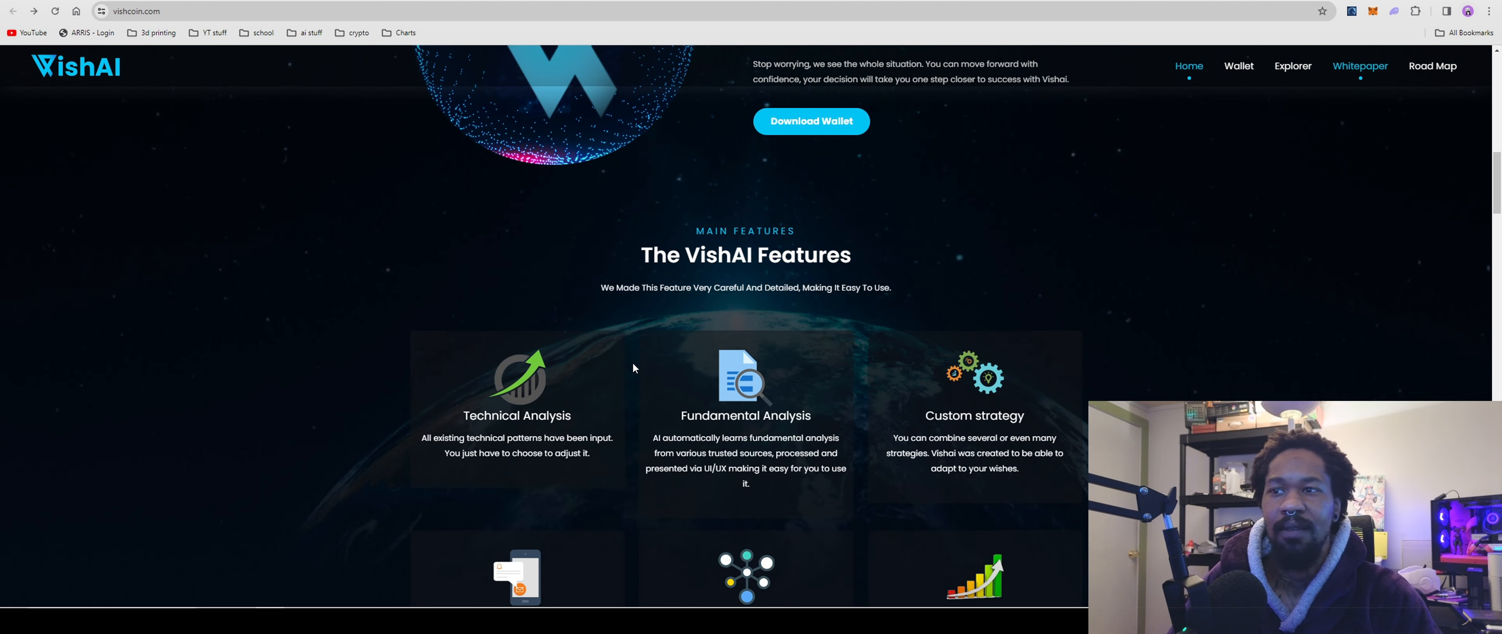
Continue past the Advantages section to How Vishai Works with its wallet download link.
{"action": "scroll", "scroll_direction": "down", "scroll_amount": 3}
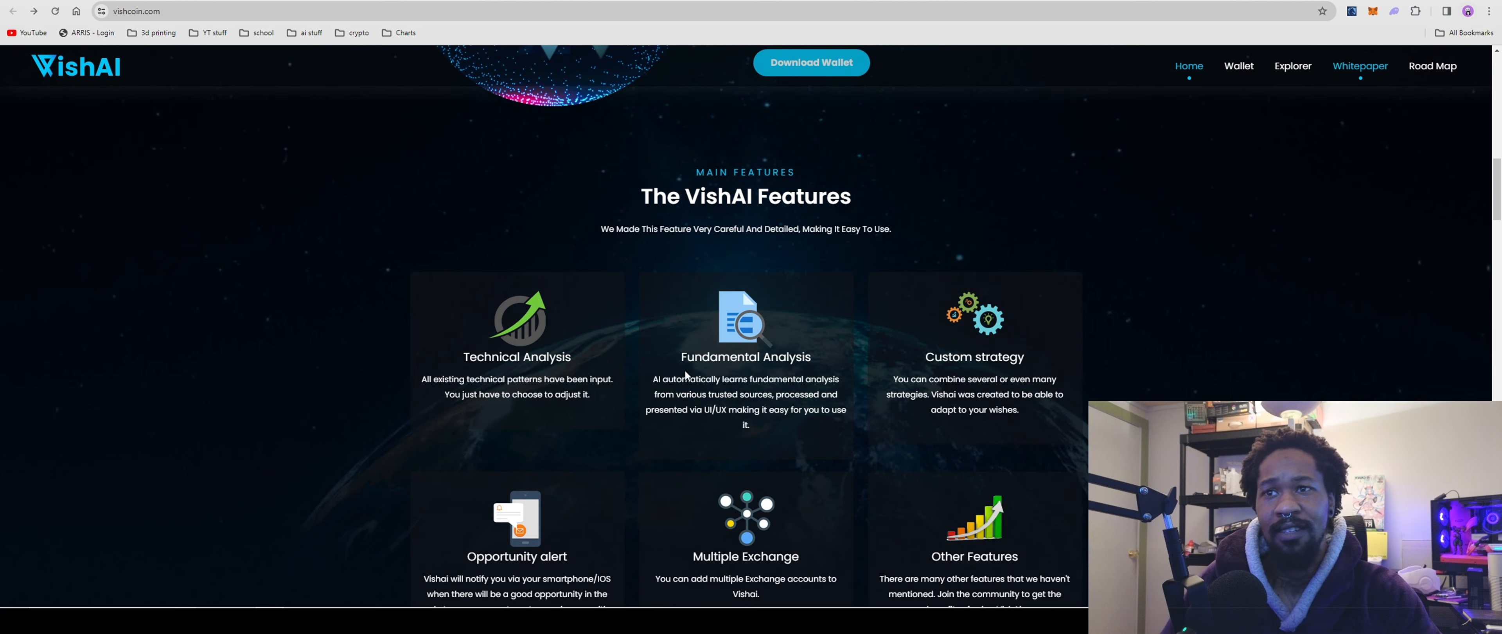
{"action": "scroll", "scroll_direction": "down", "scroll_amount": 3}
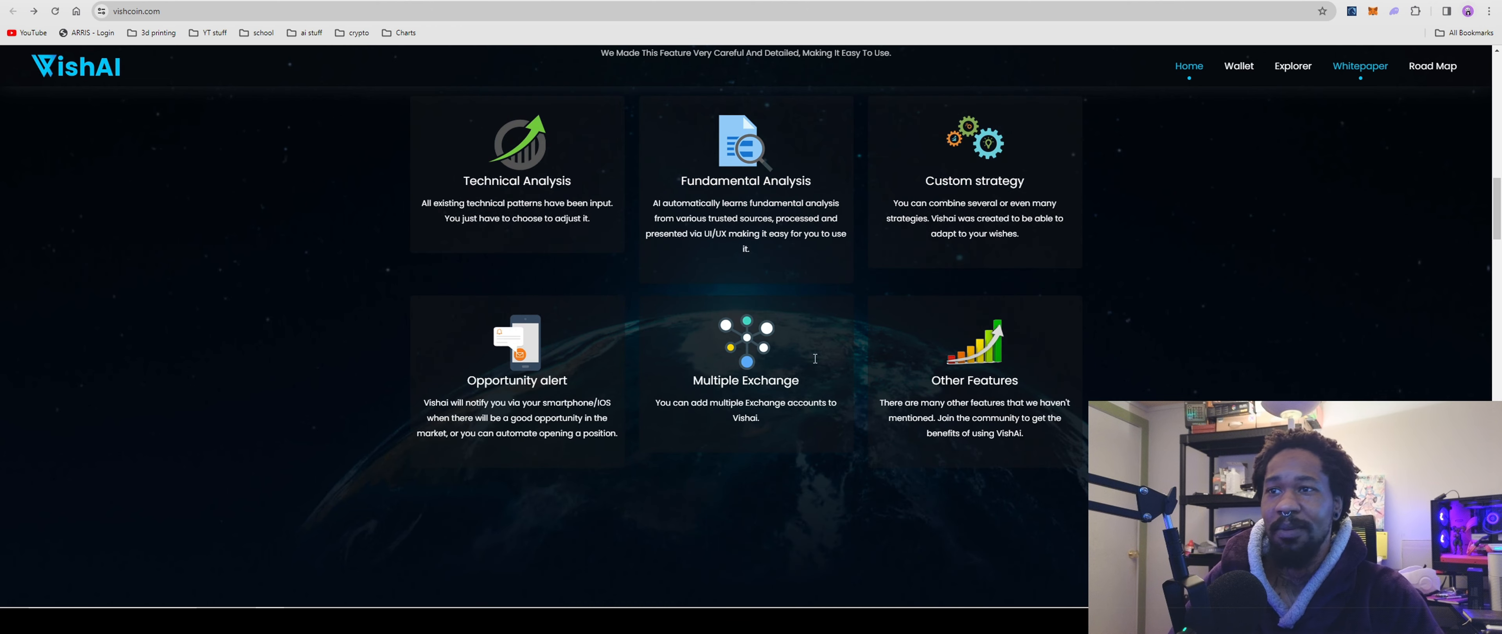
{"action": "scroll", "scroll_direction": "down", "scroll_amount": 3}
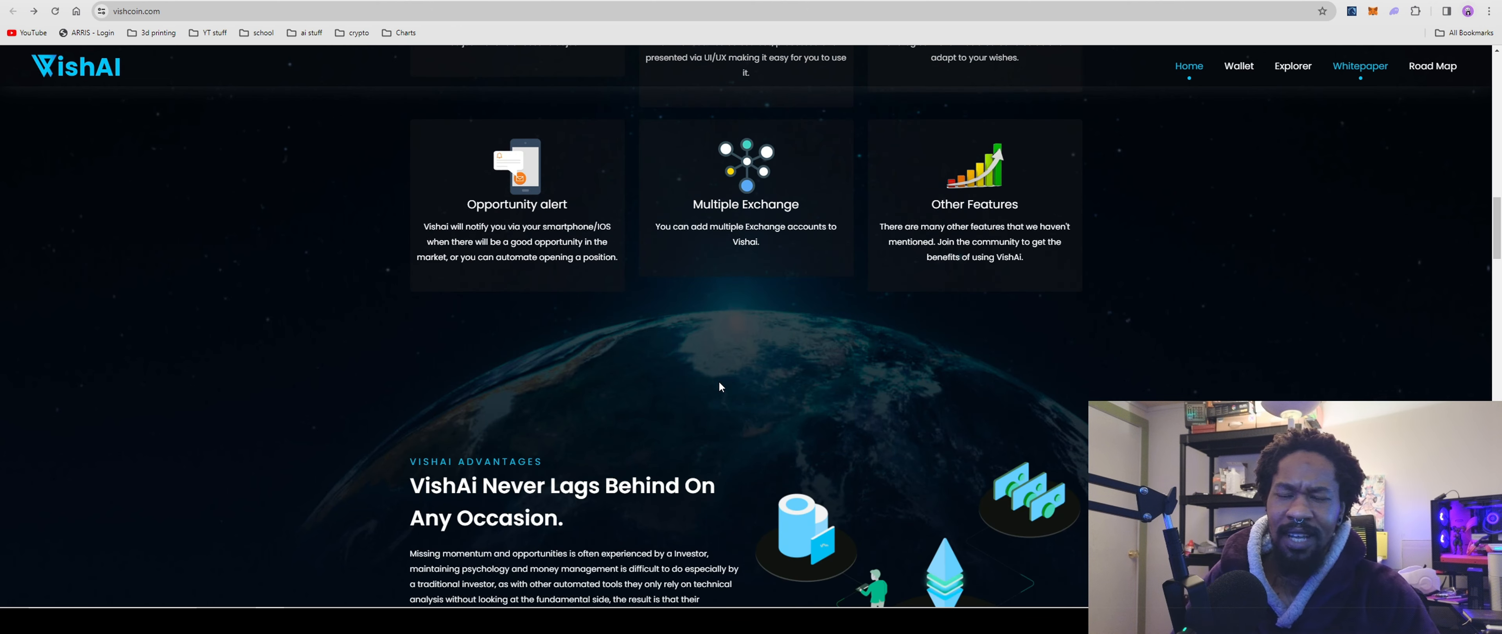
{"action": "mouse_move", "coordinate": [733, 383]}
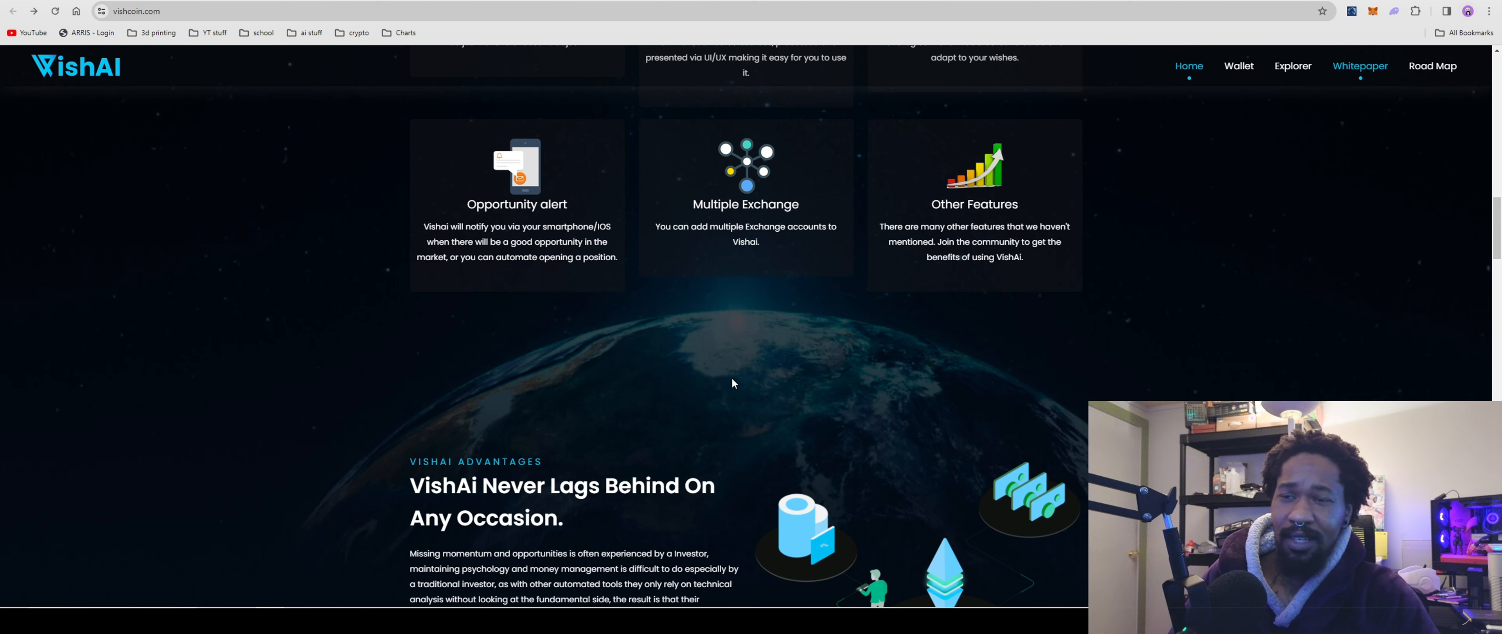
{"action": "scroll", "scroll_direction": "down", "scroll_amount": 3}
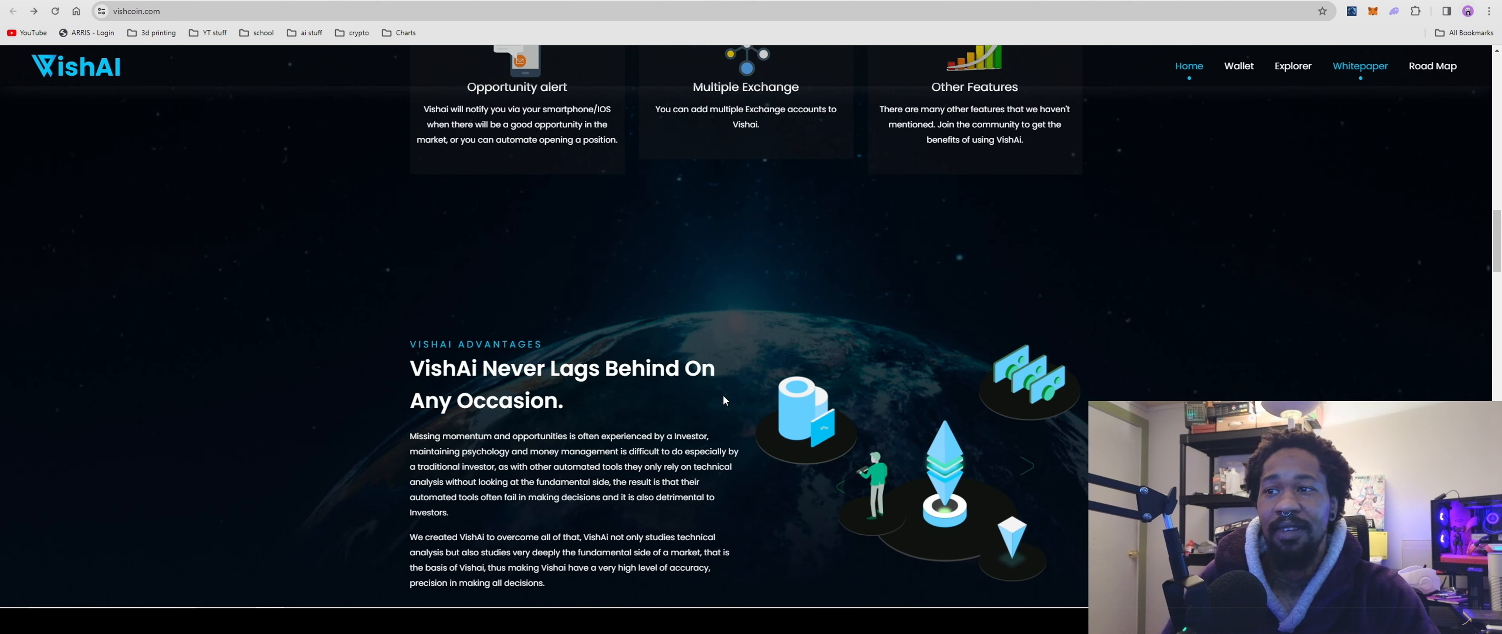
{"action": "scroll", "scroll_direction": "down", "scroll_amount": 3}
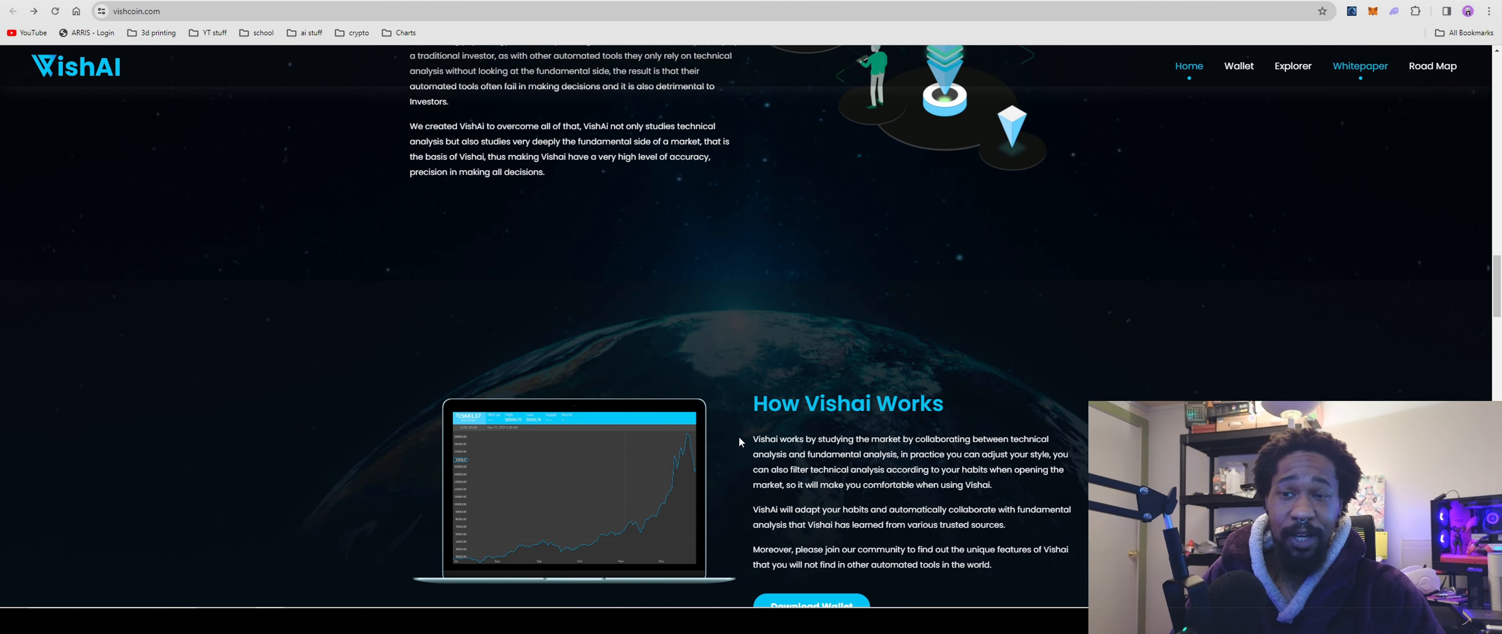
{"action": "scroll", "scroll_direction": "down", "scroll_amount": 3}
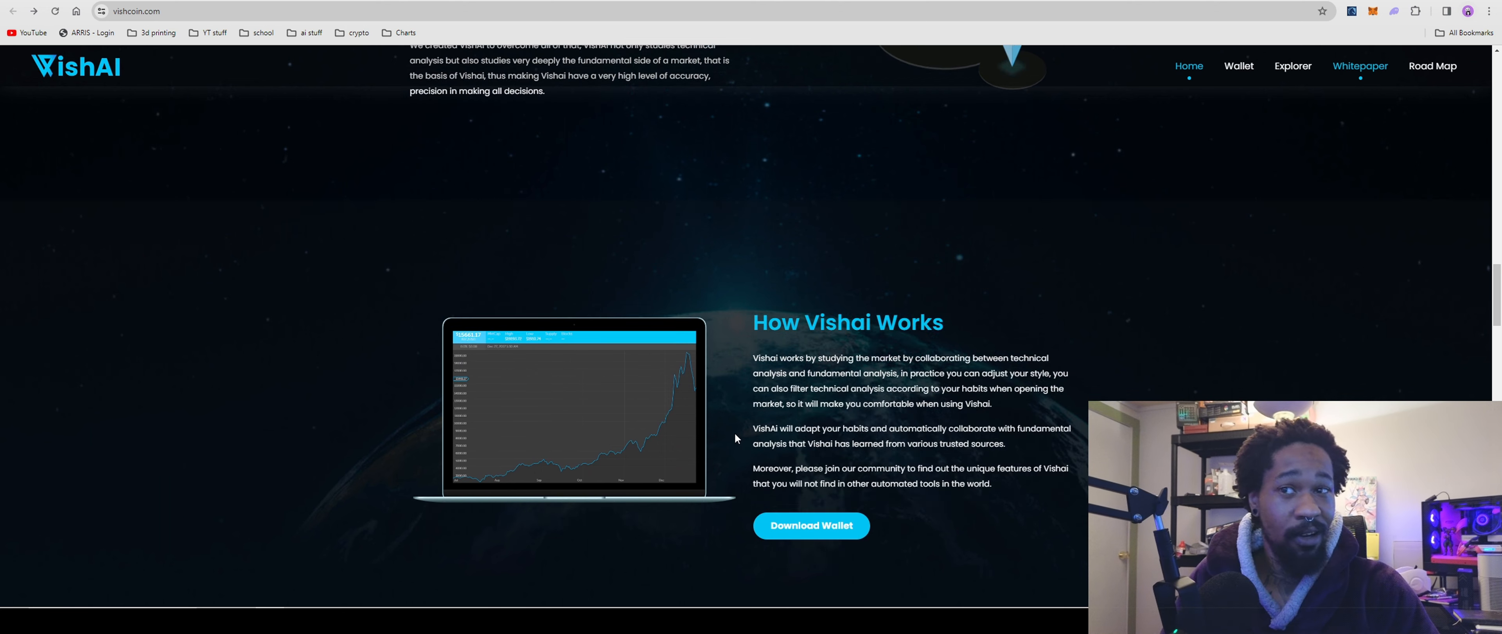
Review the six roadmap phases running through 2025 Q1.
{"action": "scroll", "scroll_direction": "down", "scroll_amount": 3}
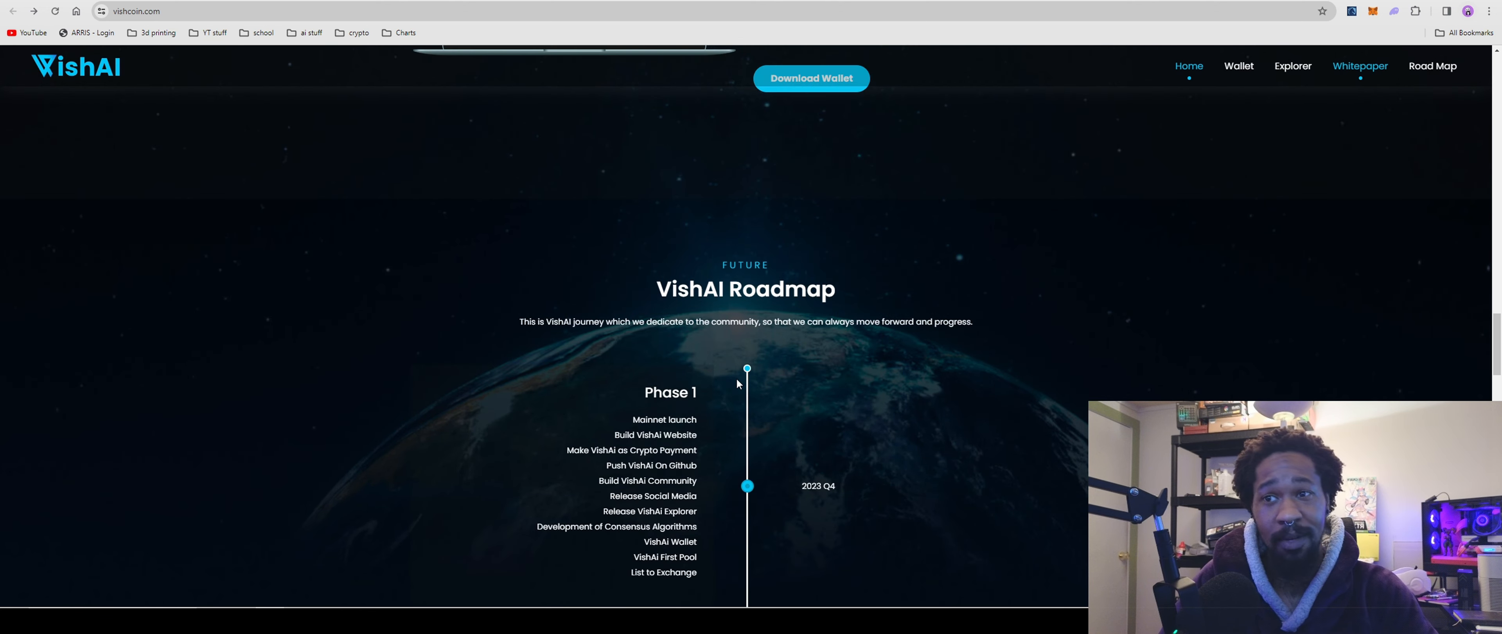
{"action": "scroll", "scroll_direction": "down", "scroll_amount": 3}
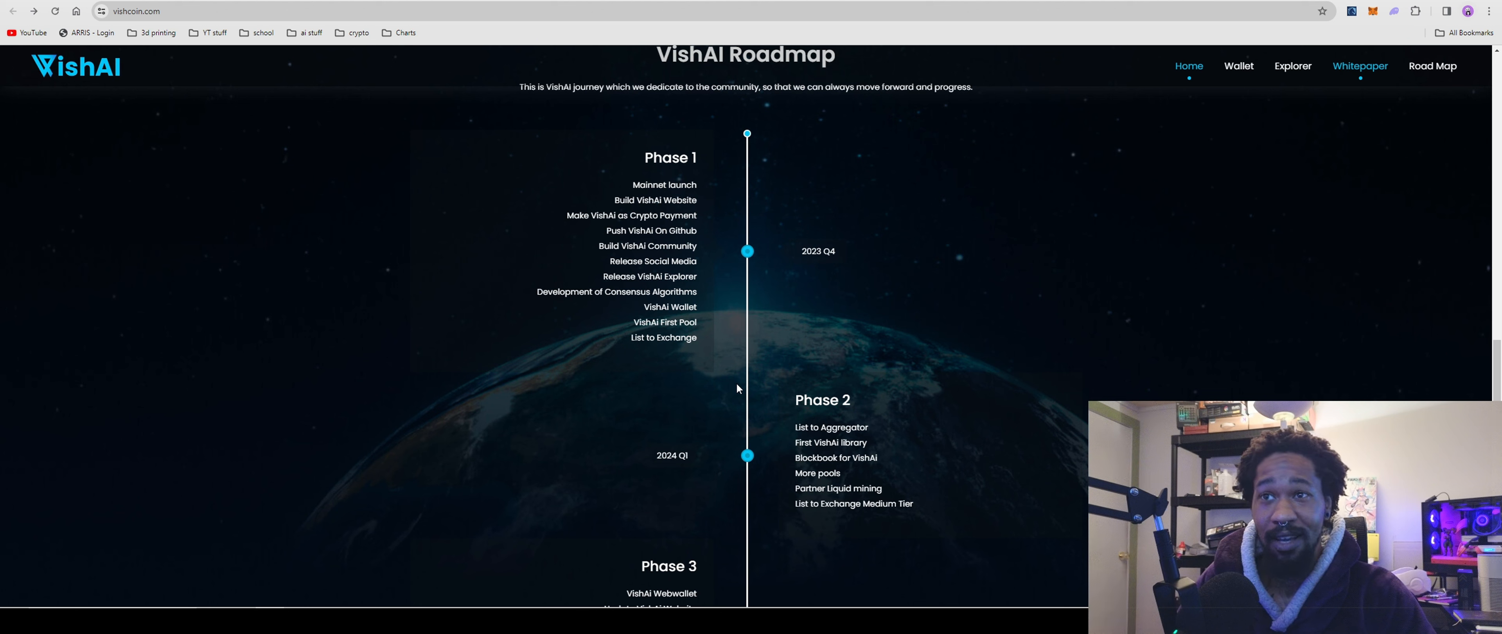
{"action": "mouse_move", "coordinate": [664, 321]}
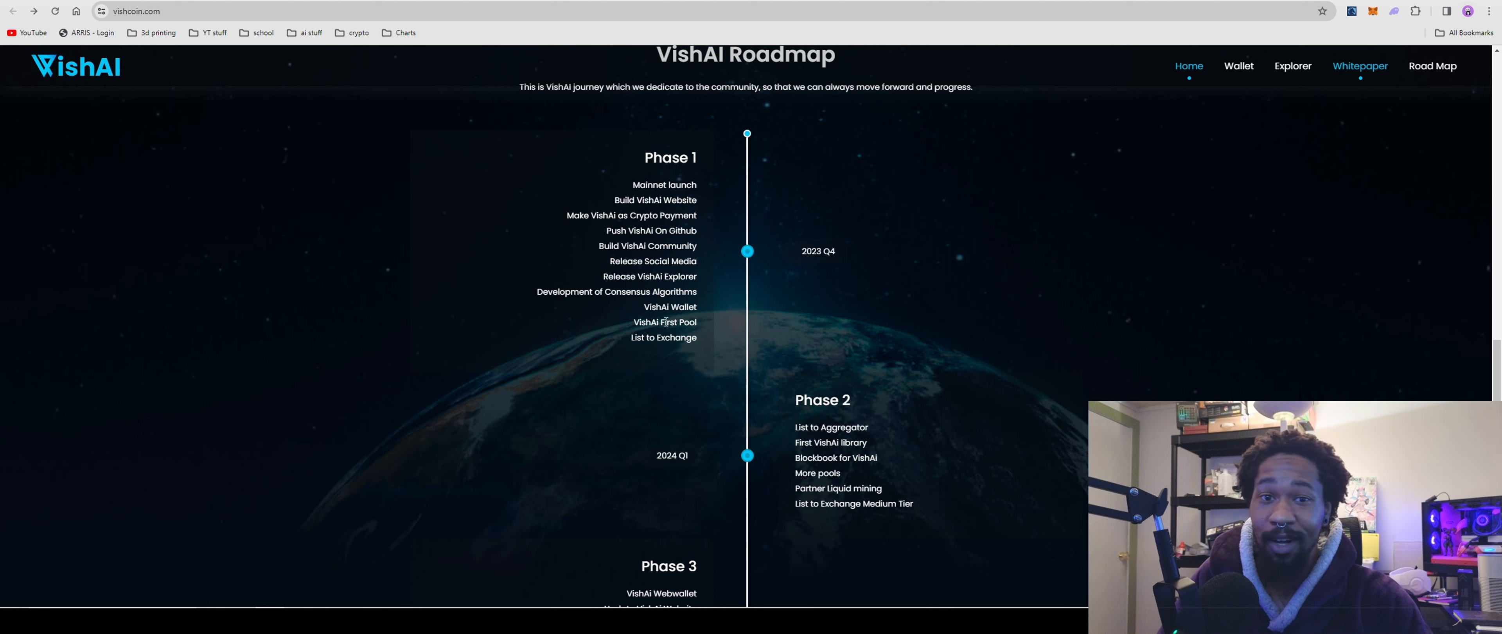
{"action": "mouse_move", "coordinate": [668, 333]}
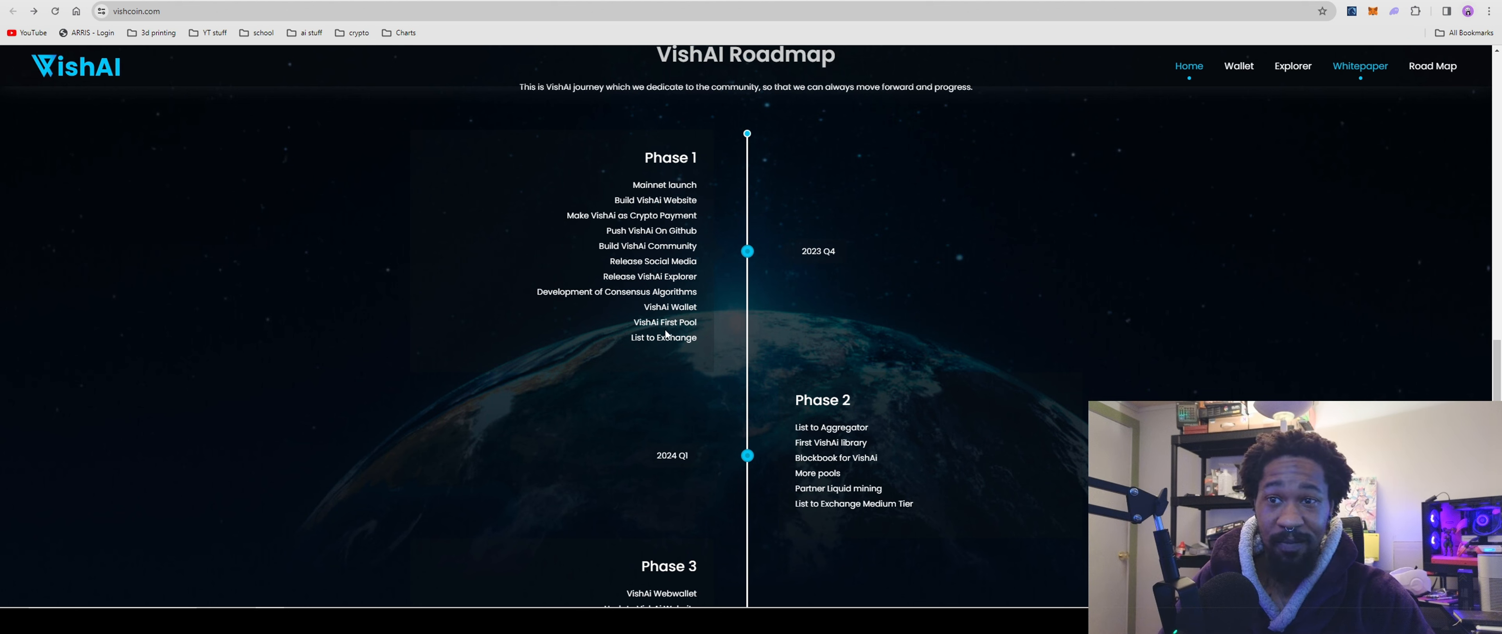
{"action": "scroll", "scroll_direction": "up", "scroll_amount": 3}
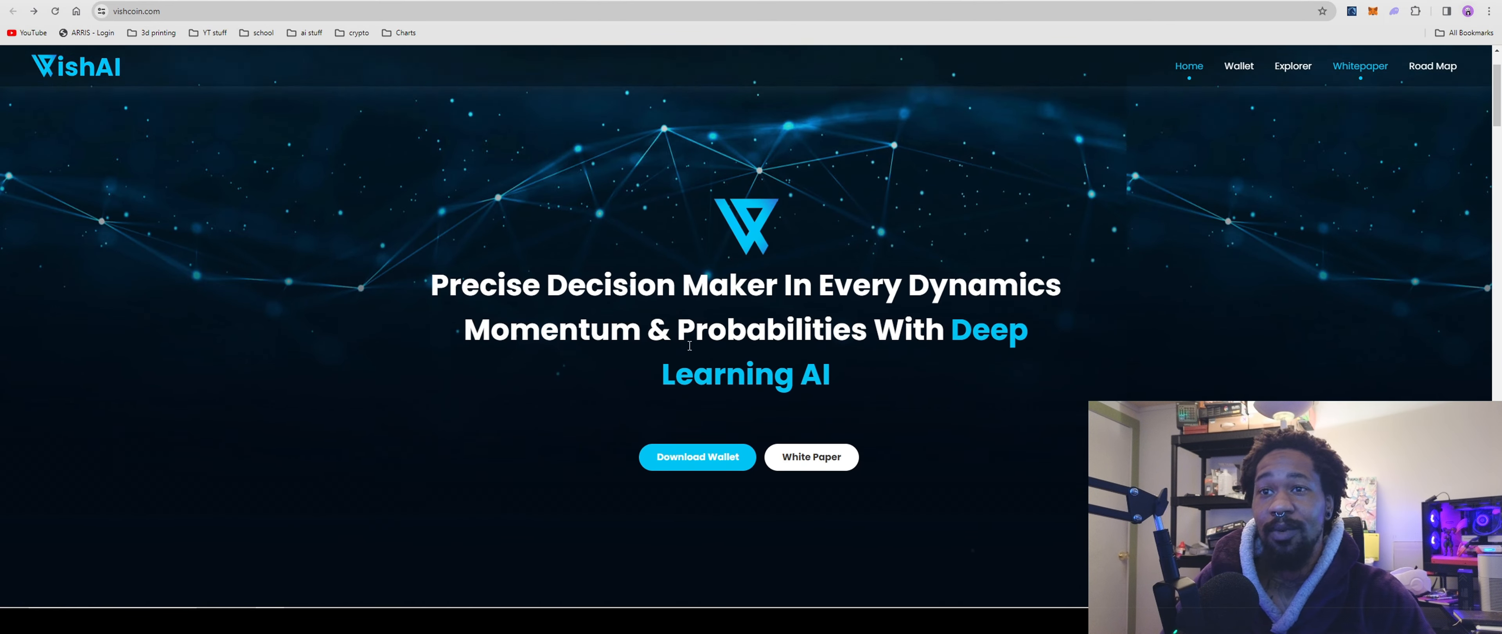
{"action": "scroll", "scroll_direction": "down", "scroll_amount": 3}
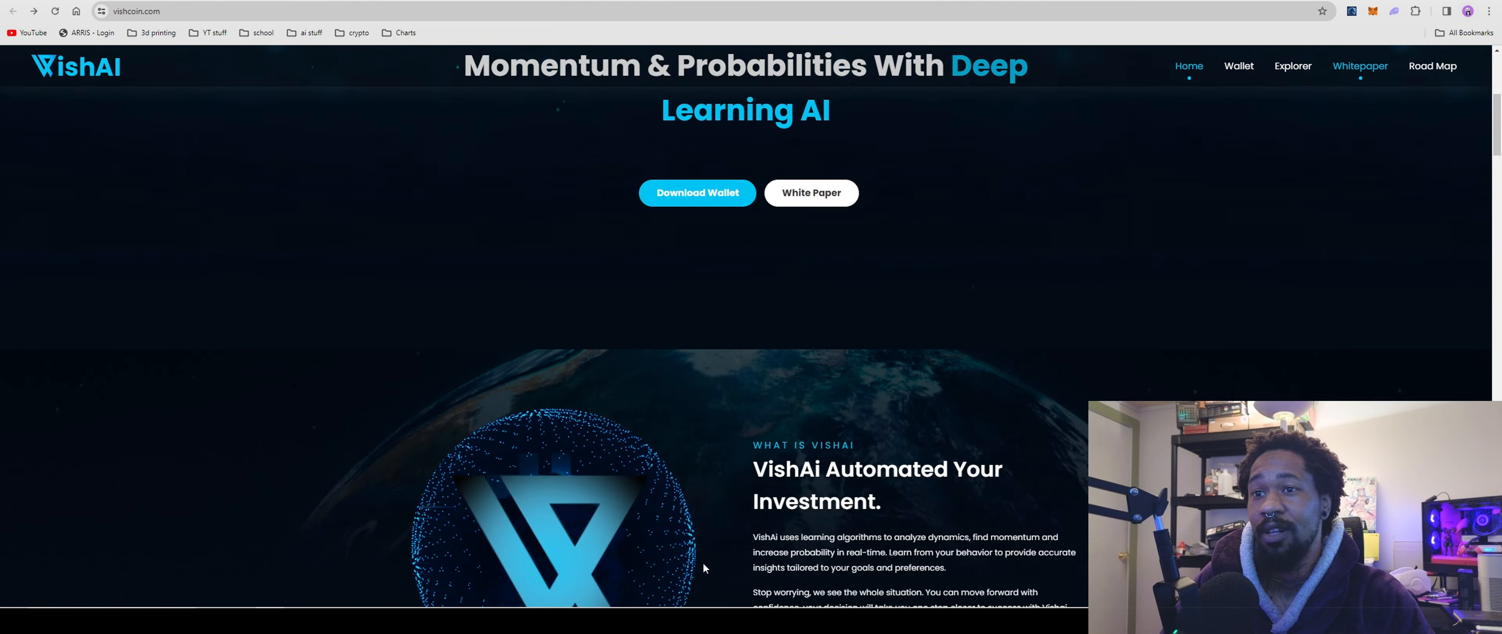
Reach the community Wallet section with its Ubuntu and Windows downloads.
{"action": "scroll", "scroll_direction": "down", "scroll_amount": 3}
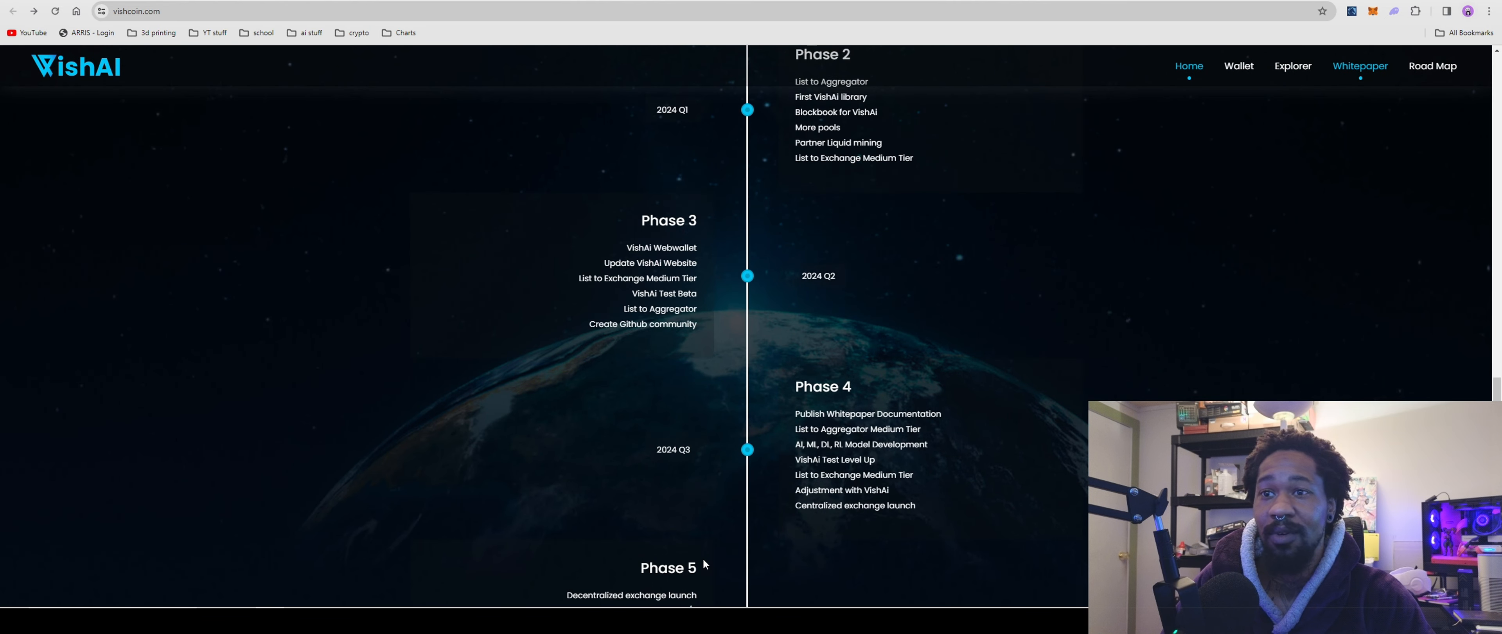
{"action": "scroll", "scroll_direction": "down", "scroll_amount": 3}
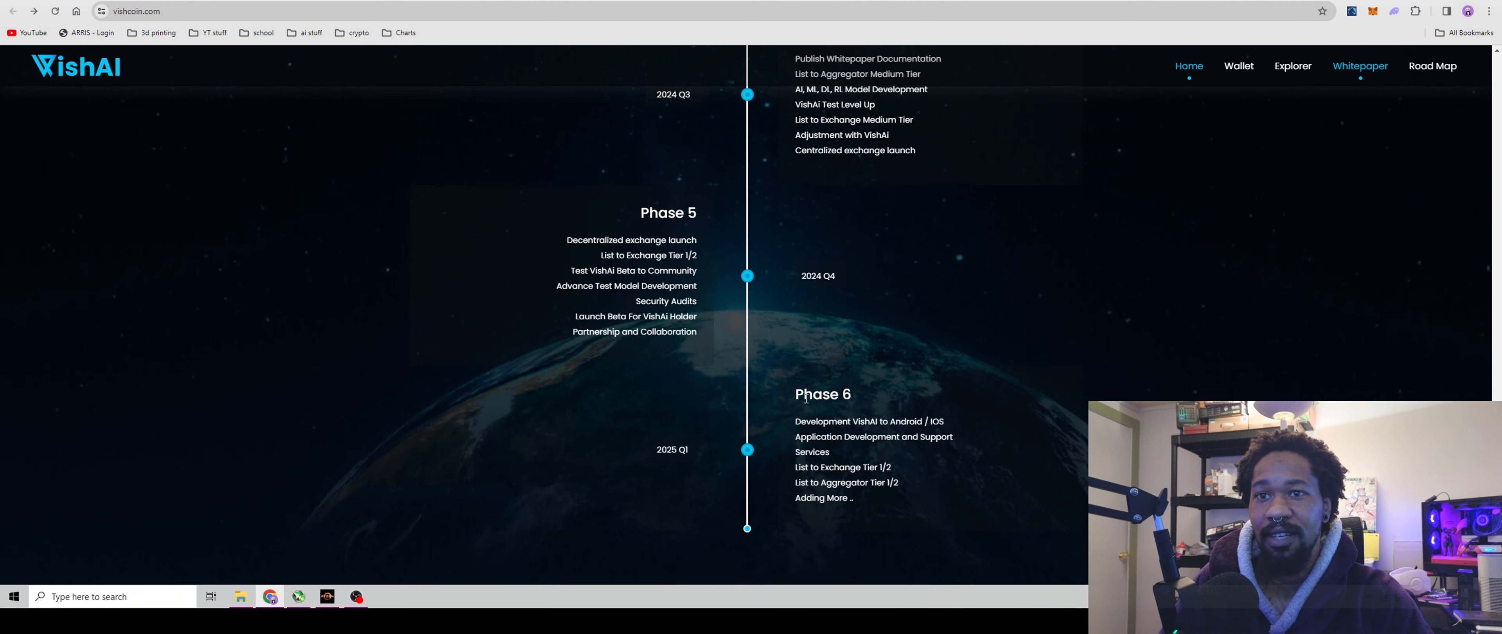
{"action": "scroll", "scroll_direction": "up", "scroll_amount": 3}
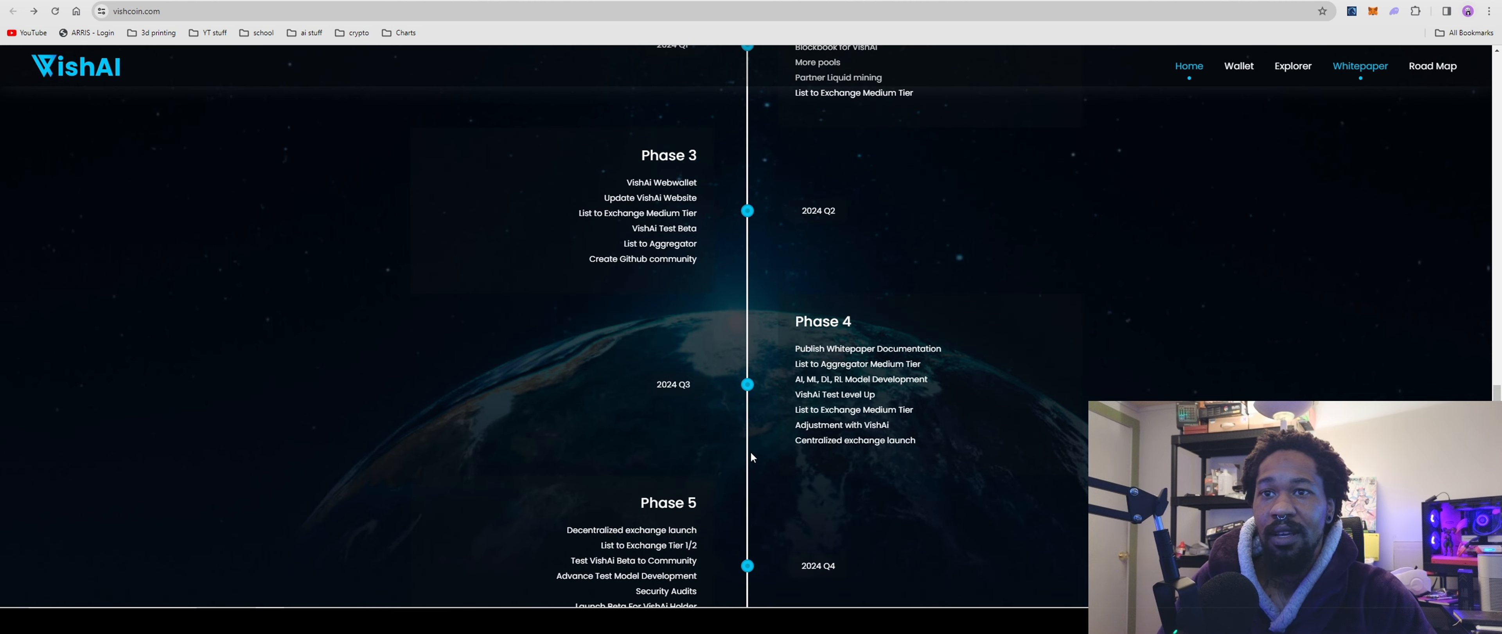
{"action": "scroll", "scroll_direction": "up", "scroll_amount": 3}
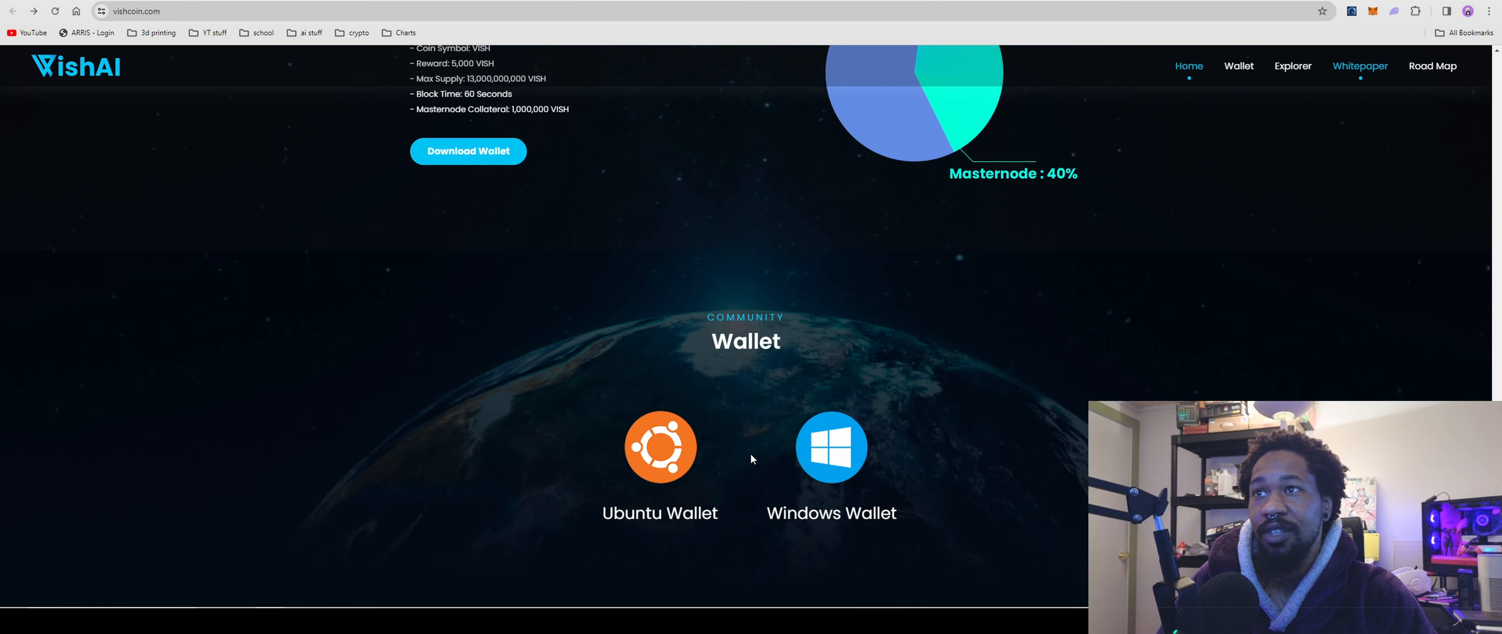
Move past the coin specs to the Join Our Community section with Discord, Telegram and Twitter links.
{"action": "scroll", "scroll_direction": "up", "scroll_amount": 3}
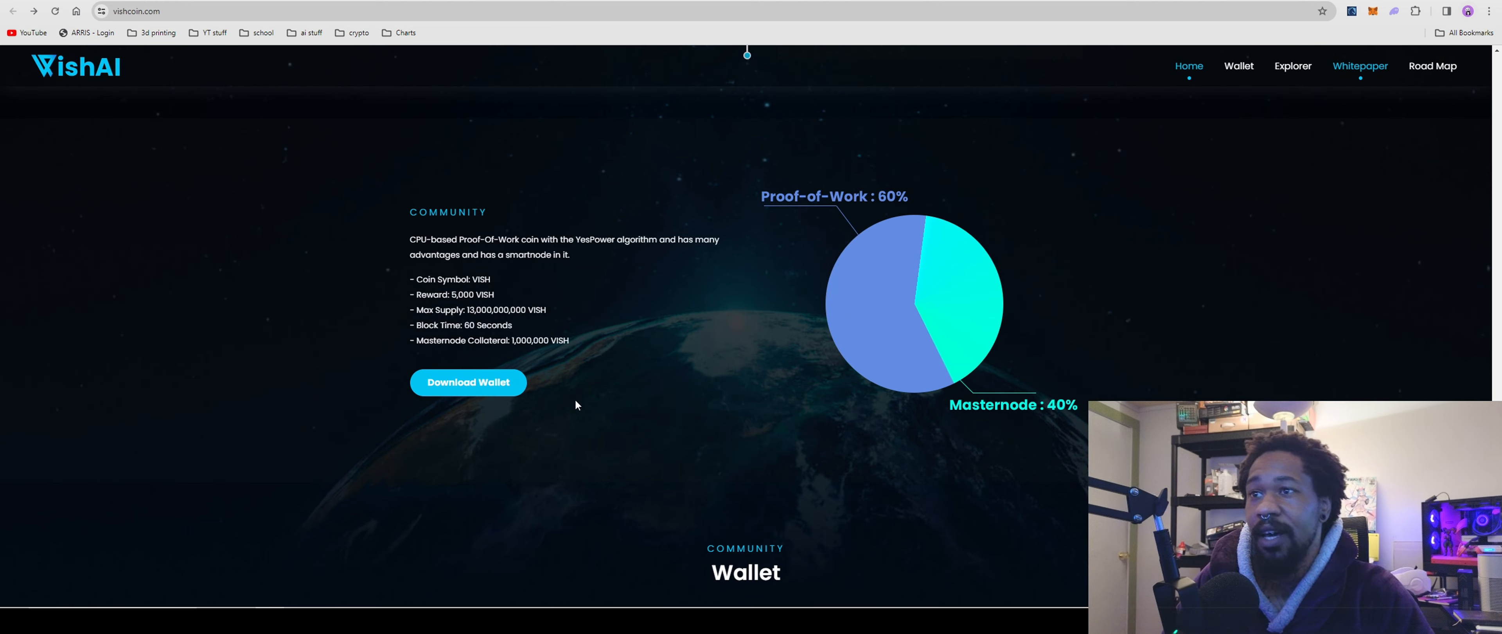
{"action": "mouse_move", "coordinate": [542, 363]}
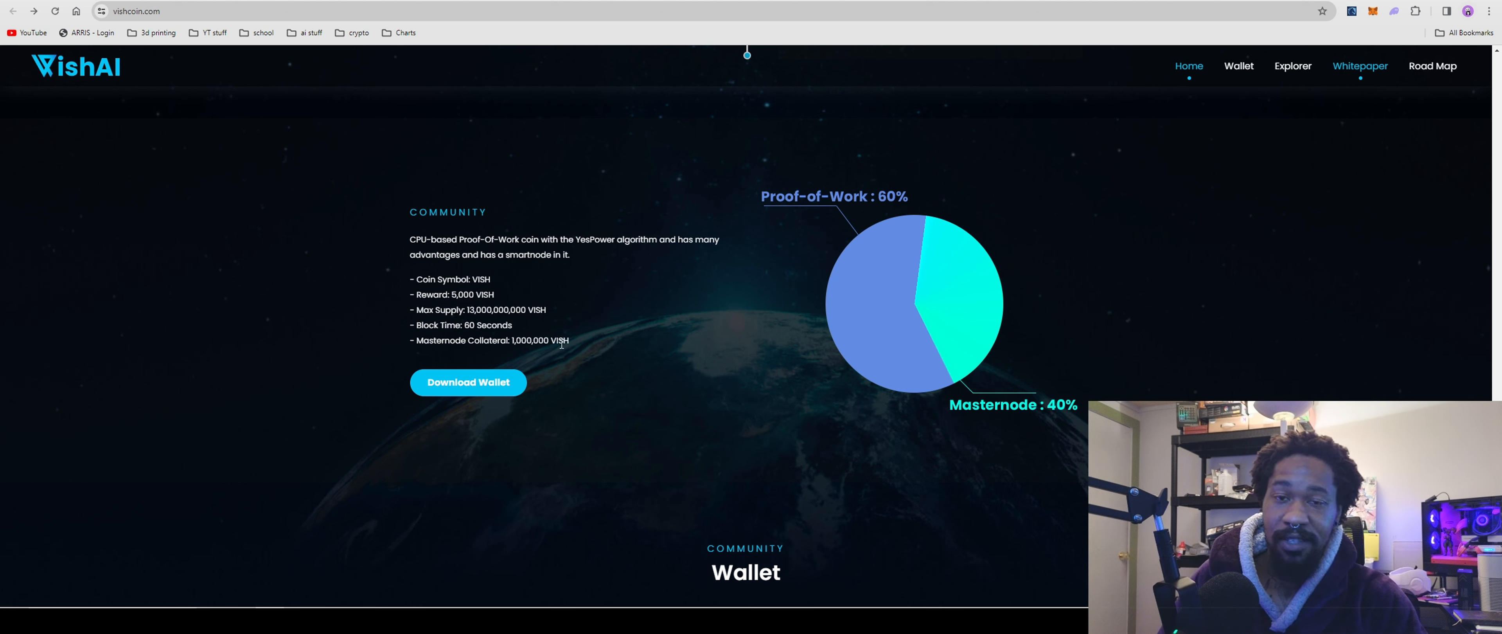
{"action": "mouse_move", "coordinate": [917, 415]}
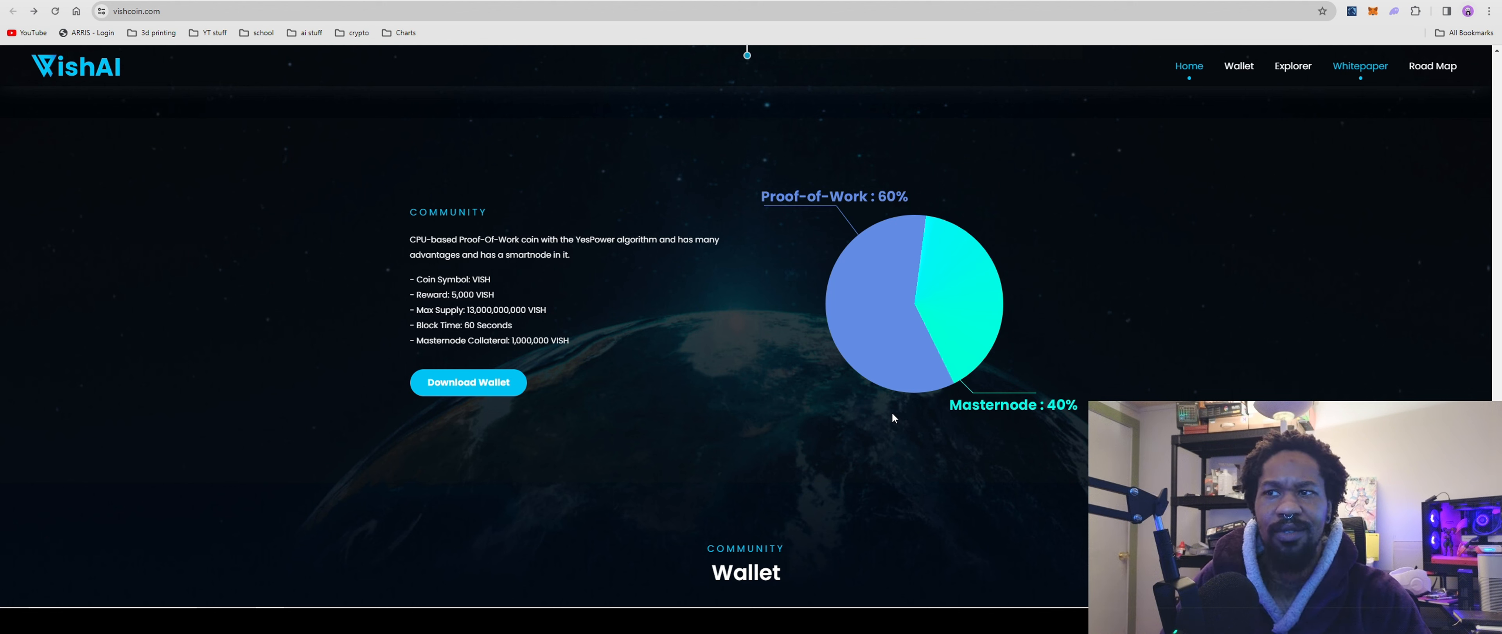
{"action": "mouse_move", "coordinate": [847, 427]}
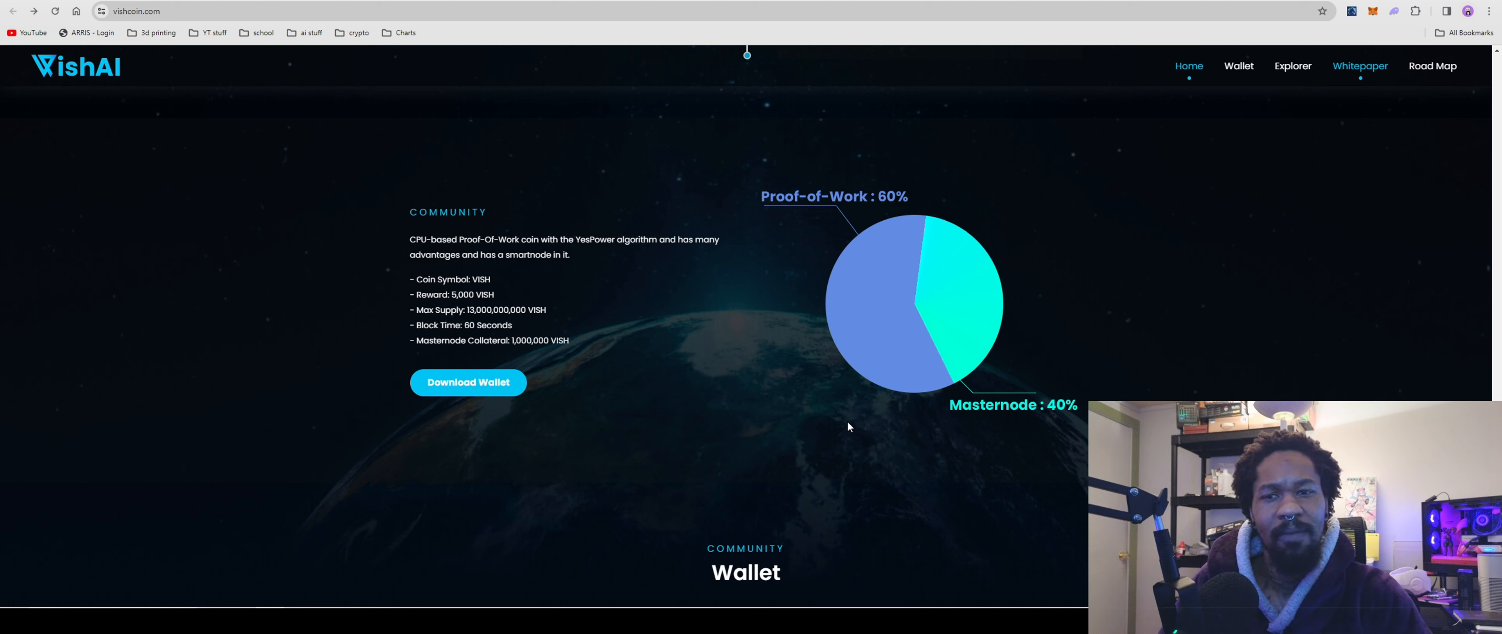
{"action": "mouse_move", "coordinate": [780, 492]}
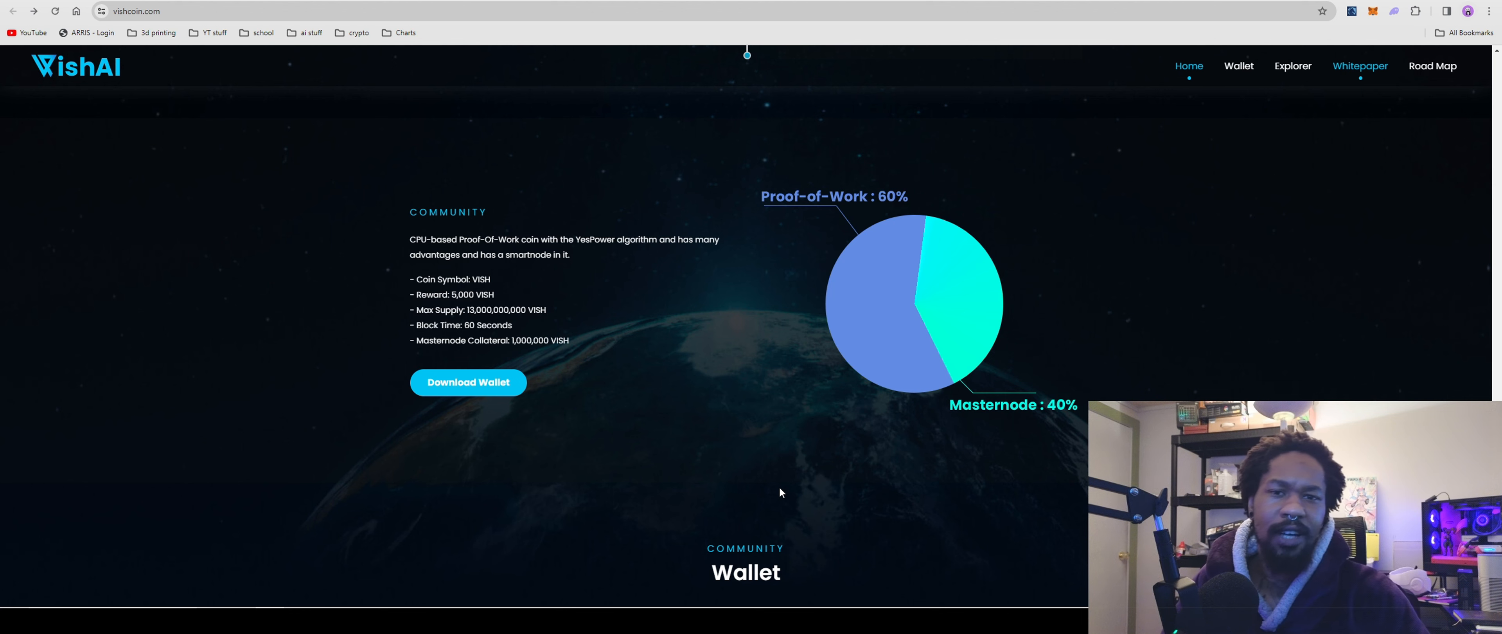
{"action": "mouse_move", "coordinate": [750, 508]}
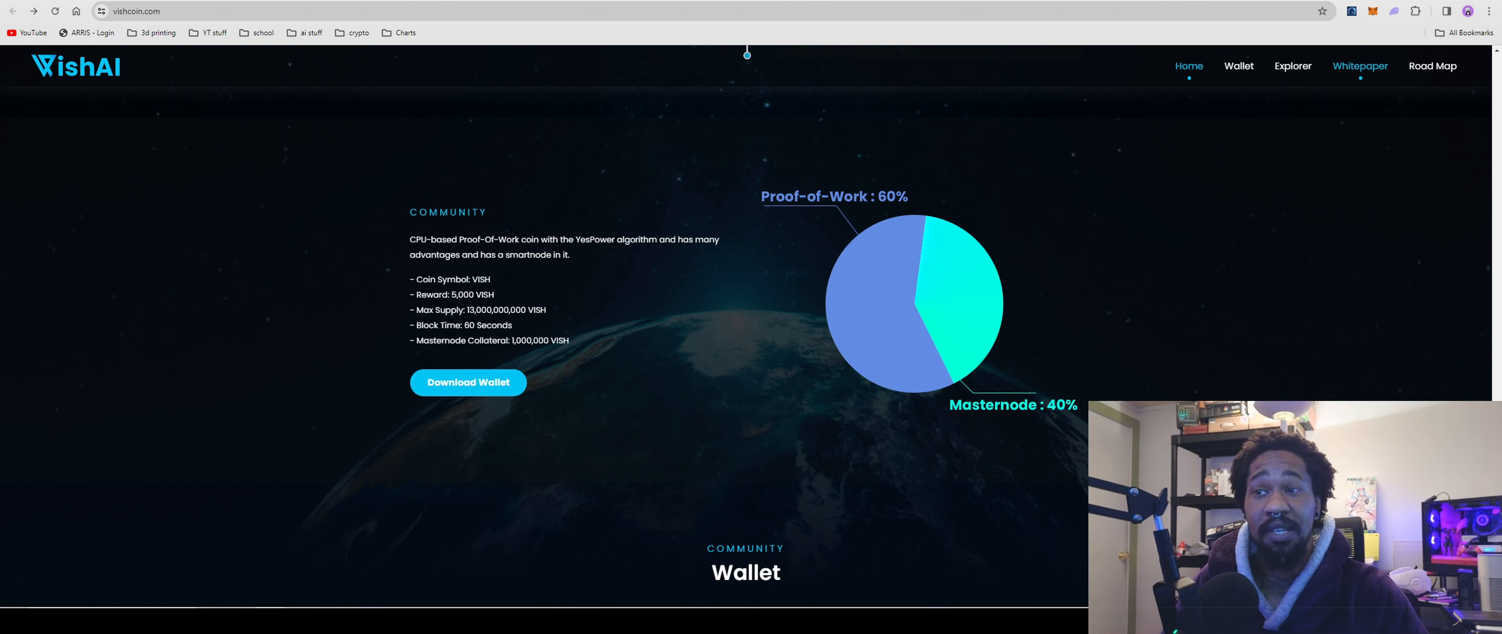
{"action": "mouse_move", "coordinate": [446, 273]}
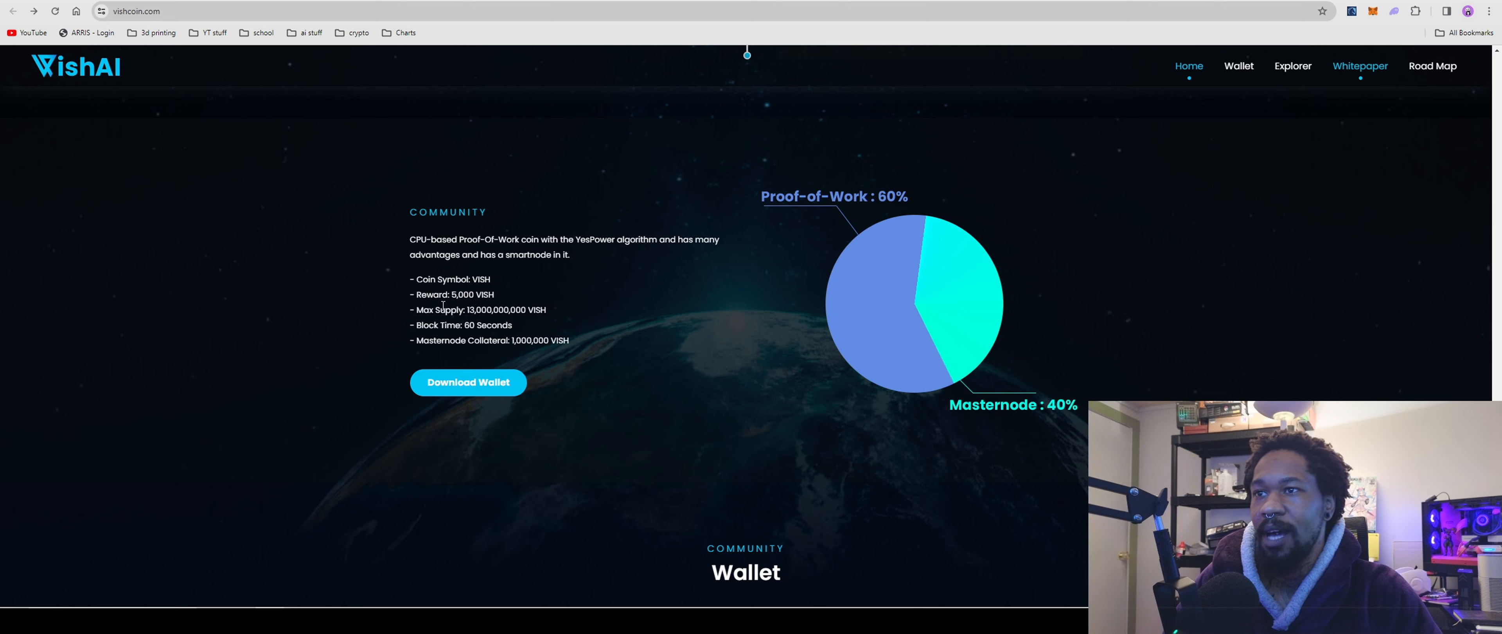
{"action": "scroll", "scroll_direction": "down", "scroll_amount": 3}
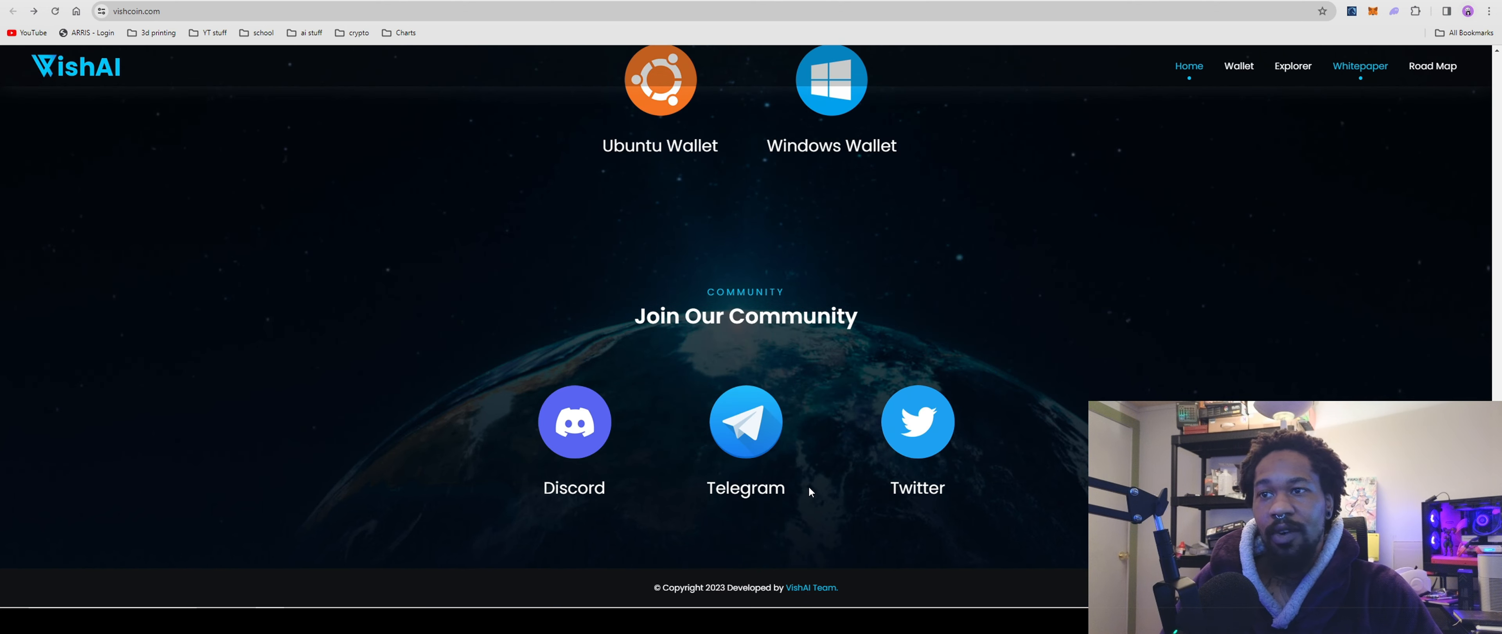
Visit the Vishcoinai X profile and browse its Xeggex listing and micro-halving posts.
{"action": "left_click", "coordinate": [916, 421]}
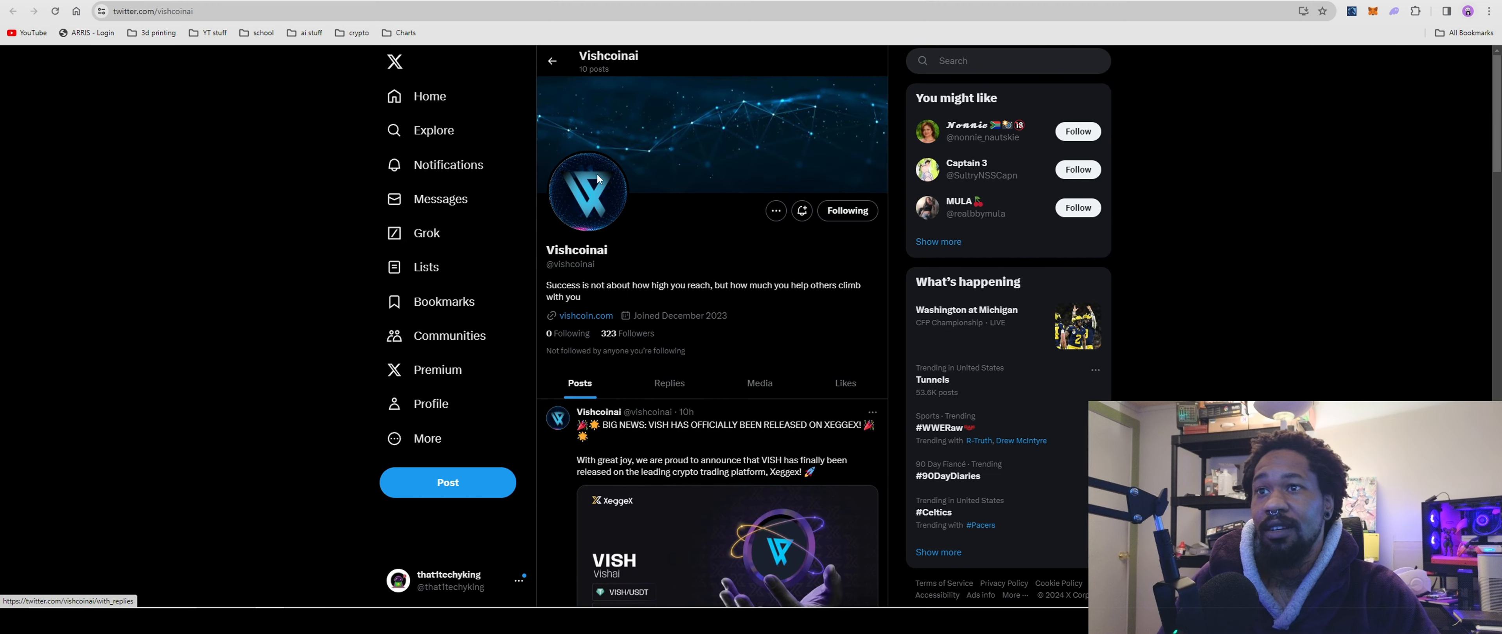
{"action": "mouse_move", "coordinate": [706, 350]}
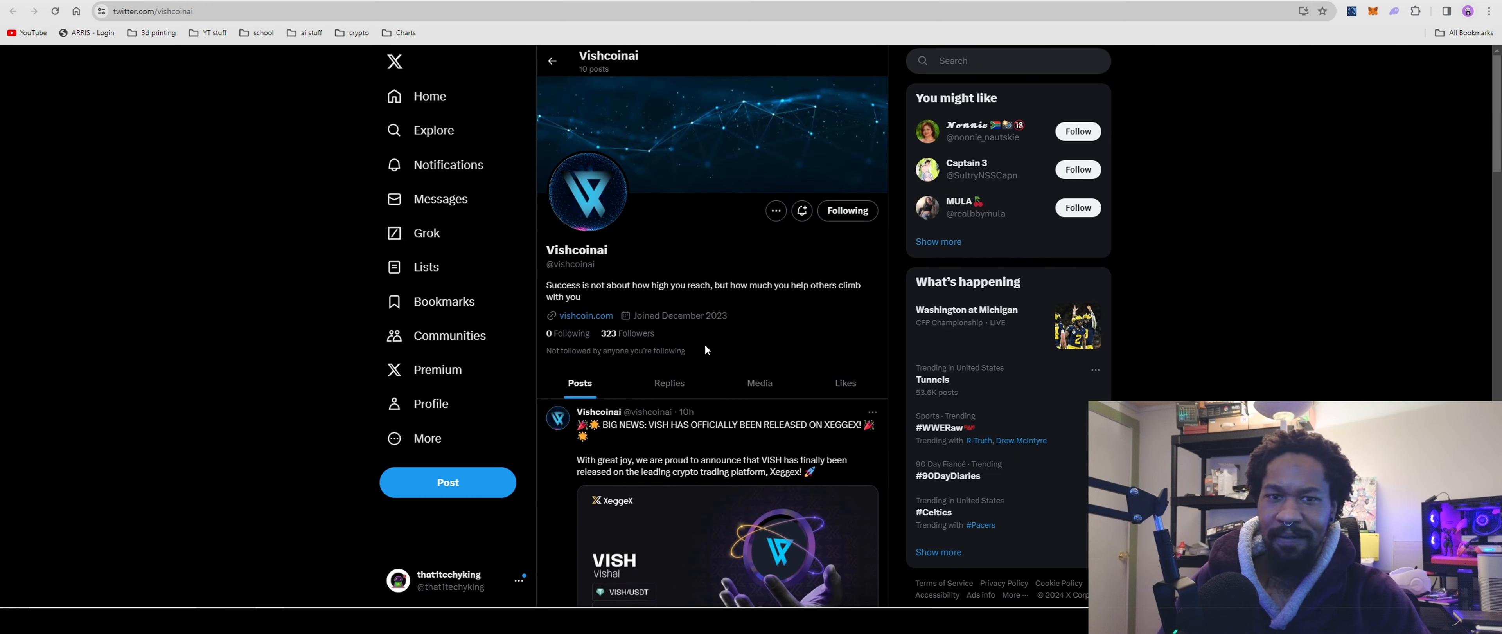
{"action": "mouse_move", "coordinate": [711, 332]}
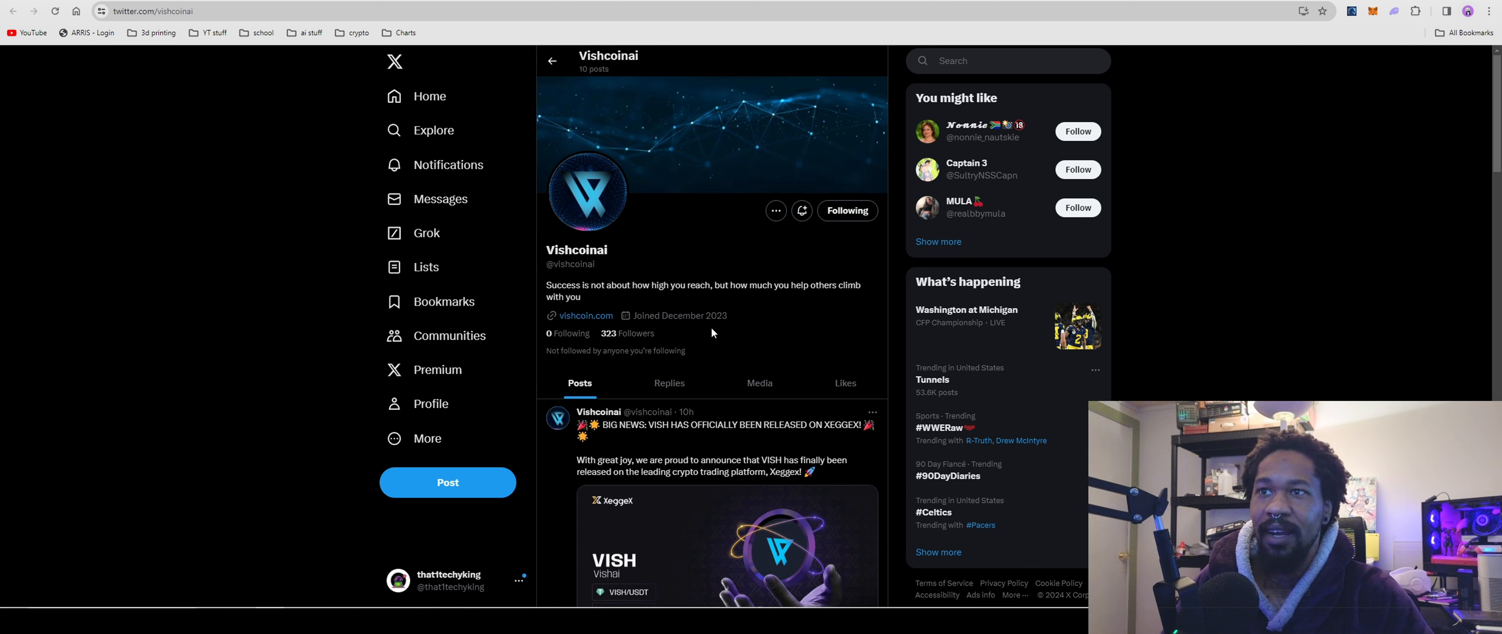
{"action": "mouse_move", "coordinate": [952, 438]}
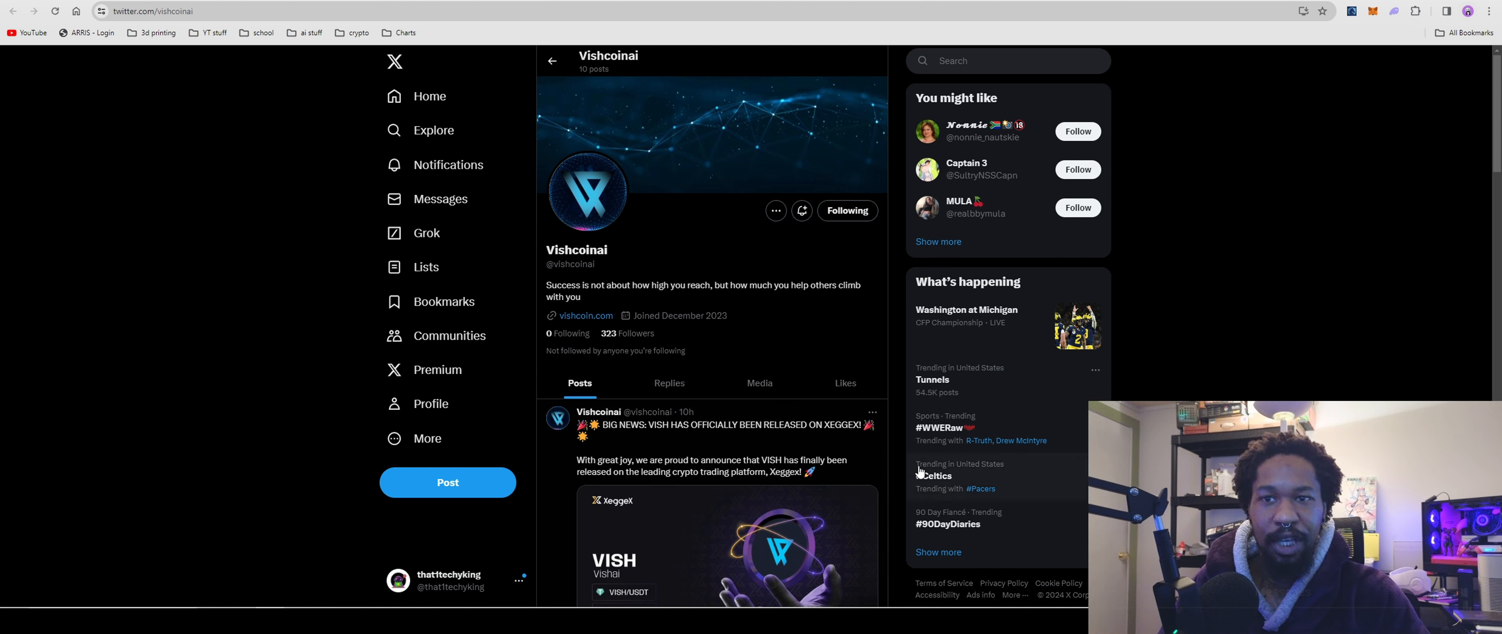
{"action": "scroll", "scroll_direction": "down", "scroll_amount": 3}
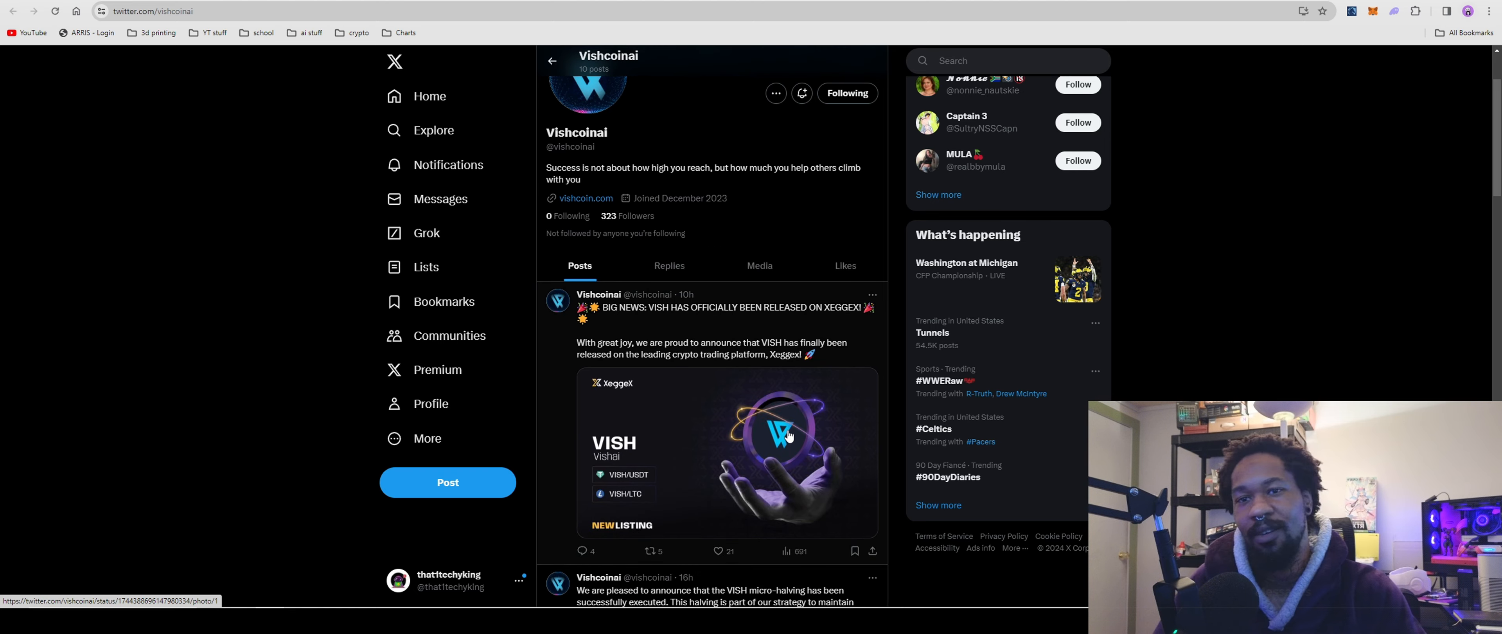
{"action": "scroll", "scroll_direction": "down", "scroll_amount": 3}
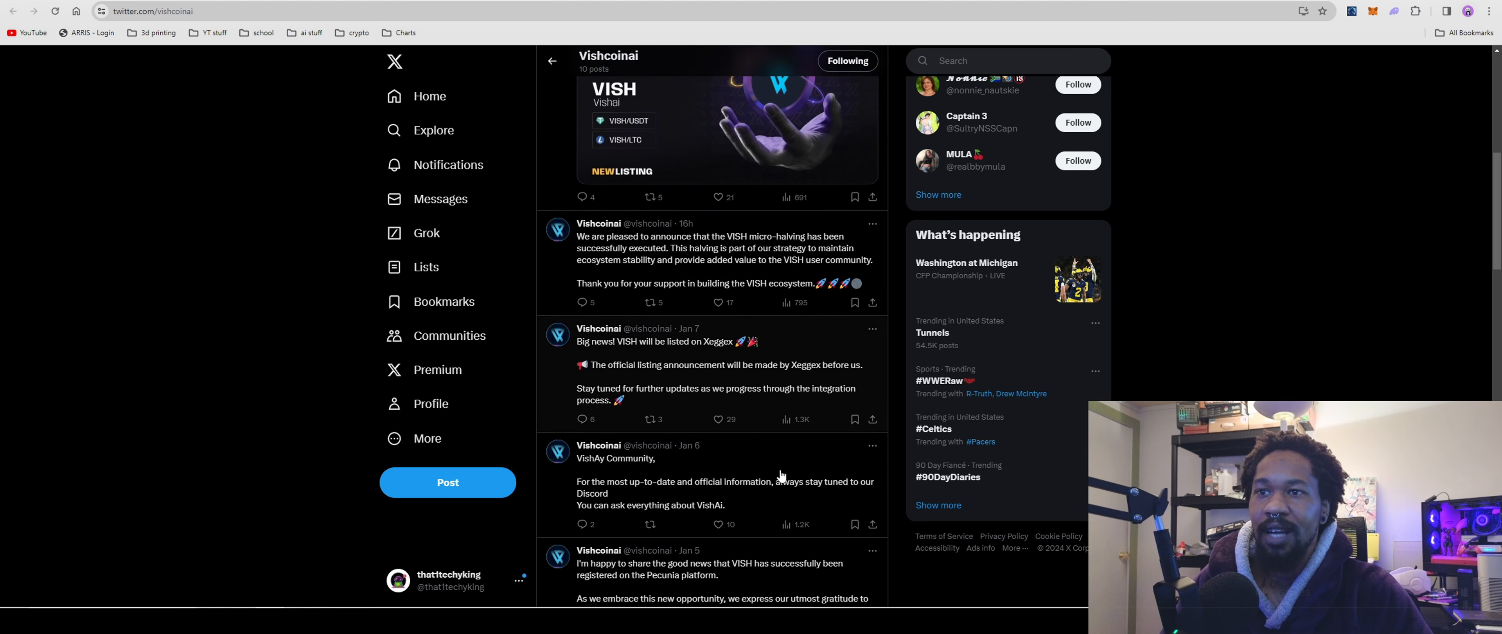
{"action": "scroll", "scroll_direction": "up", "scroll_amount": 3}
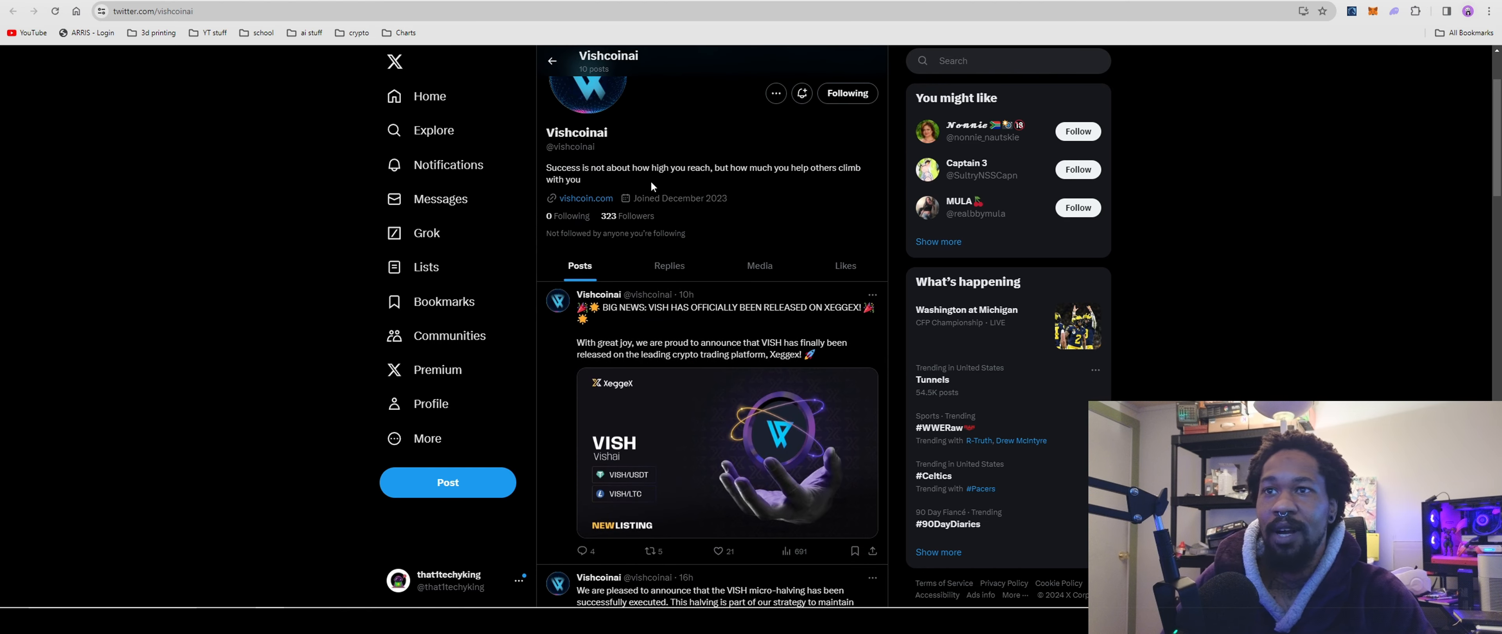
{"action": "mouse_move", "coordinate": [632, 219]}
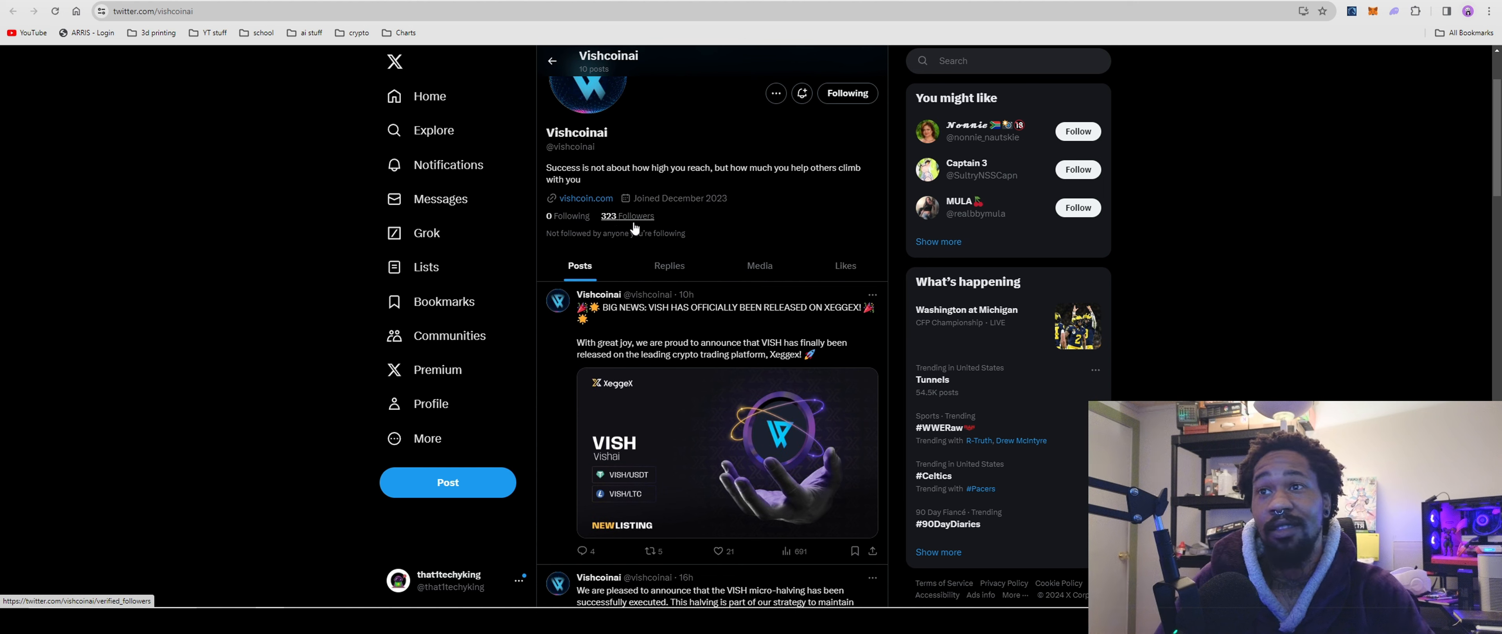
{"action": "mouse_move", "coordinate": [676, 326]}
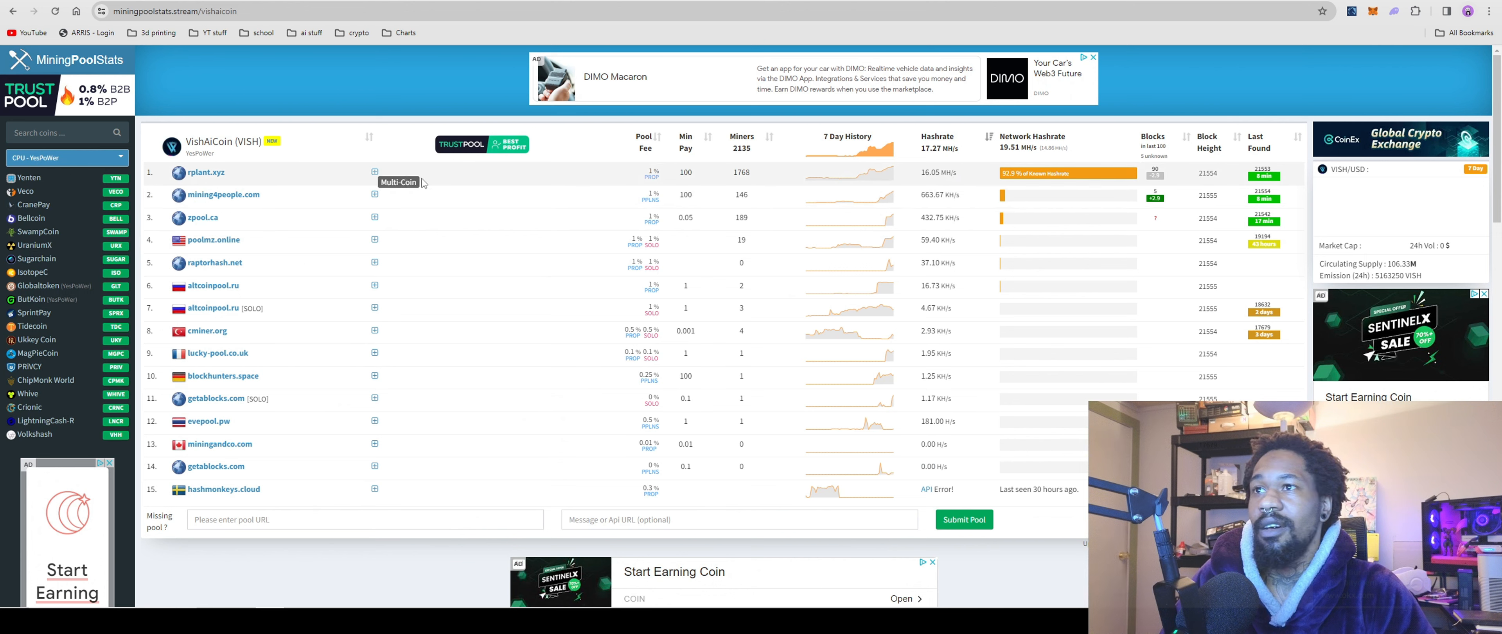
{"action": "mouse_move", "coordinate": [963, 200]}
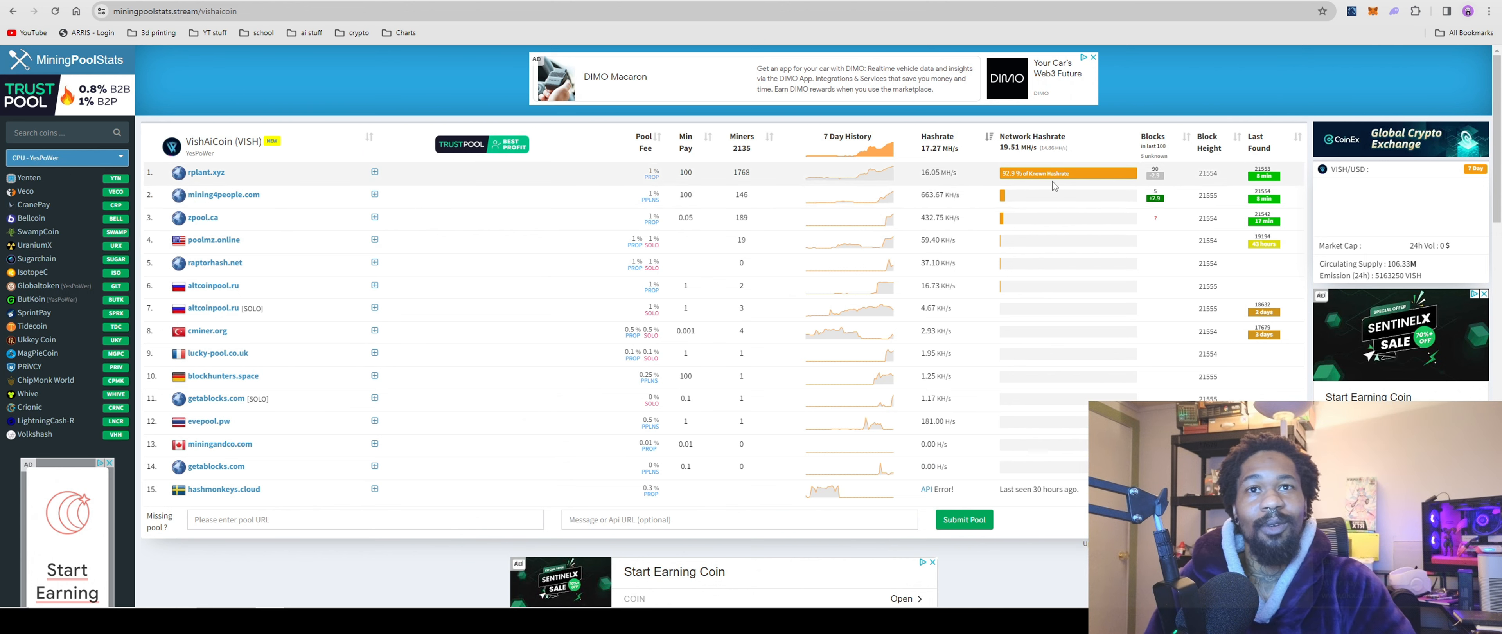
{"action": "mouse_move", "coordinate": [944, 169]}
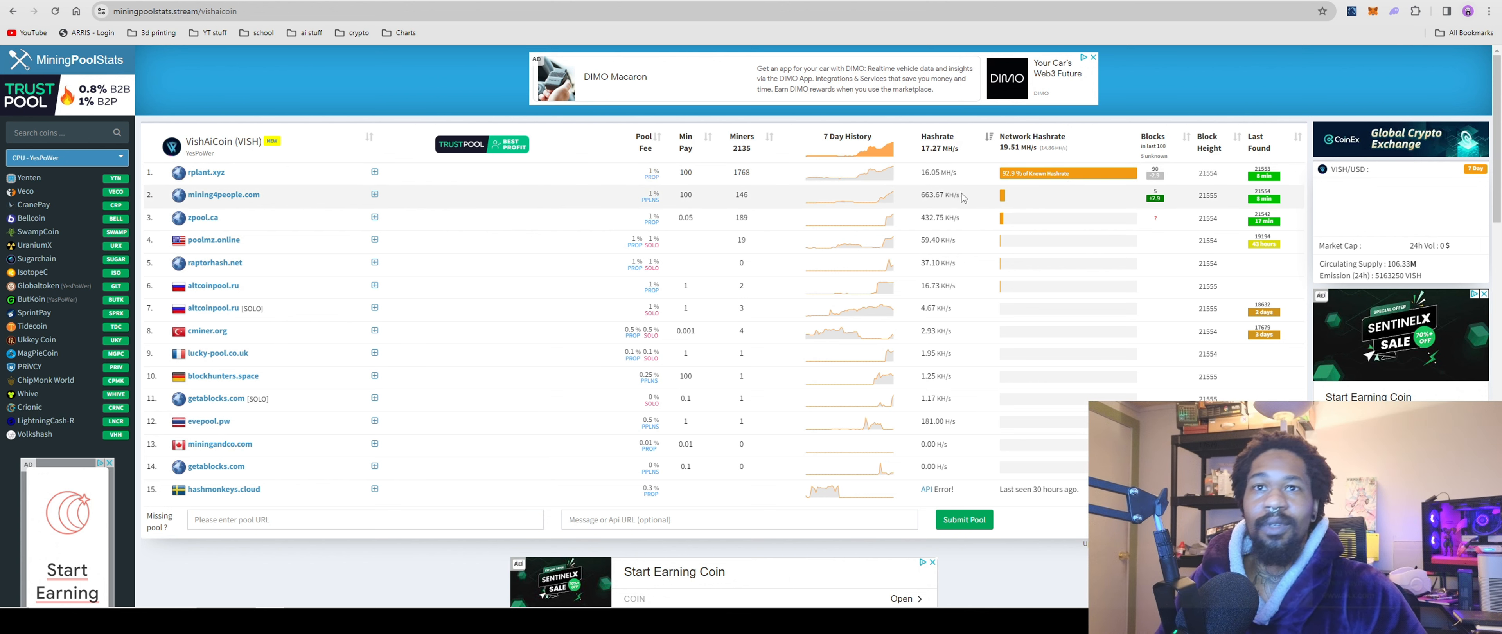
{"action": "mouse_move", "coordinate": [709, 201]}
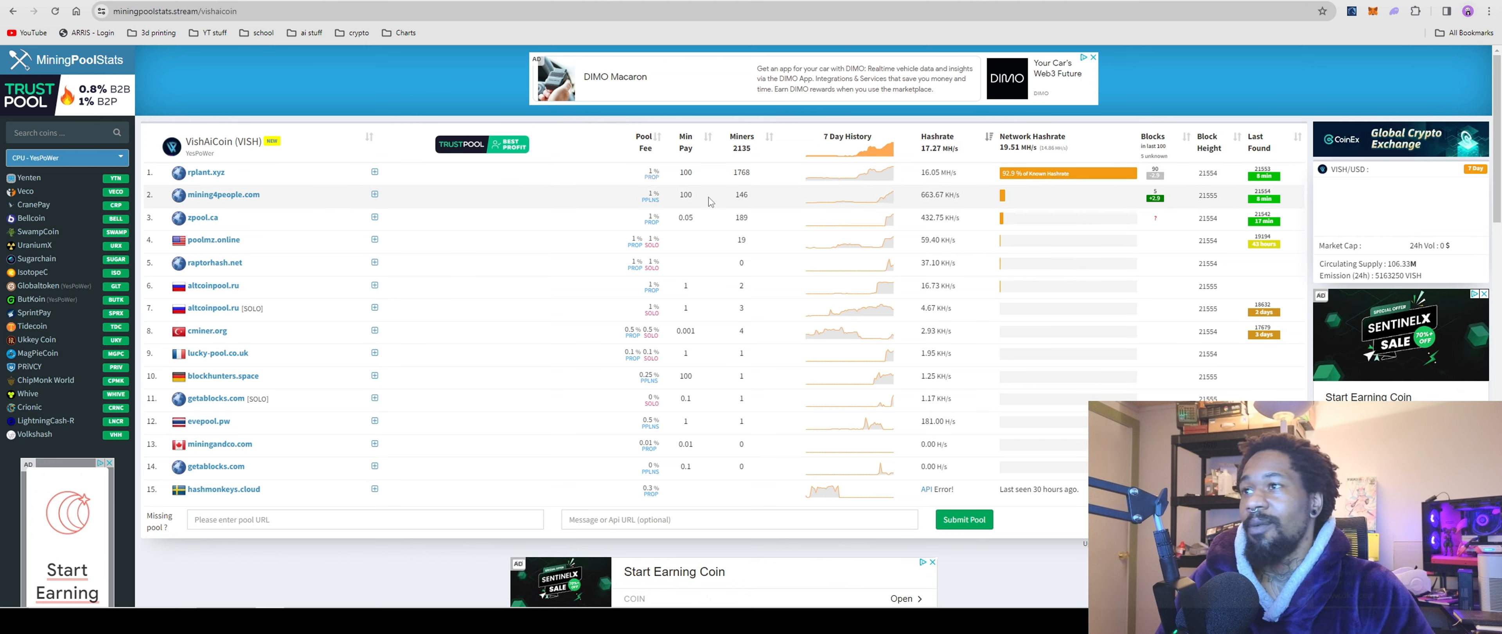
Go to the rplant.xyz VISH pool page and reach its Miner config with the cpuminer-rplant link.
{"action": "left_click", "coordinate": [204, 171]}
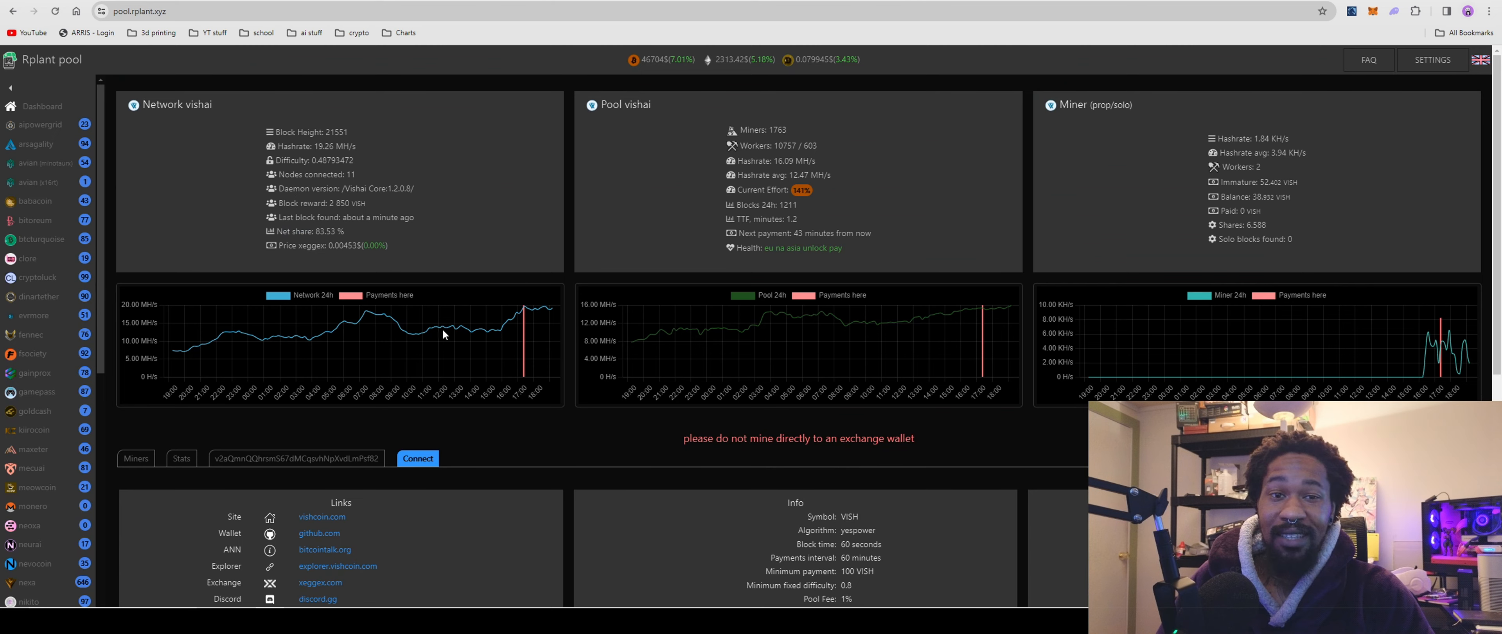
{"action": "scroll", "scroll_direction": "down", "scroll_amount": 3}
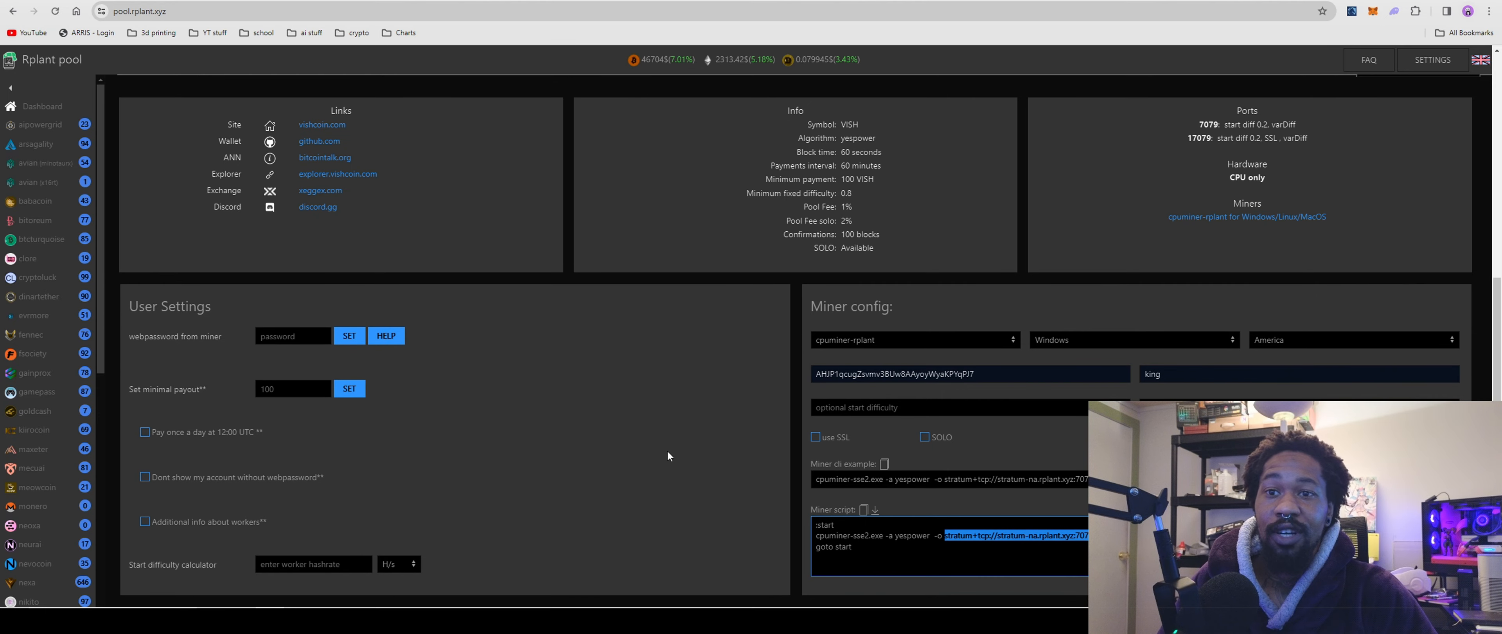
{"action": "mouse_move", "coordinate": [1246, 217]}
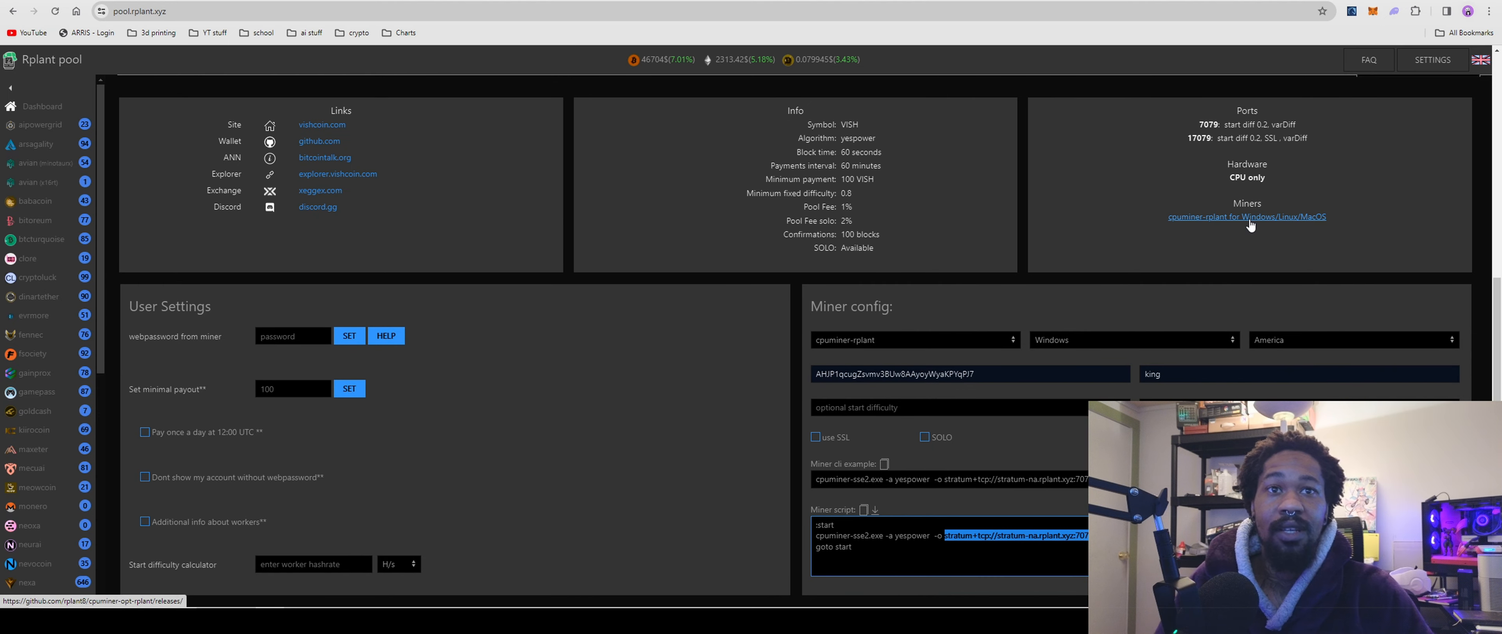
{"action": "mouse_move", "coordinate": [1219, 176]}
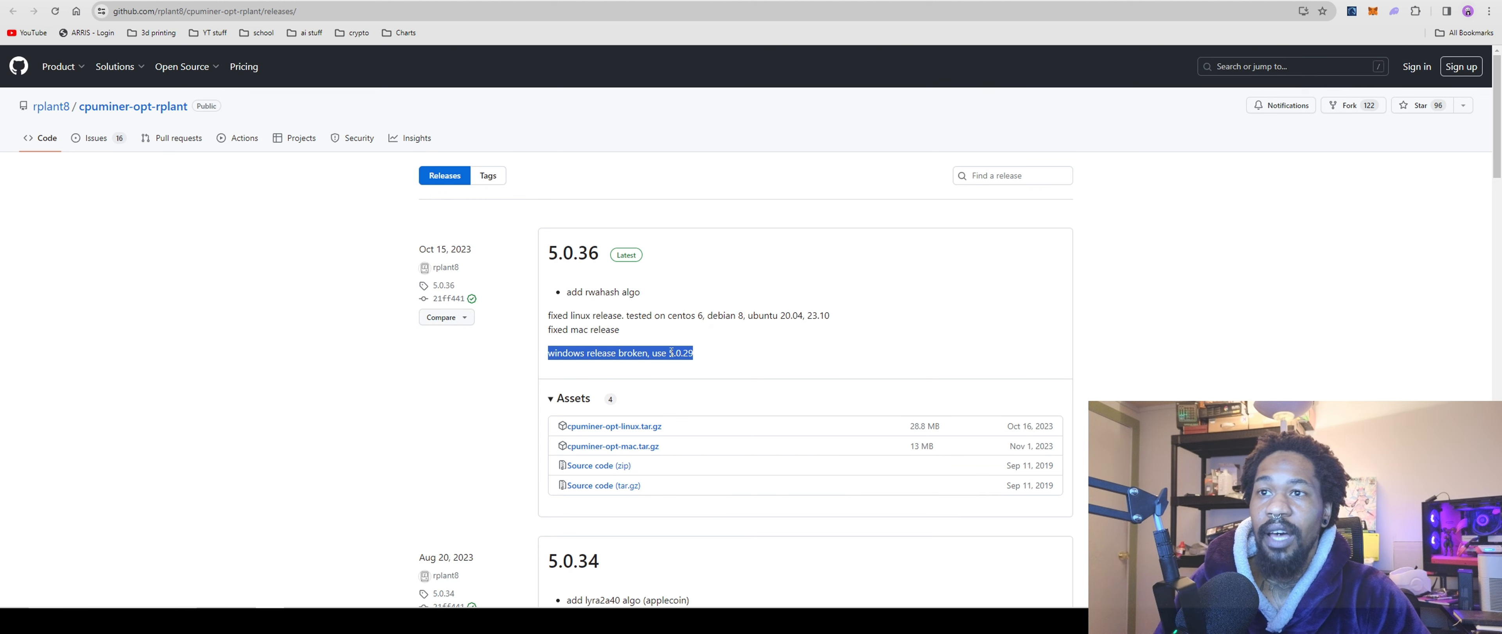
Find release 5.0.29 with its cpuminer-opt-win.zip asset on the releases page.
{"action": "scroll", "scroll_direction": "down", "scroll_amount": 3}
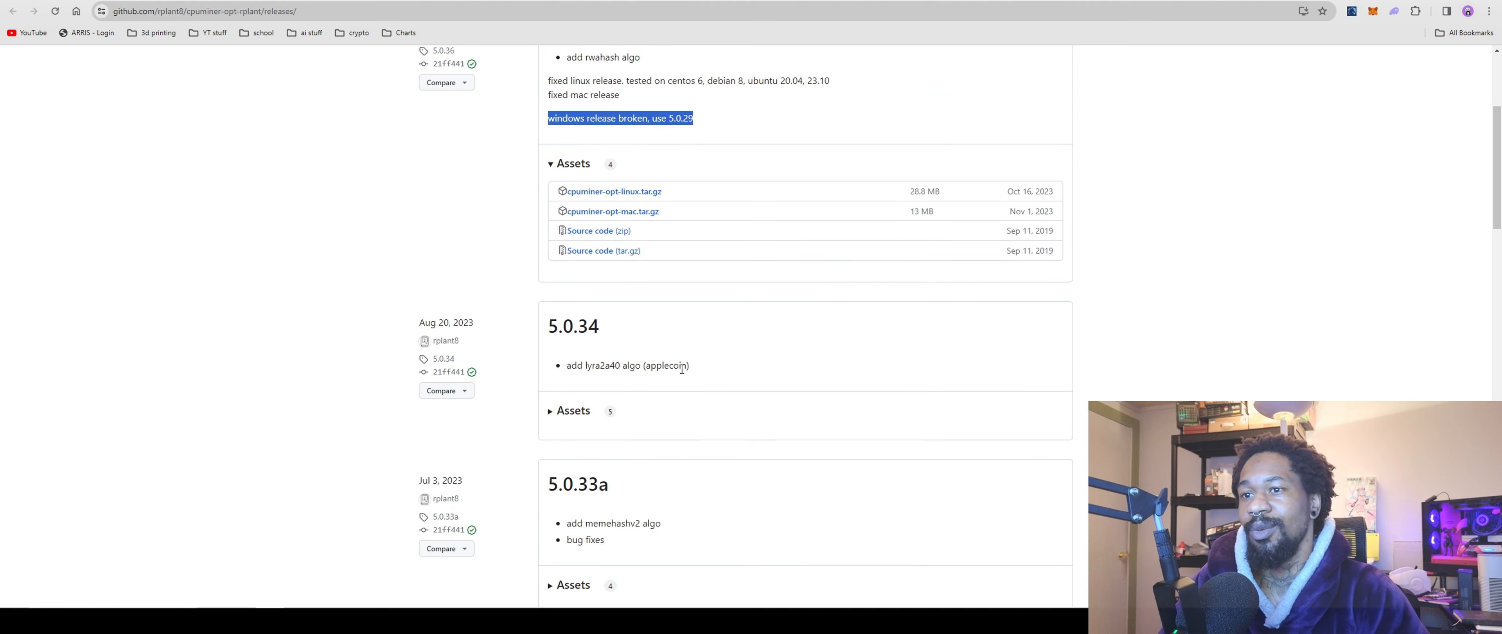
{"action": "scroll", "scroll_direction": "down", "scroll_amount": 3}
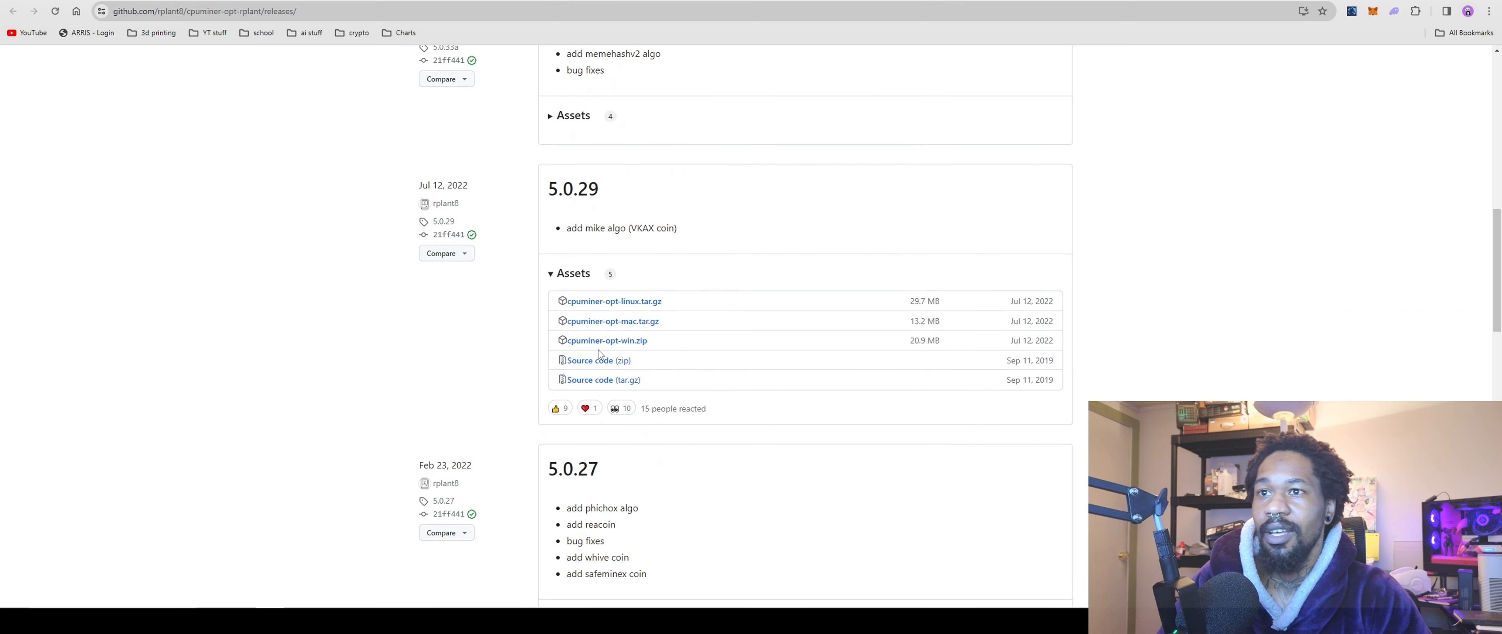
{"action": "mouse_move", "coordinate": [605, 339]}
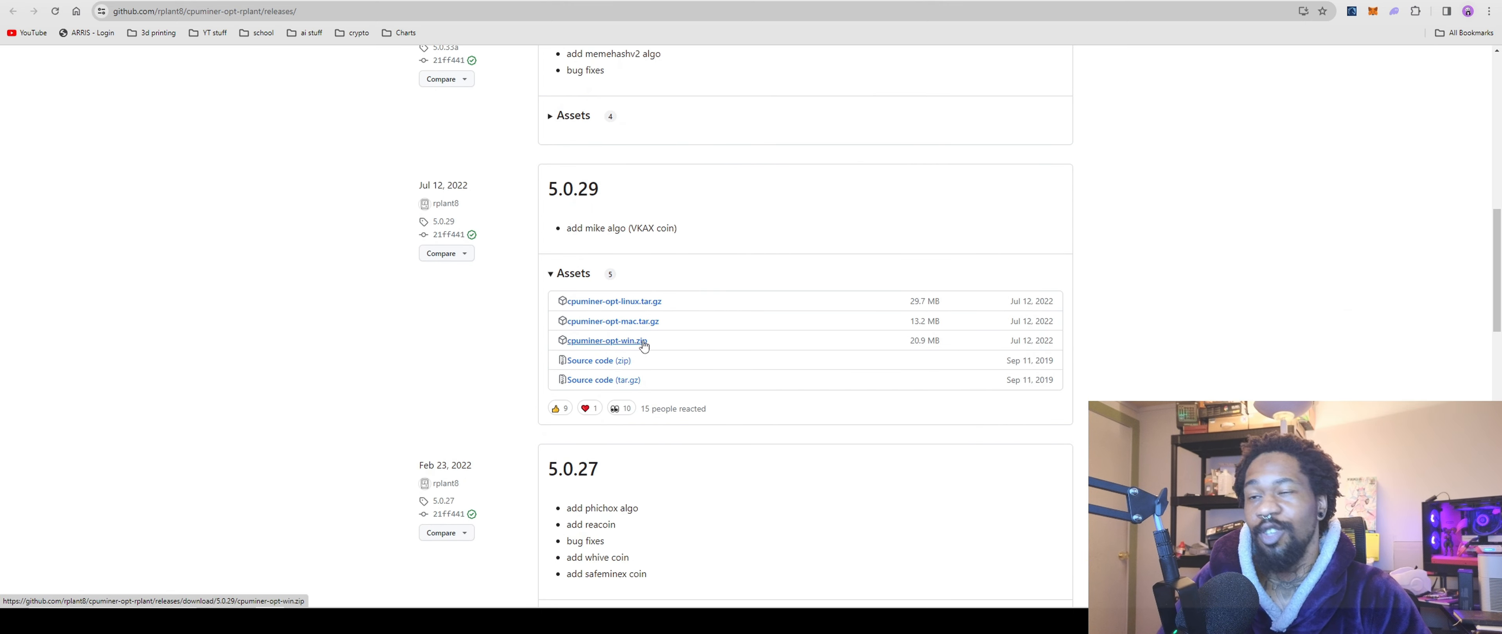
{"action": "mouse_move", "coordinate": [1219, 94]}
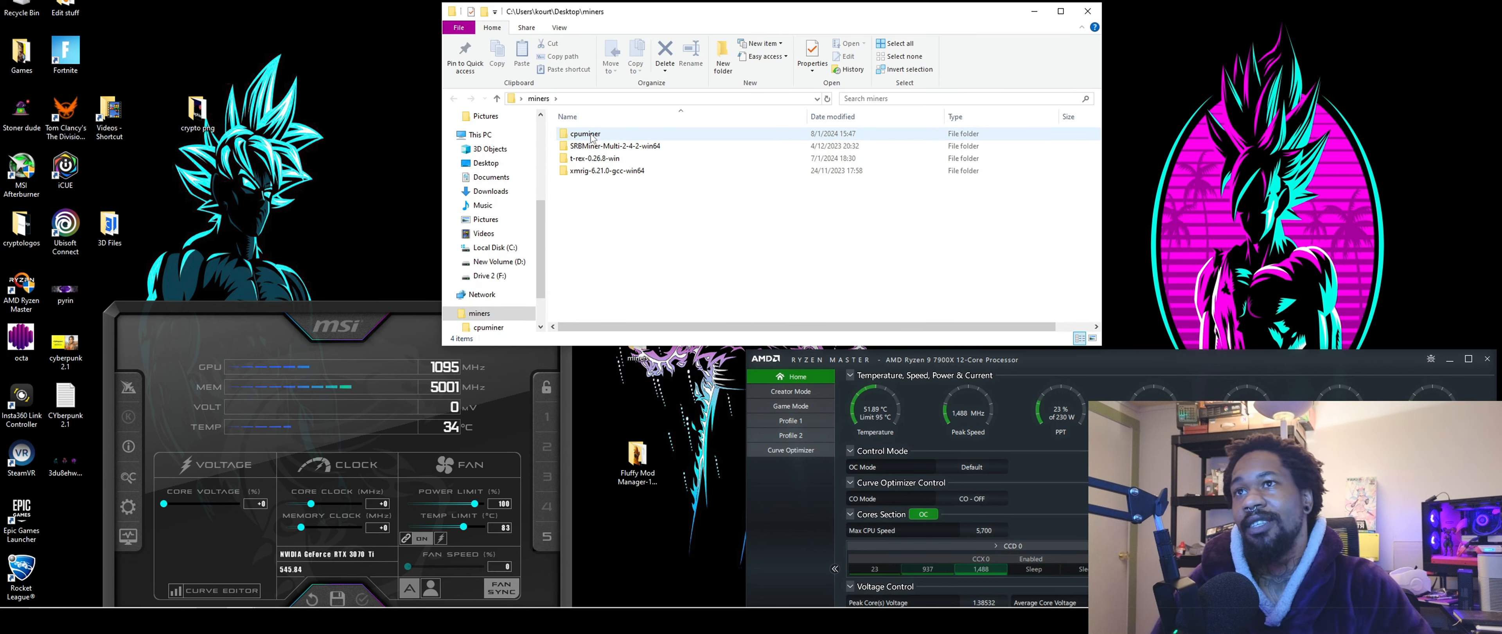
{"action": "mouse_move", "coordinate": [613, 146]}
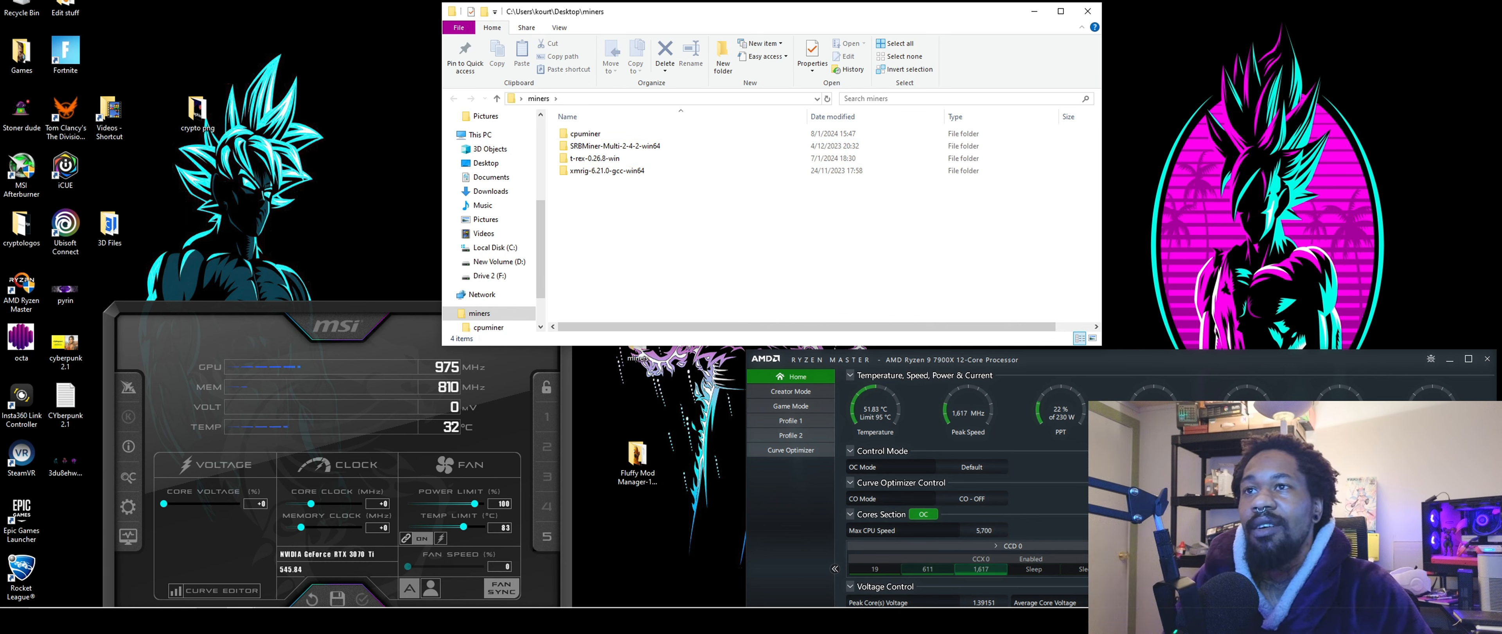
Enter the cpuminer folder and open the miner- vishai batch file via Edit for modification.
{"action": "double_click", "coordinate": [585, 133]}
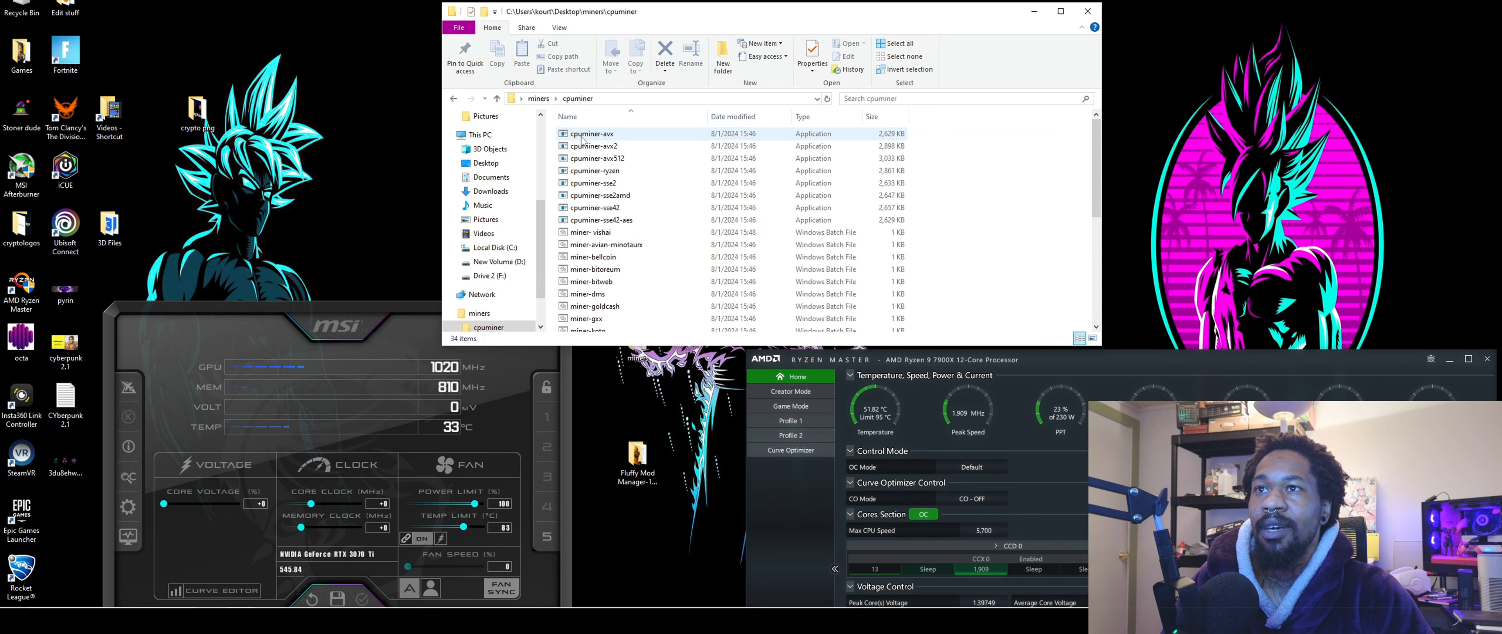
{"action": "scroll", "scroll_direction": "down", "scroll_amount": 3}
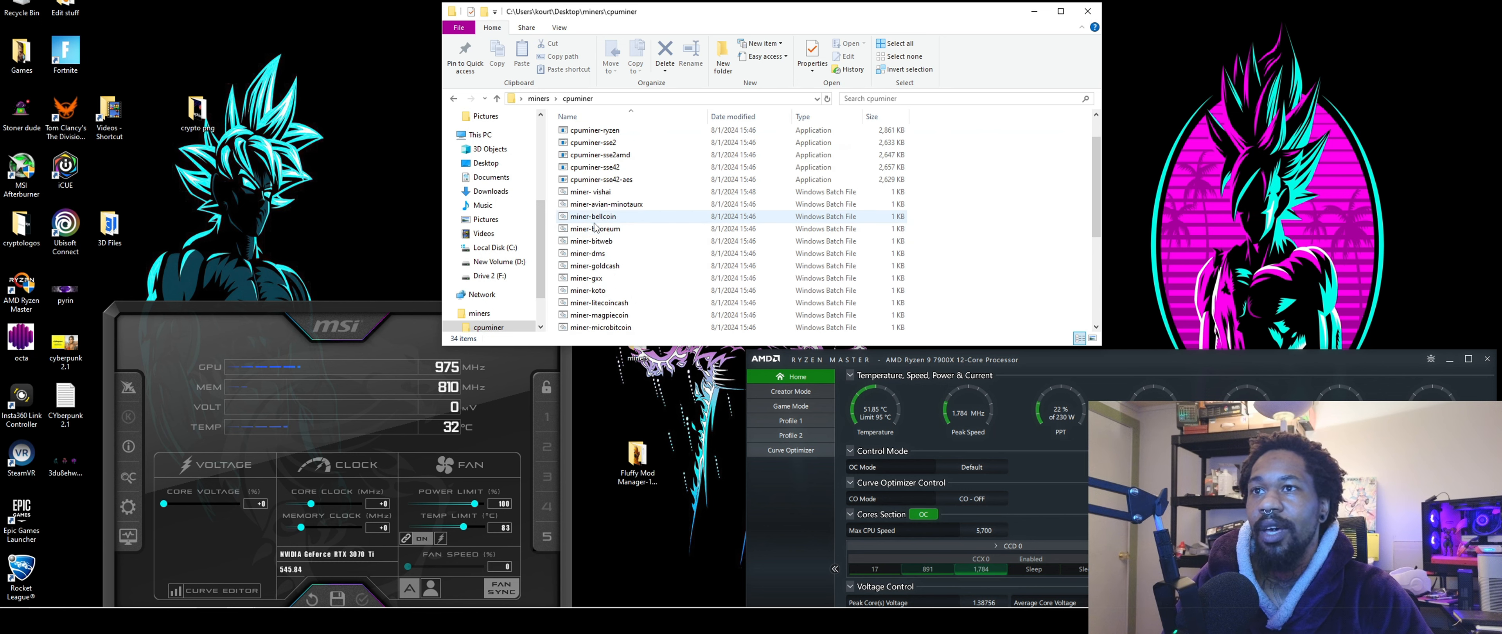
{"action": "right_click", "coordinate": [605, 203]}
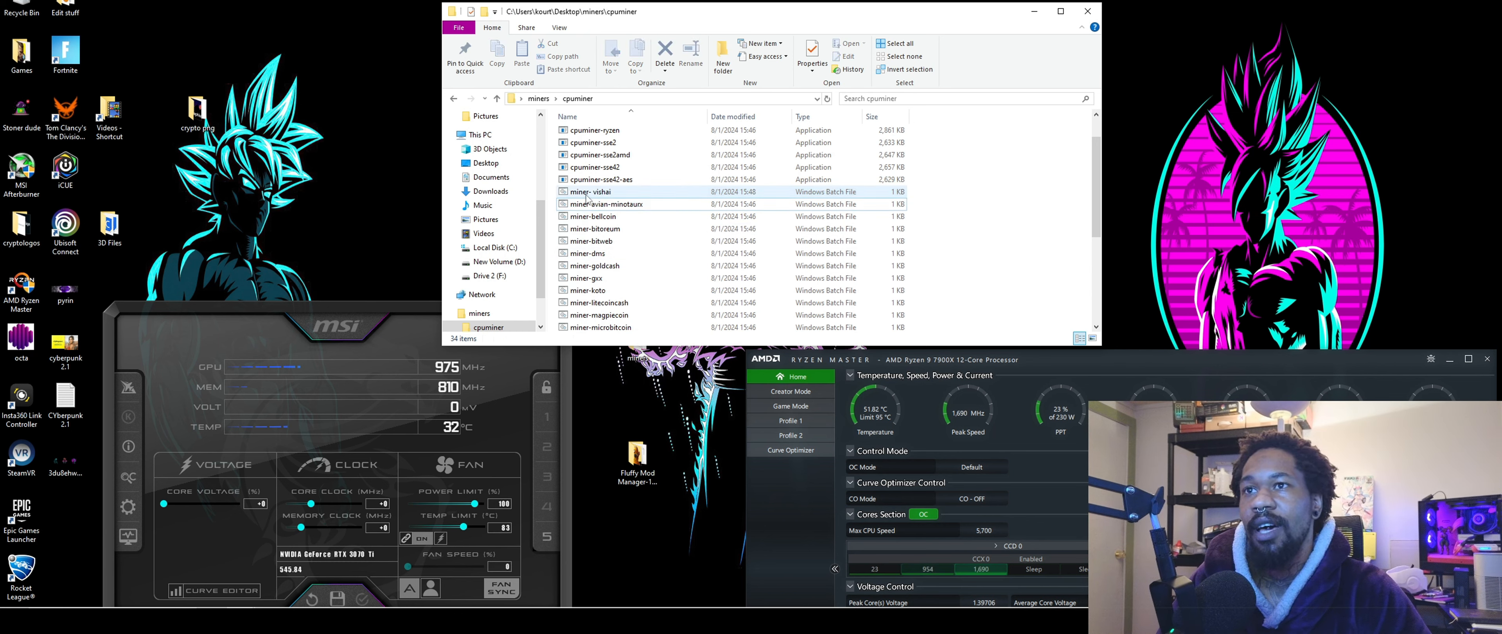
{"action": "right_click", "coordinate": [589, 191]}
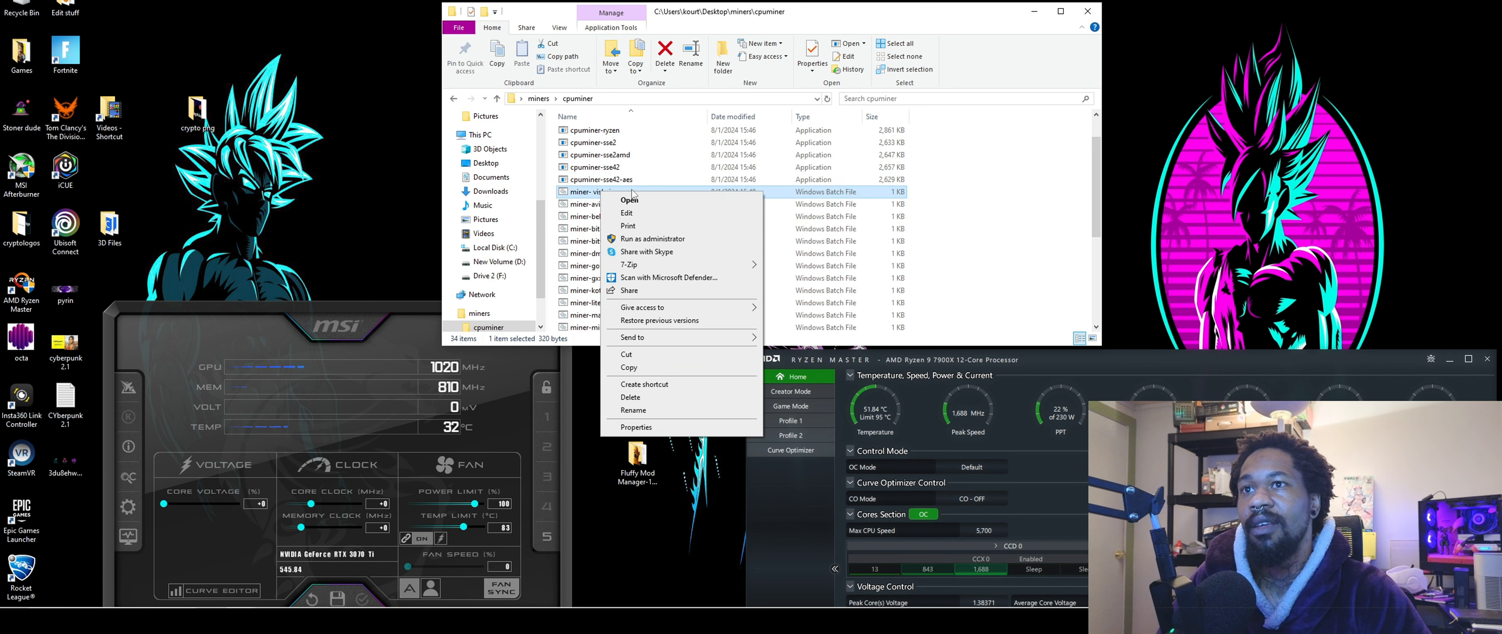
{"action": "left_click", "coordinate": [626, 213]}
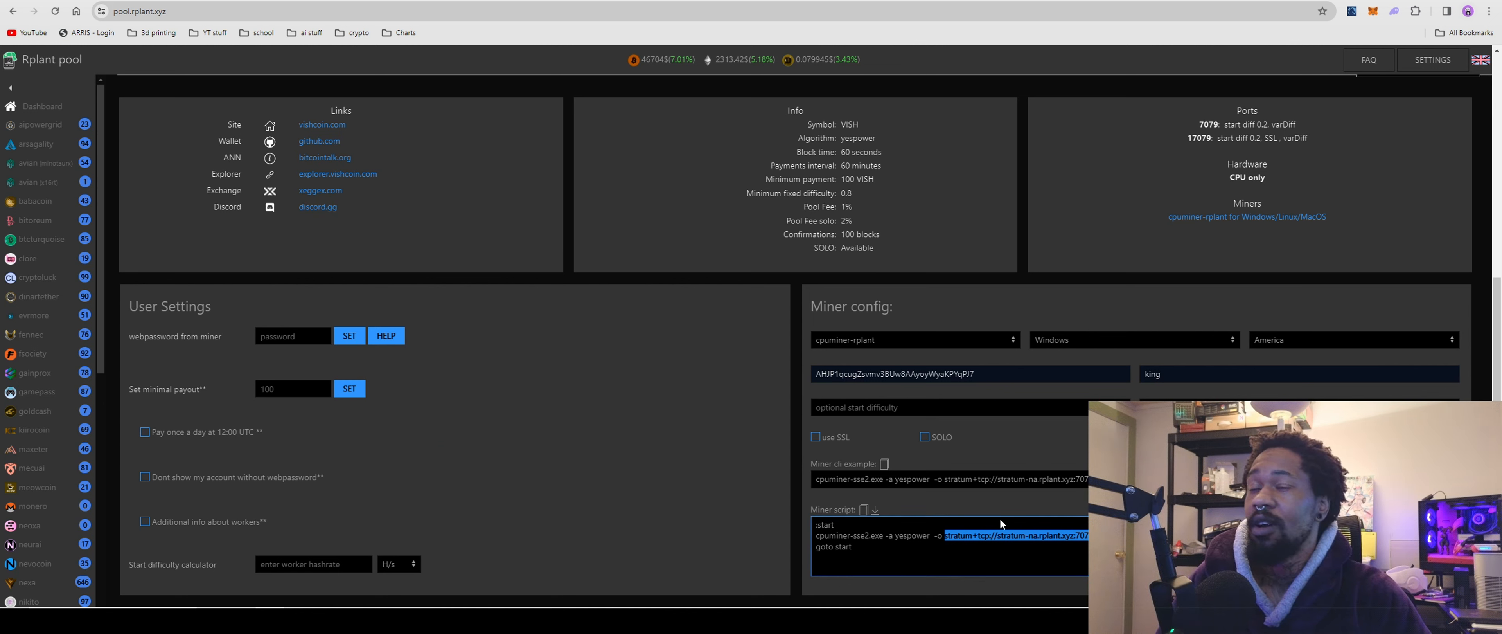
Confirm the miner config uses cpuminer-rplant on Windows for the America region.
{"action": "left_click", "coordinate": [913, 338]}
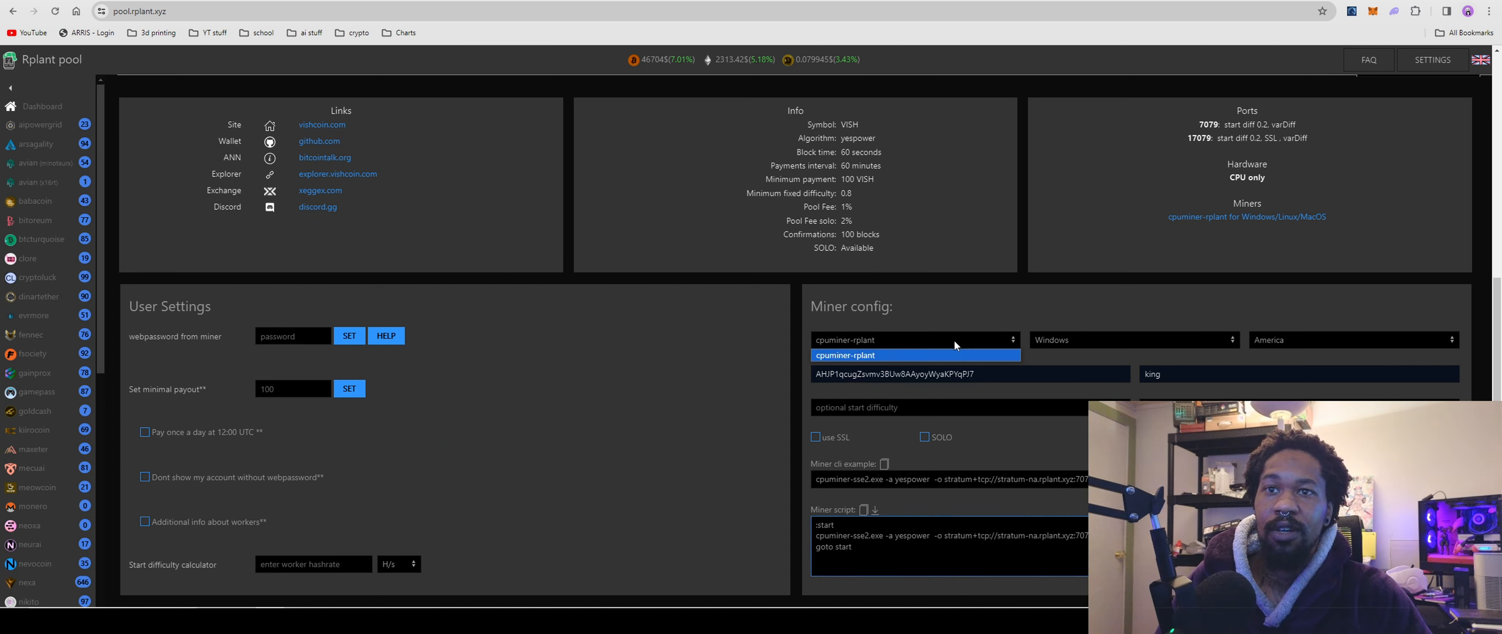
{"action": "left_click", "coordinate": [1130, 339]}
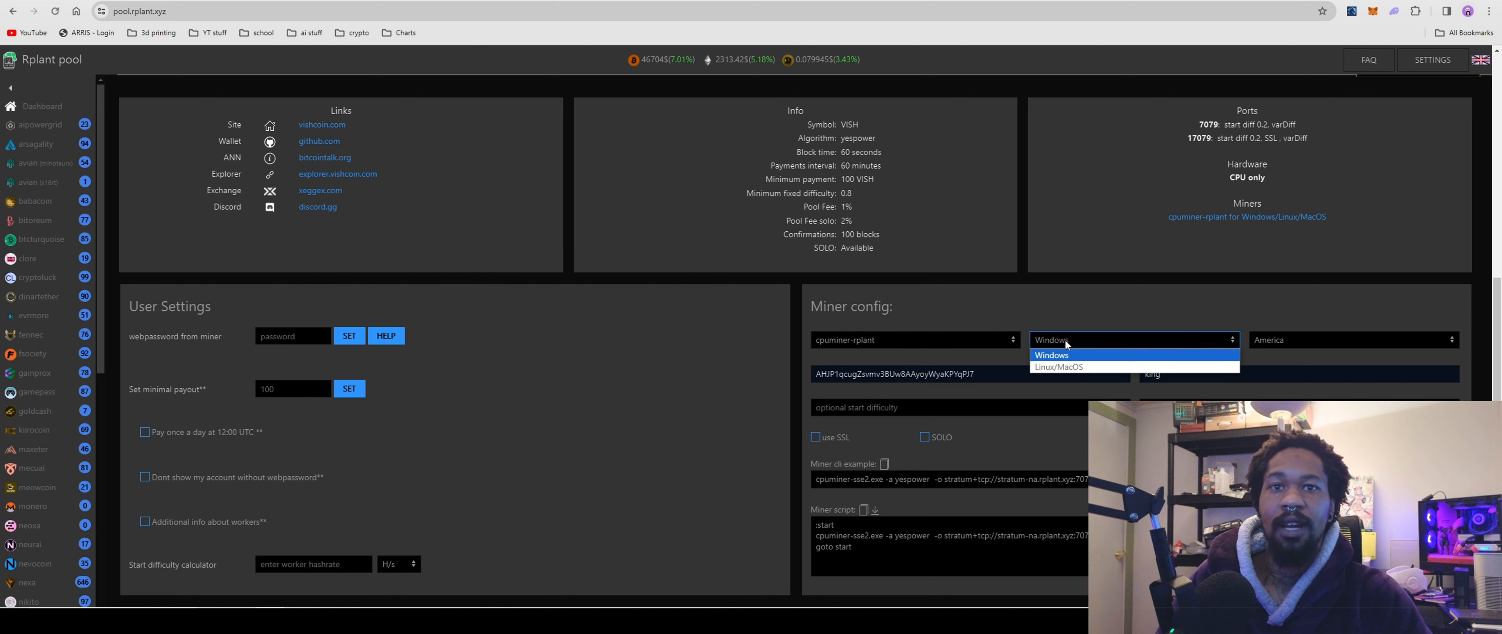
{"action": "left_click", "coordinate": [1051, 354]}
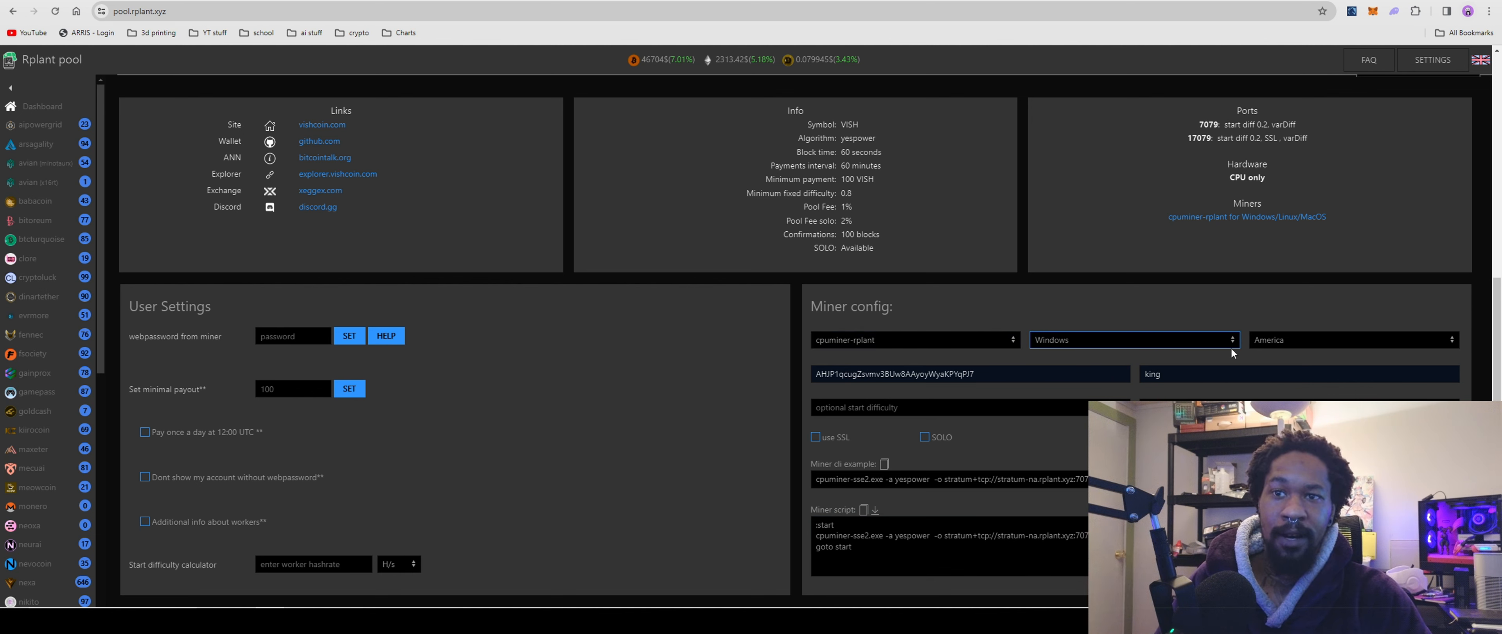
{"action": "mouse_move", "coordinate": [938, 360]}
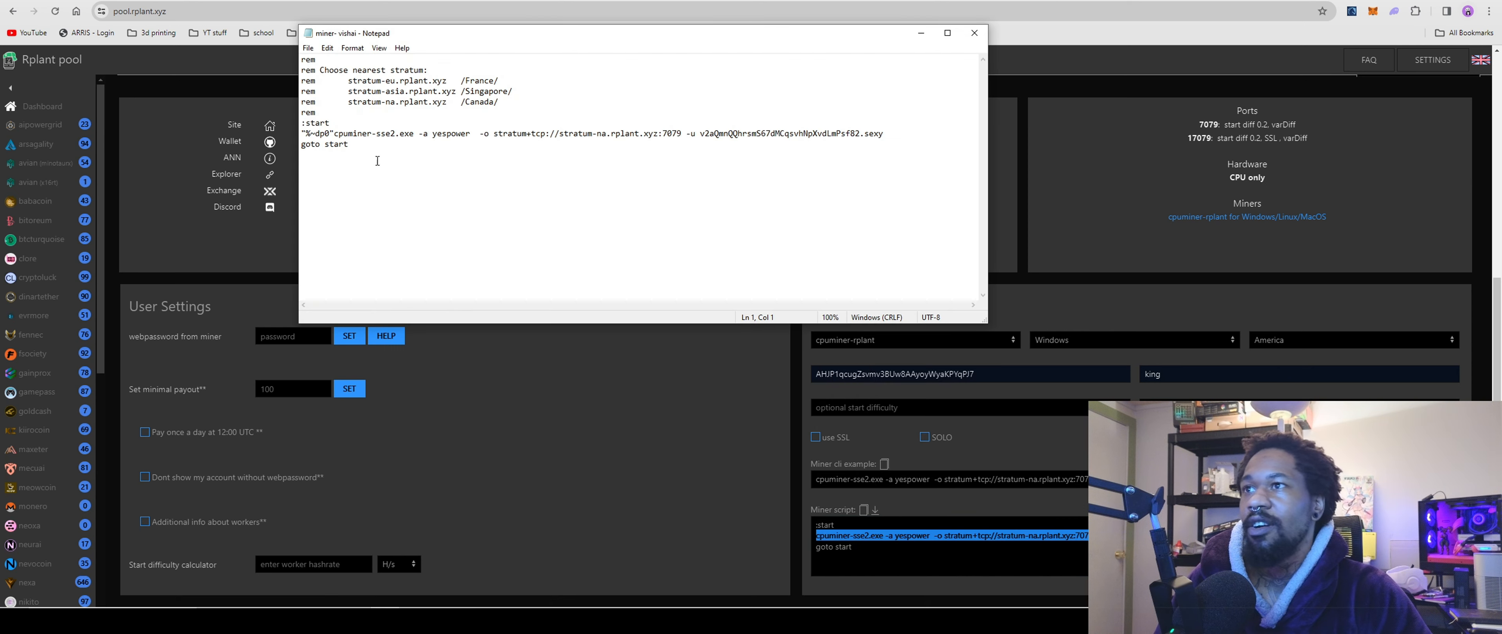
{"action": "mouse_move", "coordinate": [542, 133]}
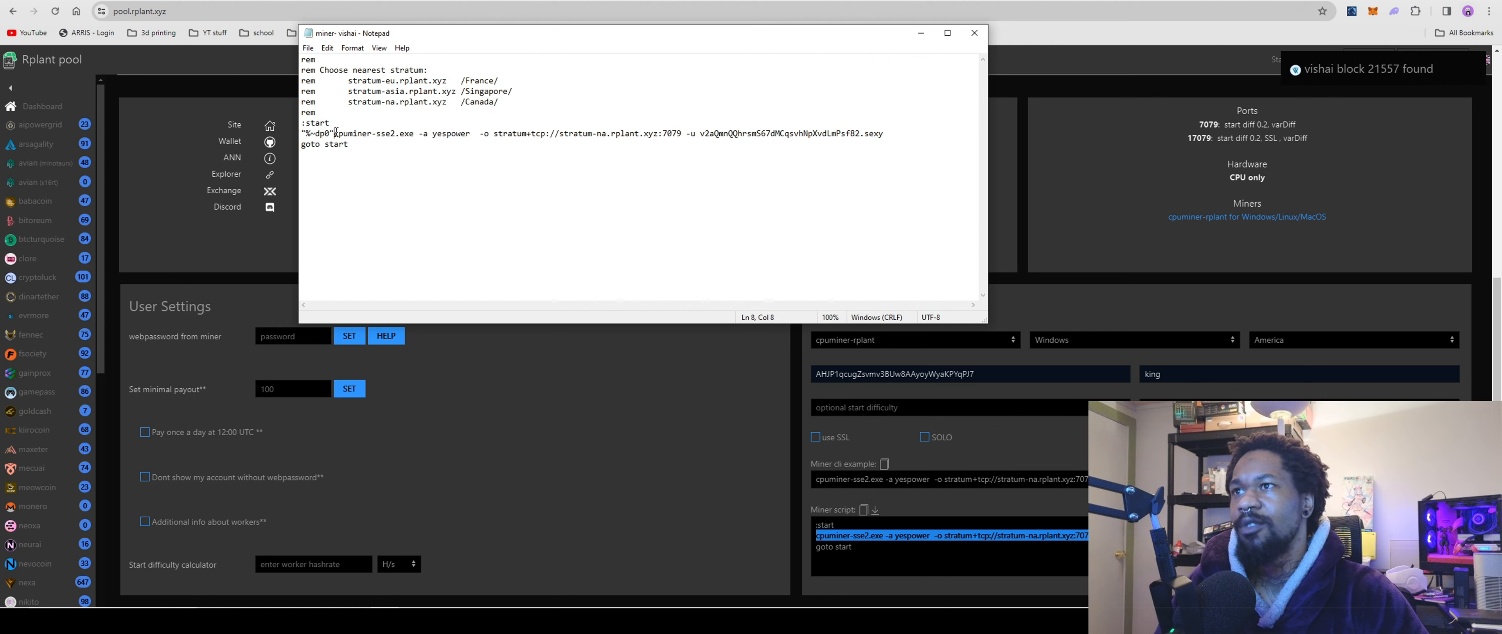
Select the cpuminer-sse2 yespower command targeting stratum-na.rplant.xyz:7079 and bring up File options to save.
{"action": "left_click_drag", "start_coordinate": [336, 133], "coordinate": [881, 133]}
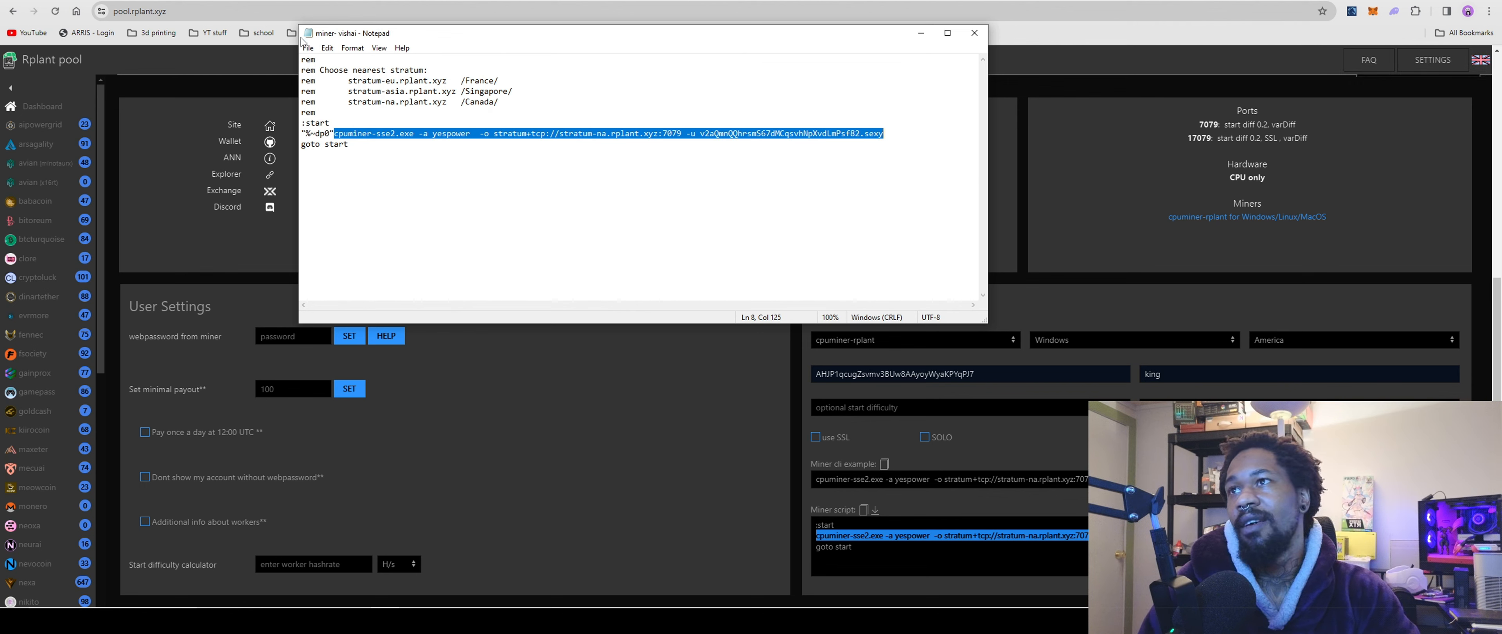
{"action": "left_click", "coordinate": [308, 48]}
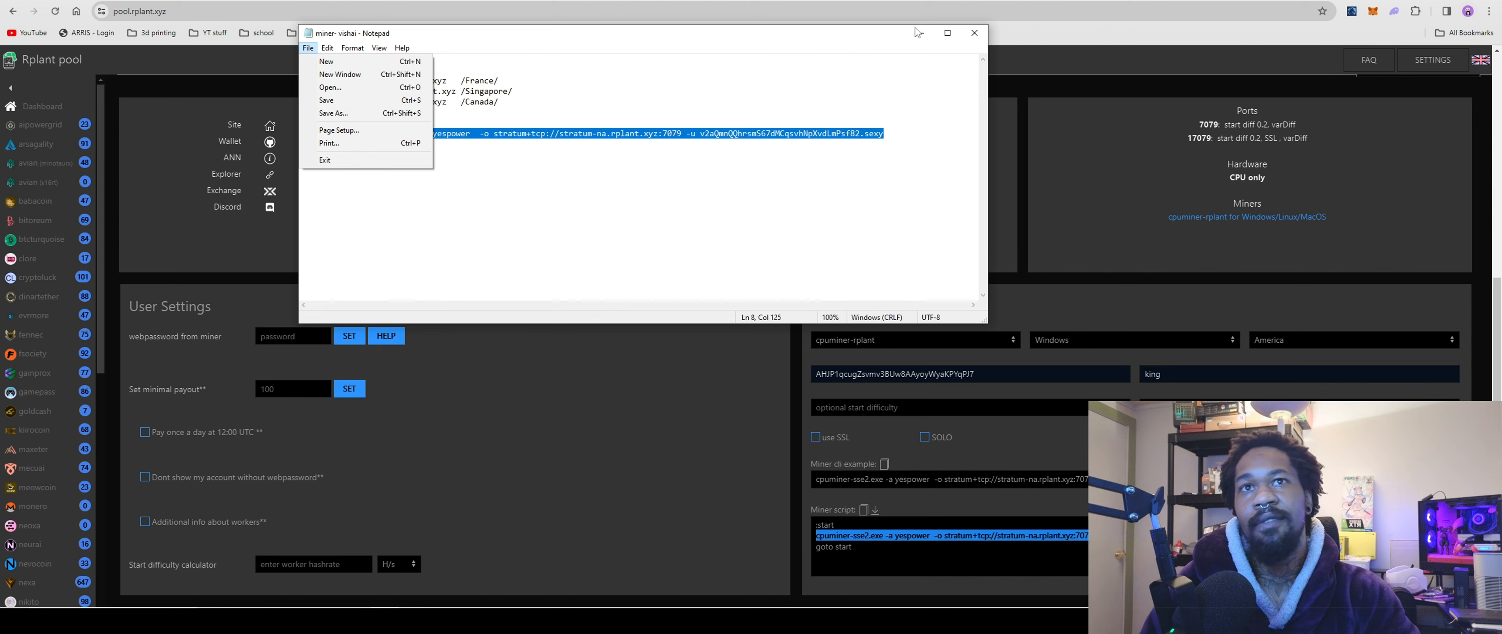
Look over the vishai dashboard's network, pool and miner stats showing 1.74 kH/s and two workers.
{"action": "left_click", "coordinate": [974, 32]}
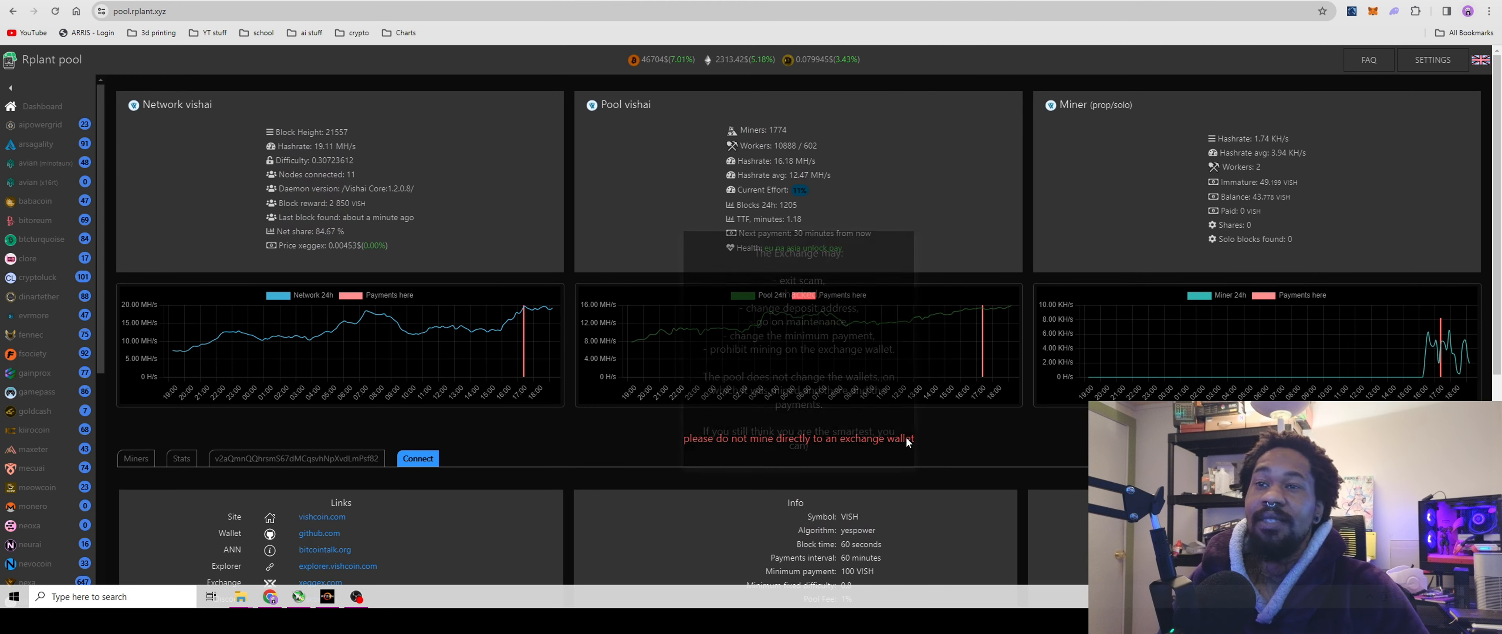
{"action": "scroll", "scroll_direction": "down", "scroll_amount": 3}
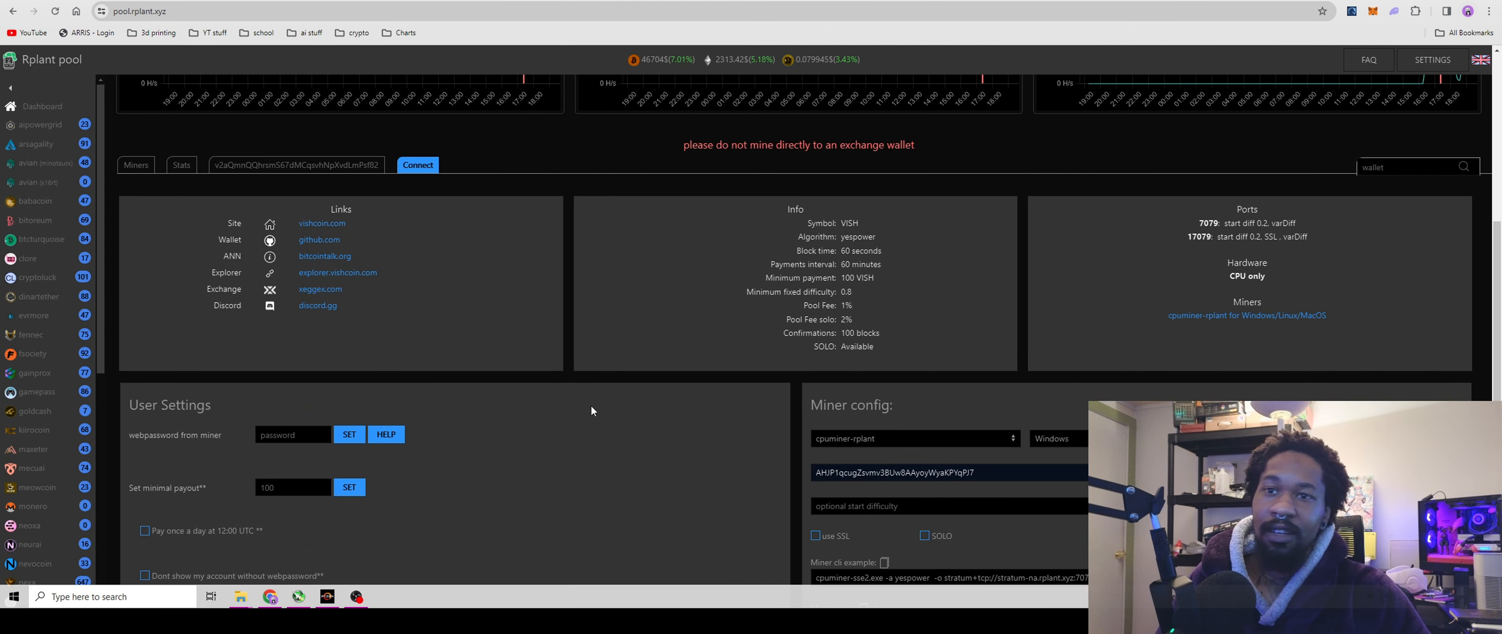
{"action": "scroll", "scroll_direction": "up", "scroll_amount": 3}
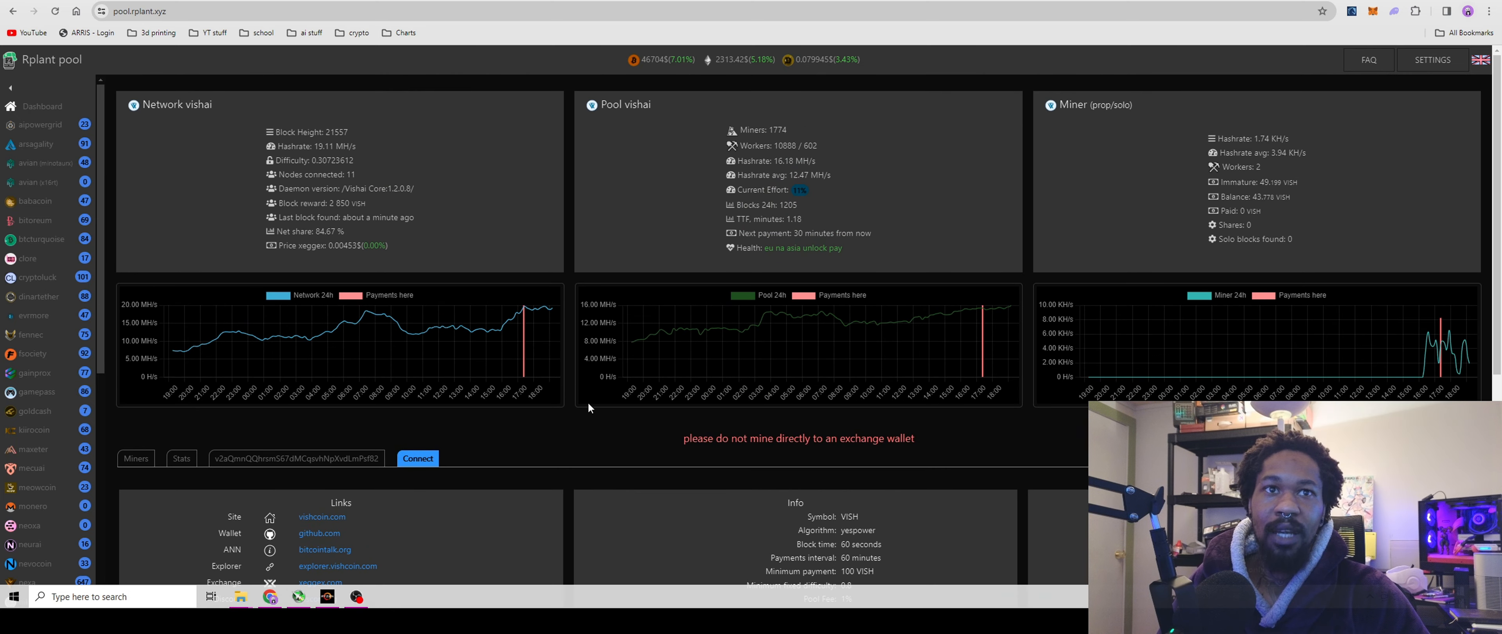
{"action": "mouse_move", "coordinate": [1274, 200]}
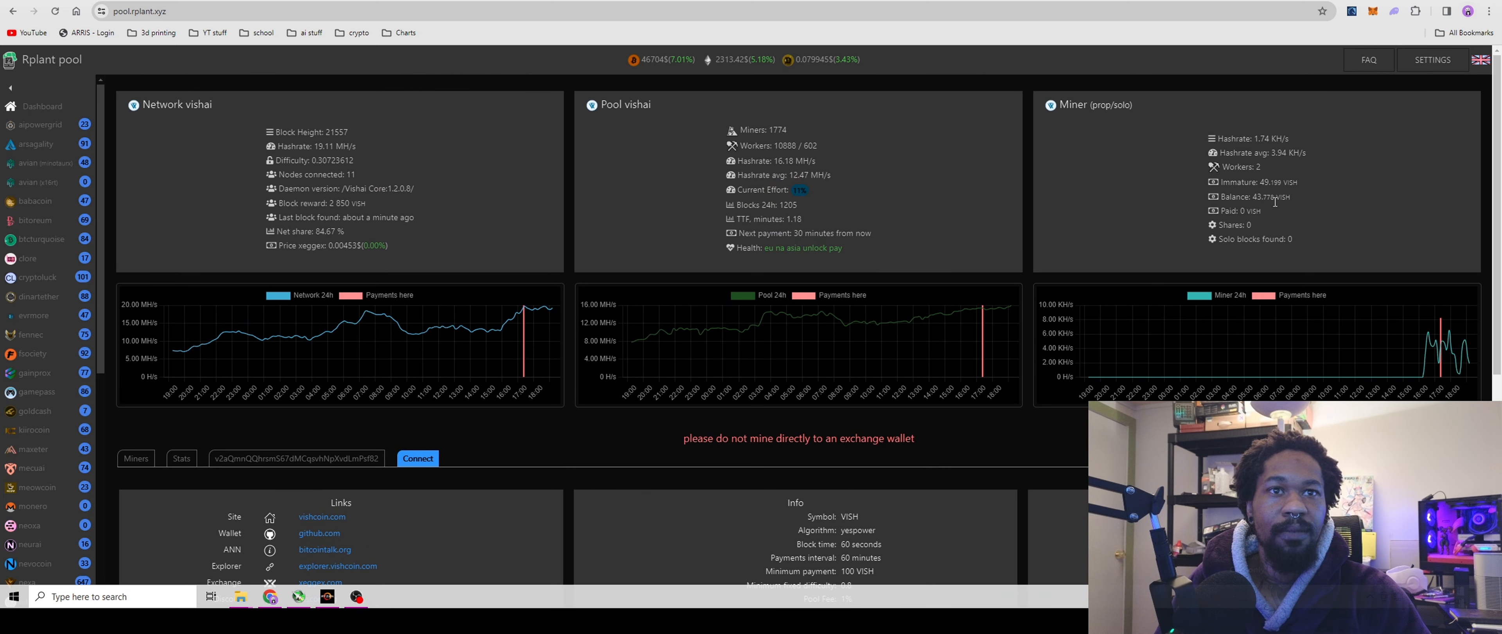
{"action": "mouse_move", "coordinate": [1272, 196]}
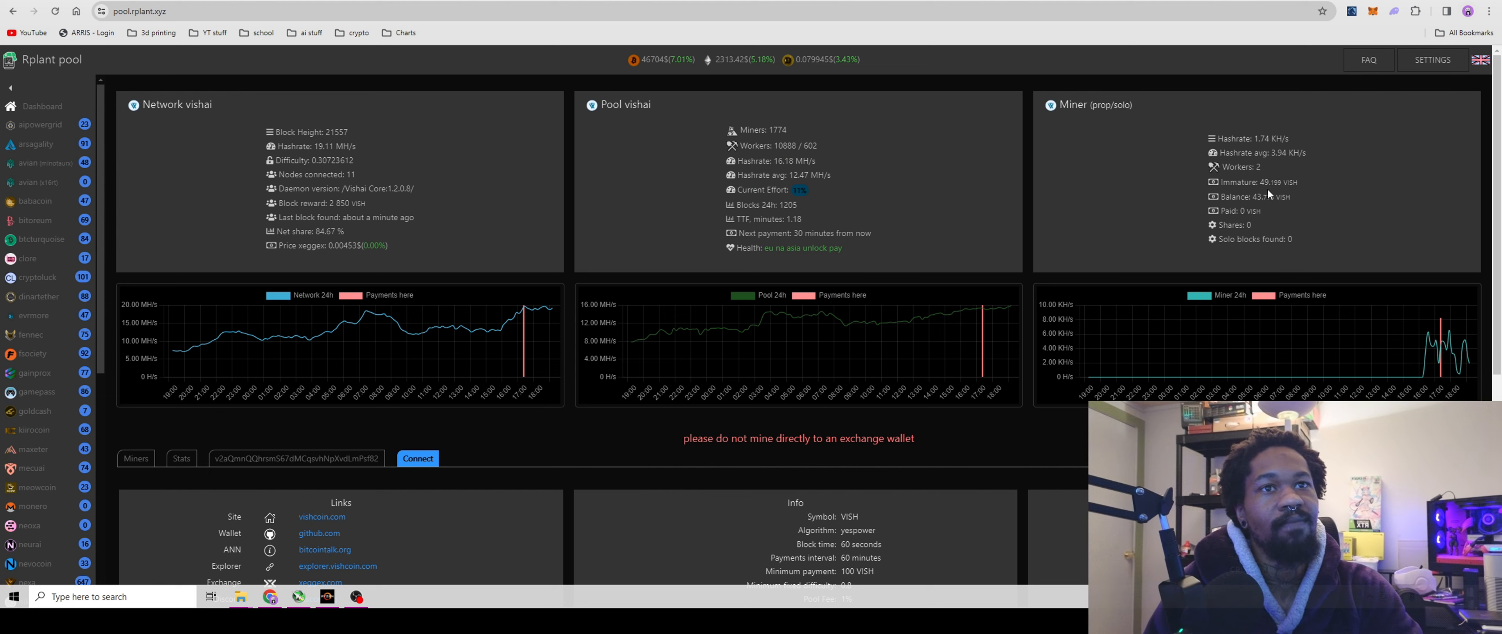
{"action": "mouse_move", "coordinate": [1314, 213]}
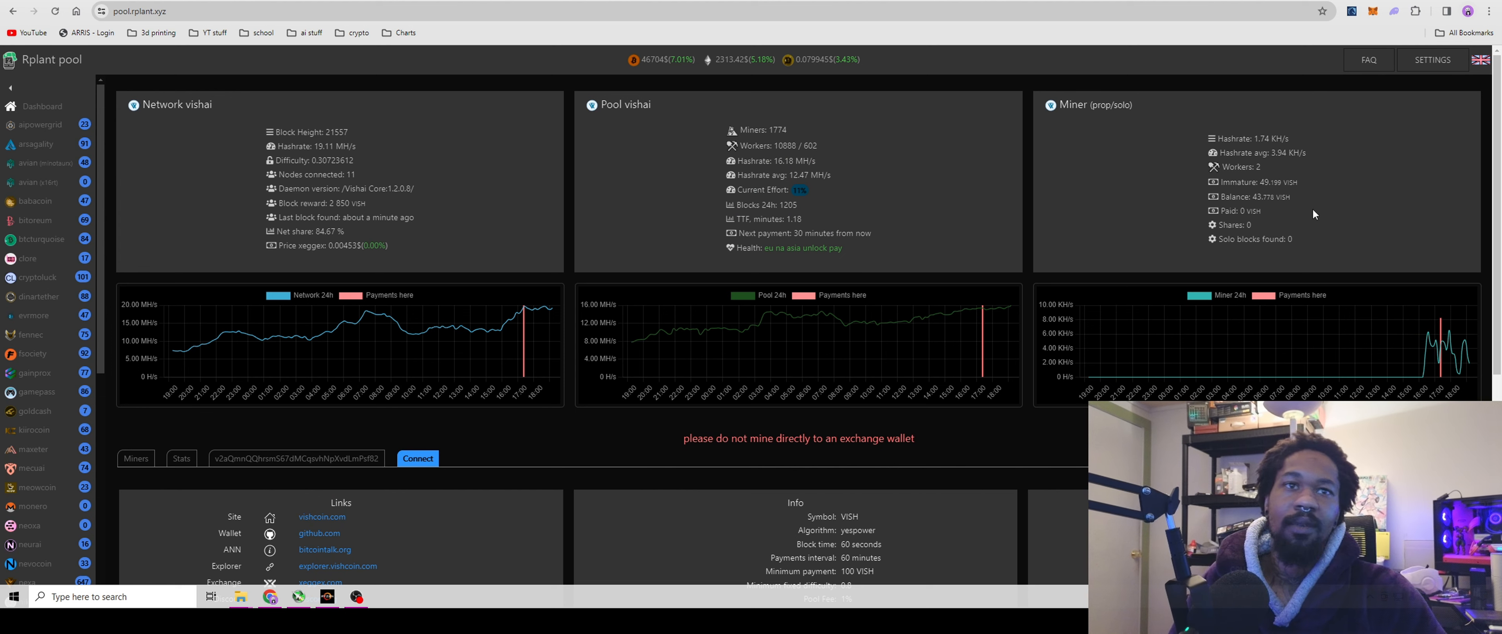
{"action": "mouse_move", "coordinate": [1280, 335]}
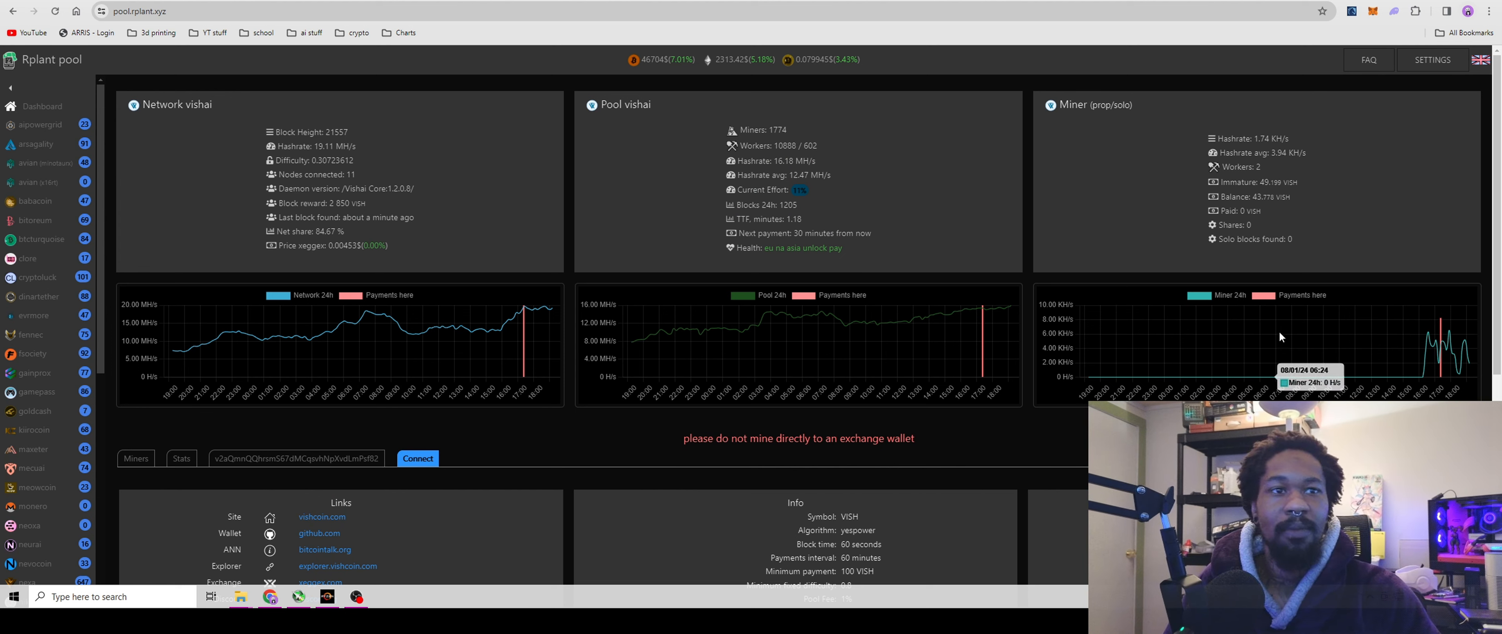
{"action": "mouse_move", "coordinate": [1424, 369]}
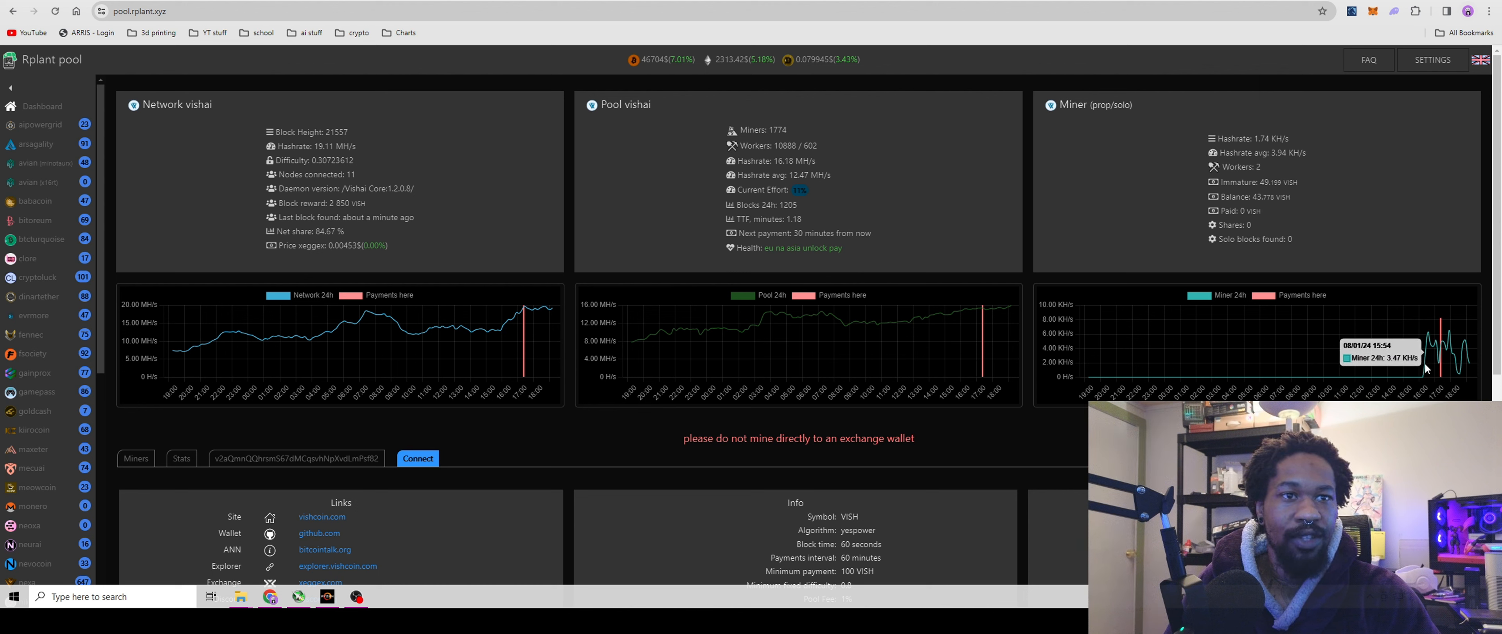
{"action": "mouse_move", "coordinate": [1424, 367]}
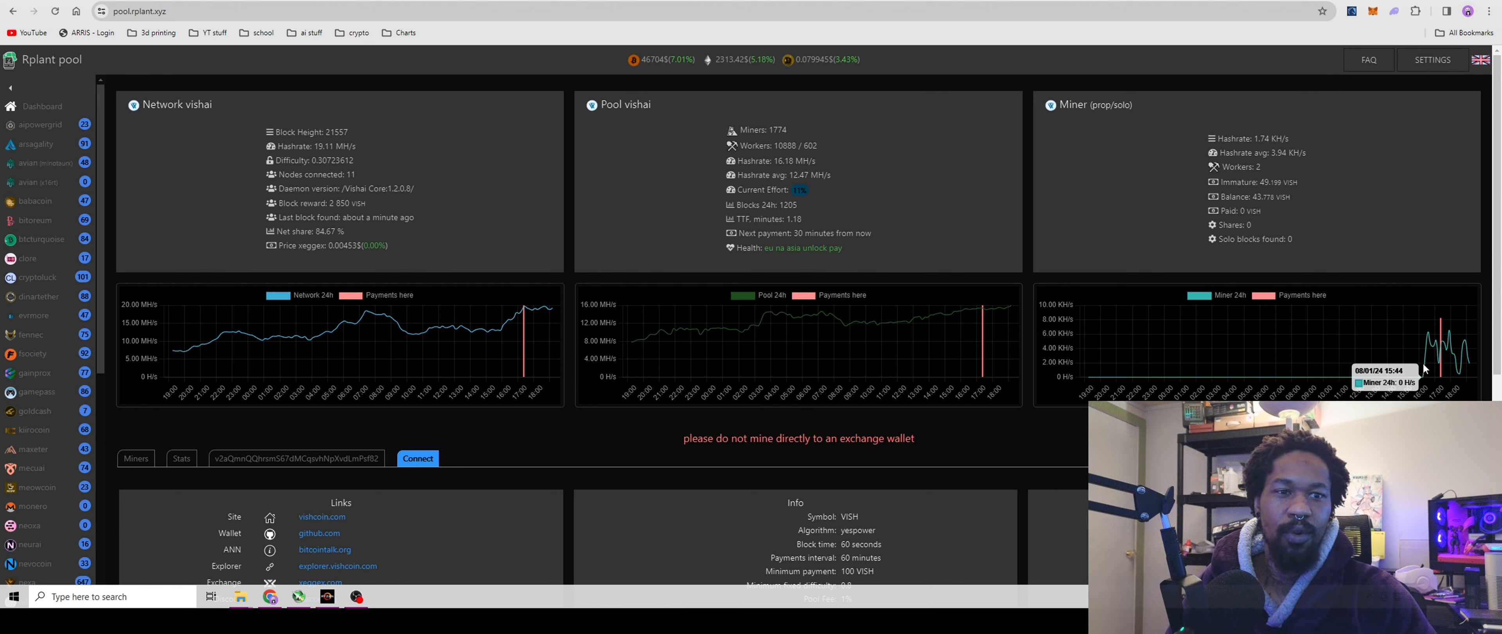
{"action": "mouse_move", "coordinate": [1436, 364]}
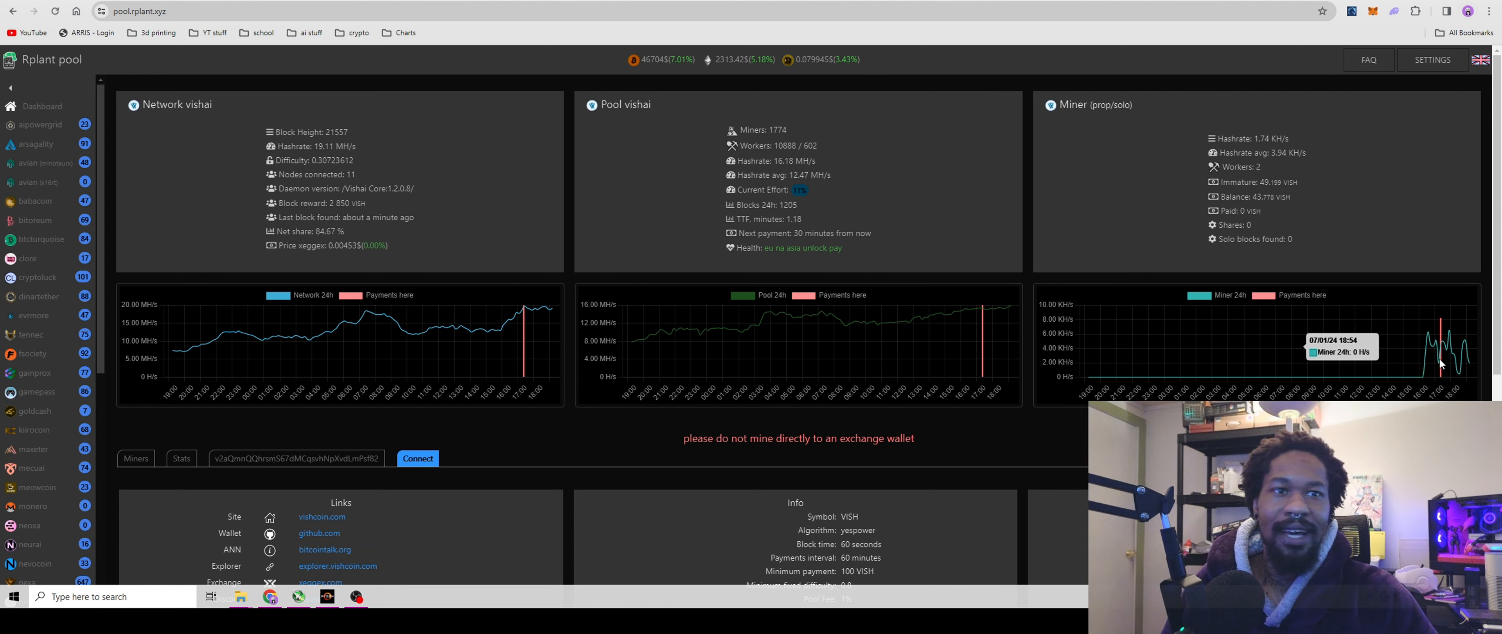
{"action": "mouse_move", "coordinate": [1426, 363]}
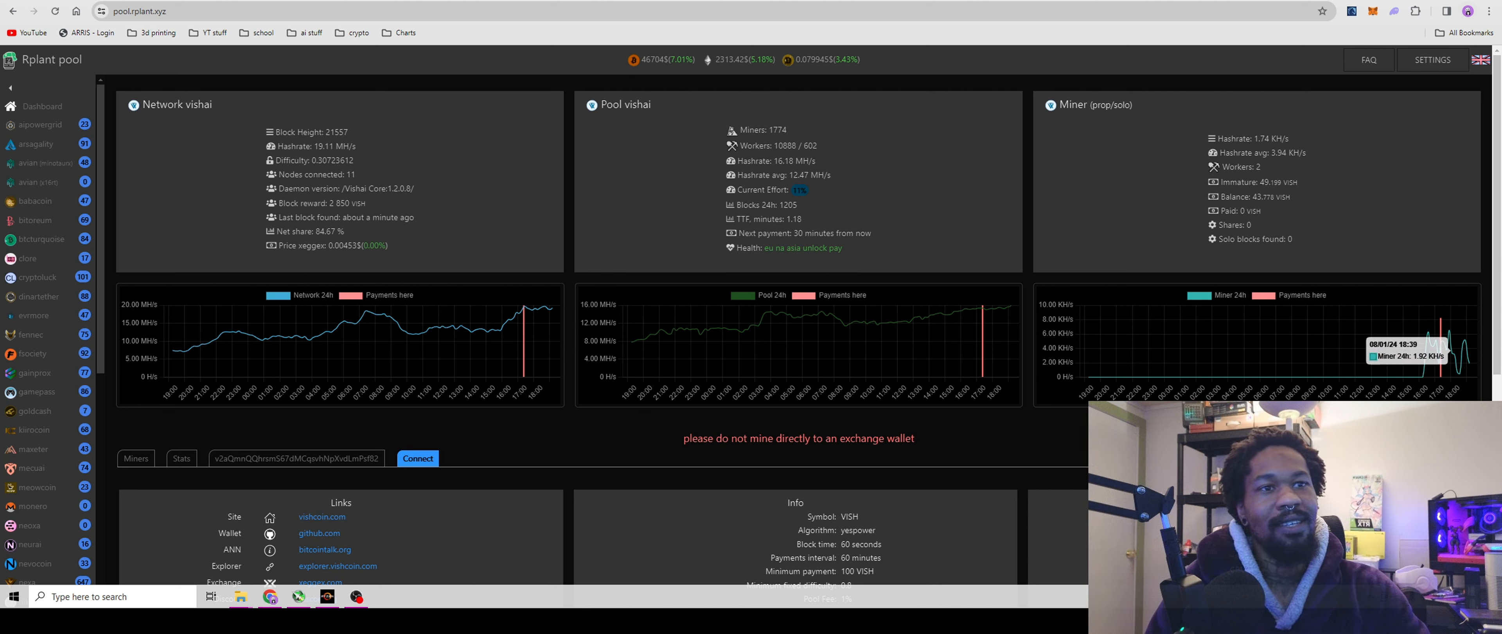
{"action": "mouse_move", "coordinate": [712, 402]}
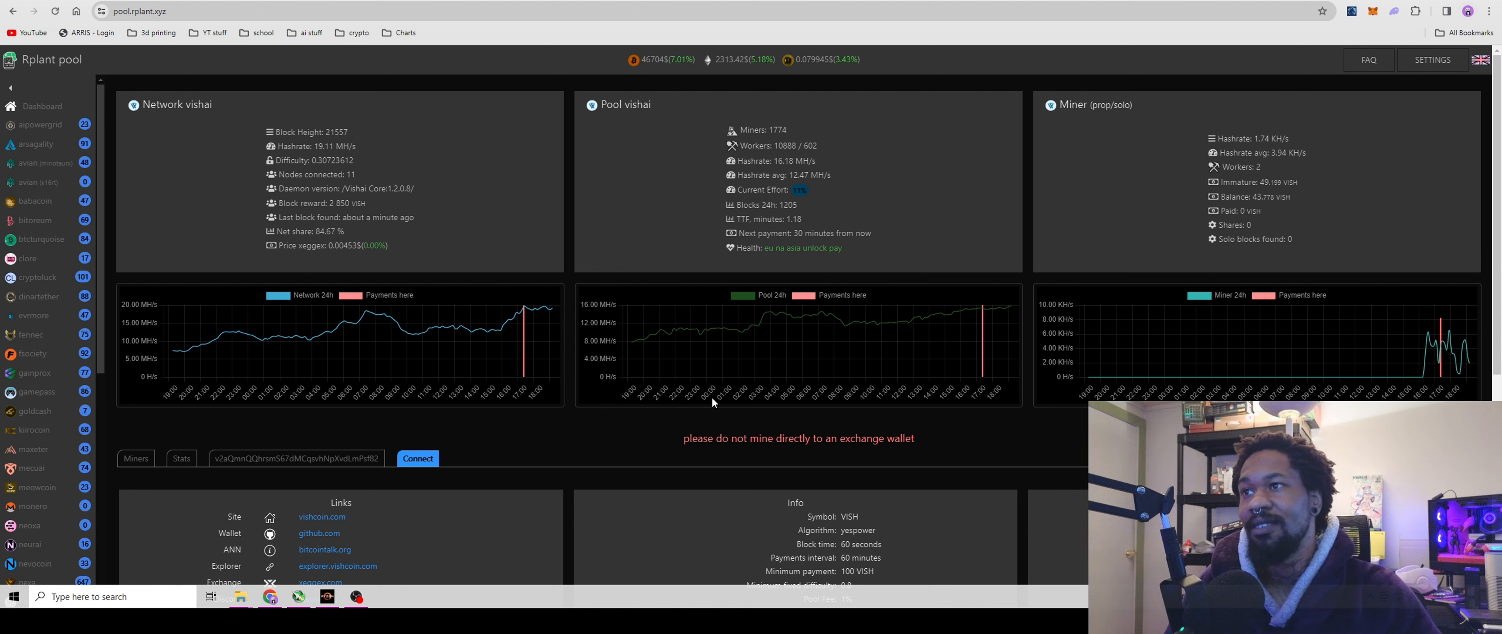
{"action": "mouse_move", "coordinate": [692, 402]}
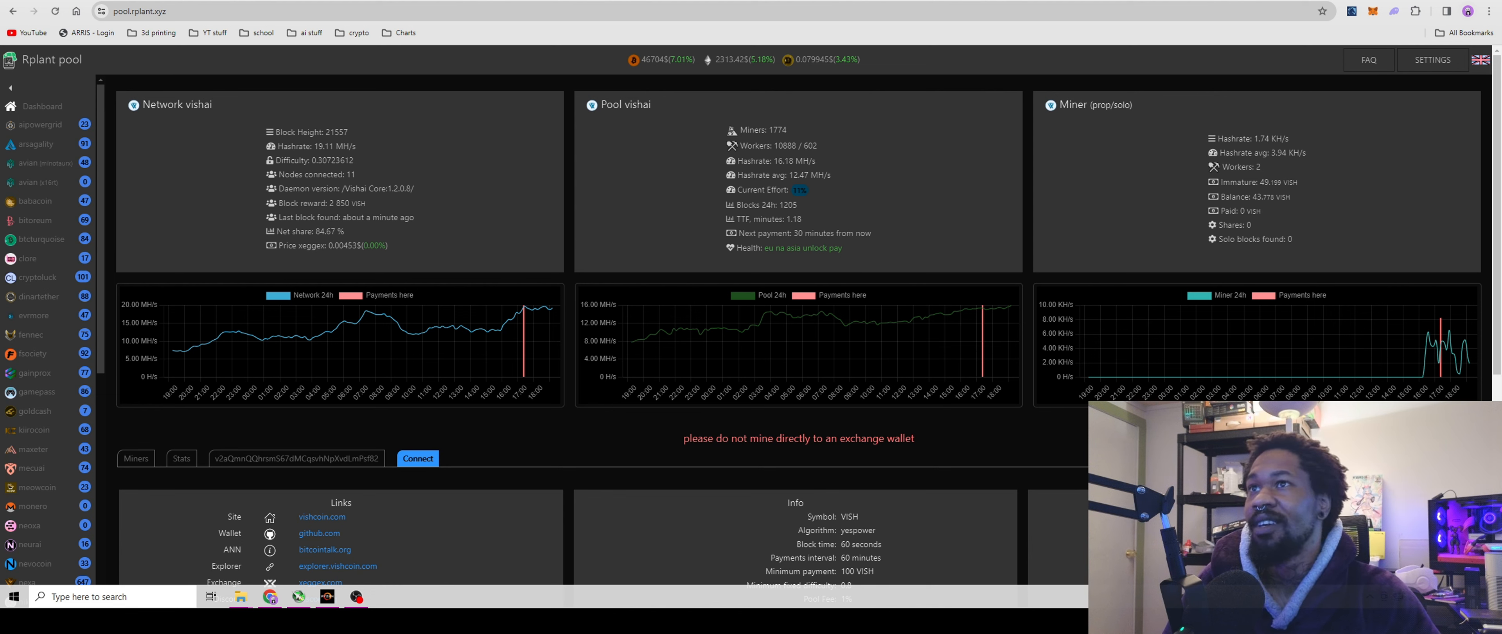
{"action": "mouse_move", "coordinate": [564, 45]}
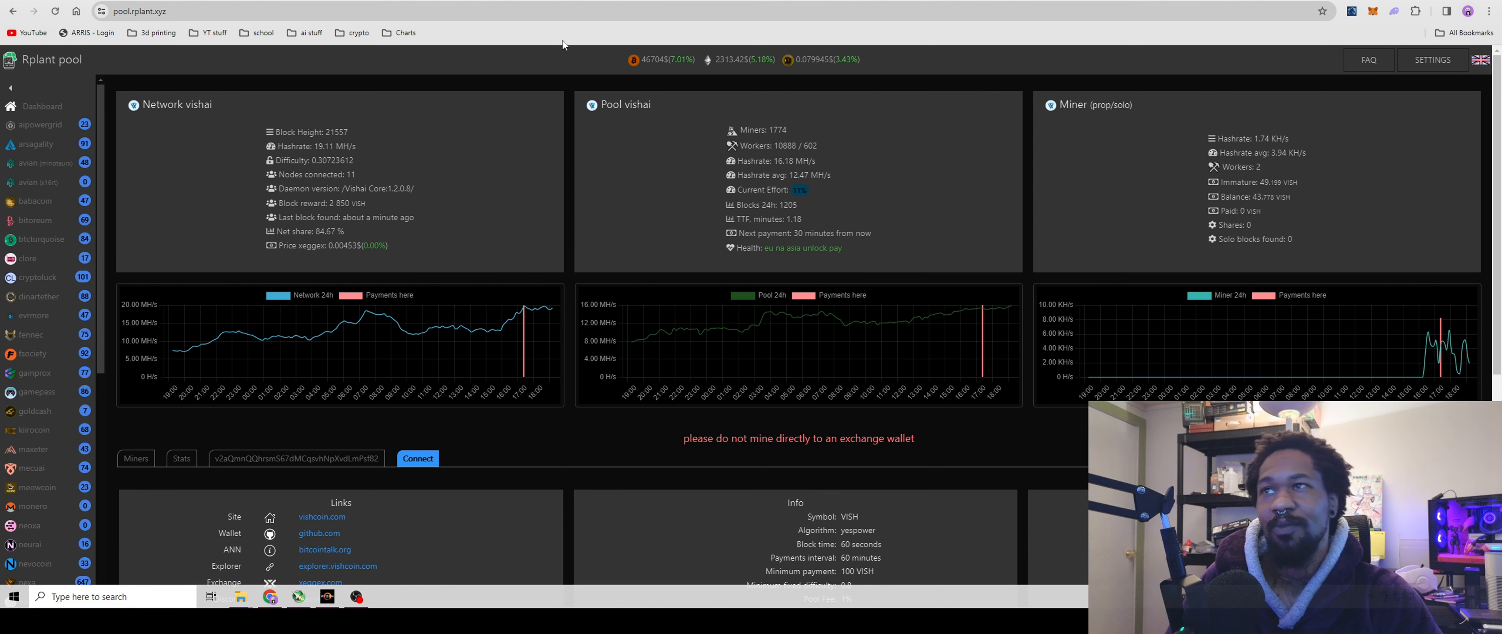
{"action": "mouse_move", "coordinate": [596, 74]}
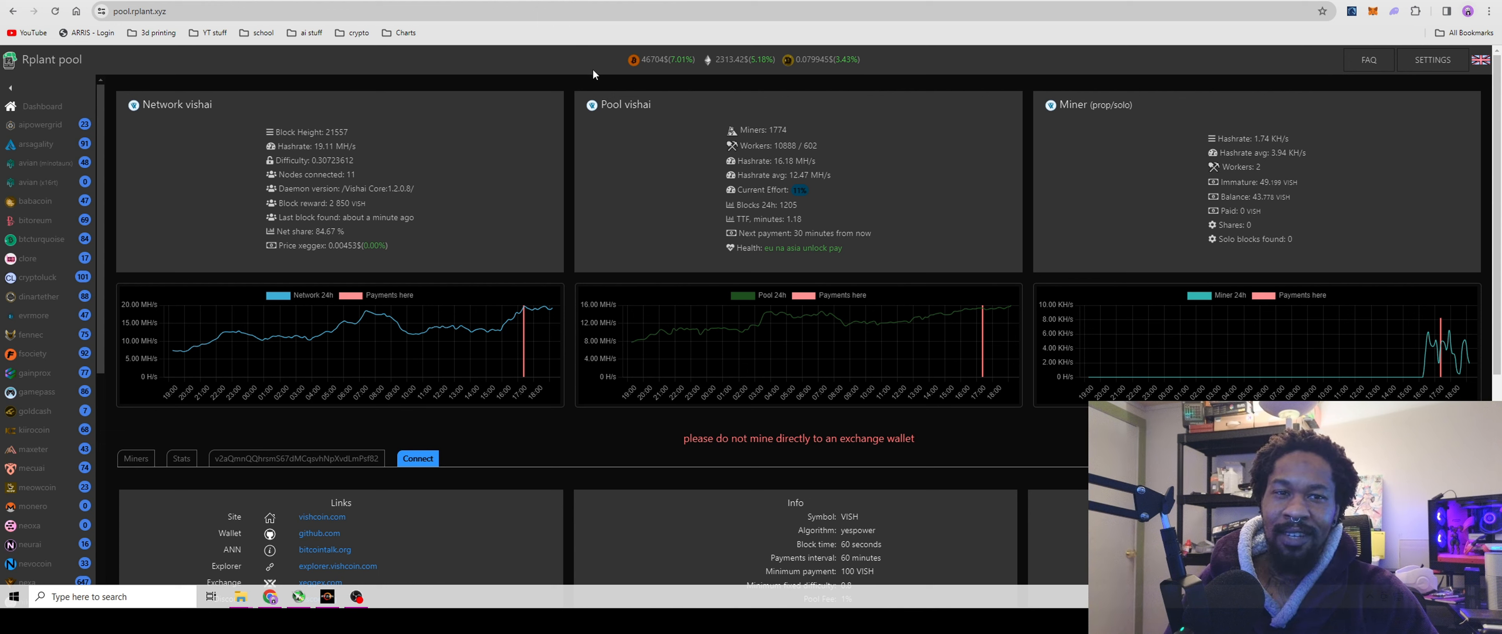
{"action": "mouse_move", "coordinate": [585, 76]}
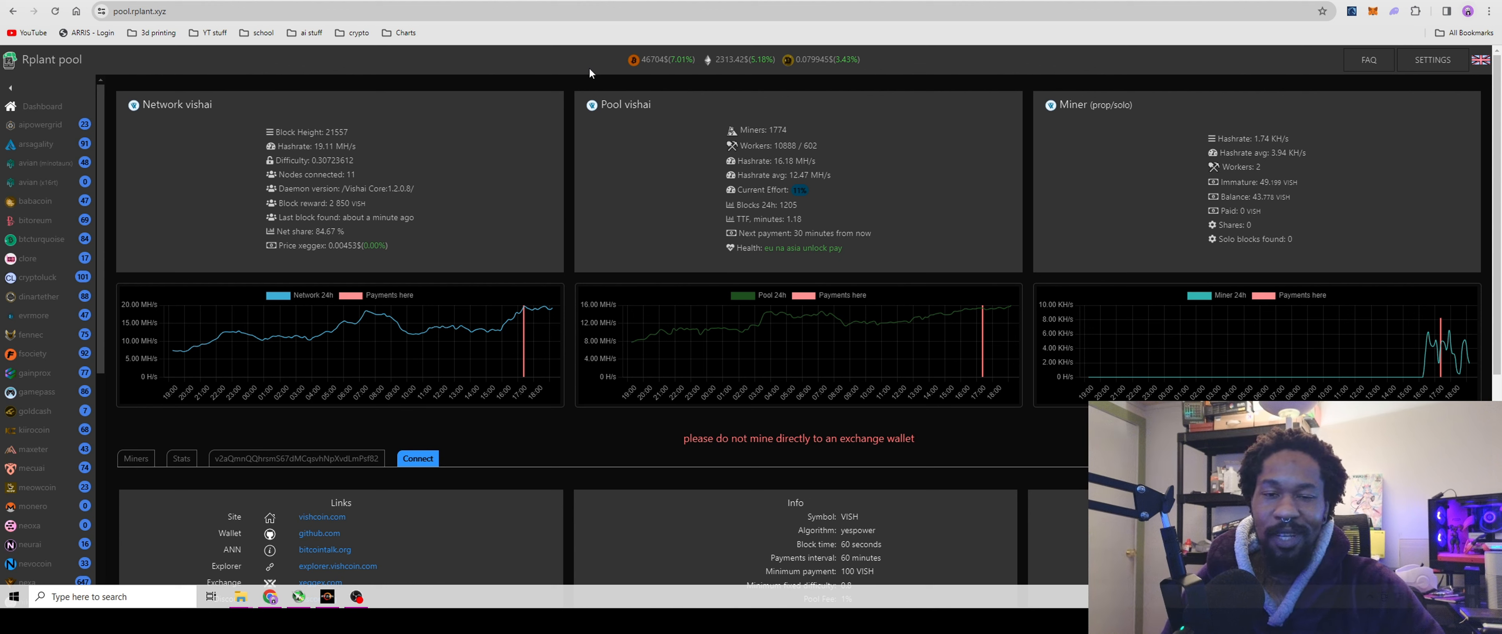
{"action": "mouse_move", "coordinate": [678, 299]}
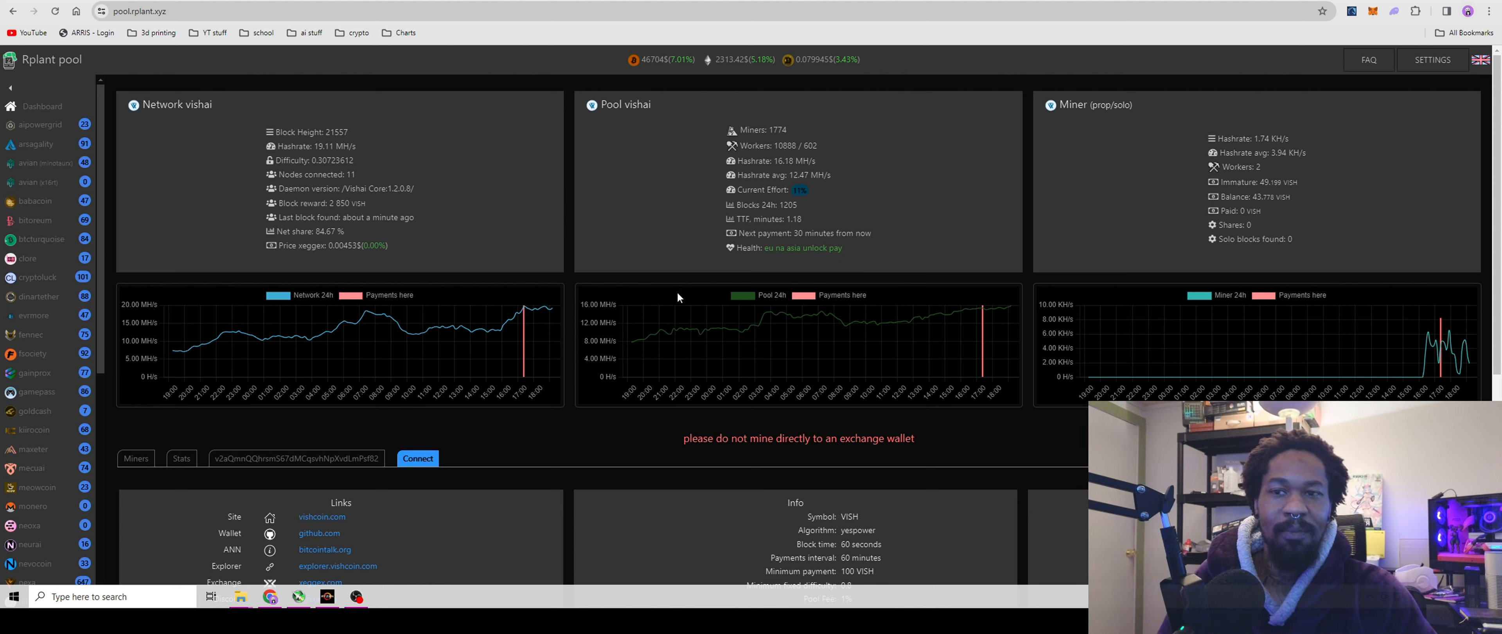
{"action": "mouse_move", "coordinate": [678, 317]}
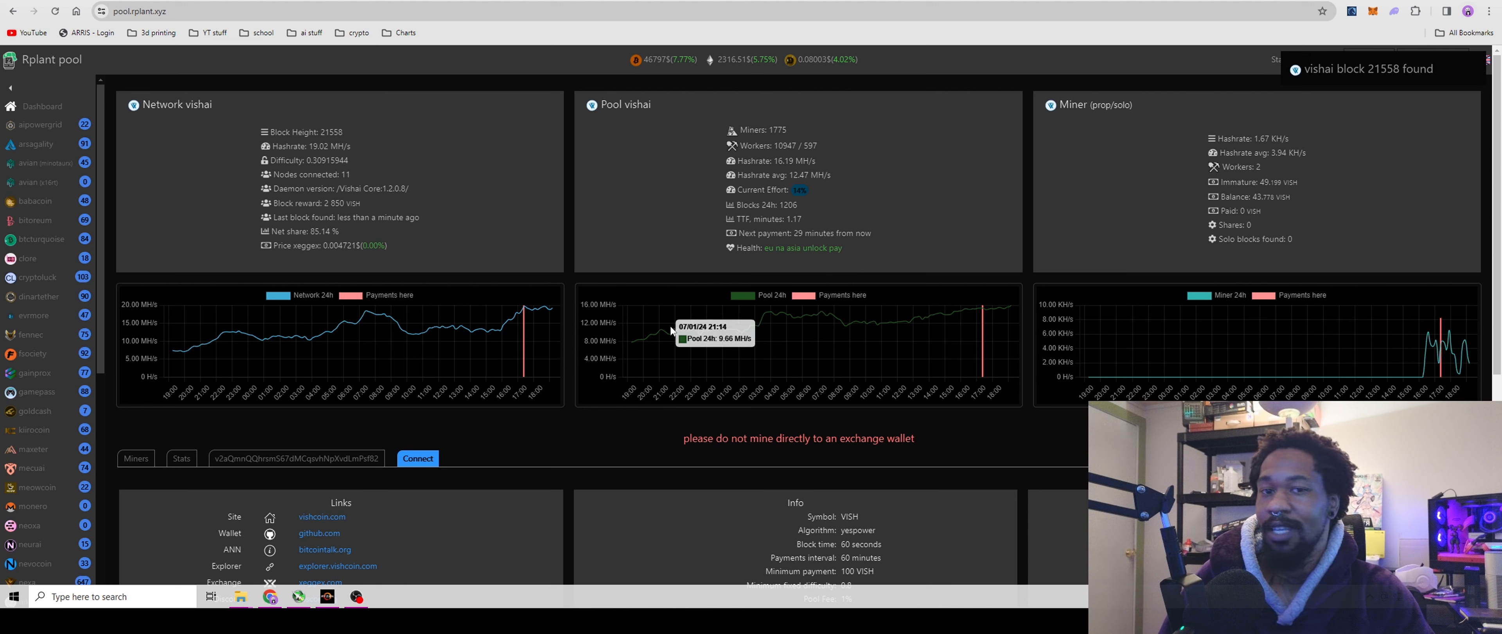
{"action": "mouse_move", "coordinate": [671, 325]}
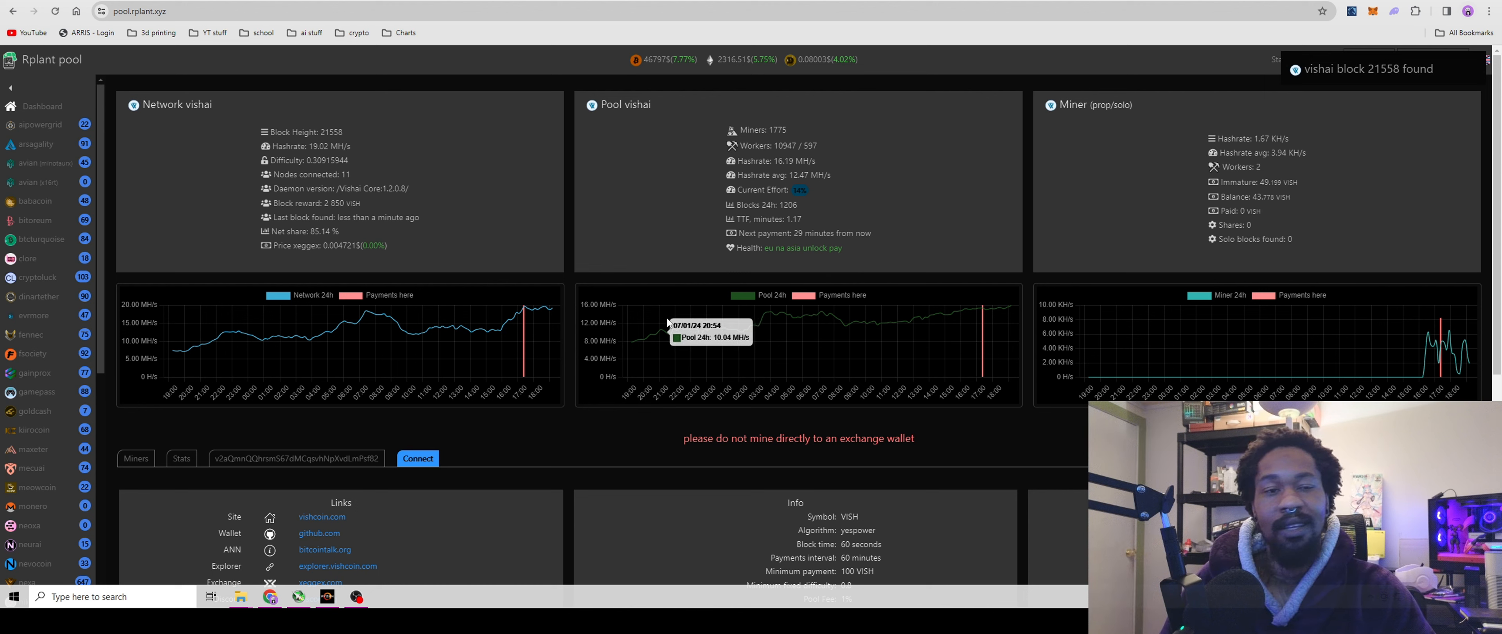
{"action": "mouse_move", "coordinate": [657, 333]}
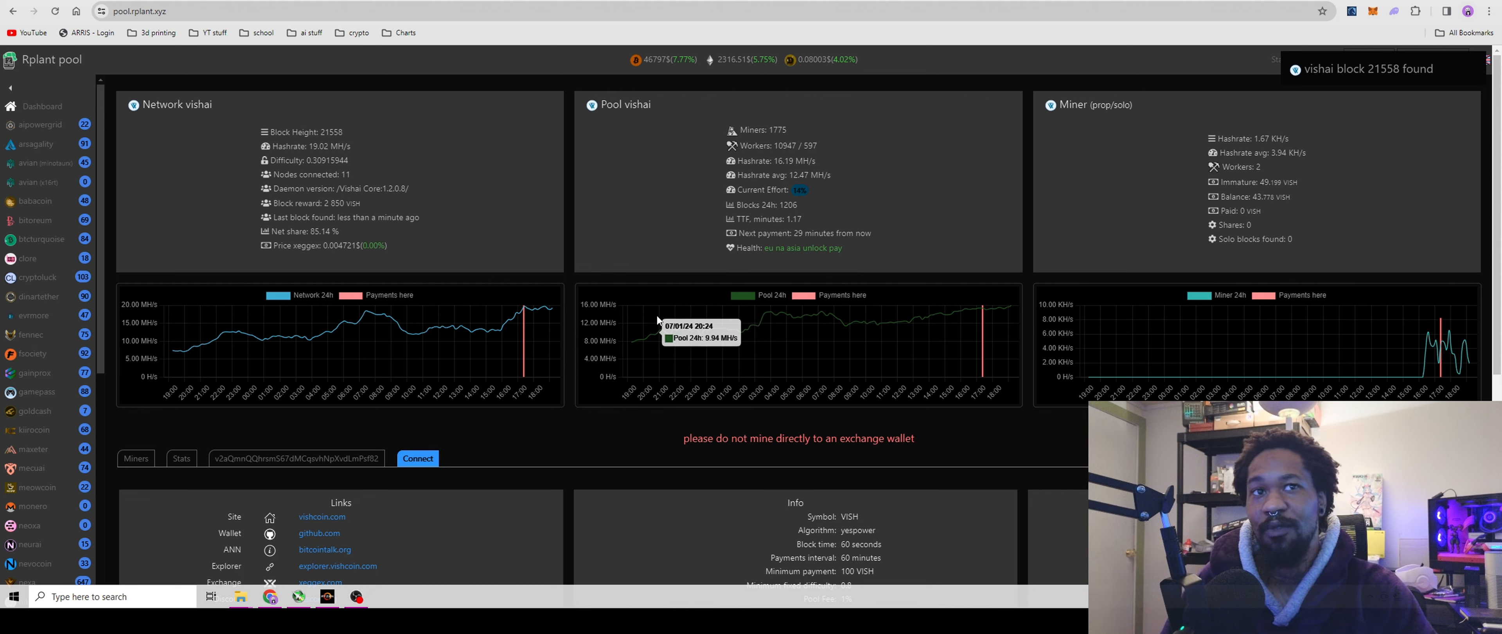
{"action": "mouse_move", "coordinate": [729, 296]}
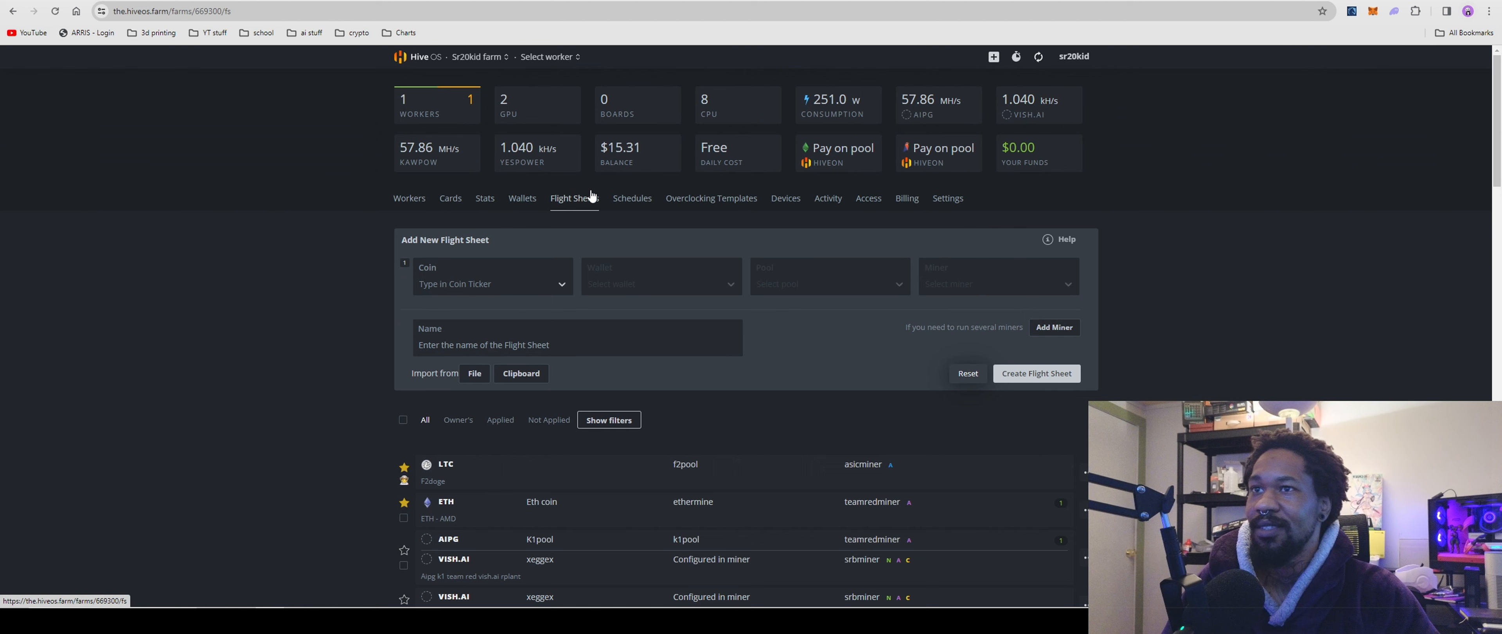
View the farm's Wallets list, begin a New Wallet with coin 'vi', then close it unsaved.
{"action": "left_click", "coordinate": [521, 197]}
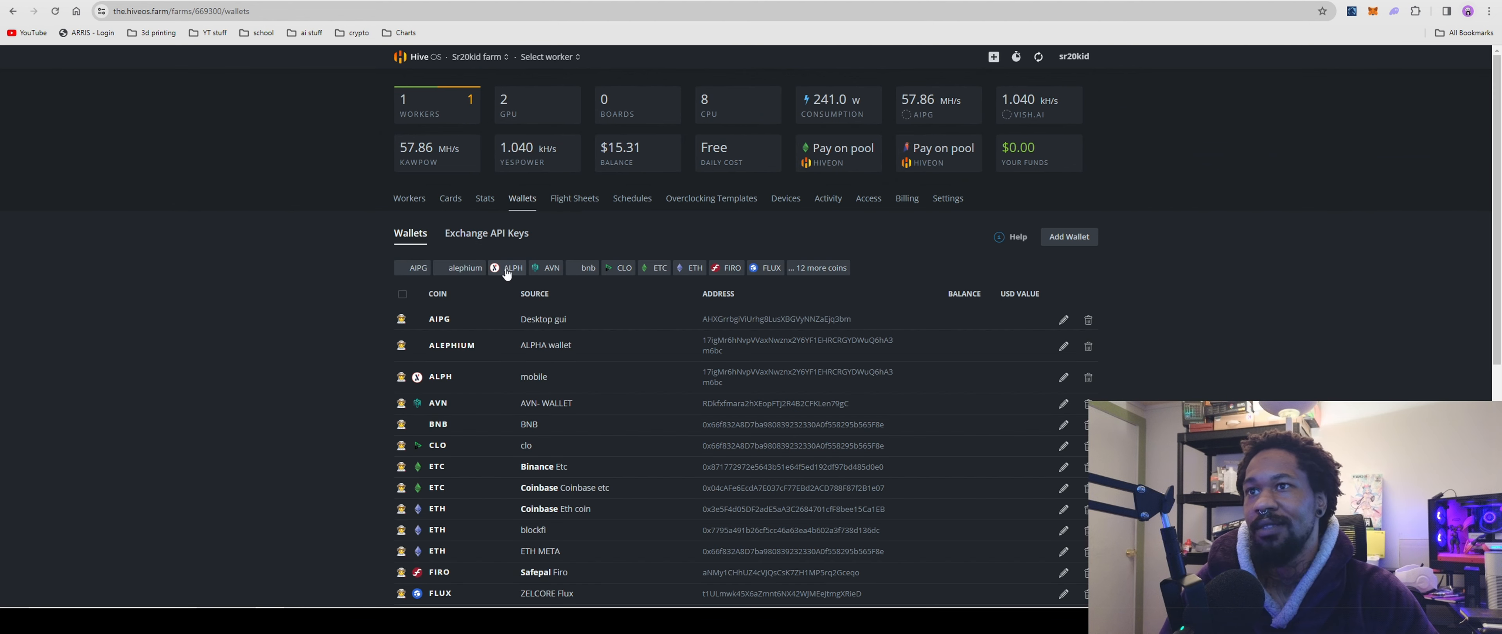
{"action": "left_click", "coordinate": [1068, 236]}
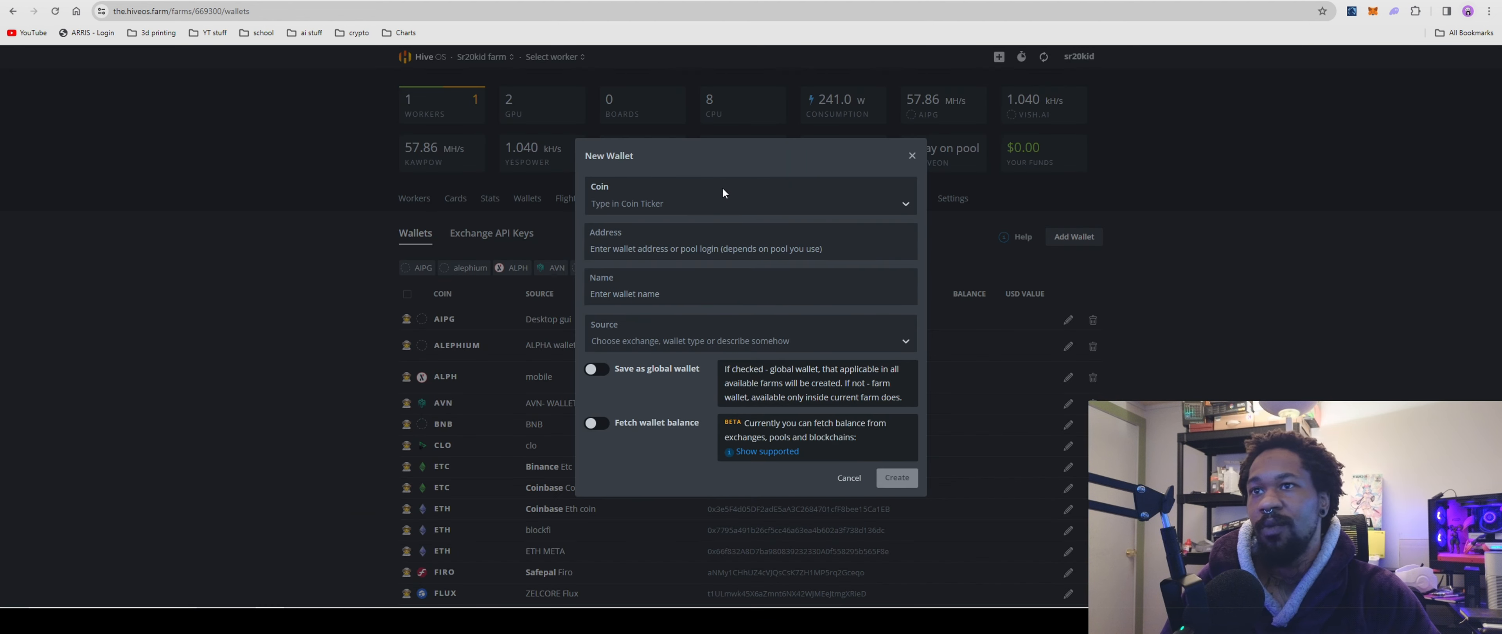
{"action": "type", "text": "v"}
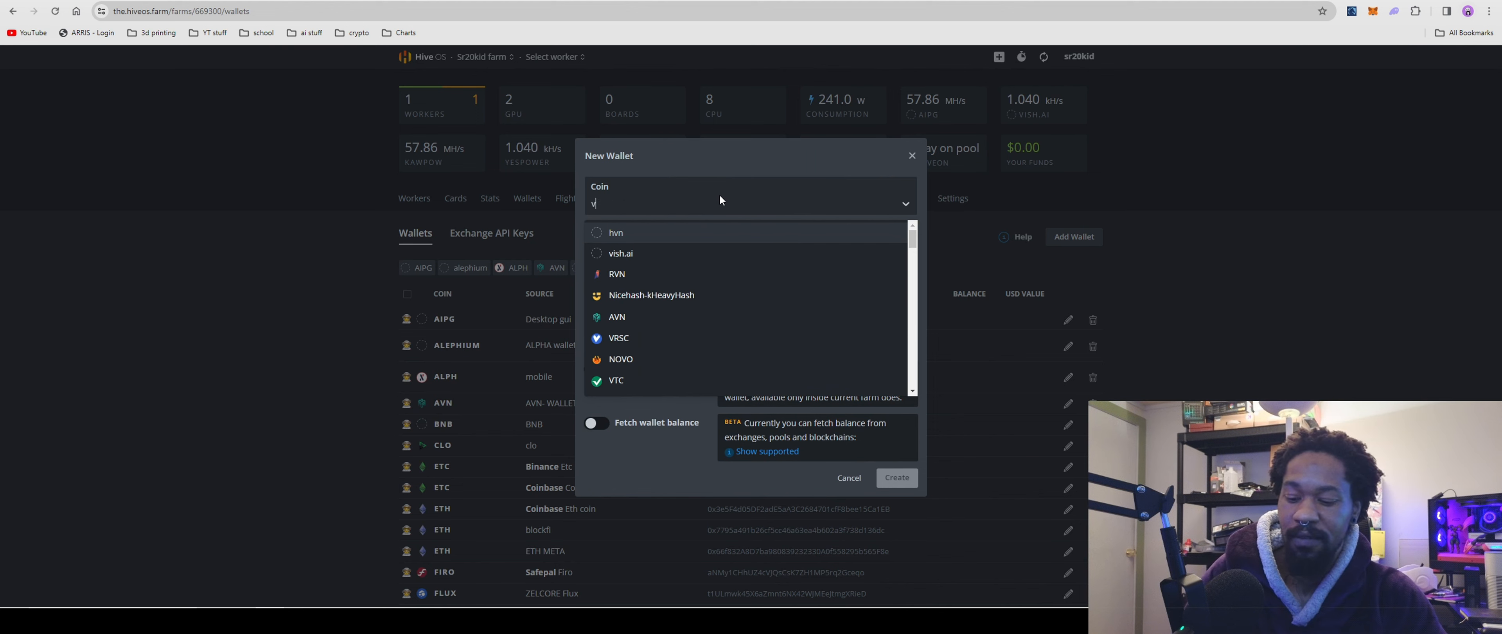
{"action": "type", "text": "i"}
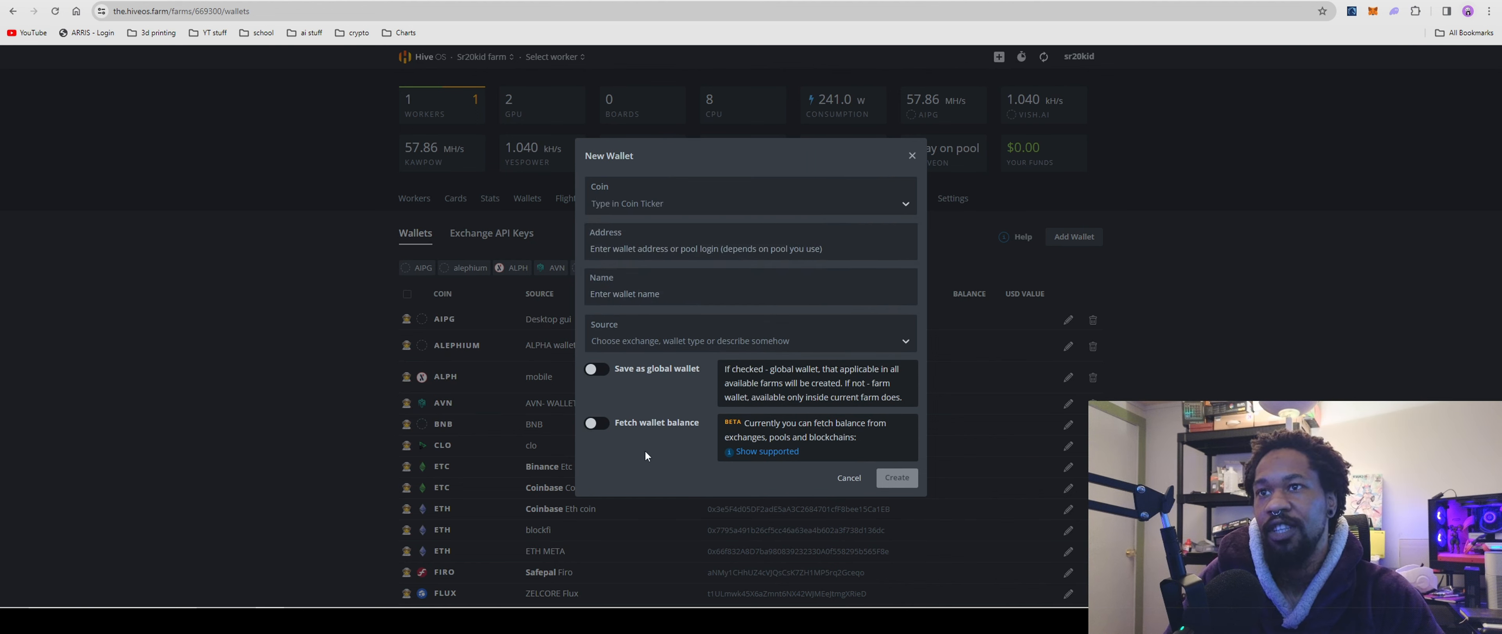
{"action": "mouse_move", "coordinate": [657, 266]}
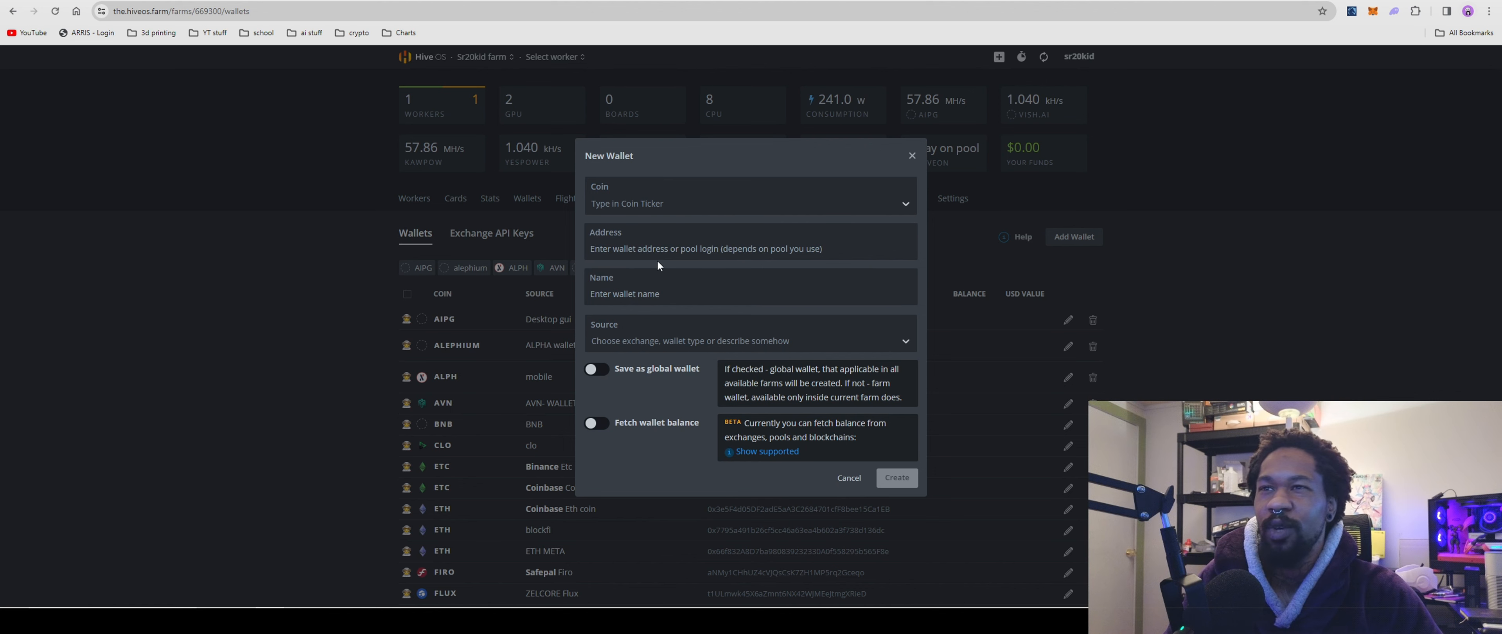
{"action": "mouse_move", "coordinate": [611, 390]}
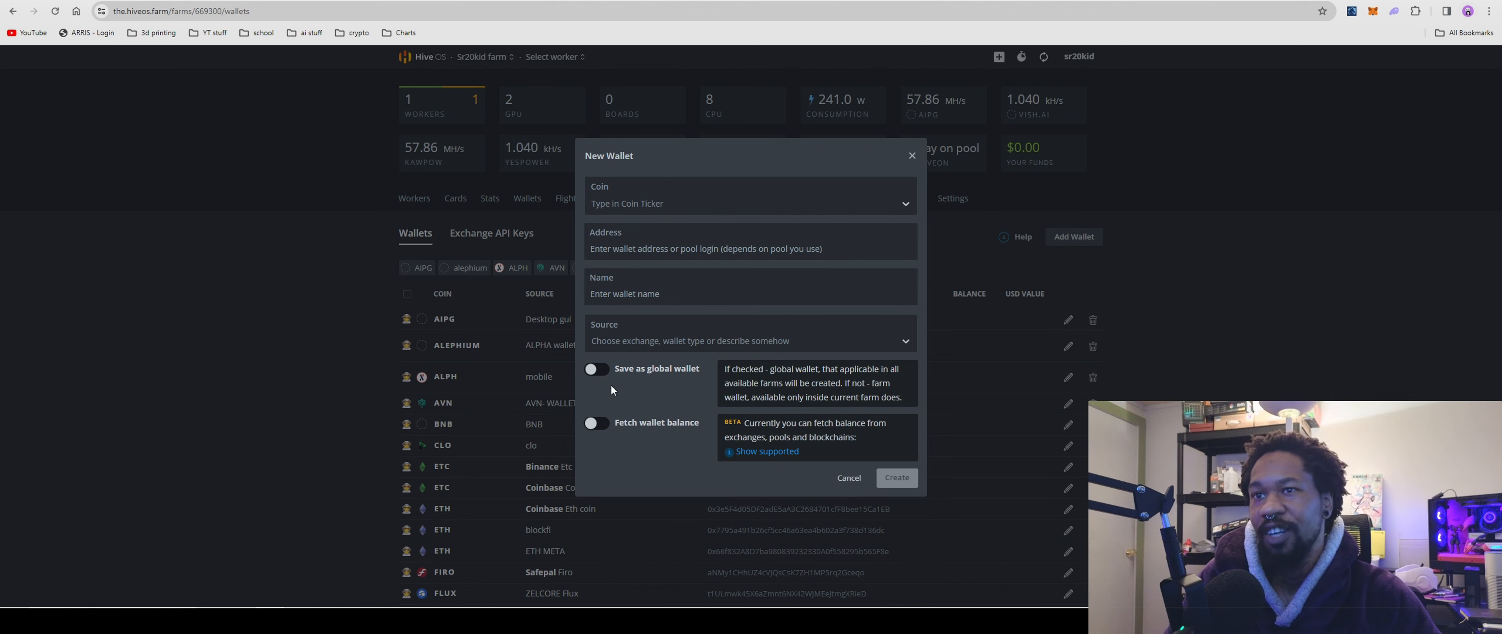
{"action": "left_click", "coordinate": [750, 286]}
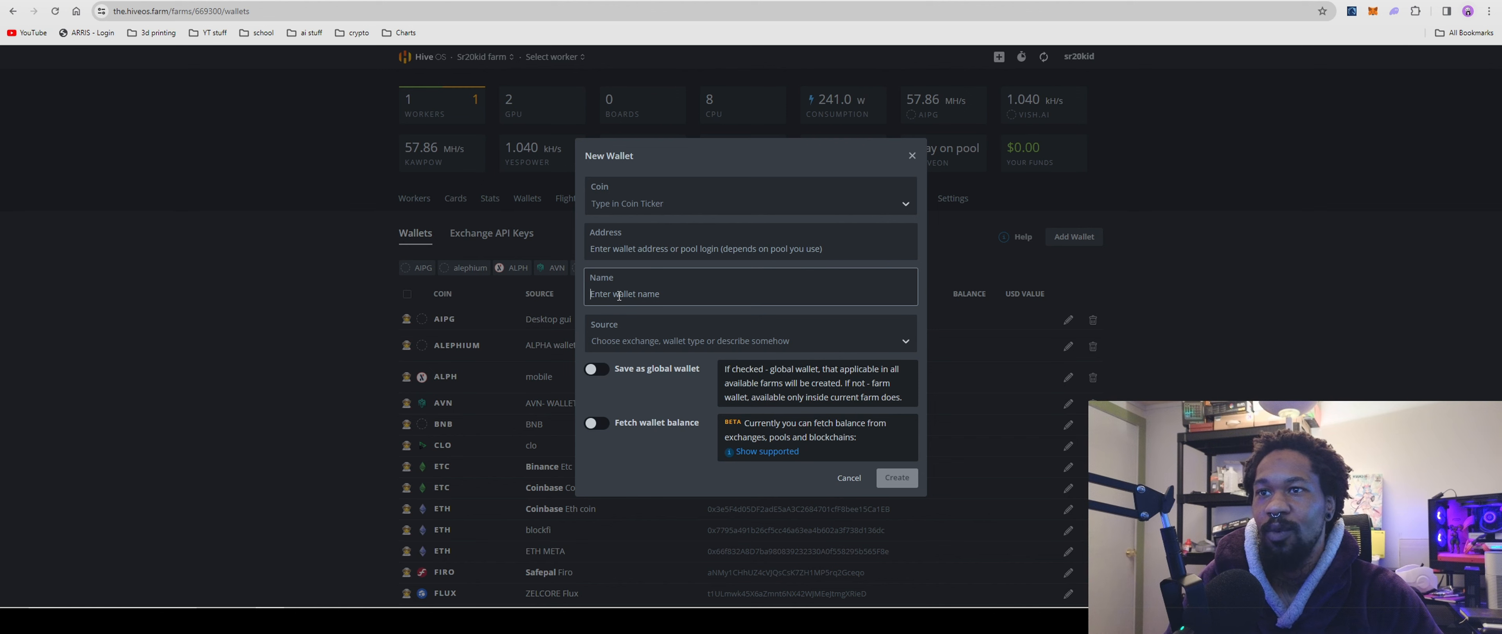
{"action": "mouse_move", "coordinate": [911, 155]}
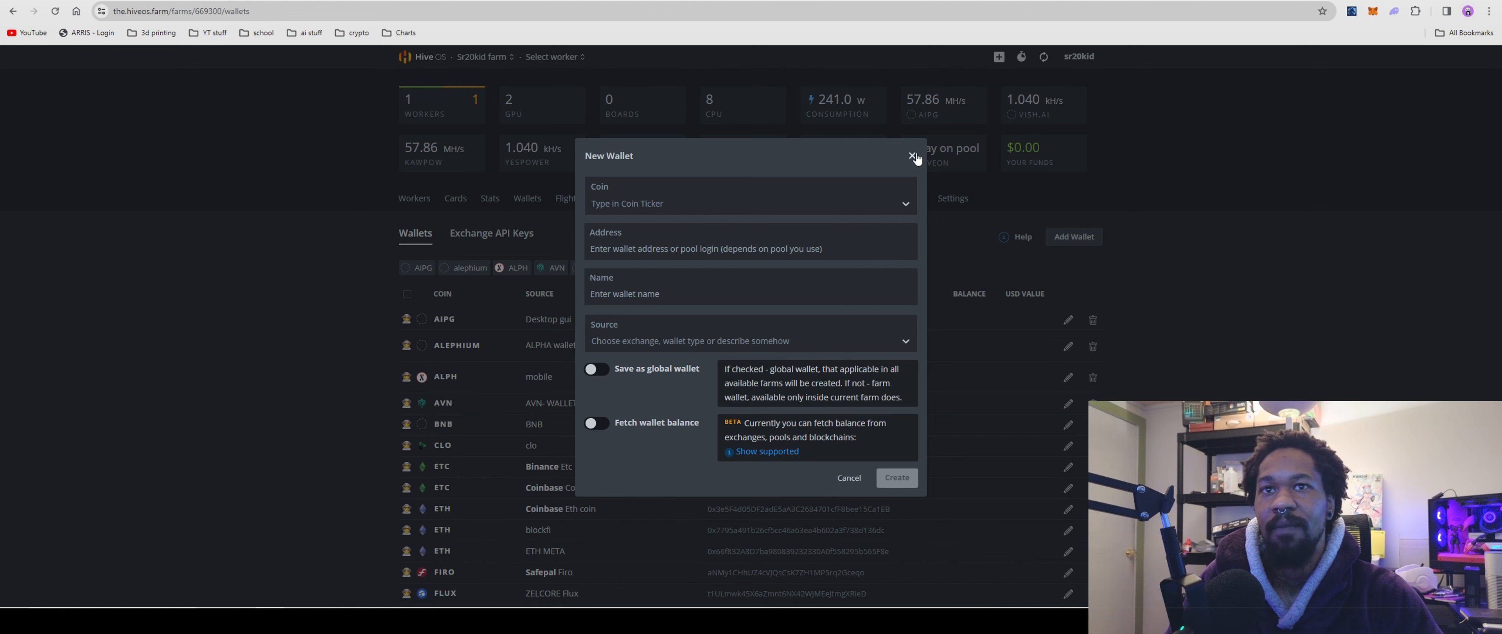
{"action": "left_click", "coordinate": [912, 156]}
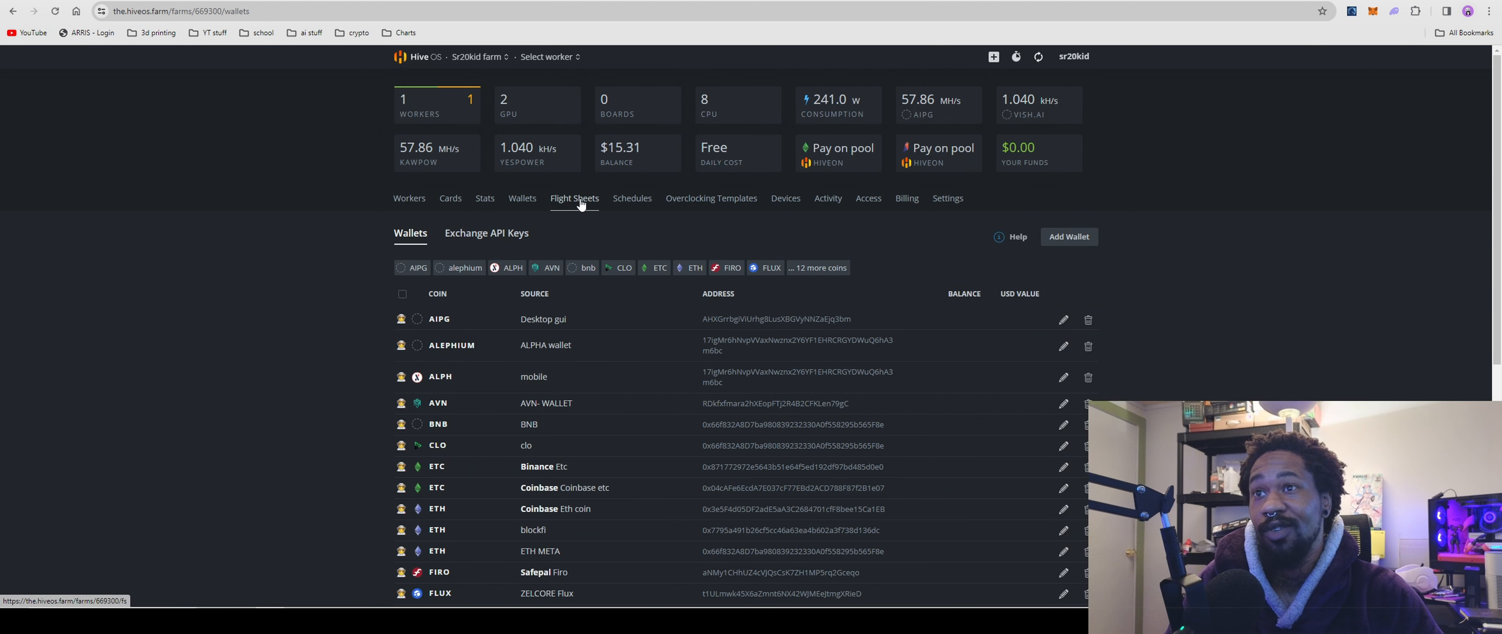
Create a flight sheet with coin vish.ai, wallet xeggex, pool Configure in miner, and list the miners.
{"action": "left_click", "coordinate": [573, 198]}
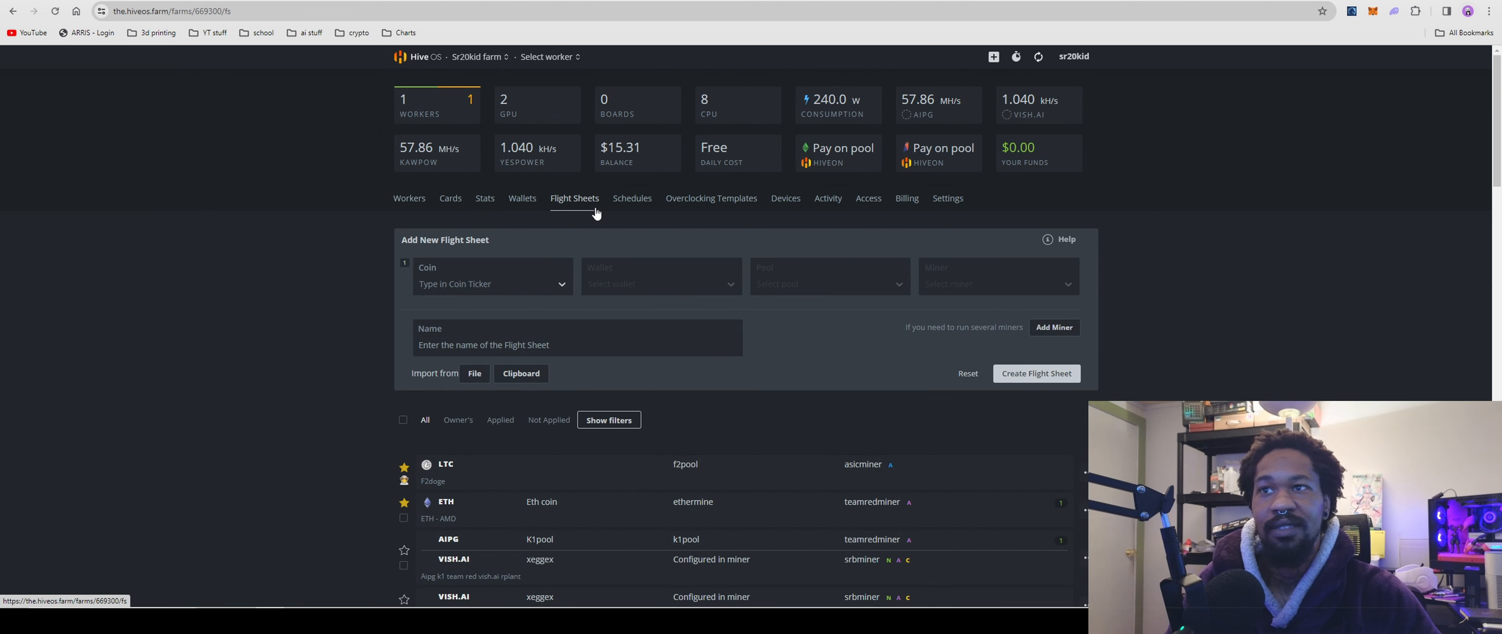
{"action": "left_click", "coordinate": [491, 282]}
{"action": "type", "text": "vish.ai"}
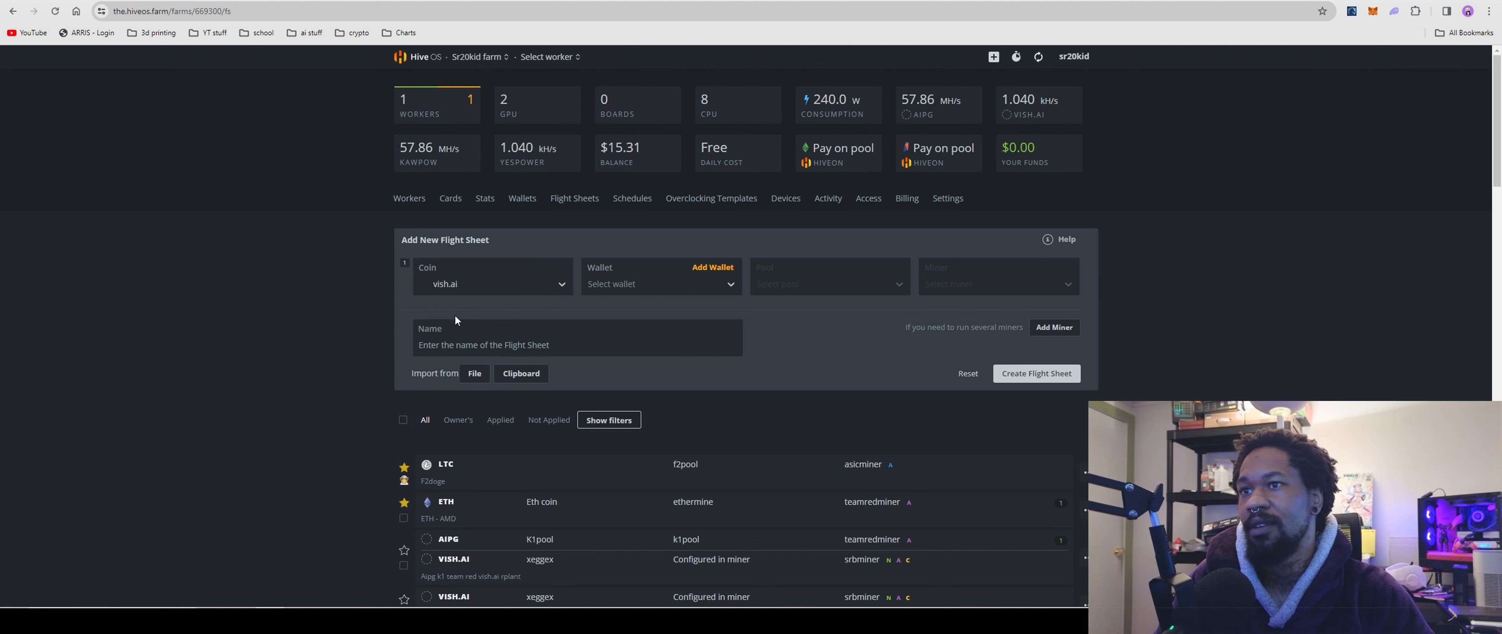
{"action": "left_click", "coordinate": [661, 284]}
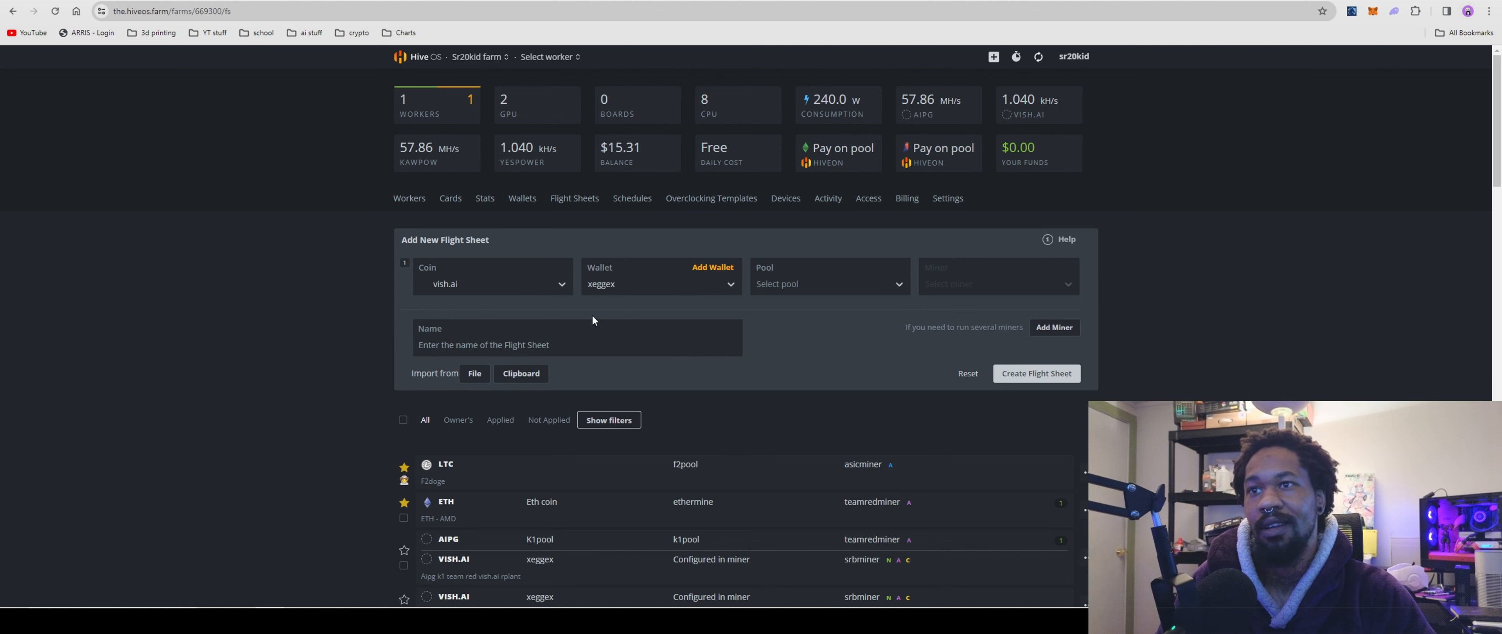
{"action": "left_click", "coordinate": [829, 283]}
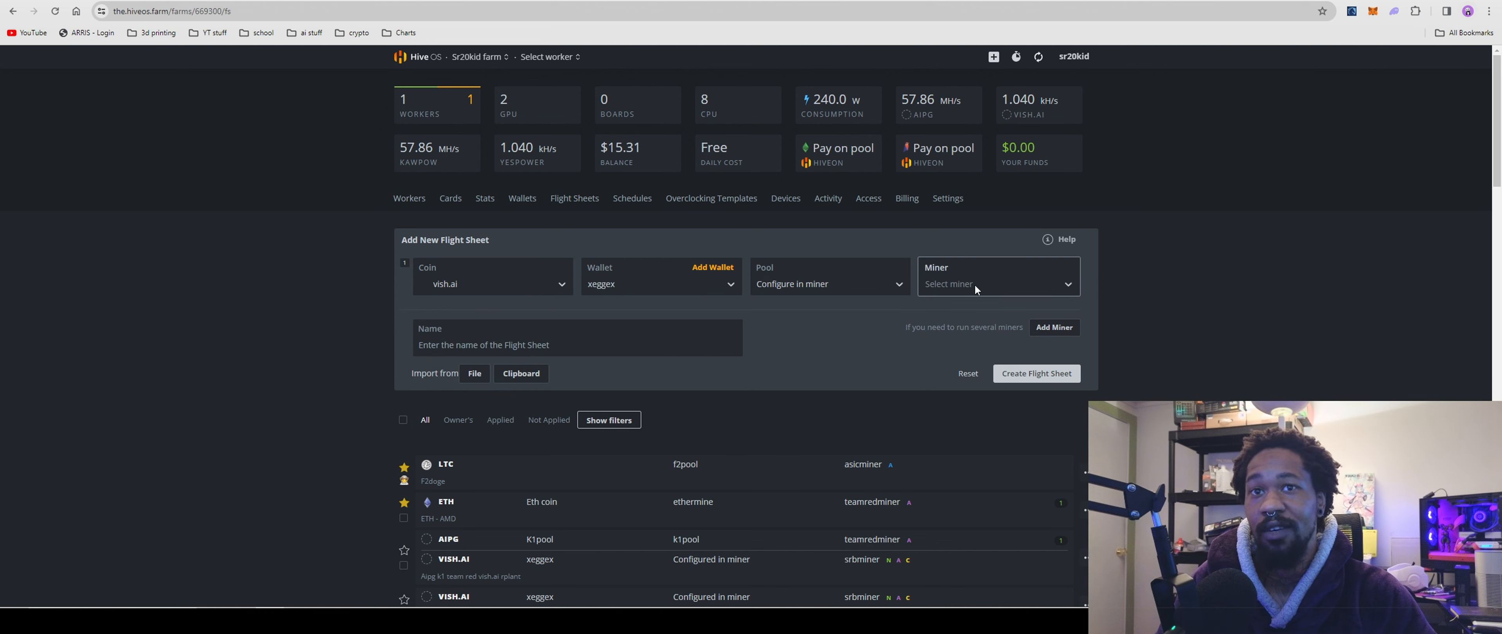
{"action": "left_click", "coordinate": [995, 283]}
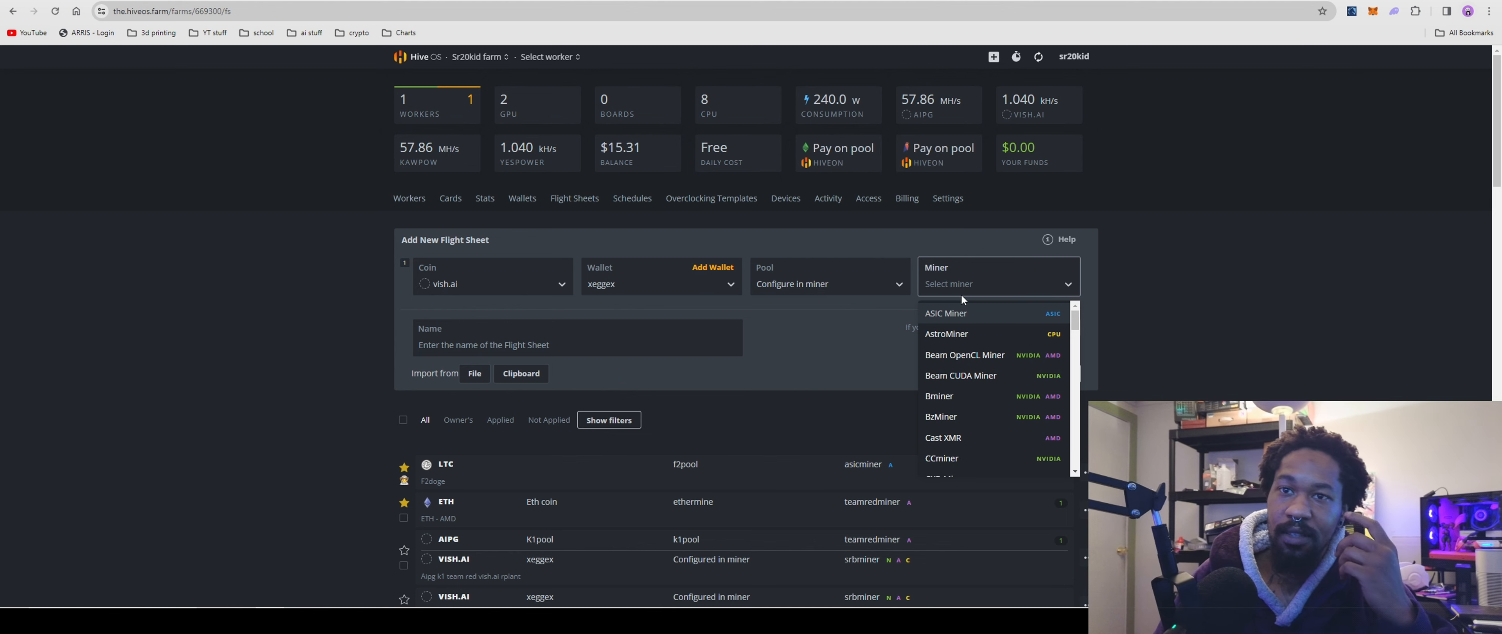
{"action": "mouse_move", "coordinate": [946, 292]}
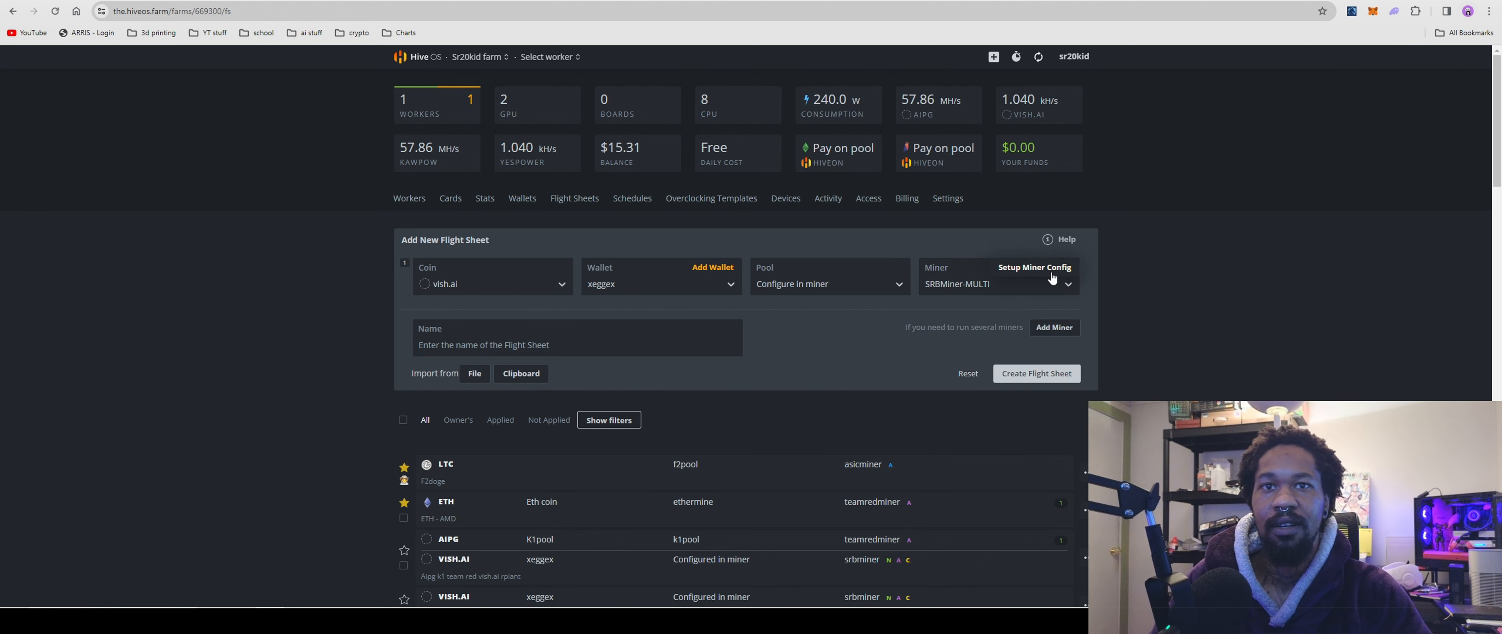
Configure SRBMiner-MULTI with yespower as its hash algorithm.
{"action": "left_click", "coordinate": [1034, 270]}
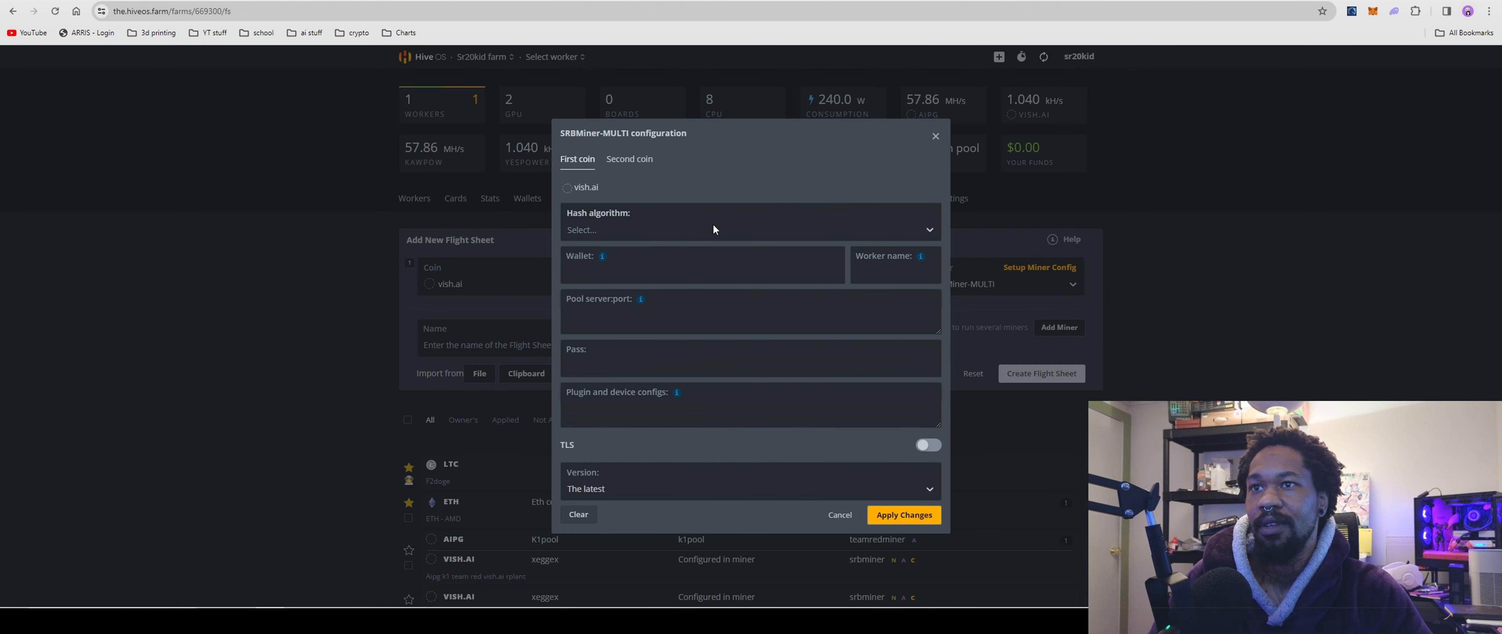
{"action": "type", "text": "ye"}
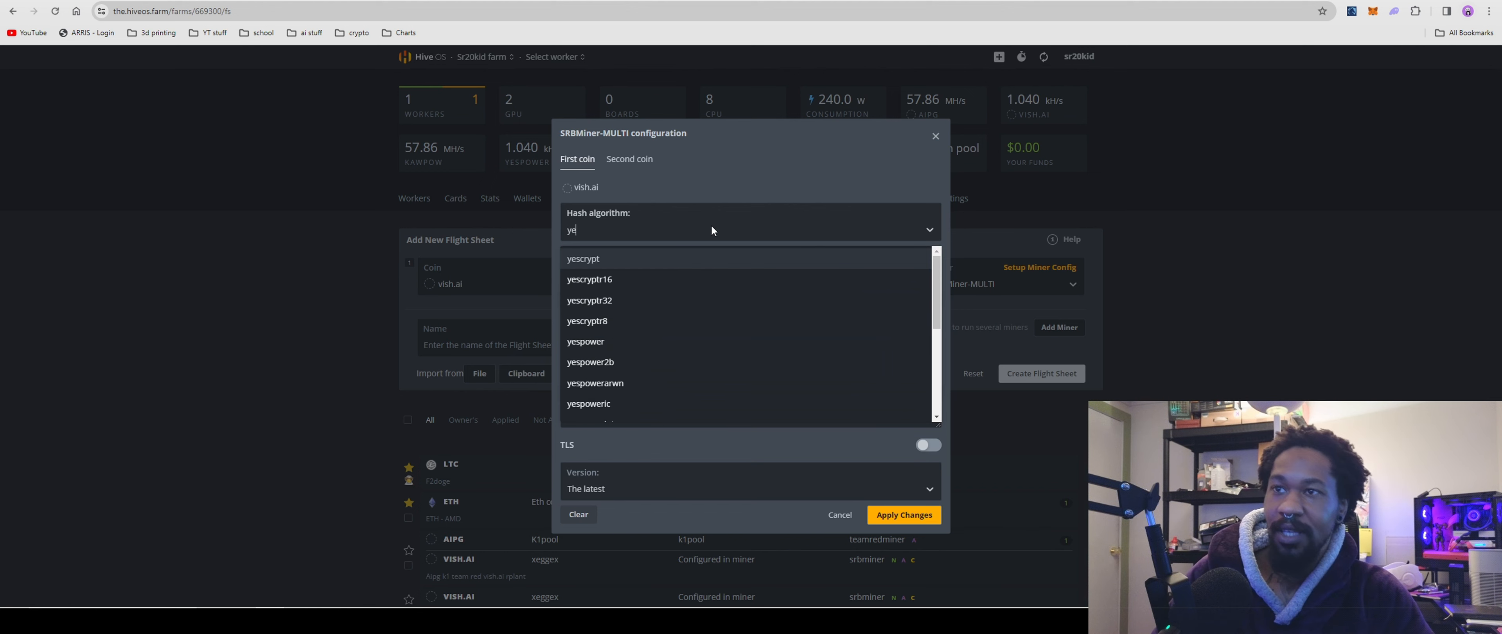
{"action": "left_click", "coordinate": [585, 341]}
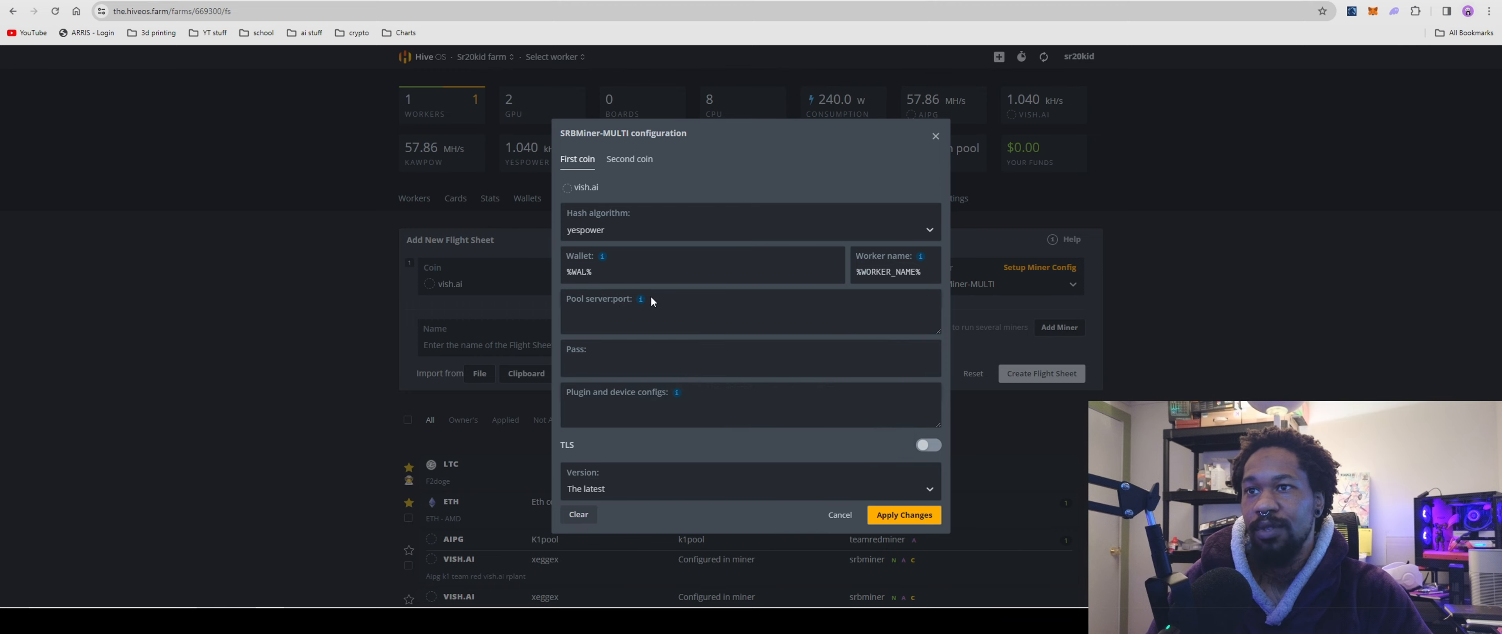
Copy the stratum+tcp server URL from Rplant pool's cpuminer-rplant miner script.
{"action": "left_click", "coordinate": [169, 11]}
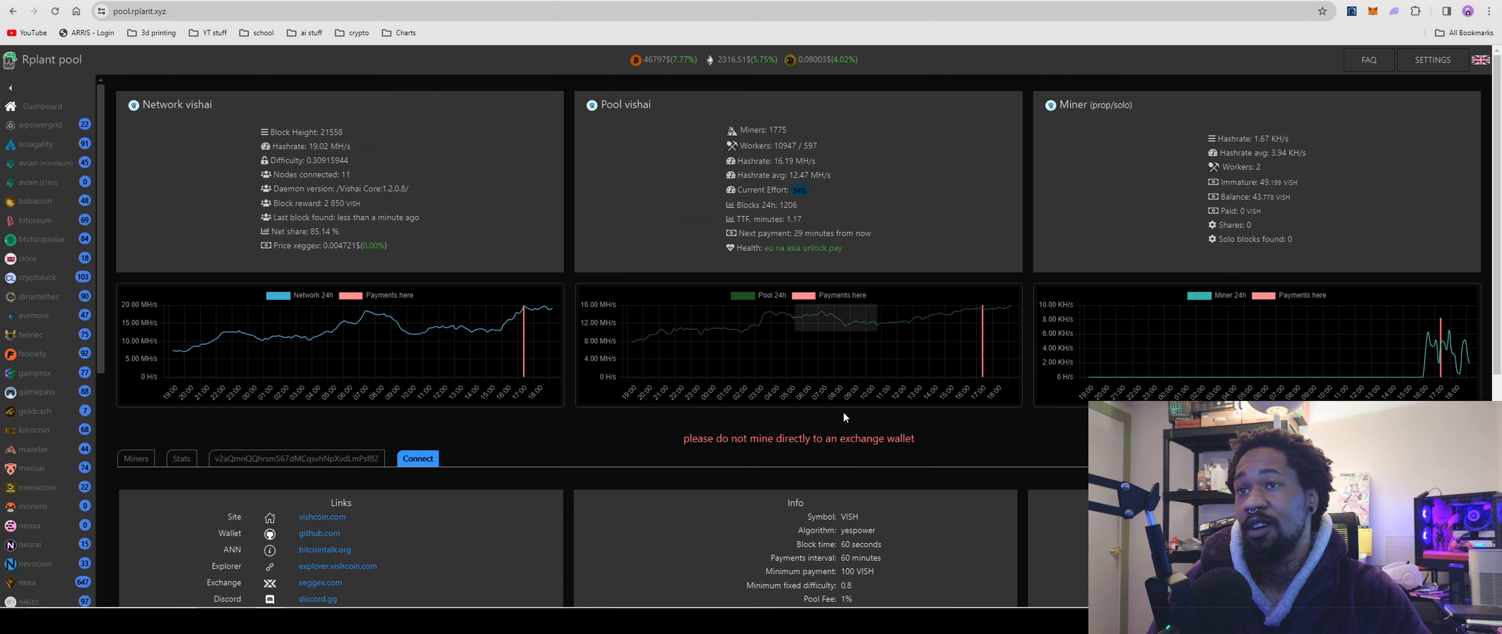
{"action": "scroll", "scroll_direction": "down", "scroll_amount": 3}
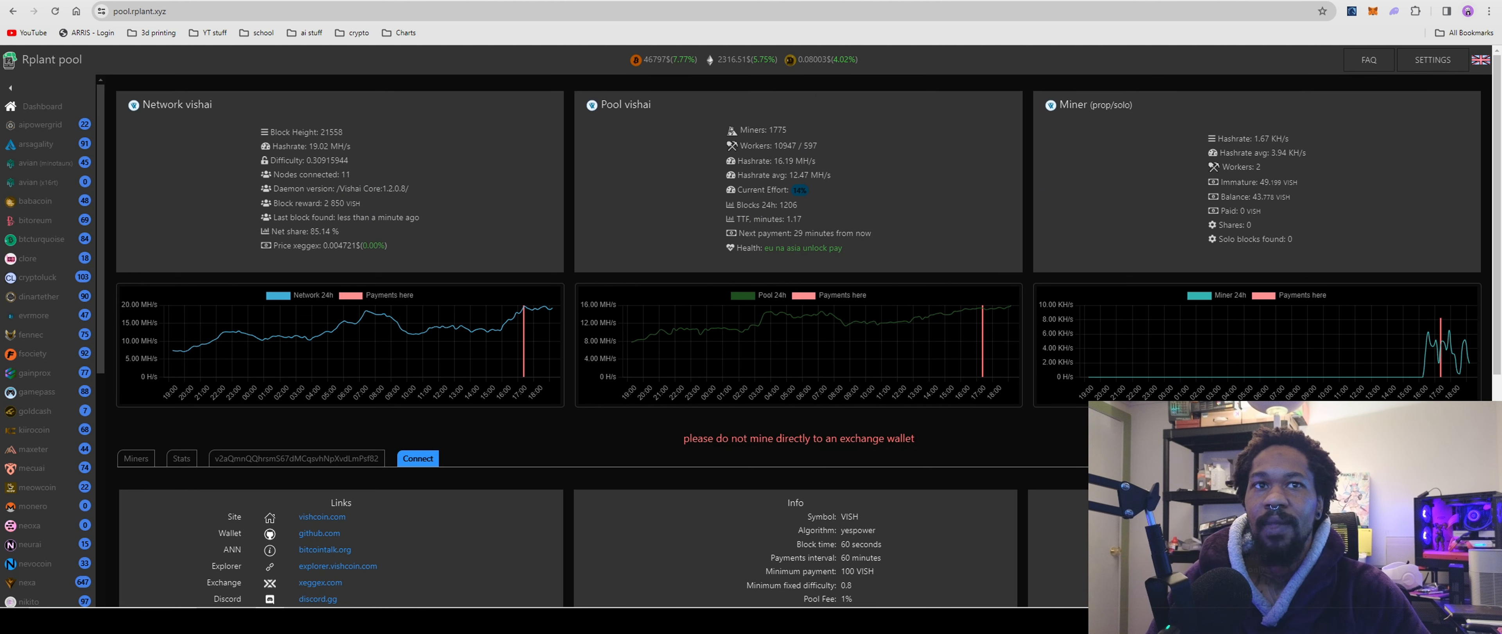
{"action": "scroll", "scroll_direction": "down", "scroll_amount": 3}
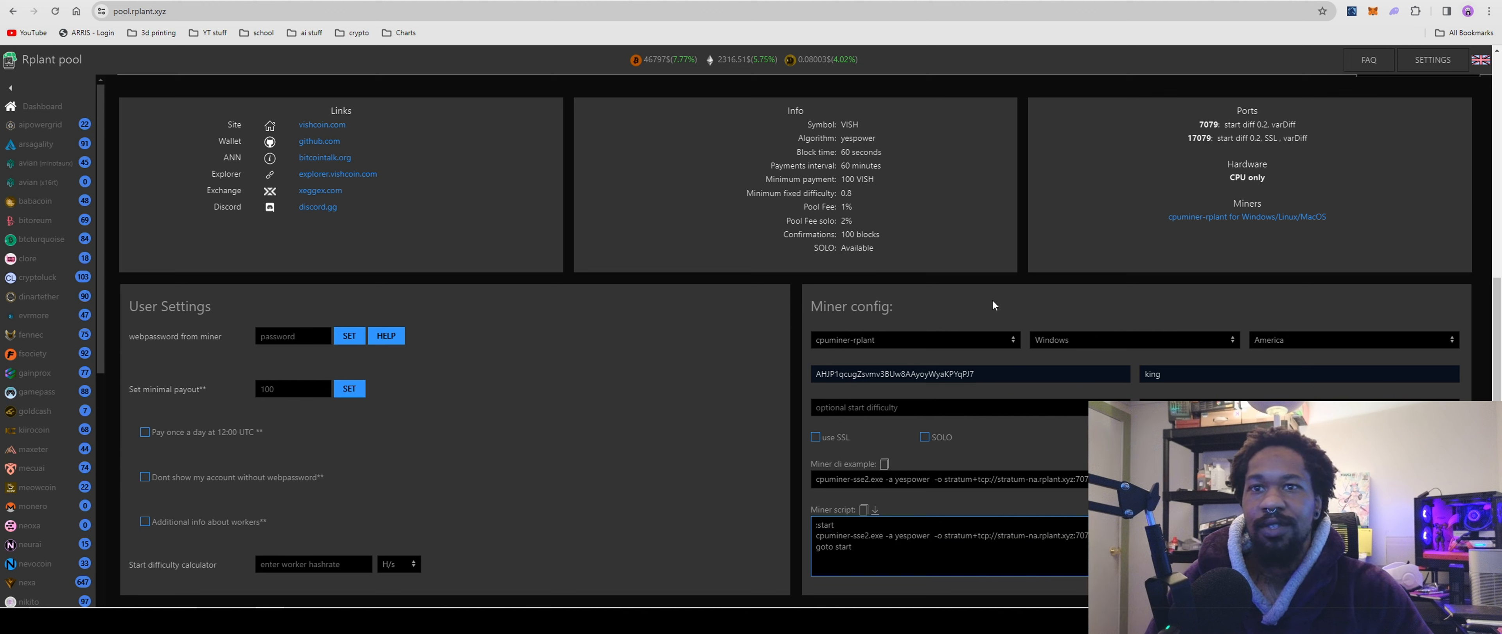
{"action": "mouse_move", "coordinate": [781, 282]}
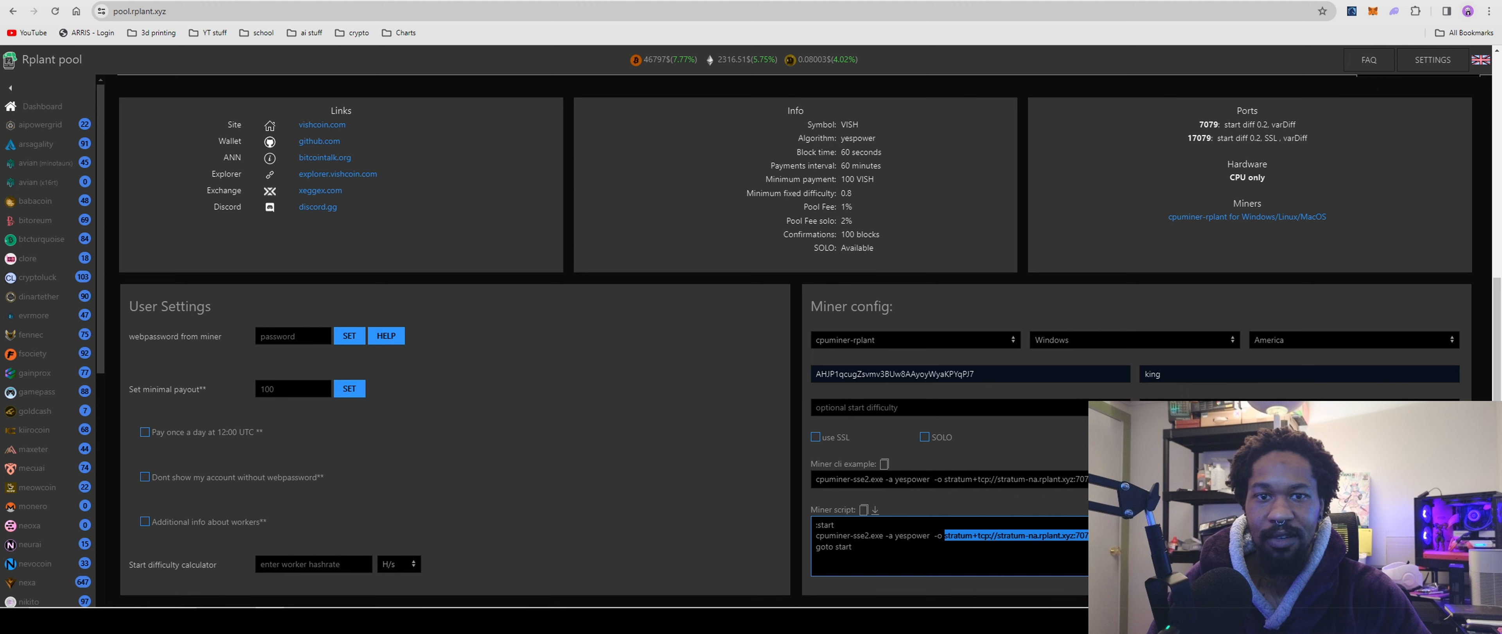
{"action": "right_click", "coordinate": [996, 536]}
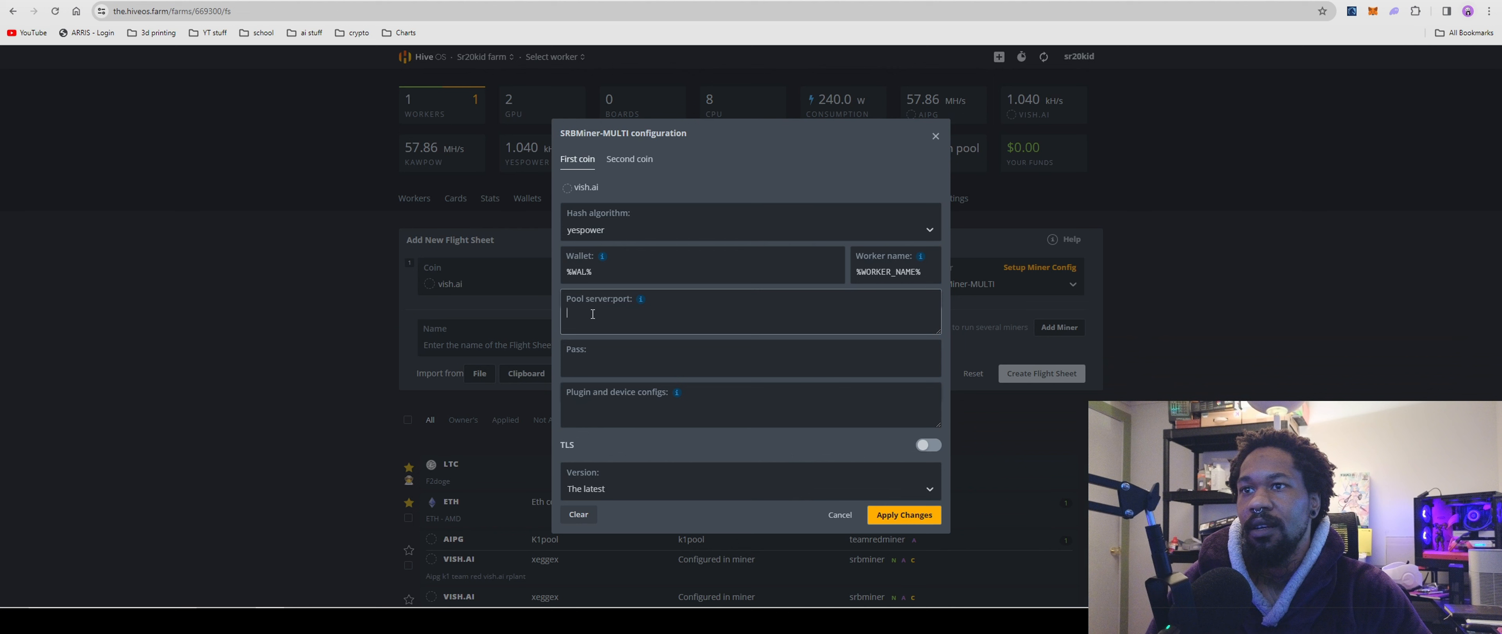
Set pool server stratum+tcp://stratum-na.rplant.xyz:7079 with --disable-gpu and apply the miner config.
{"action": "type", "text": "stratum+tcp://stratum-na.rplant.xyz:7079"}
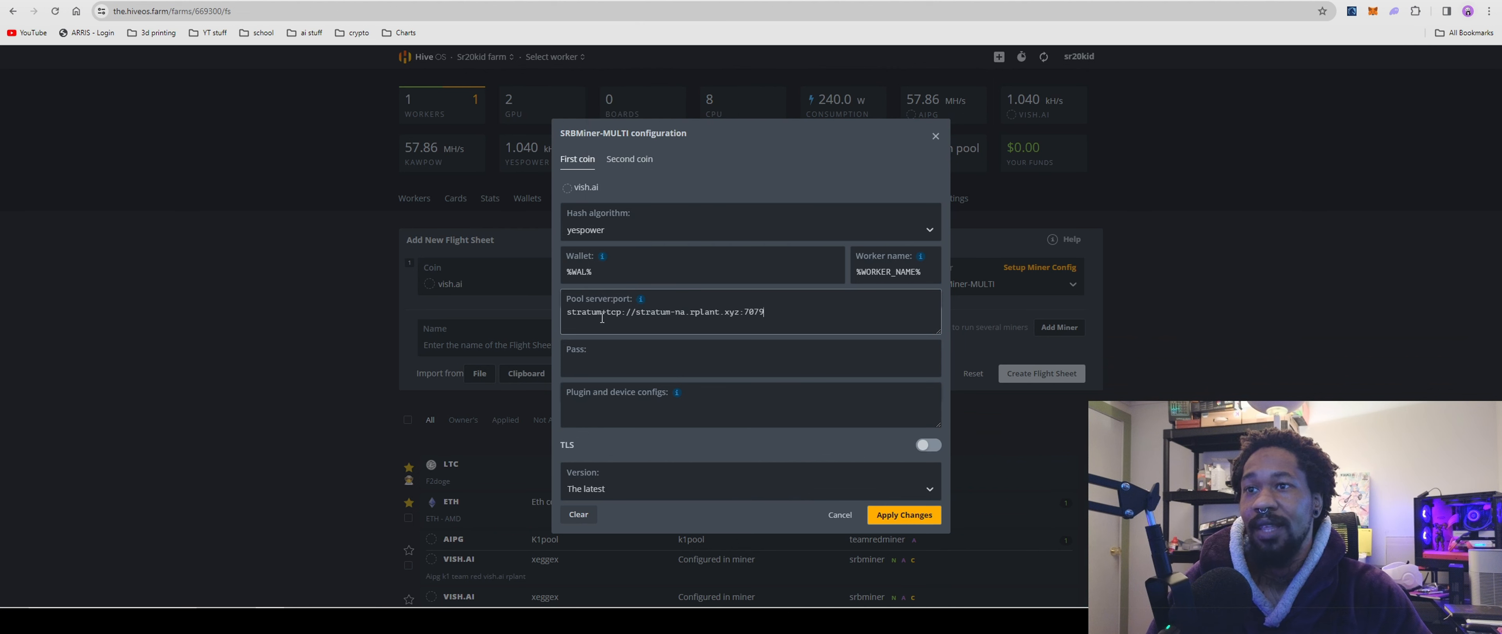
{"action": "mouse_move", "coordinate": [603, 459]}
{"action": "type", "text": "--disable-gpu"}
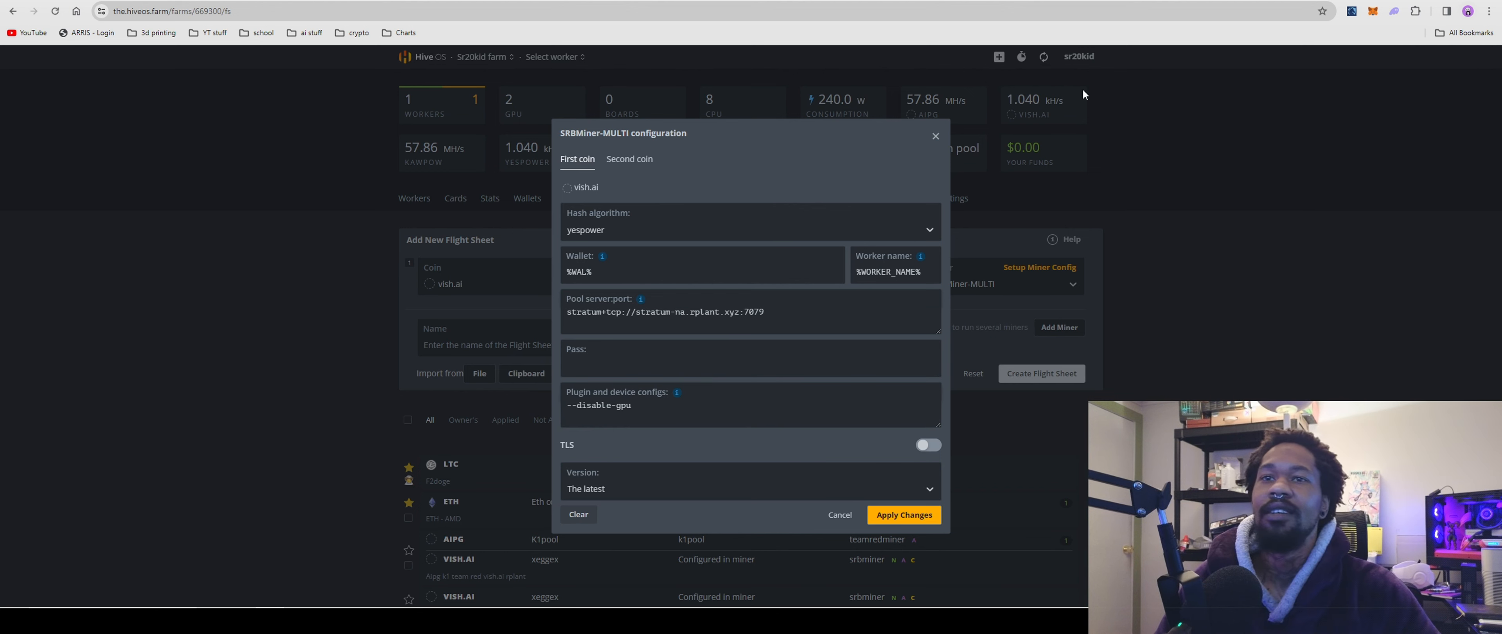
{"action": "mouse_move", "coordinate": [839, 513]}
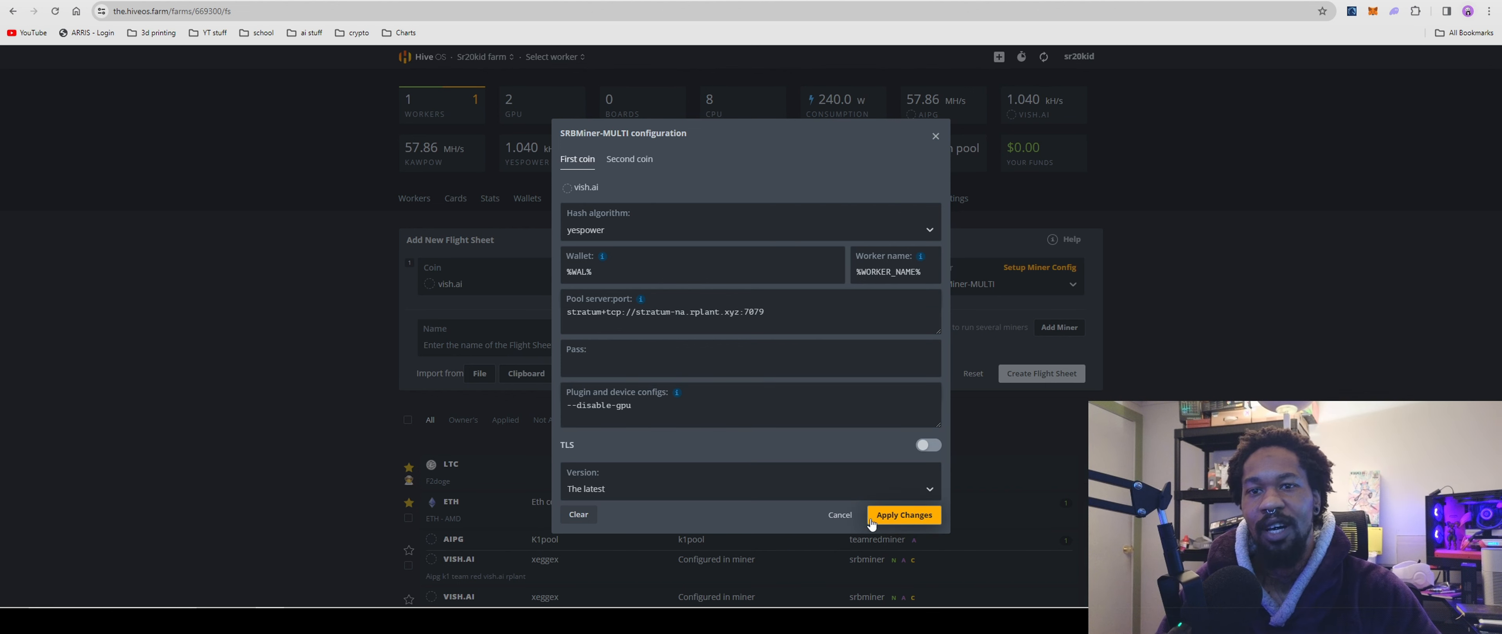
{"action": "left_click", "coordinate": [901, 514]}
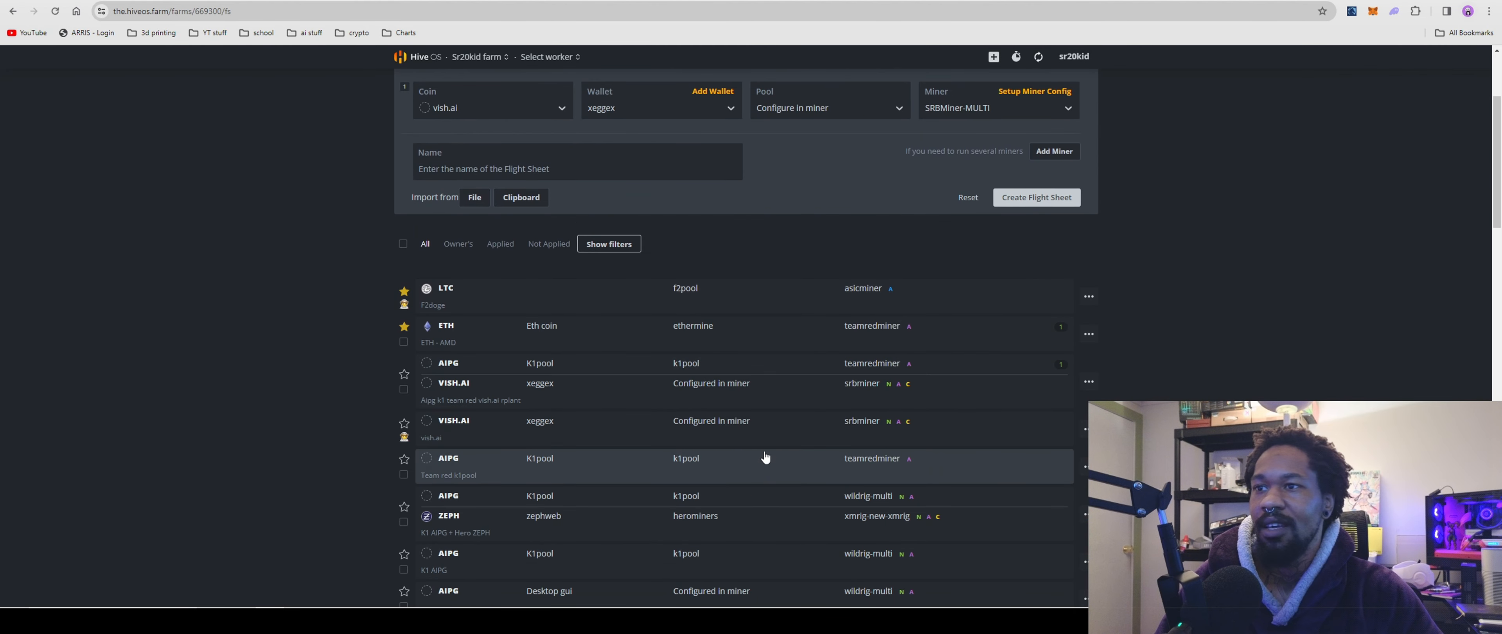
{"action": "scroll", "scroll_direction": "up", "scroll_amount": 3}
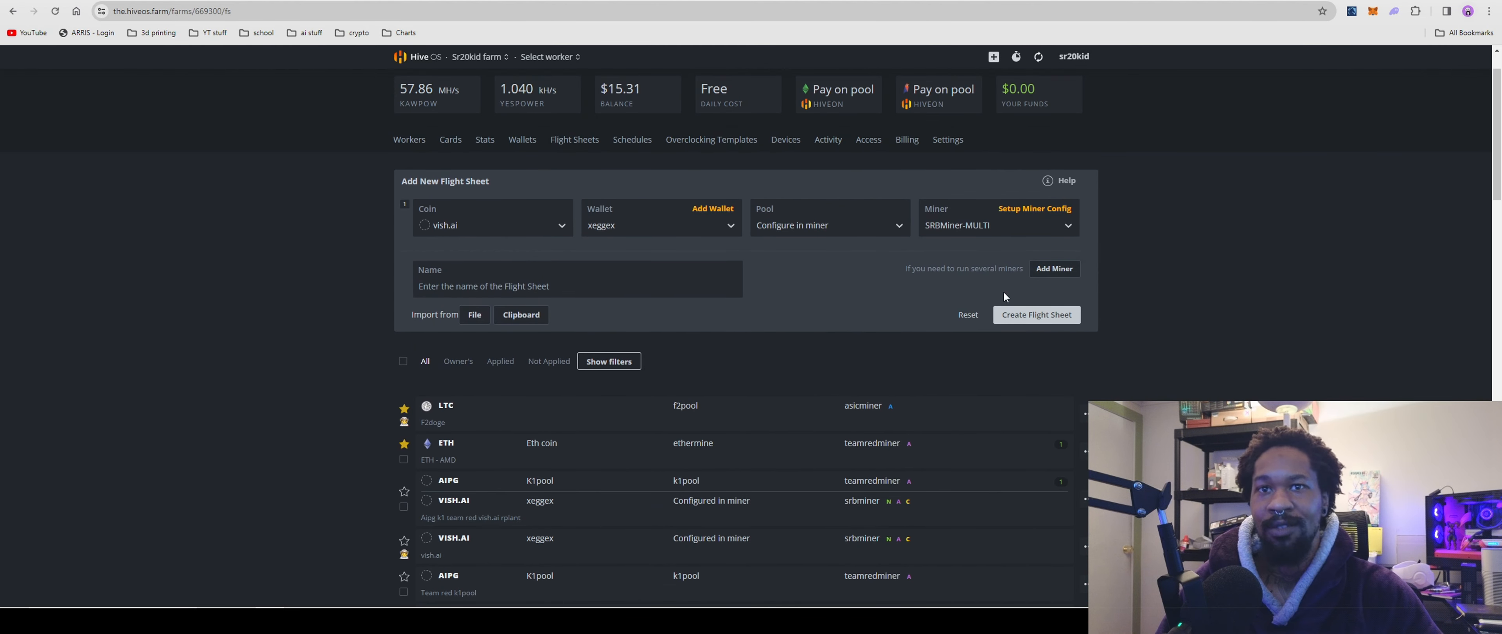
{"action": "mouse_move", "coordinate": [1045, 297]}
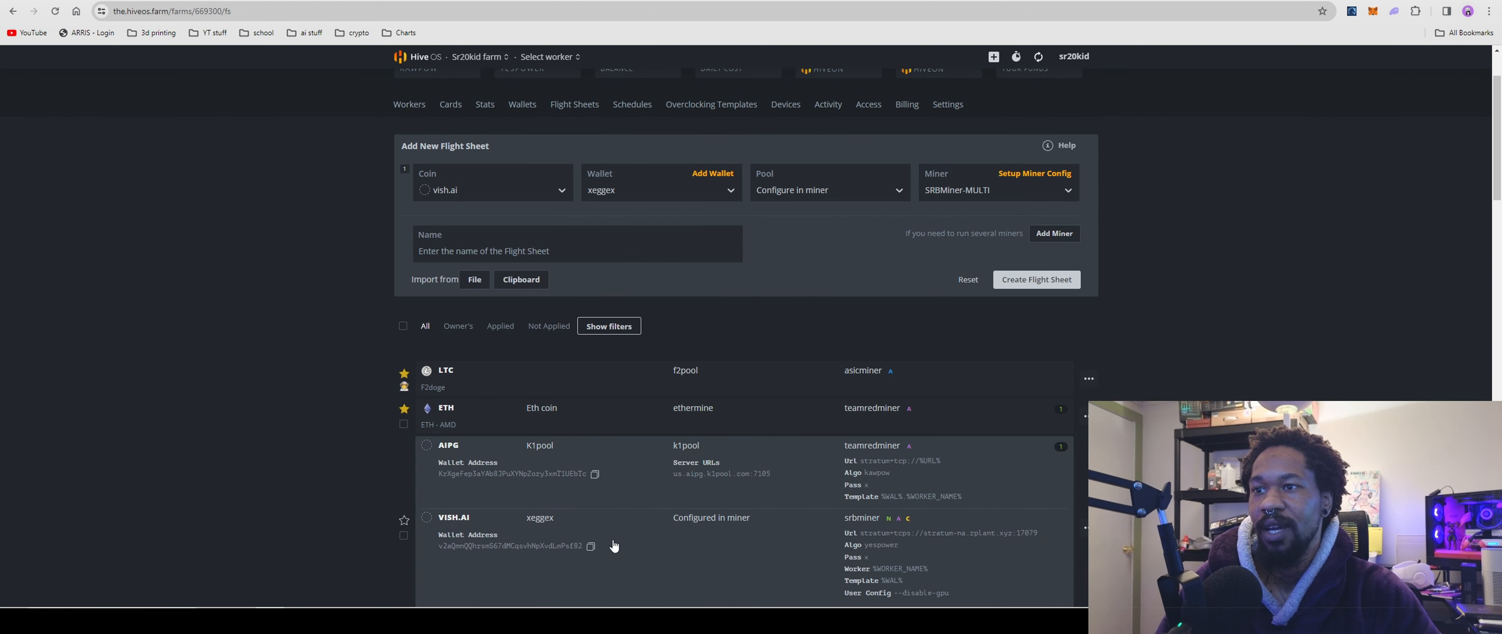
{"action": "scroll", "scroll_direction": "down", "scroll_amount": 3}
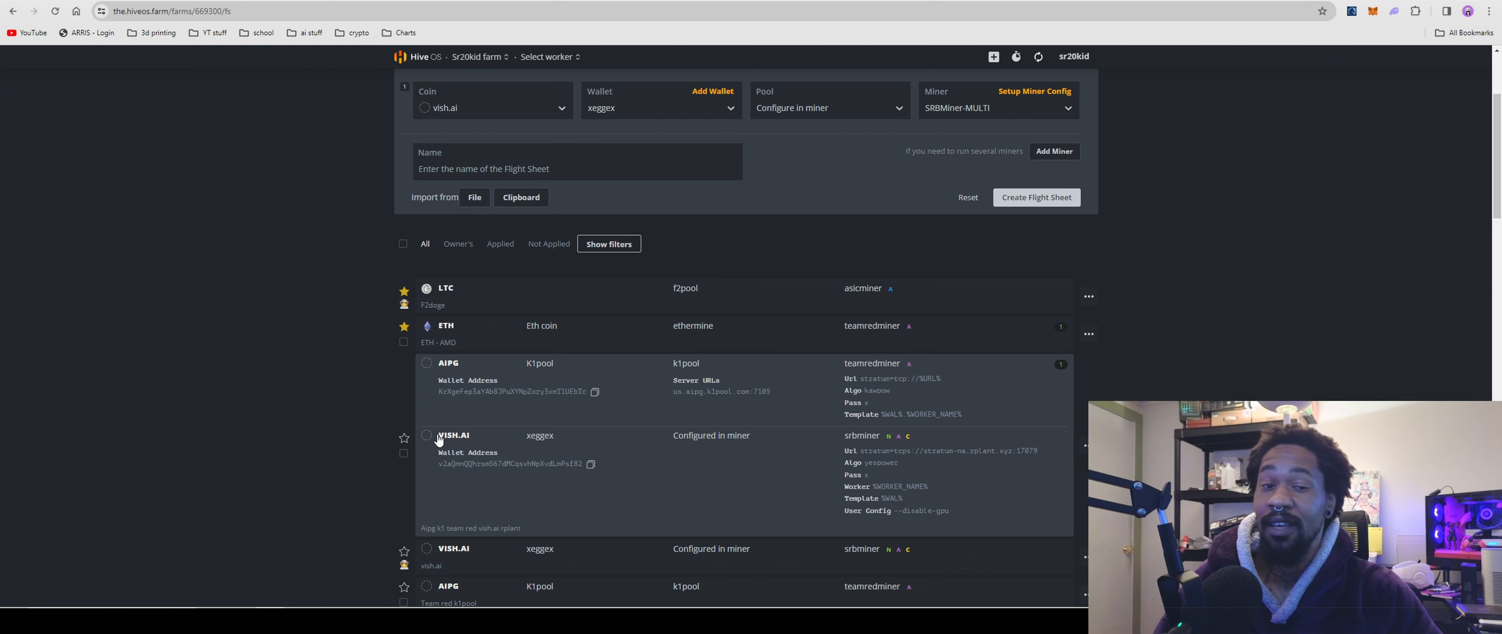
{"action": "mouse_move", "coordinate": [501, 437]}
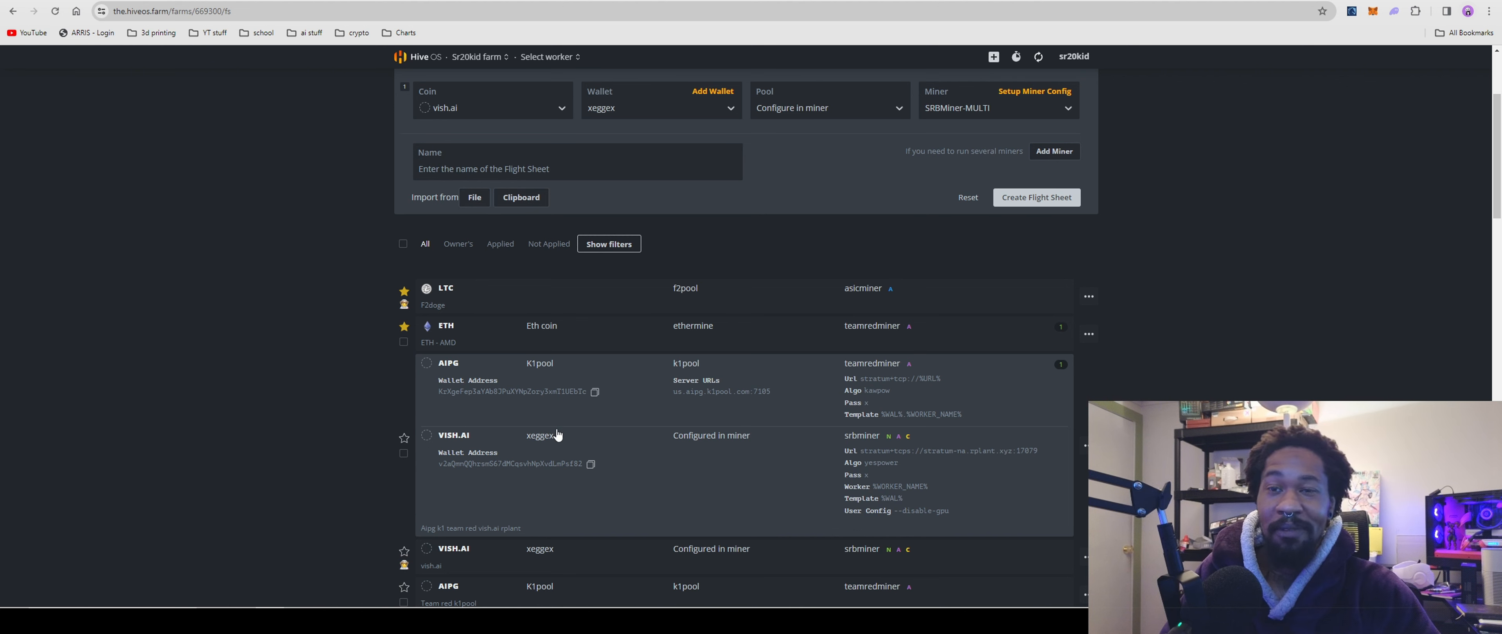
{"action": "mouse_move", "coordinate": [611, 502]}
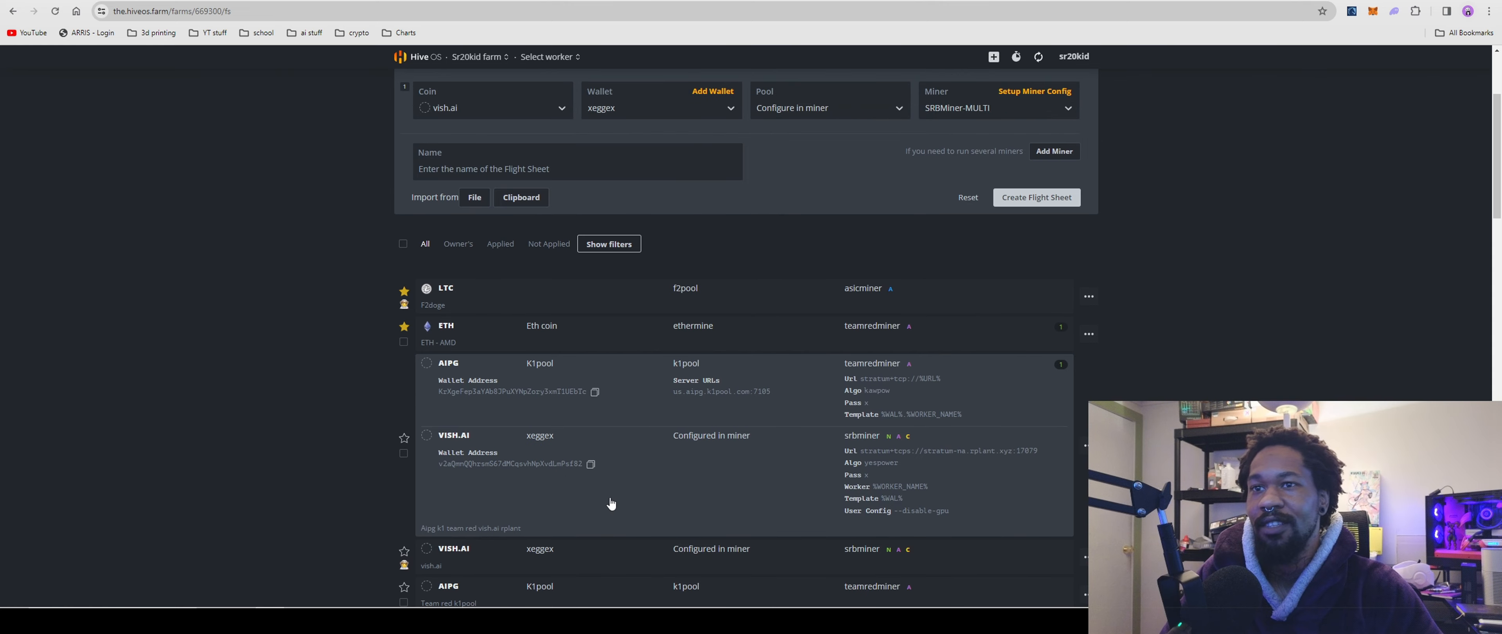
{"action": "mouse_move", "coordinate": [938, 470]}
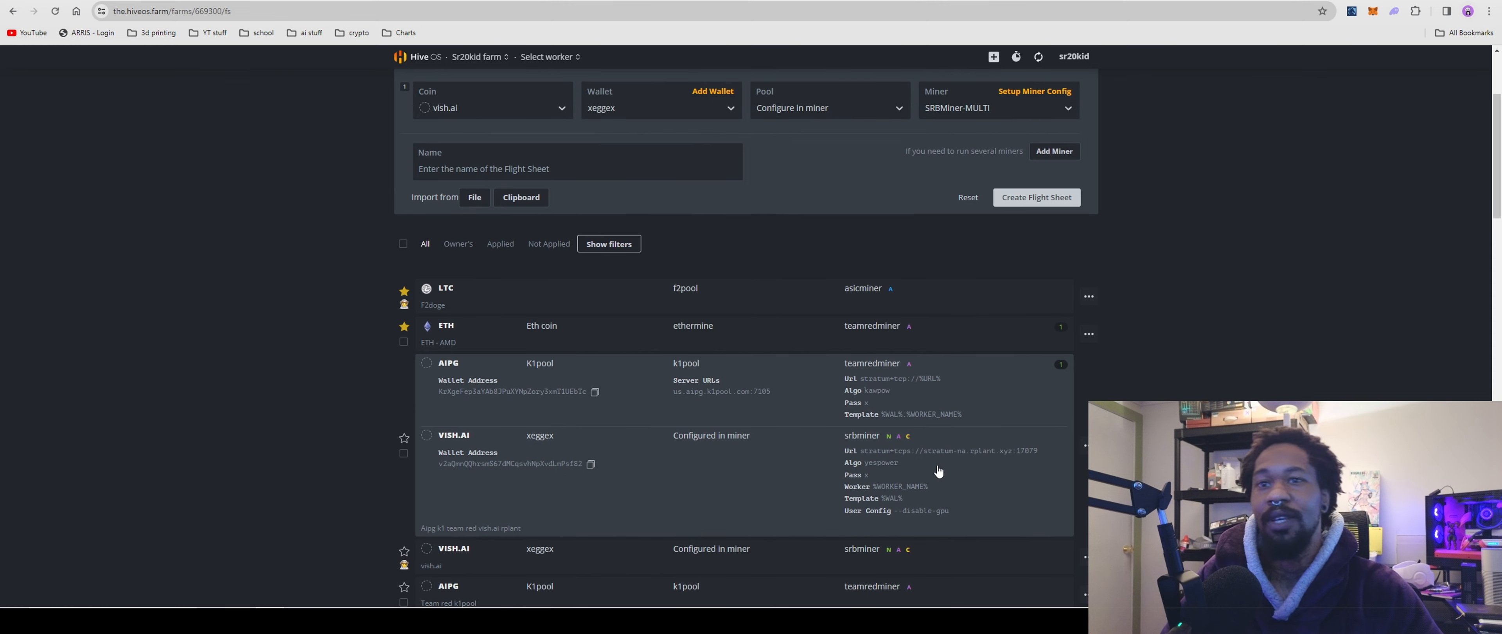
{"action": "mouse_move", "coordinate": [424, 433]}
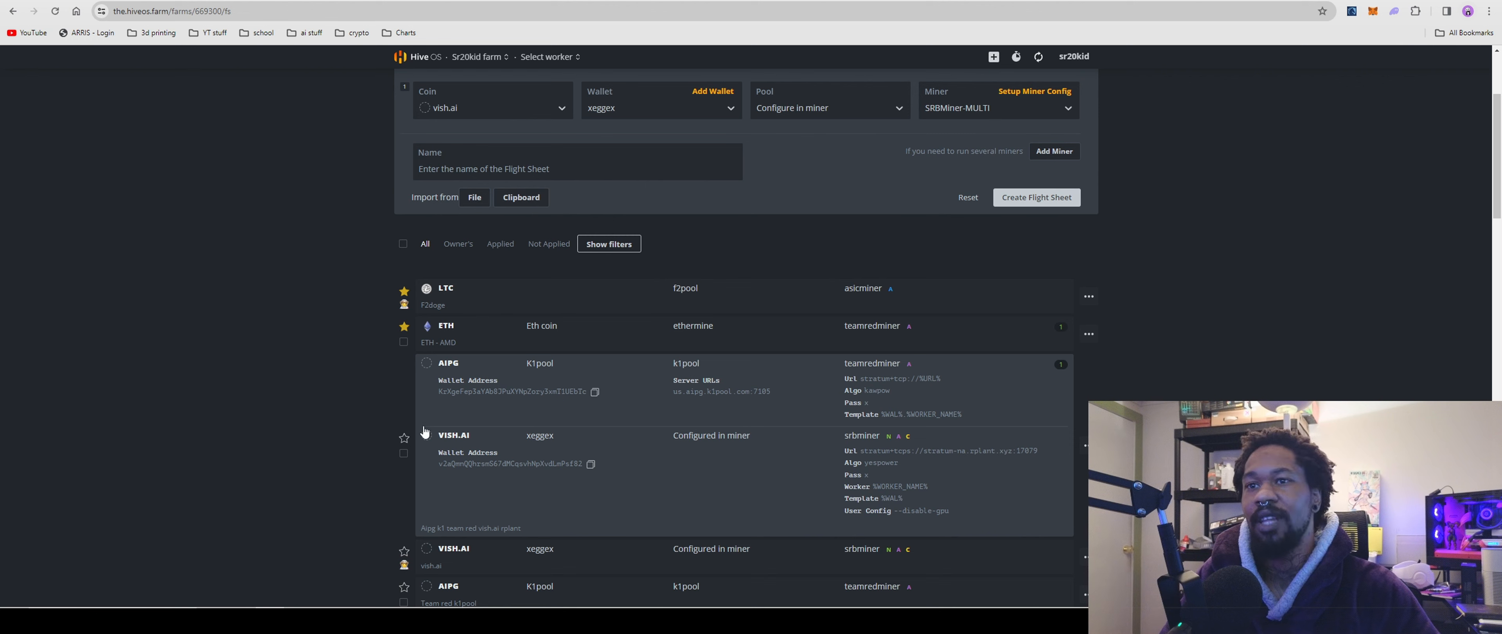
{"action": "mouse_move", "coordinate": [603, 469]}
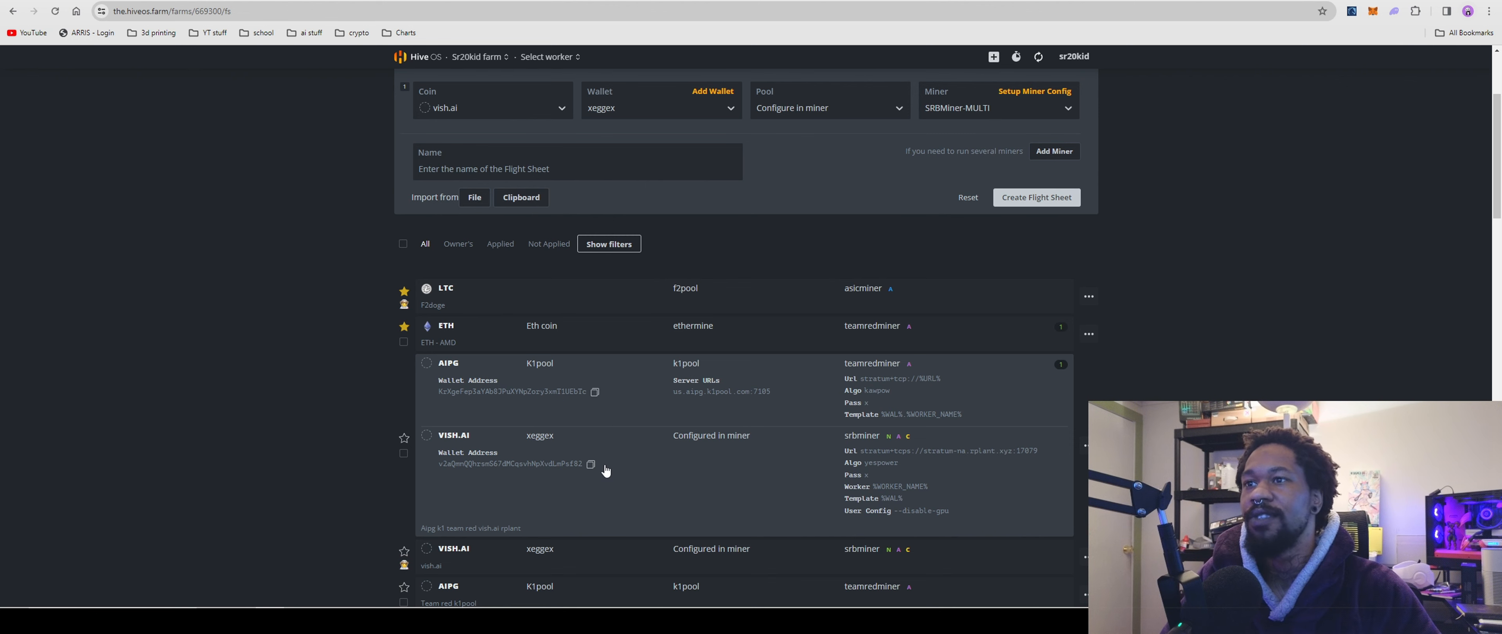
{"action": "scroll", "scroll_direction": "up", "scroll_amount": 3}
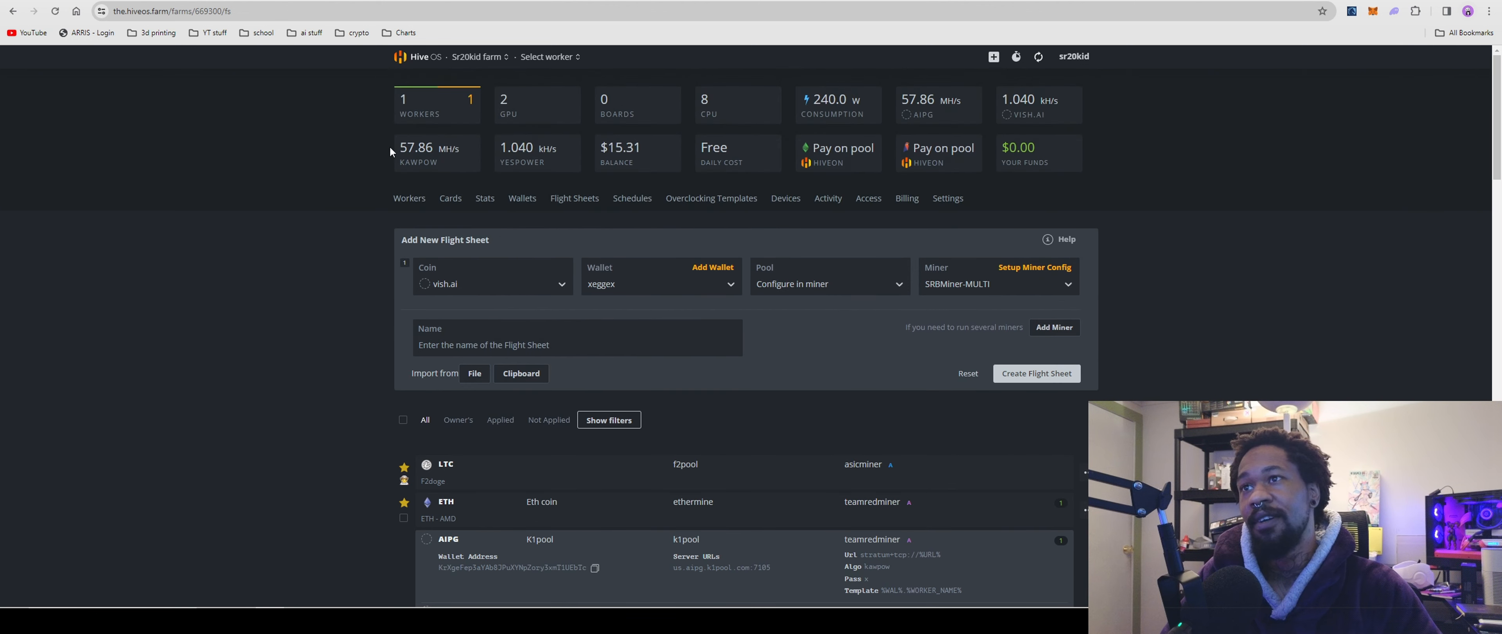
{"action": "mouse_move", "coordinate": [506, 232]}
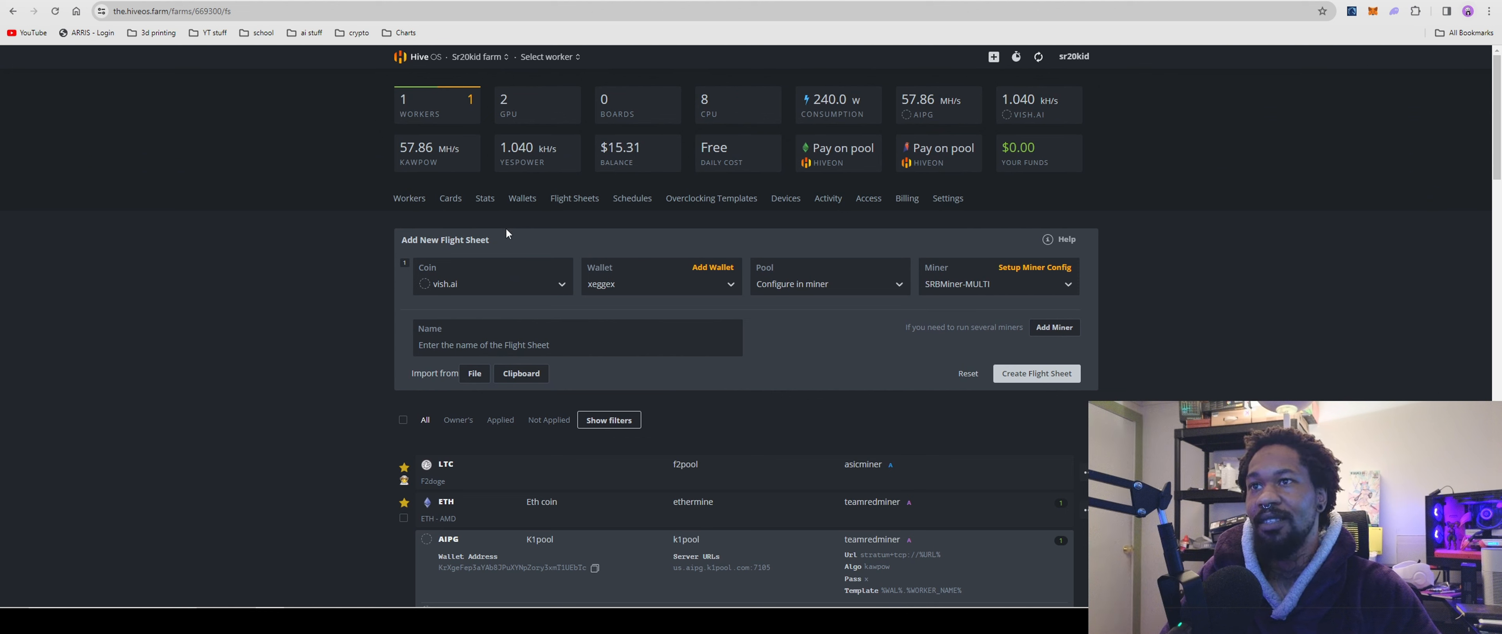
{"action": "mouse_move", "coordinate": [664, 105]}
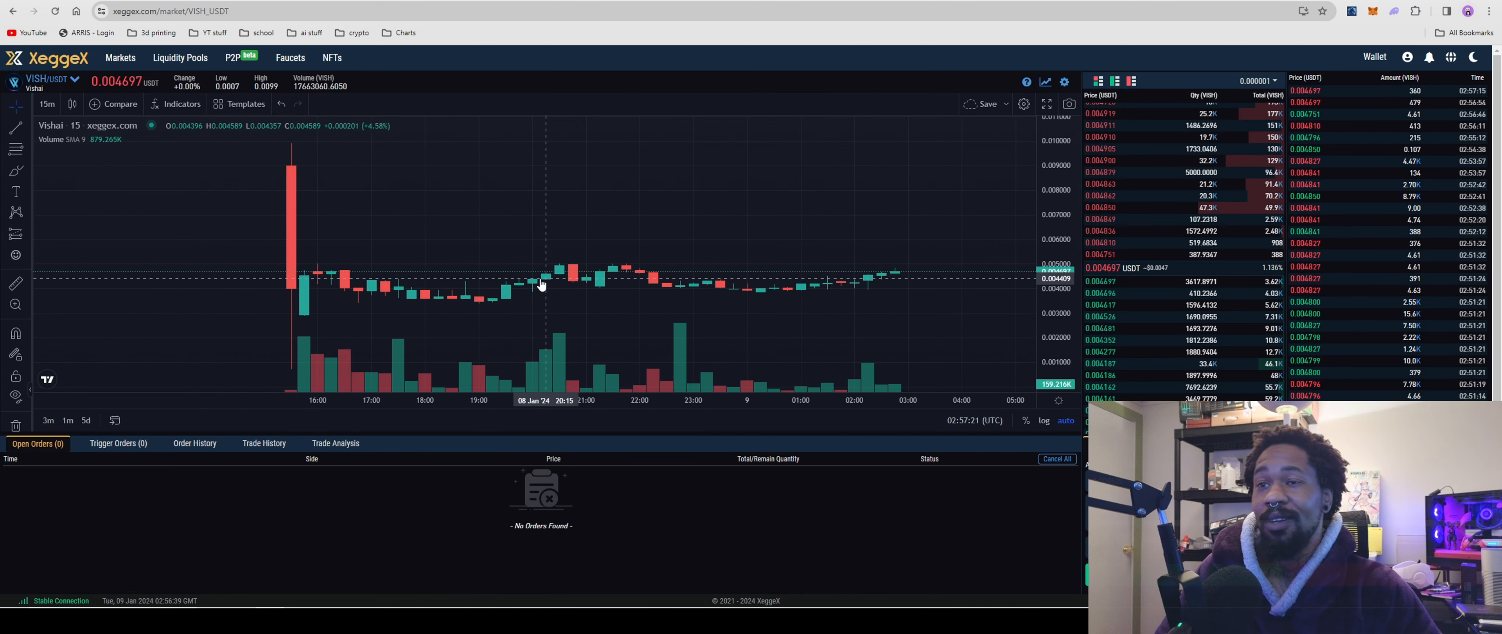
{"action": "mouse_move", "coordinate": [525, 265]}
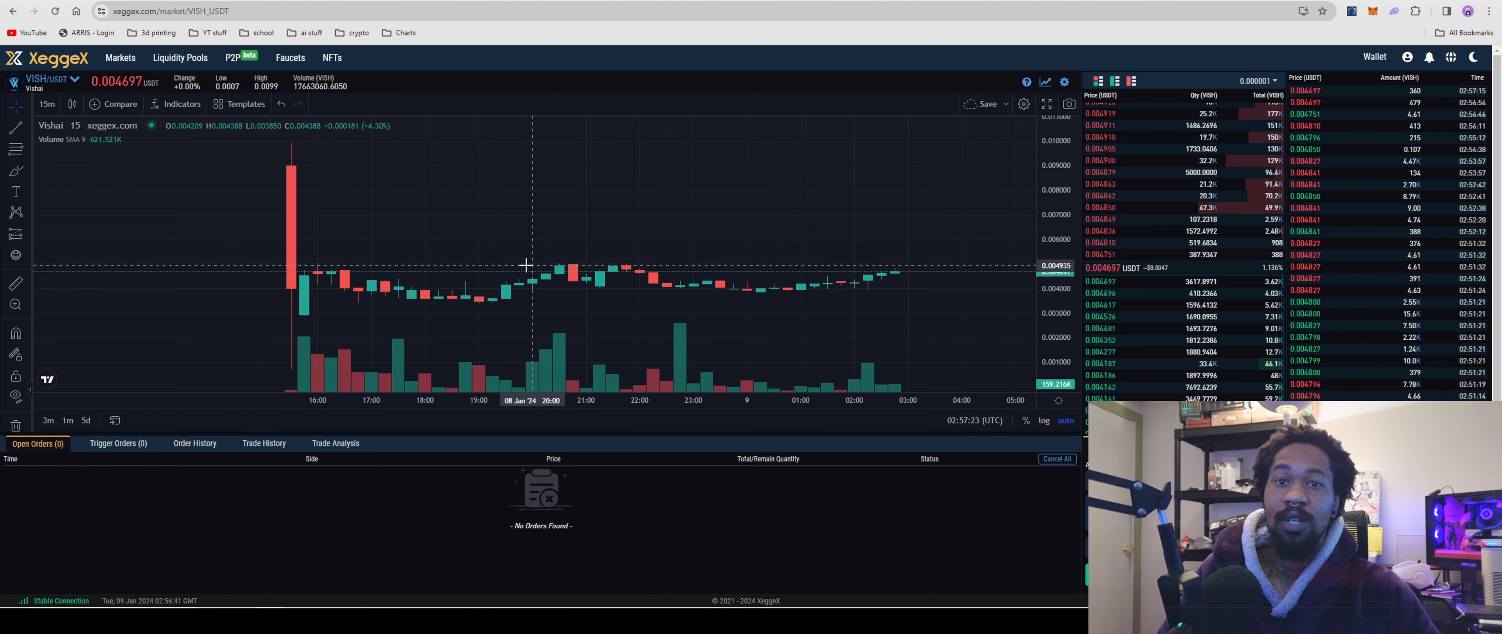
{"action": "mouse_move", "coordinate": [513, 258]}
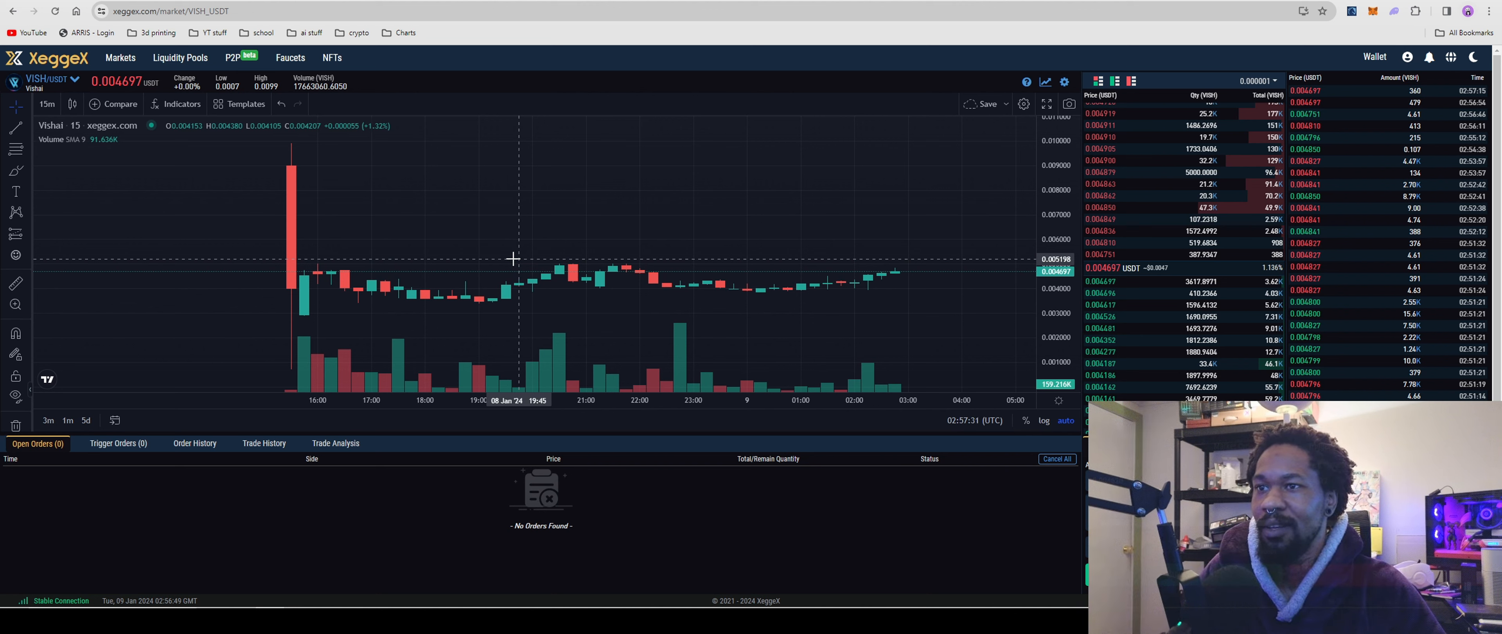
{"action": "mouse_move", "coordinate": [525, 291]}
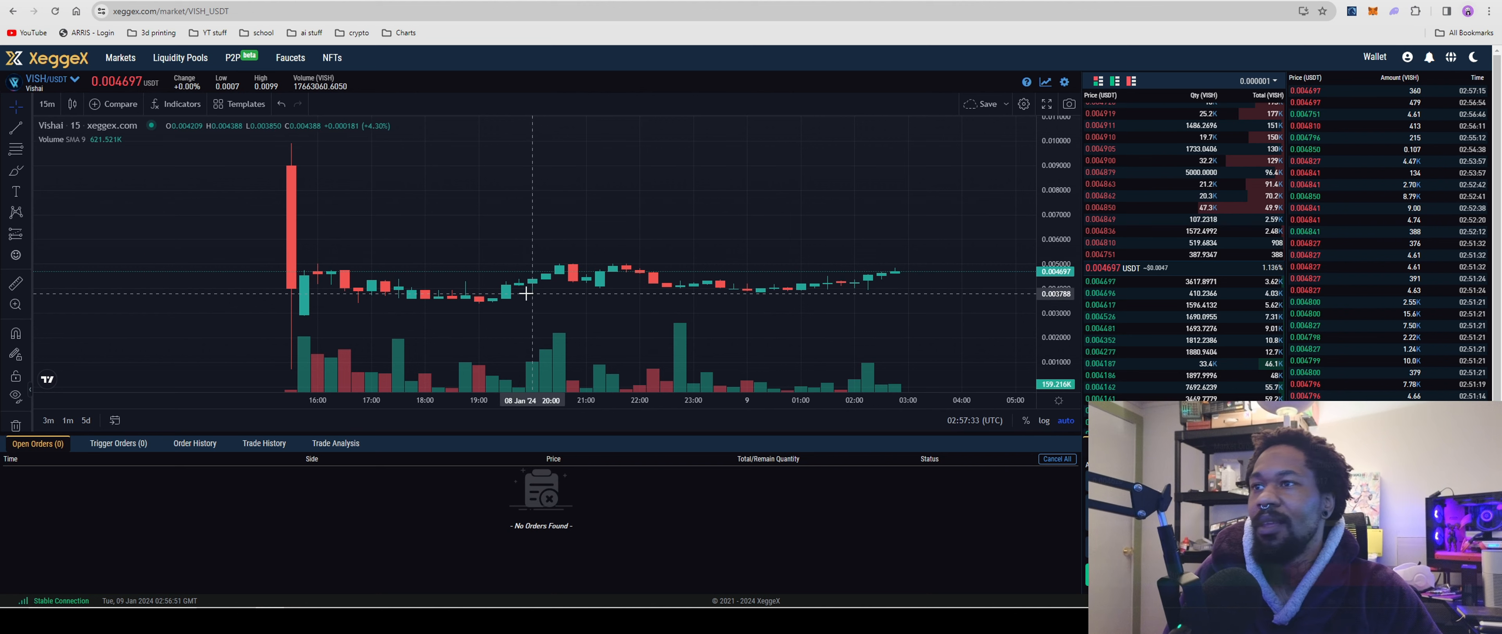
{"action": "mouse_move", "coordinate": [294, 269]}
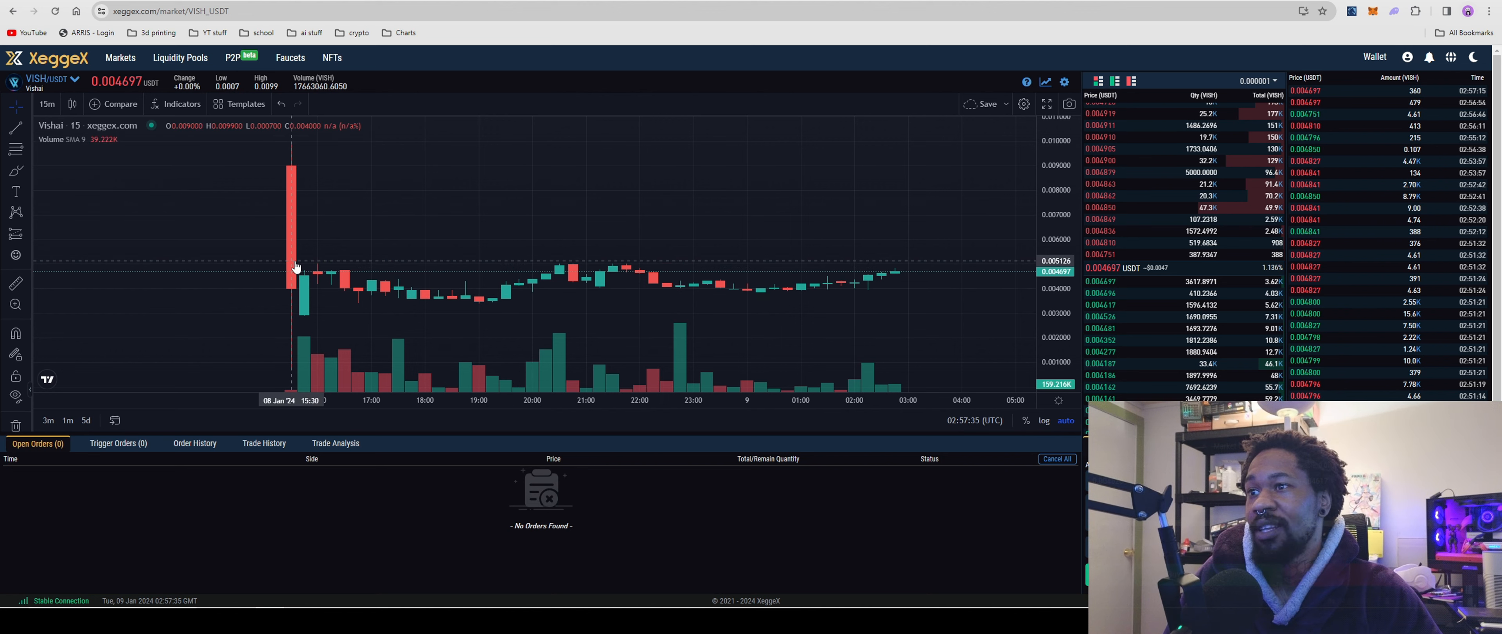
{"action": "mouse_move", "coordinate": [947, 242]}
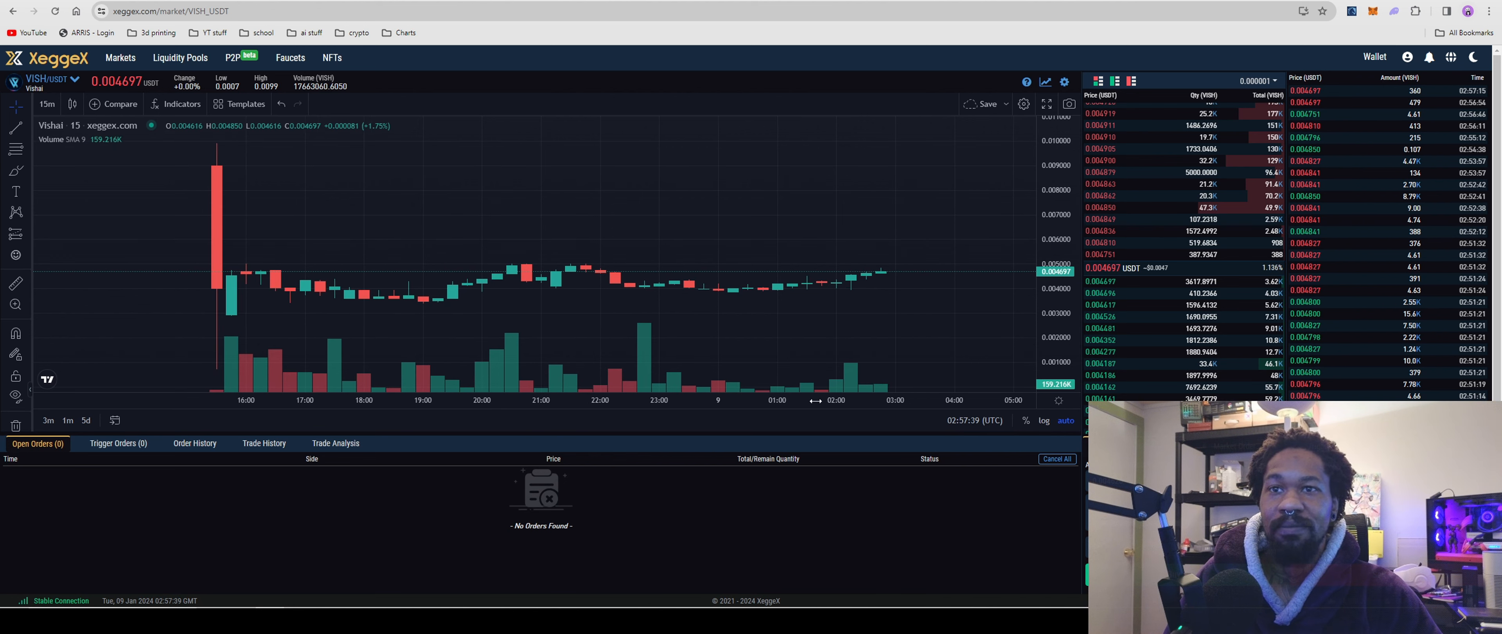
{"action": "mouse_move", "coordinate": [690, 287]}
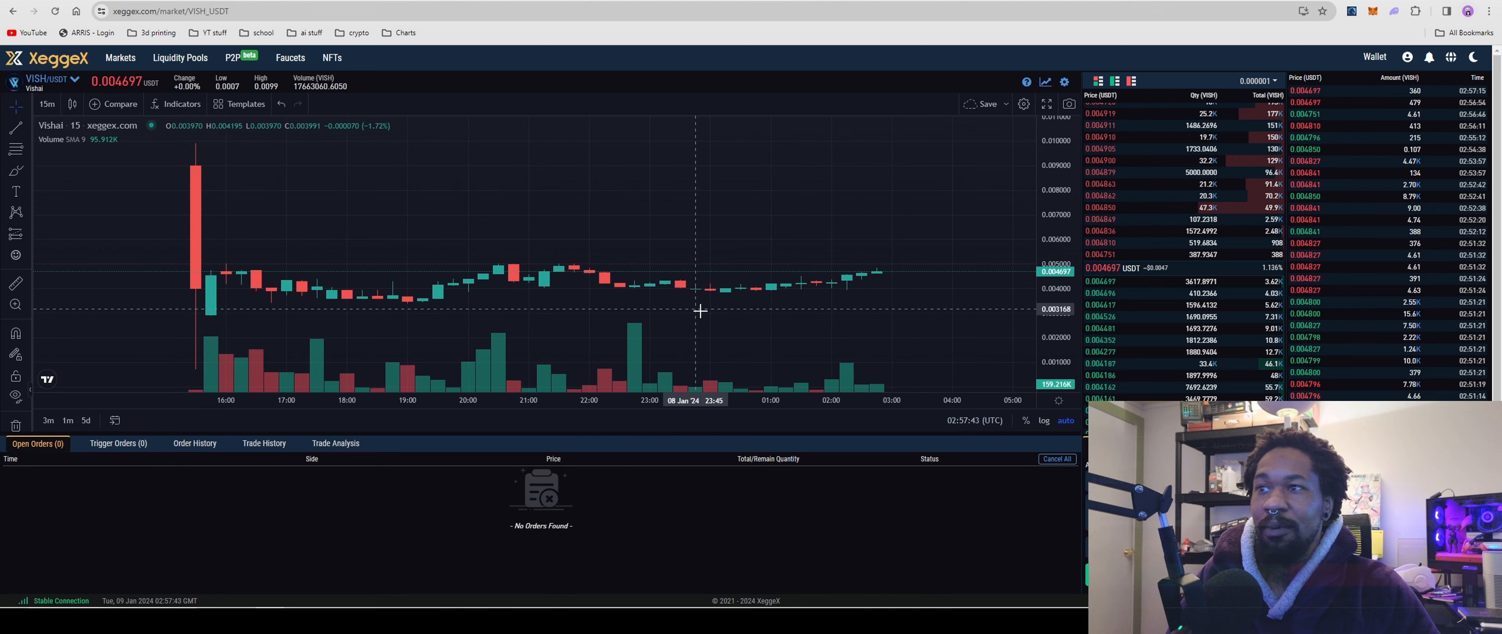
{"action": "mouse_move", "coordinate": [723, 279]}
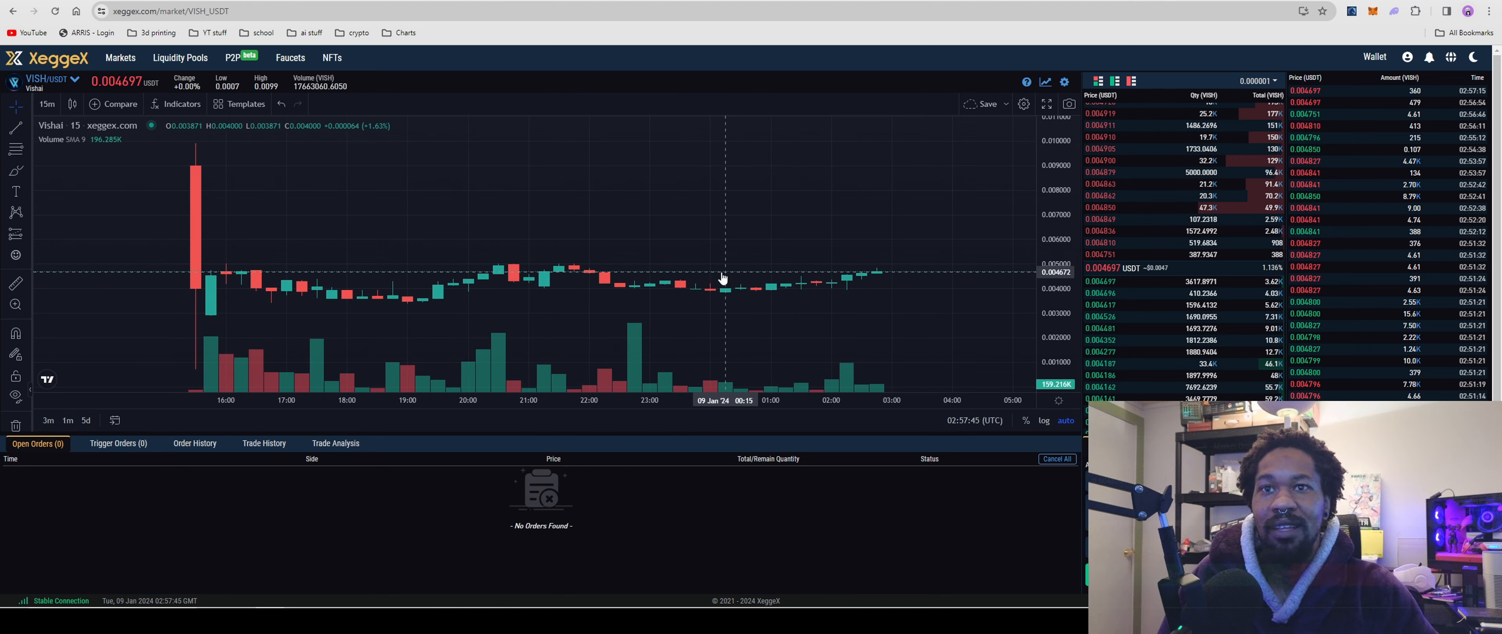
{"action": "mouse_move", "coordinate": [705, 276]}
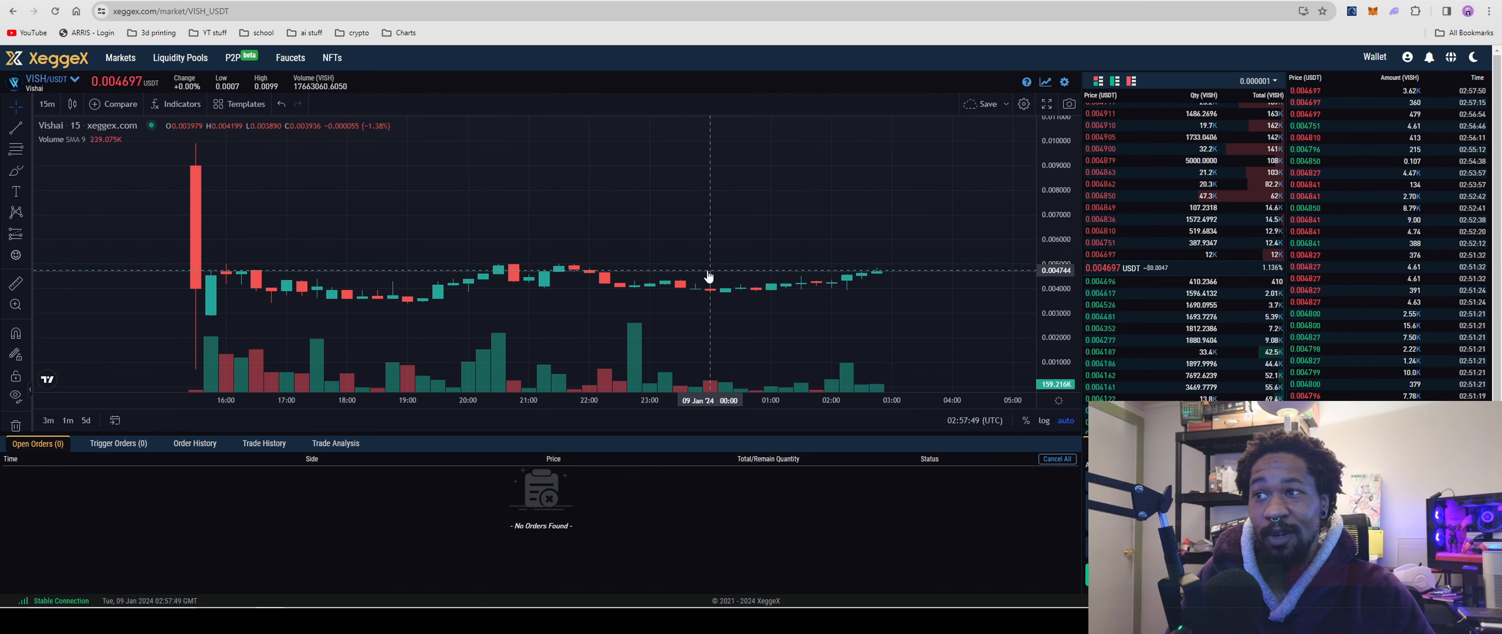
{"action": "mouse_move", "coordinate": [721, 260]}
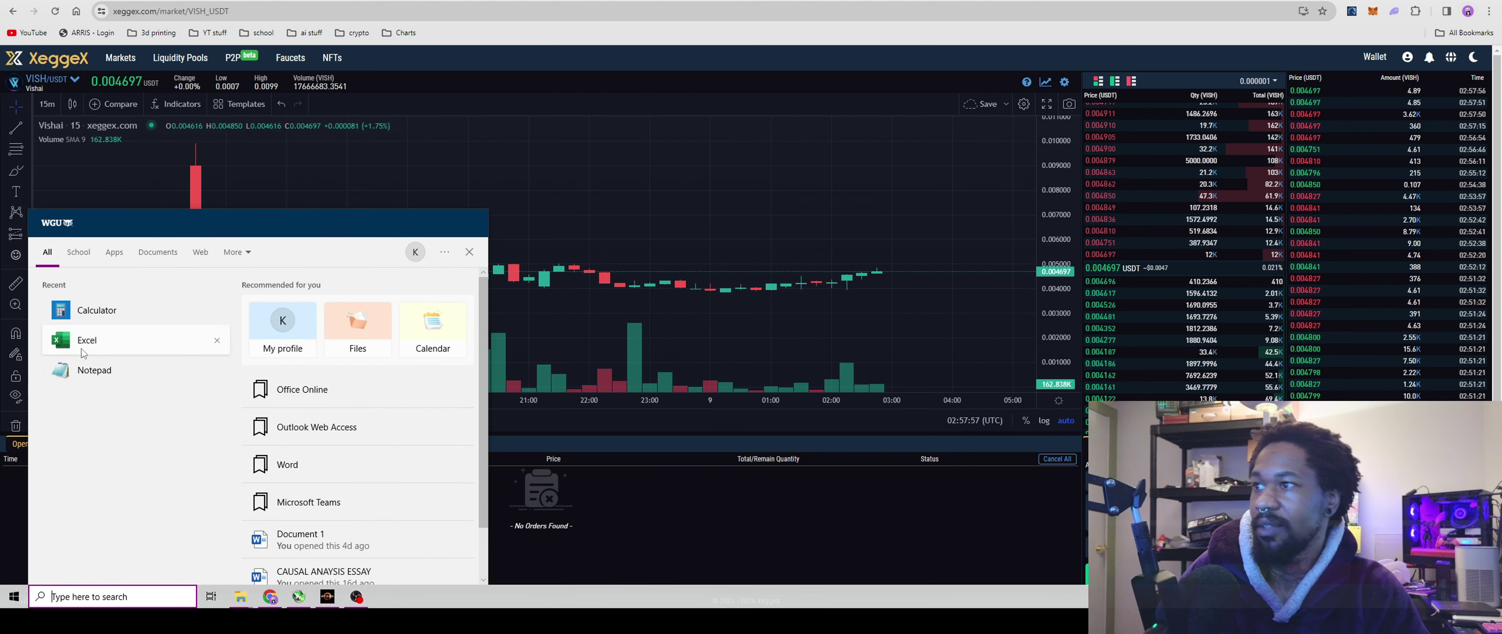
Bring up Windows Calculator beside the pool earnings and begin 91 ×.
{"action": "left_click", "coordinate": [96, 309]}
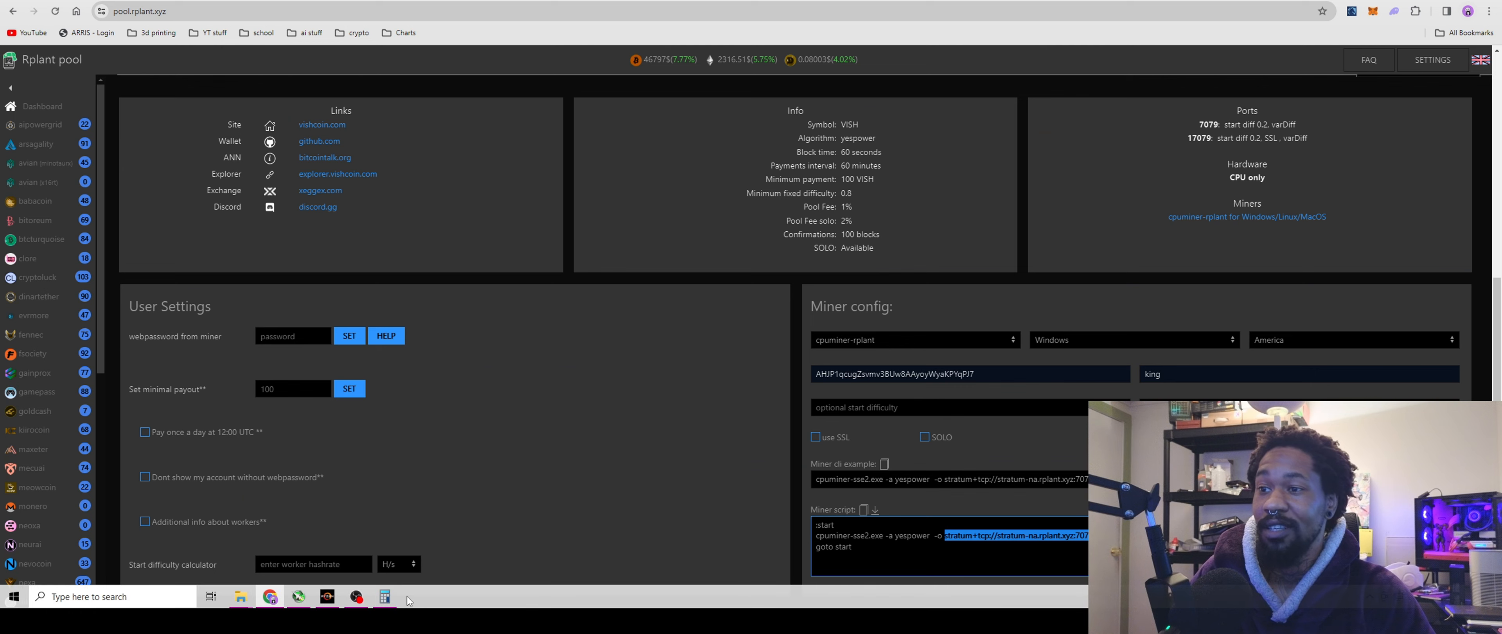
{"action": "left_click", "coordinate": [384, 596]}
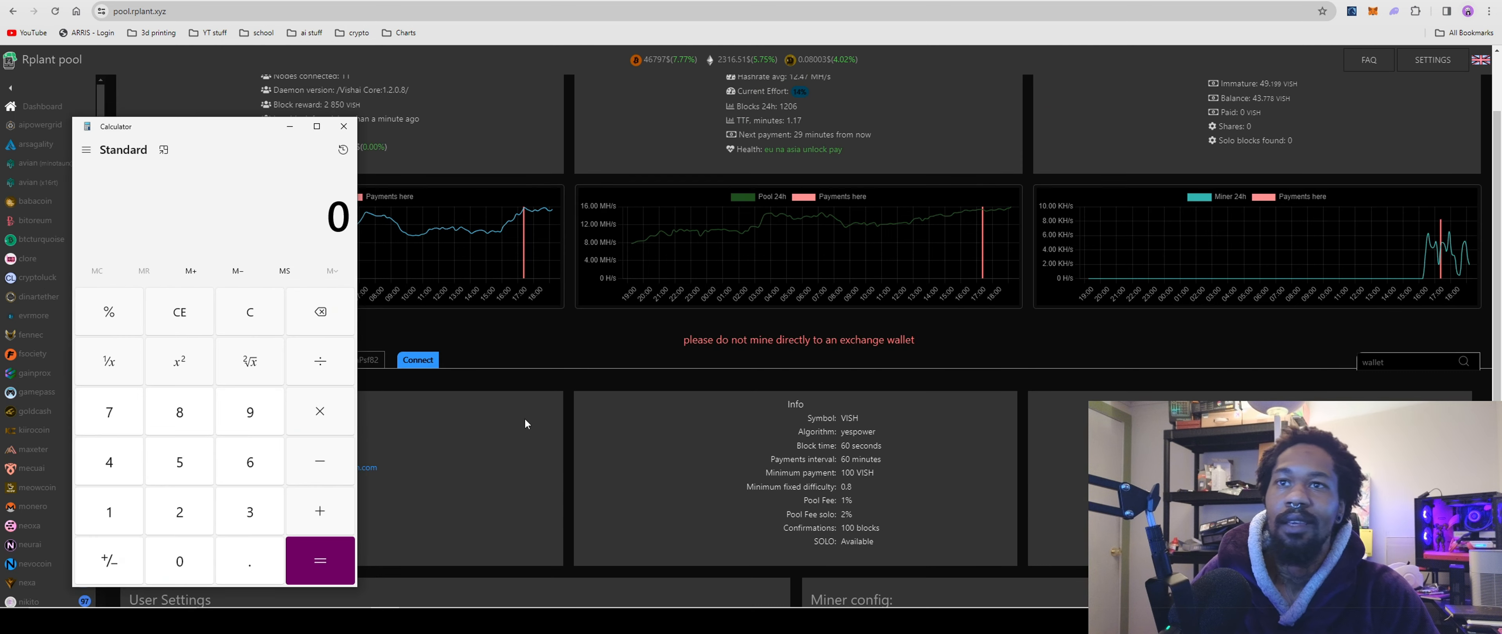
{"action": "scroll", "scroll_direction": "up", "scroll_amount": 3}
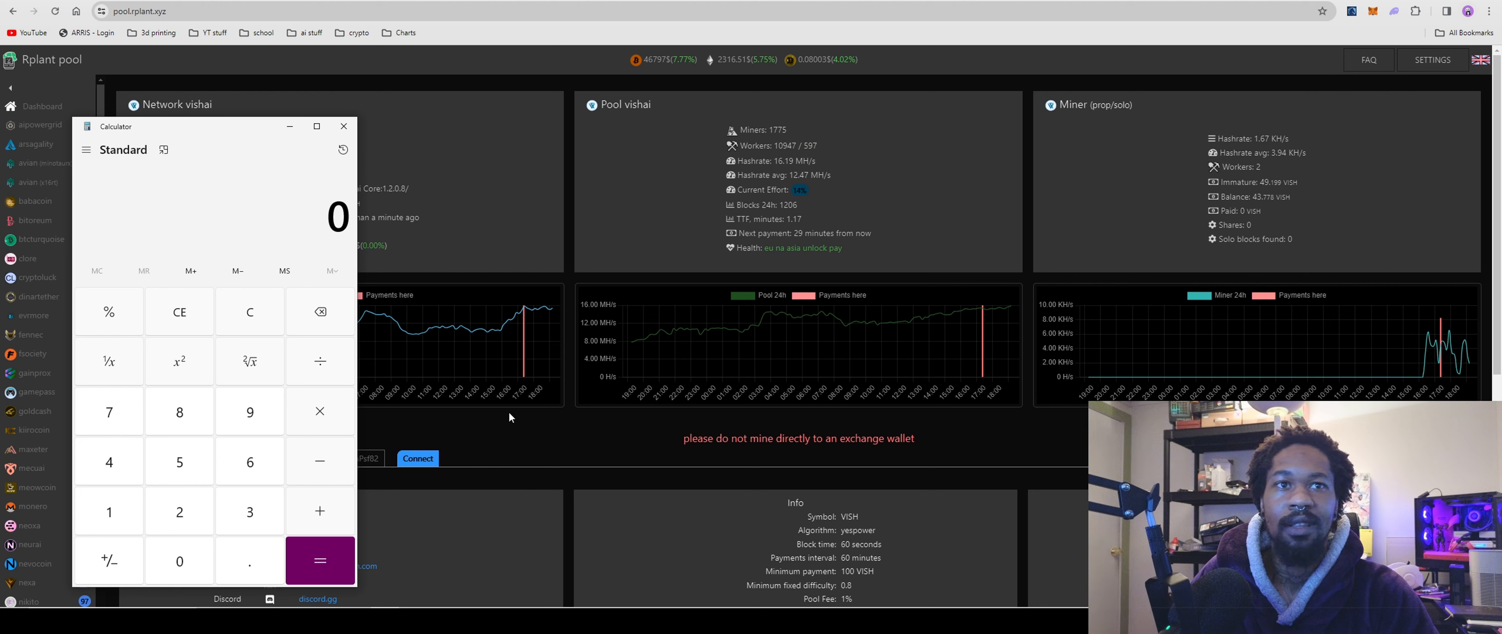
{"action": "mouse_move", "coordinate": [491, 414]}
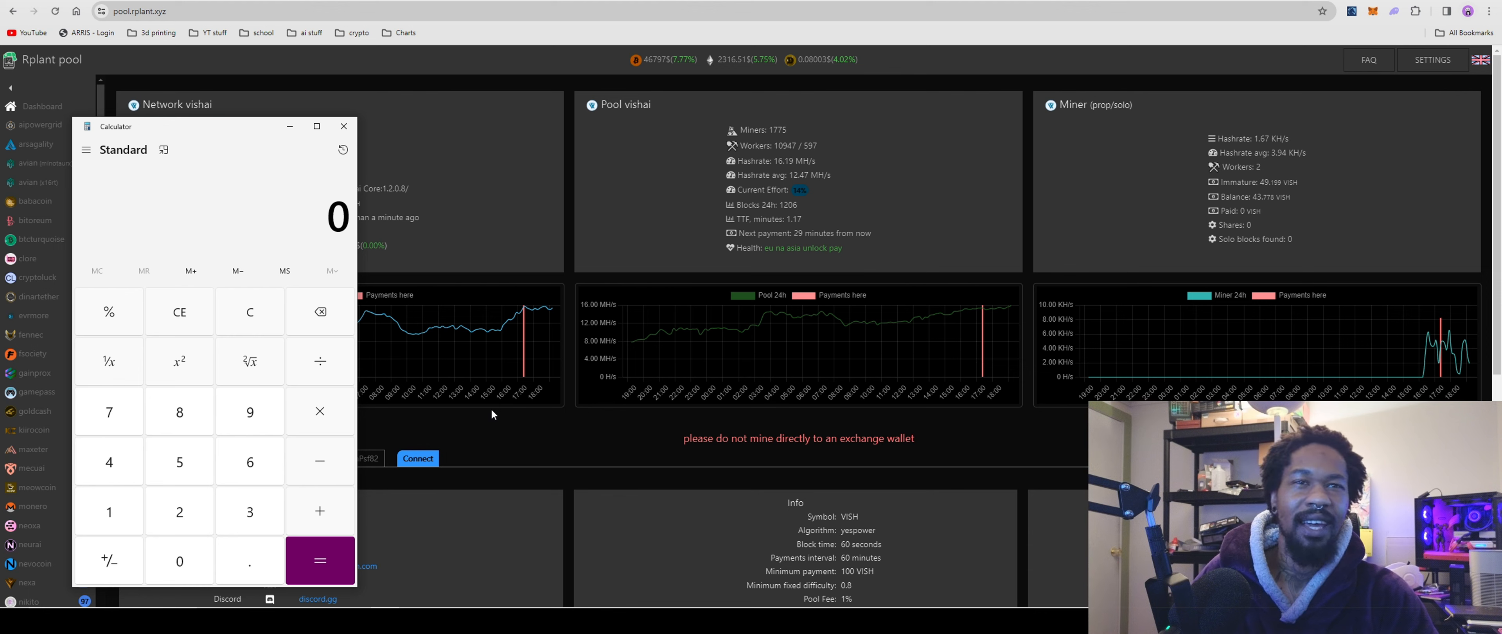
{"action": "left_click", "coordinate": [248, 411]}
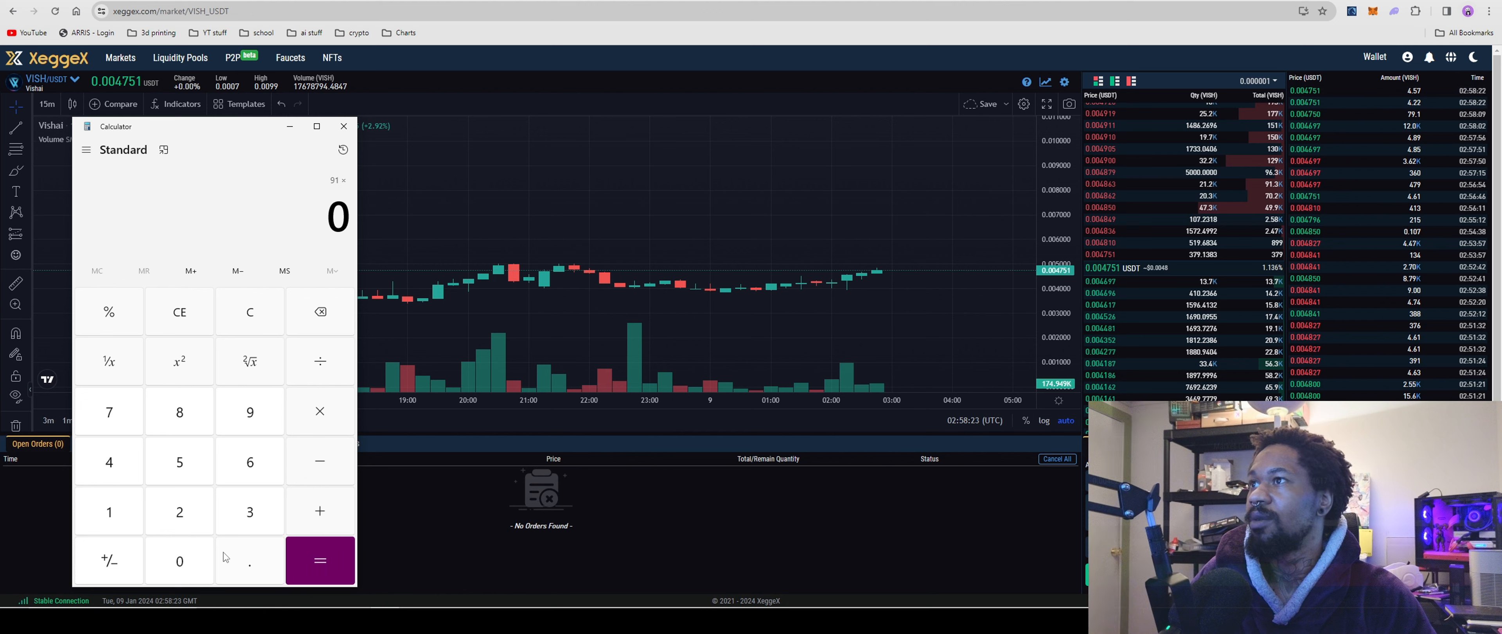
Enter the VISH price 0.004751 as the multiplier for 91 and evaluate, then close Calculator.
{"action": "left_click", "coordinate": [248, 560]}
{"action": "type", "text": ".00475"}
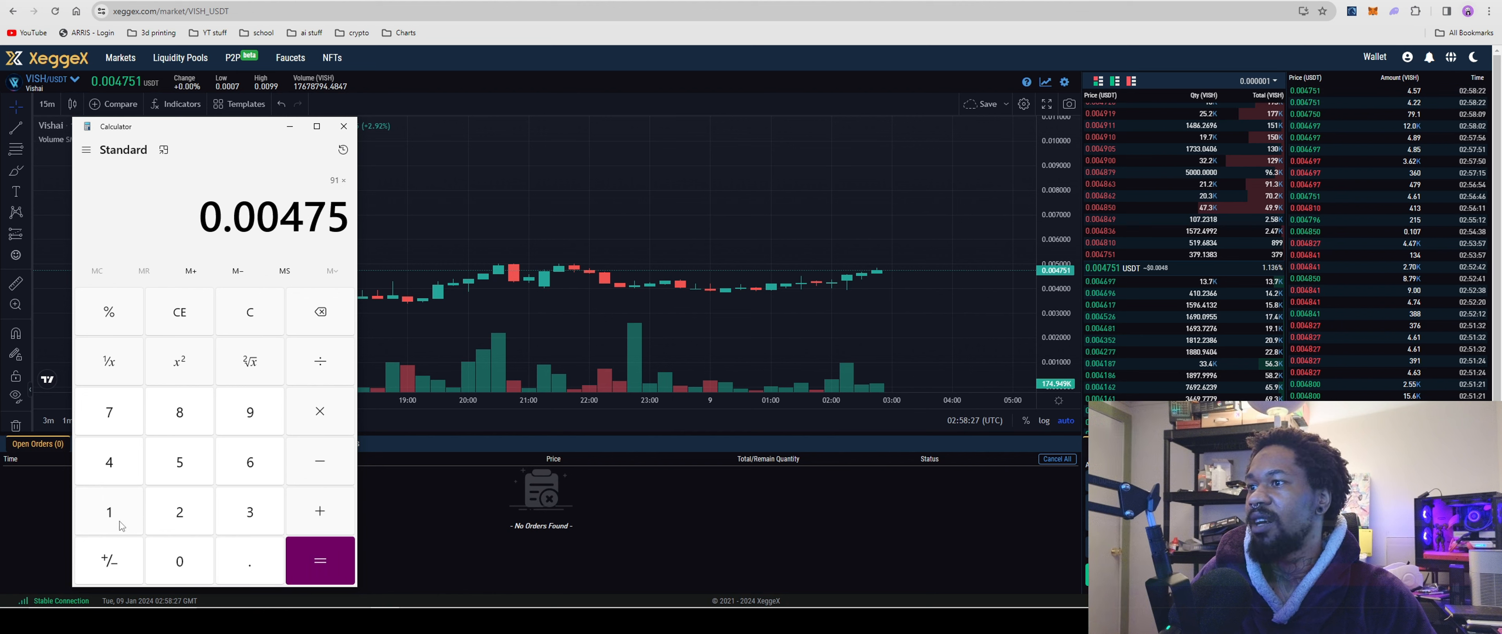
{"action": "left_click", "coordinate": [319, 560]}
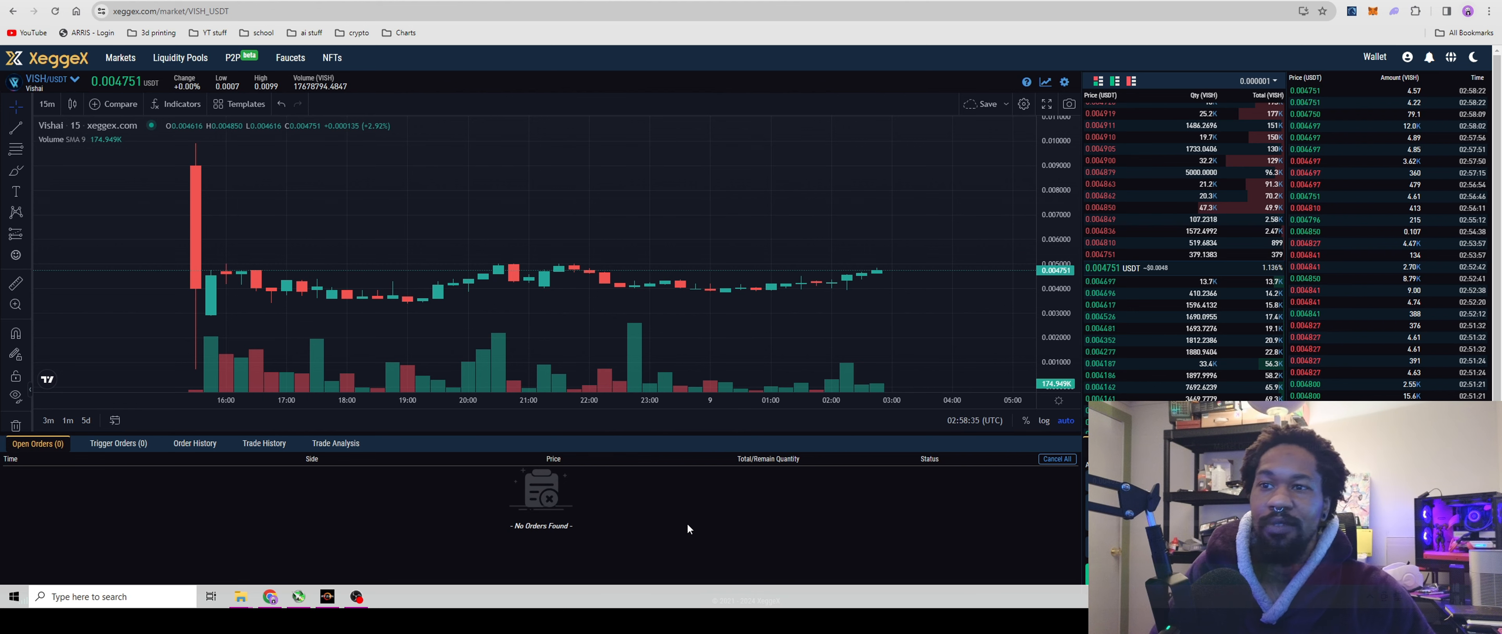
{"action": "mouse_move", "coordinate": [658, 557]}
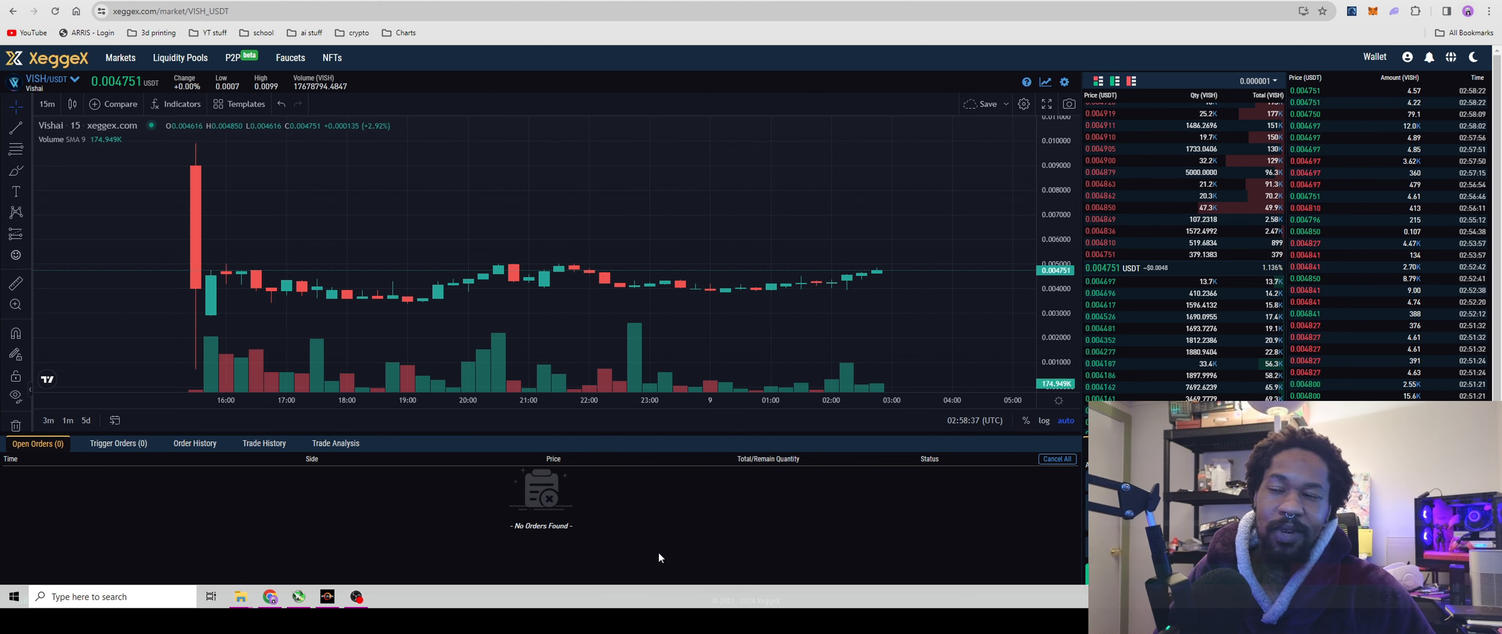
{"action": "mouse_move", "coordinate": [671, 552]}
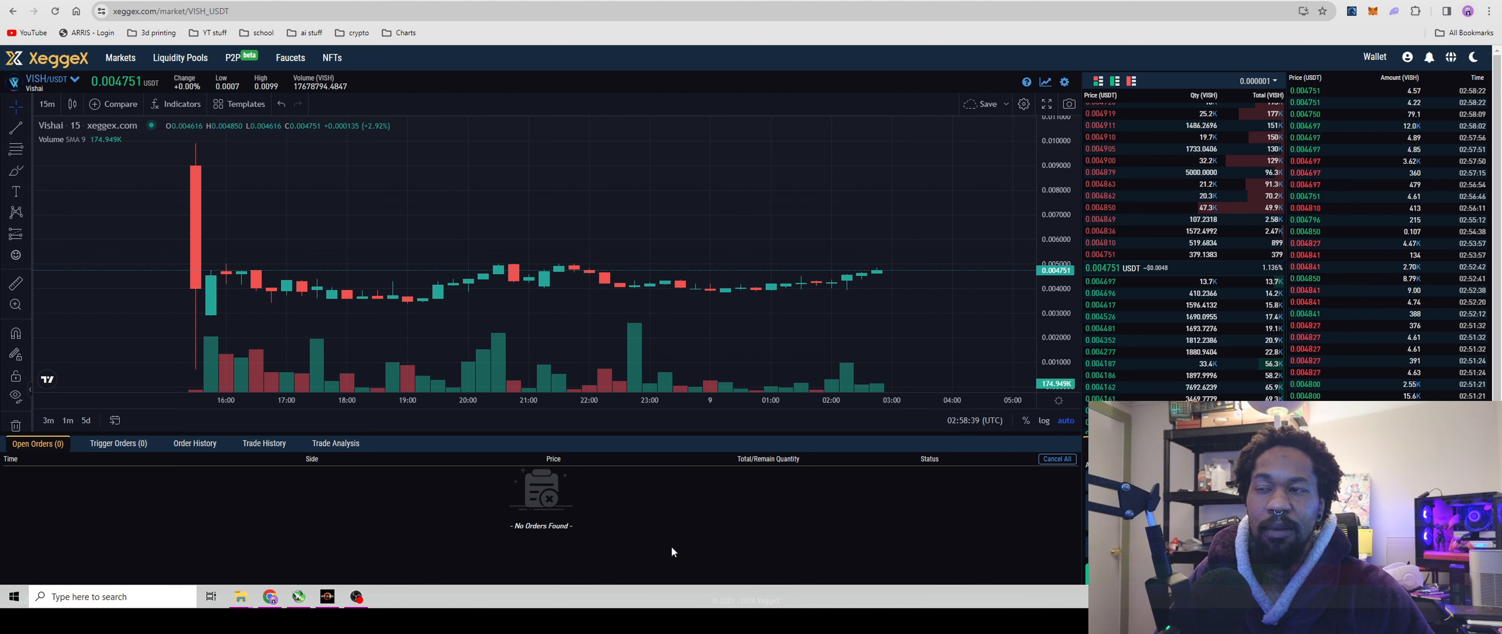
{"action": "mouse_move", "coordinate": [656, 546]}
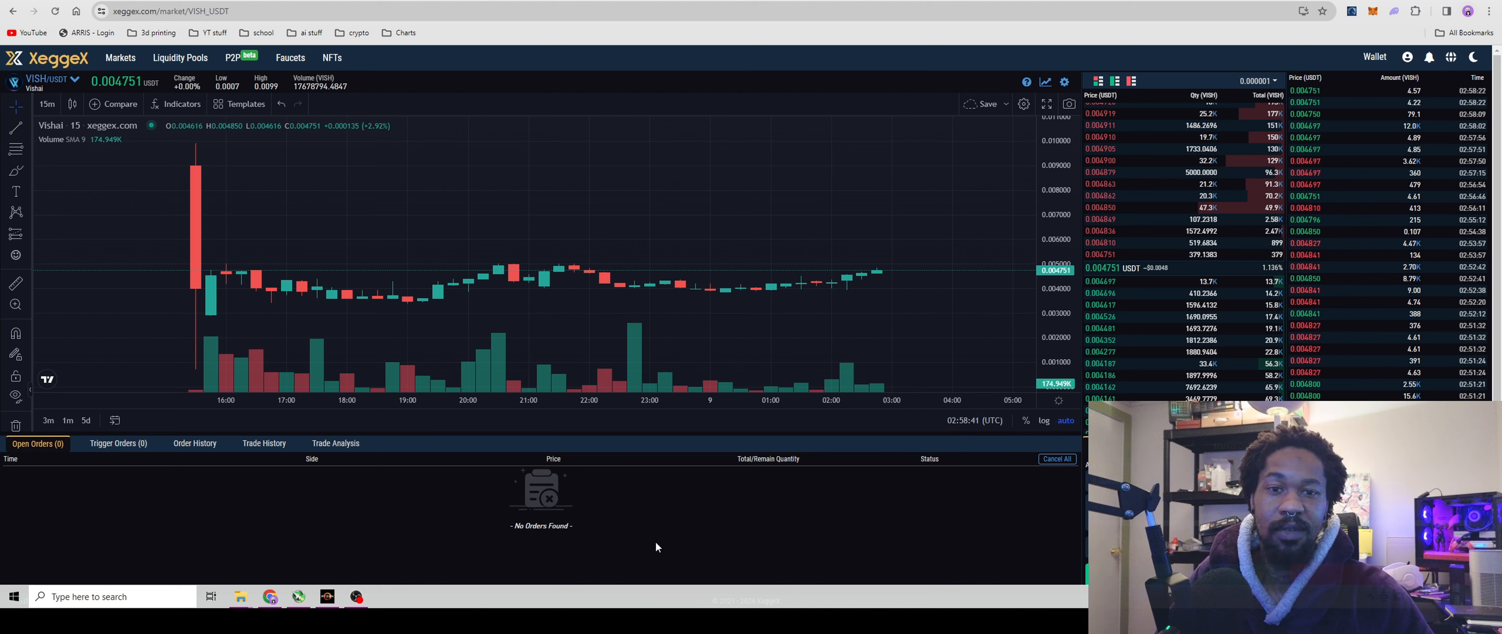